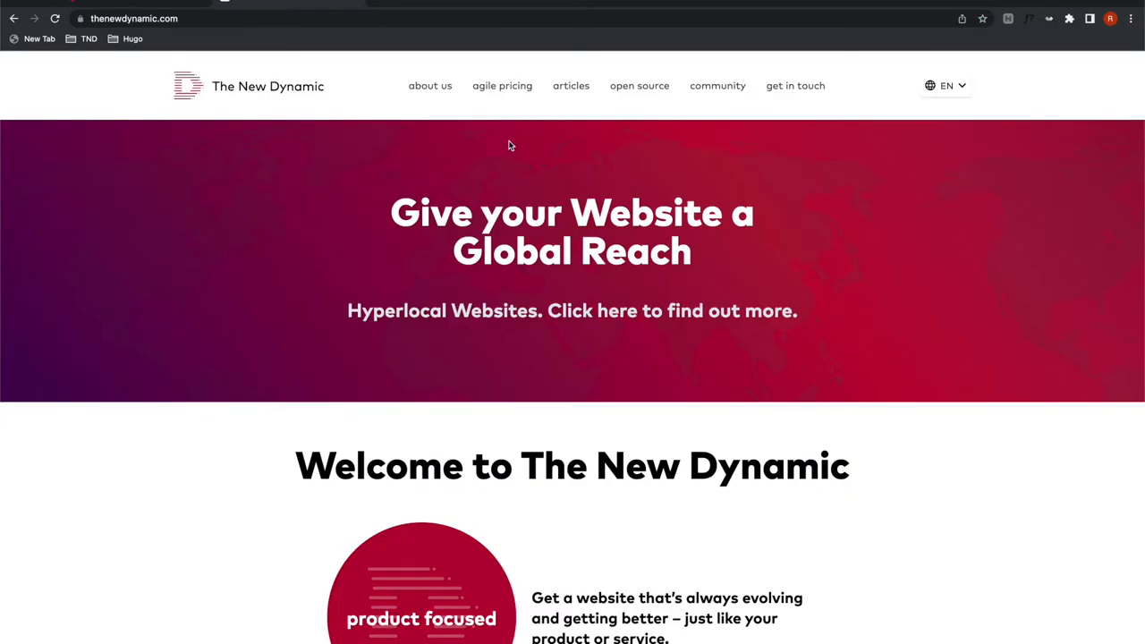
pyautogui.moveTo(483, 177)
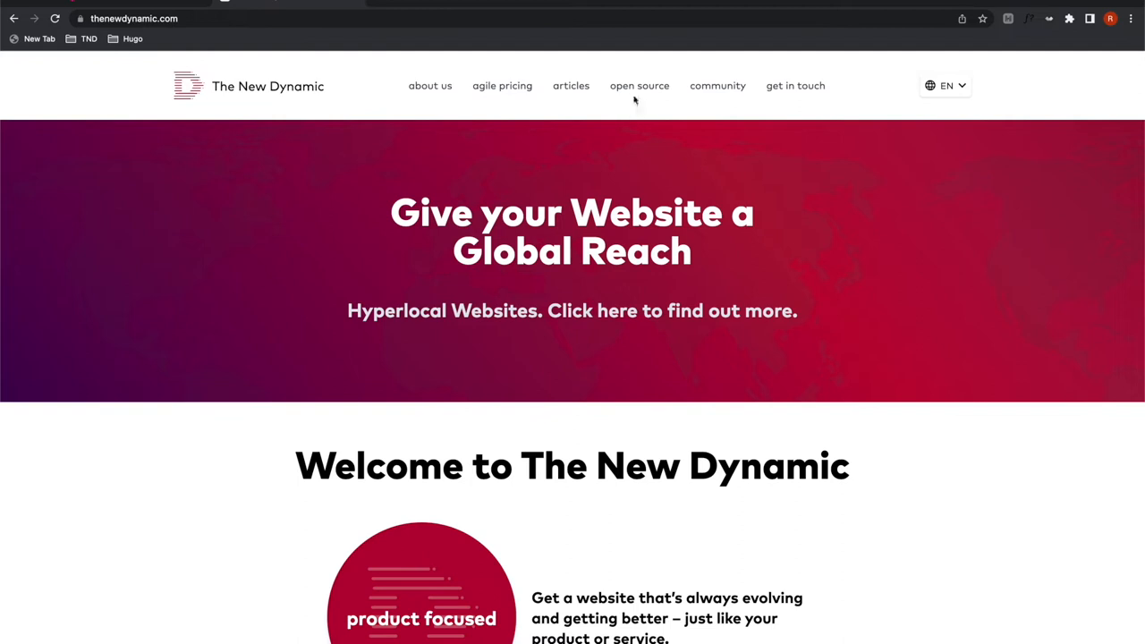
# Step: Browse the Open Source Contributions page from the top navigation and scan its cards
pyautogui.click(638, 86)
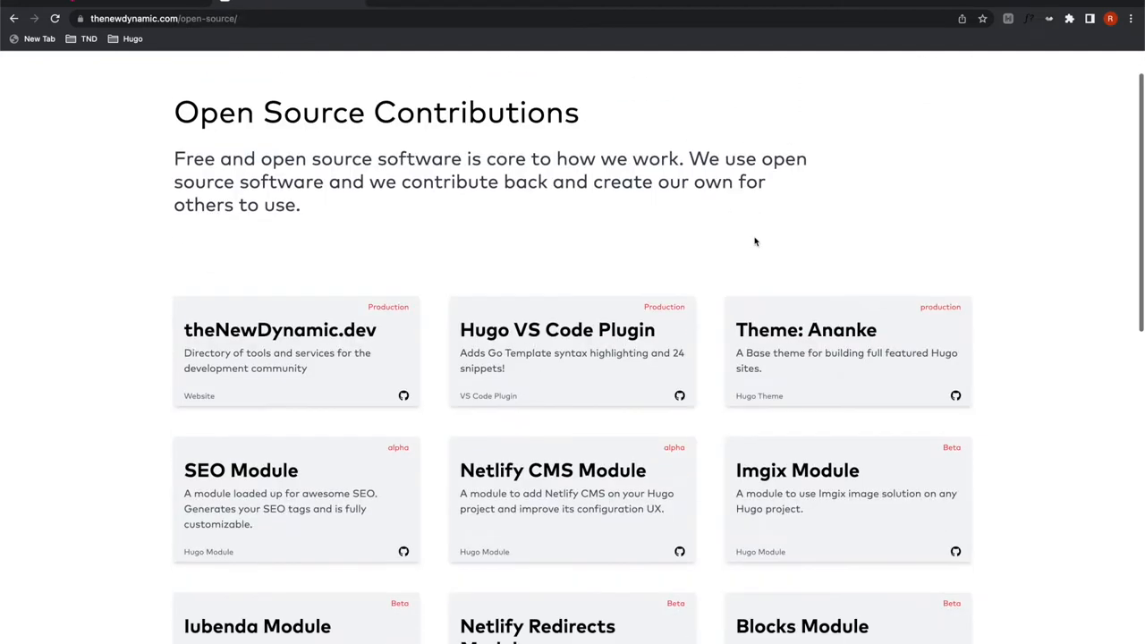
pyautogui.scroll(-3)
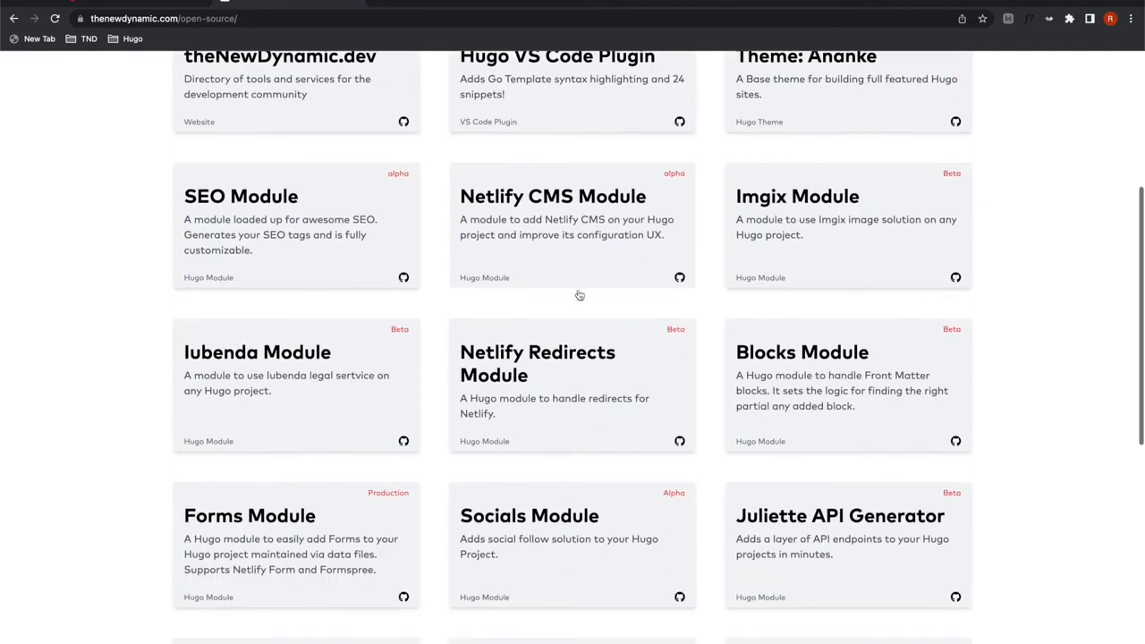
pyautogui.scroll(3)
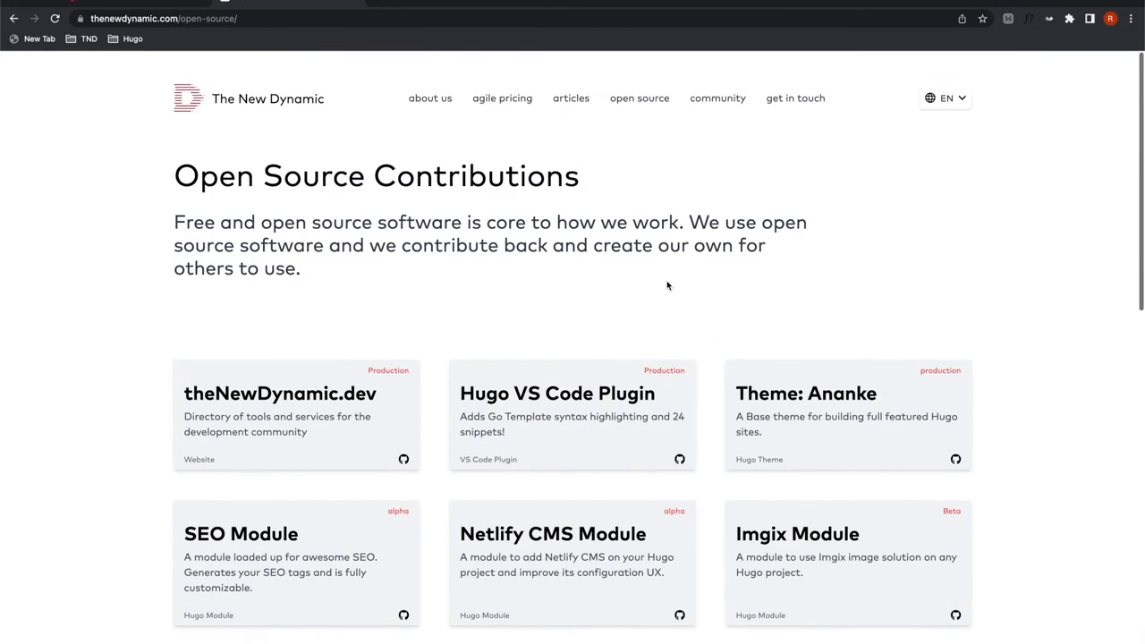
pyautogui.scroll(-3)
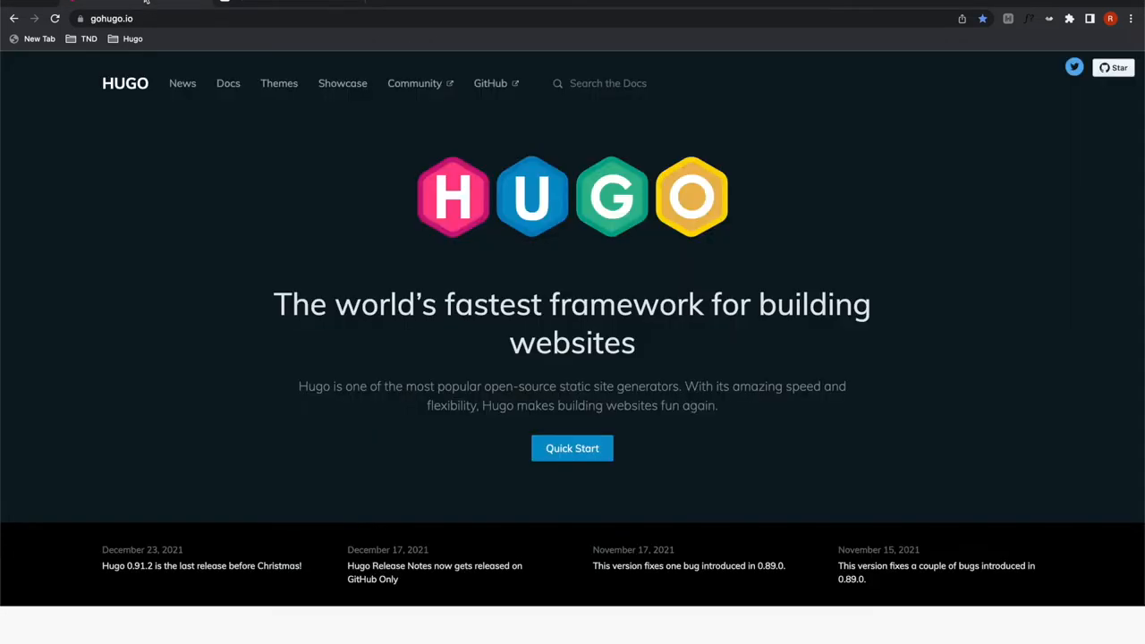
pyautogui.moveTo(361, 96)
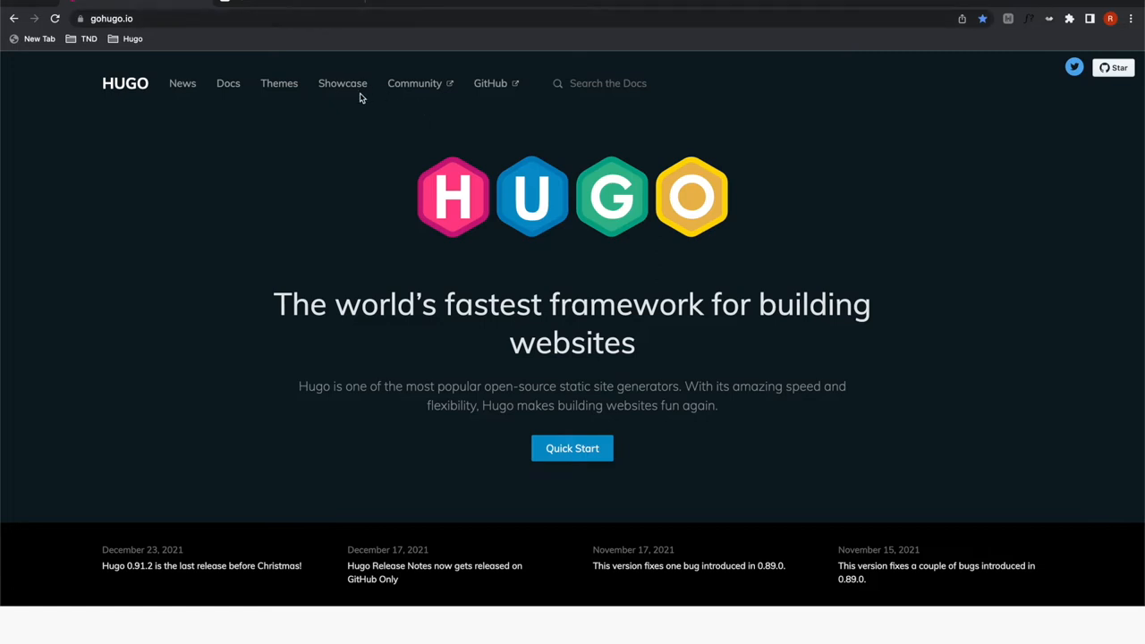
# Step: Reach the Hugo Pipes Overview page via Docs and the Hugo Pipes sidebar section
pyautogui.click(229, 84)
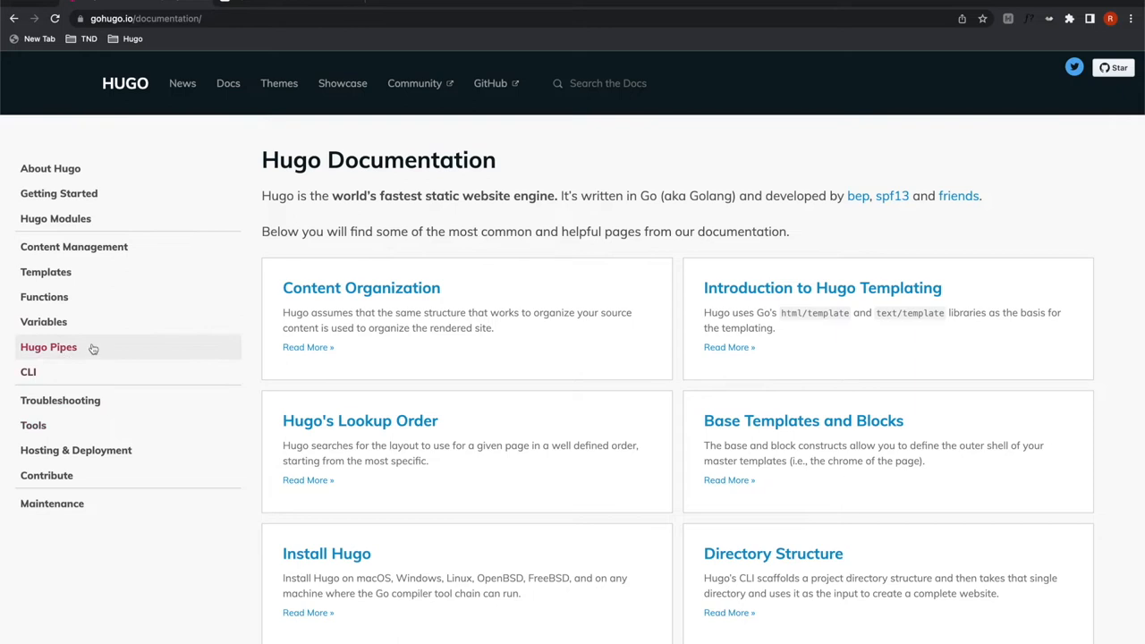
pyautogui.click(48, 347)
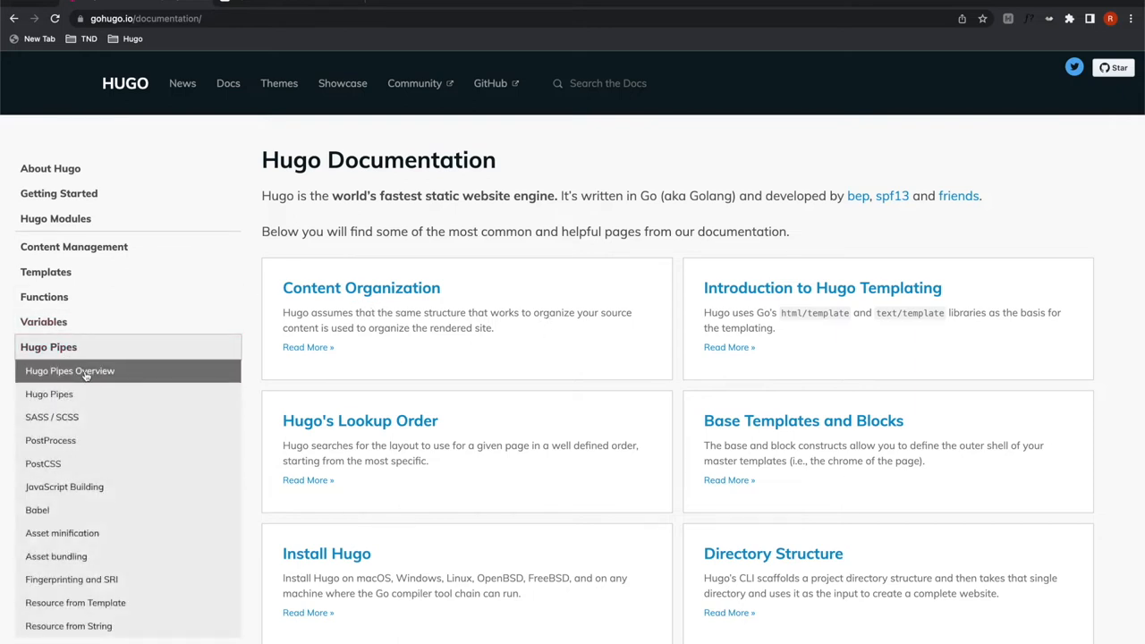
pyautogui.click(70, 370)
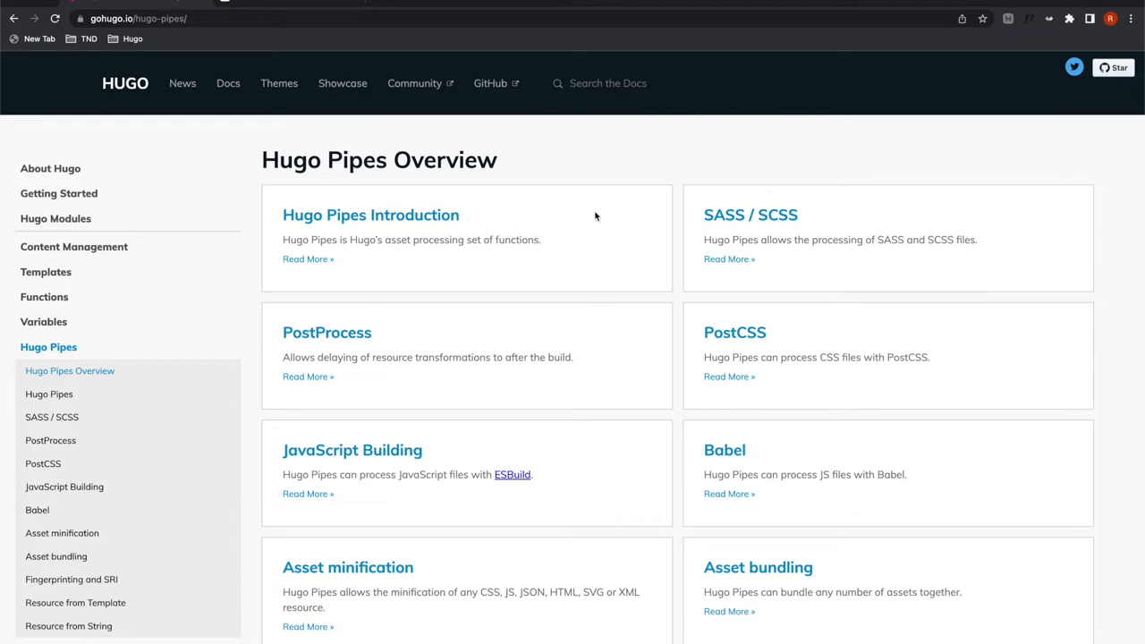
pyautogui.scroll(-3)
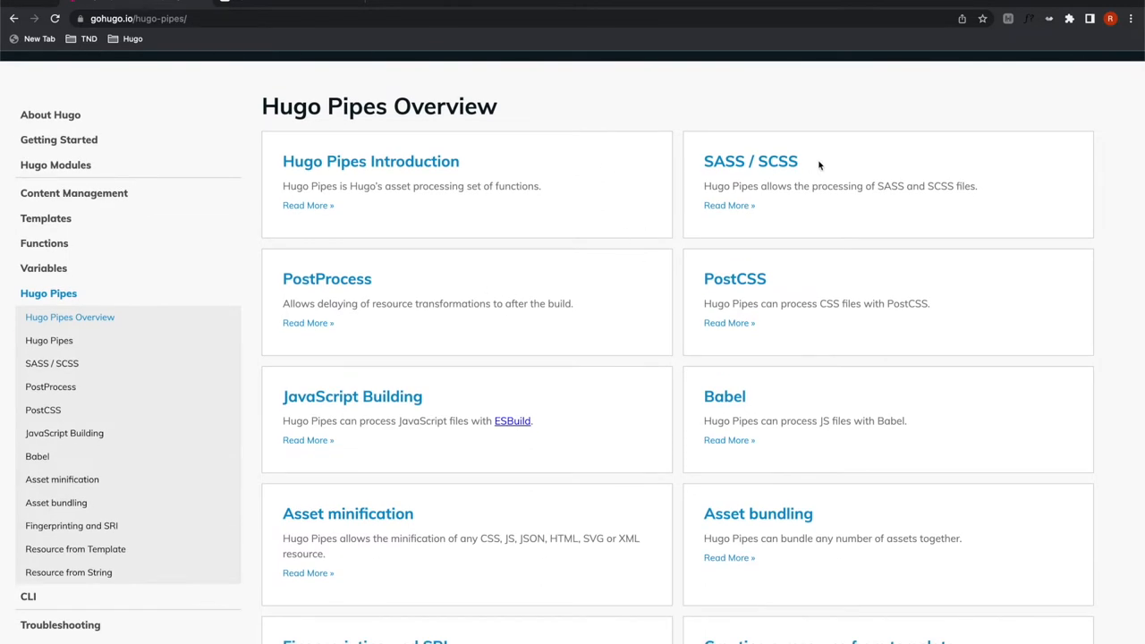
pyautogui.scroll(-3)
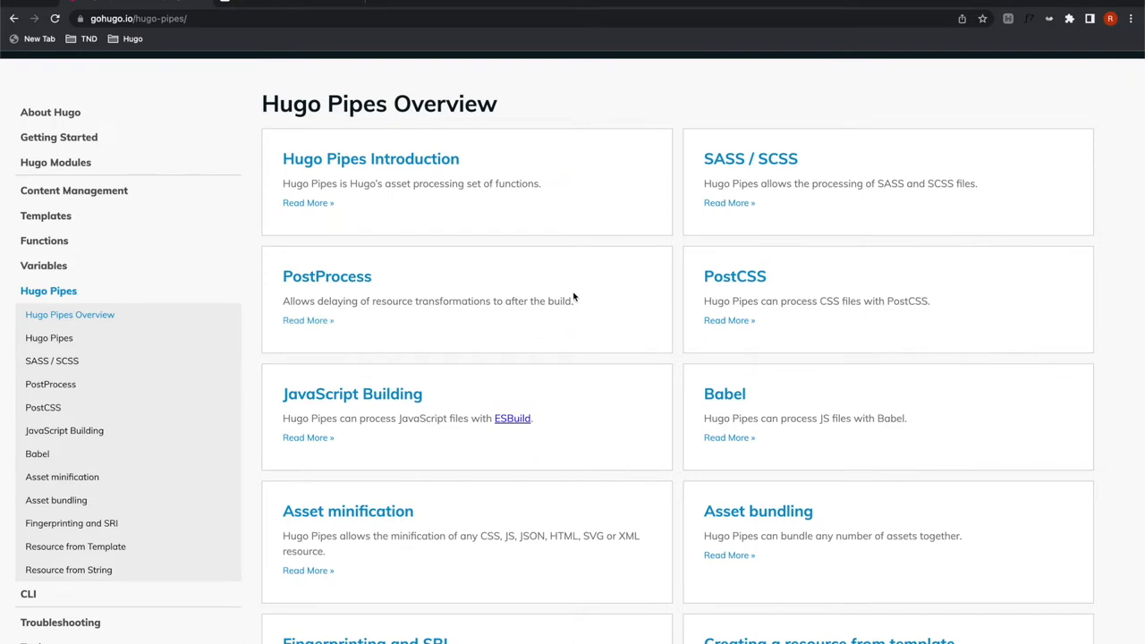
pyautogui.moveTo(145, 315)
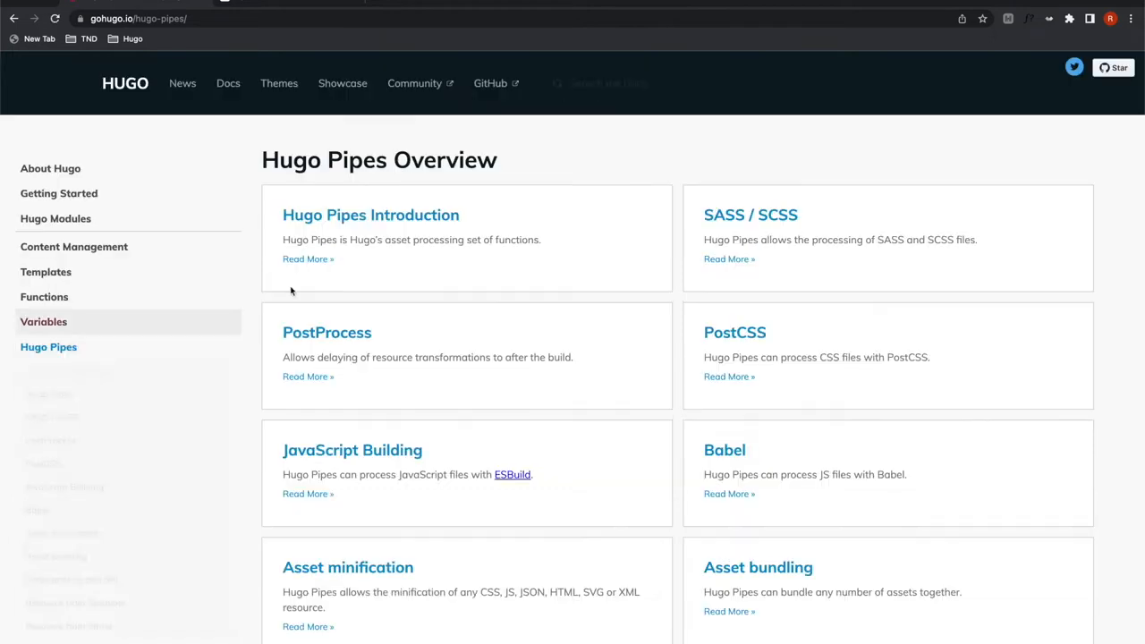
# Step: Read the Hugo Pipes Introduction down to resources.GetRemote's method and body remote options
pyautogui.click(371, 215)
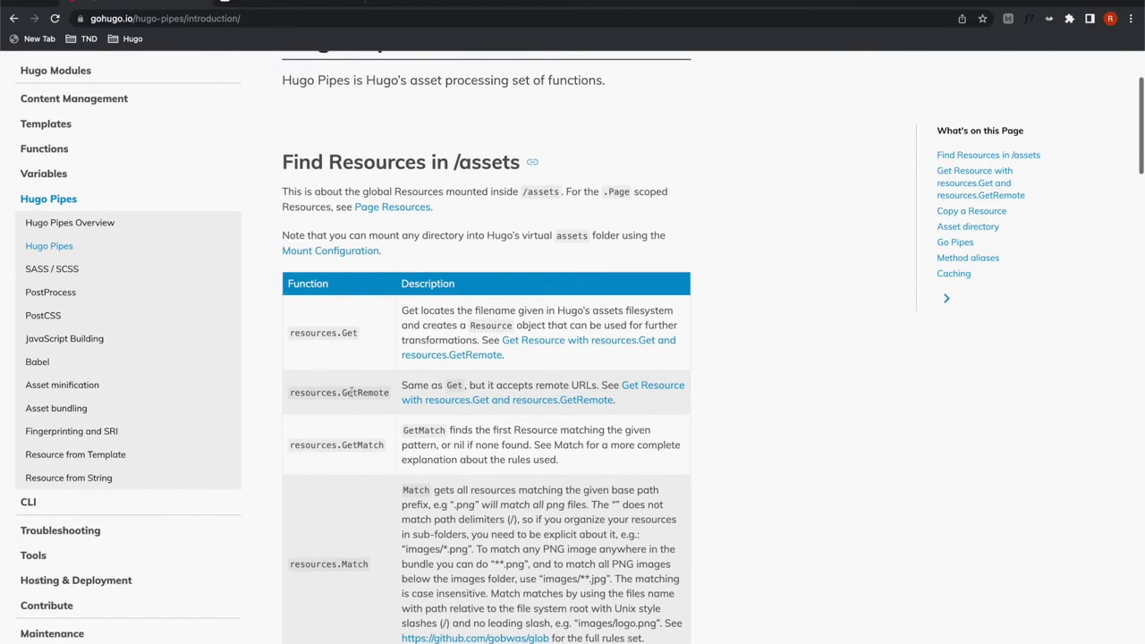
pyautogui.doubleClick(362, 392)
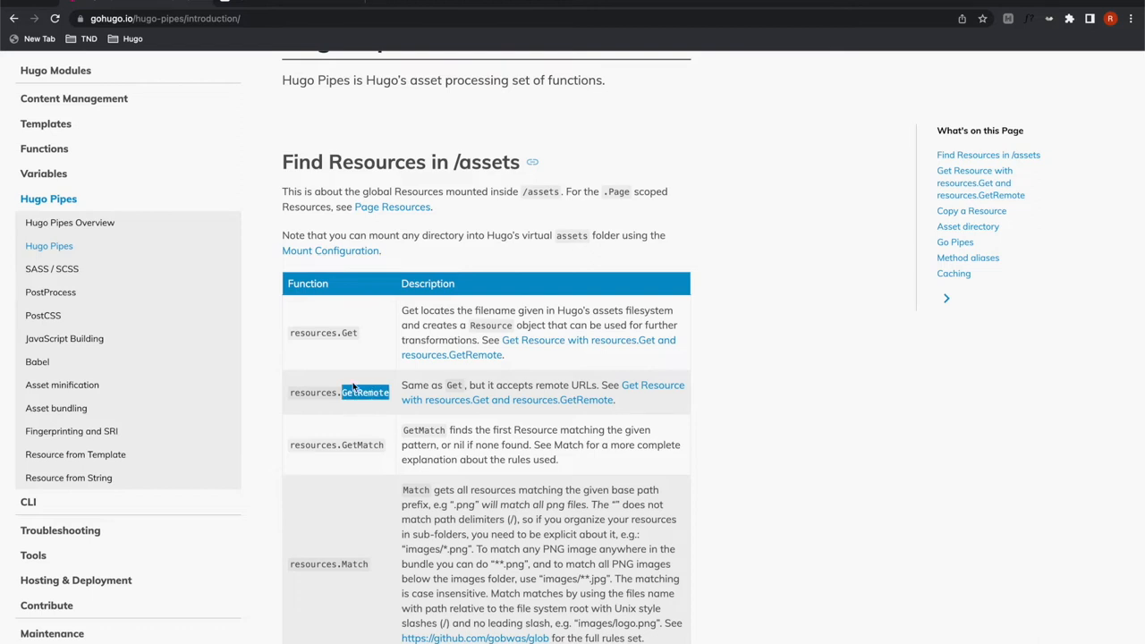
pyautogui.moveTo(387, 385)
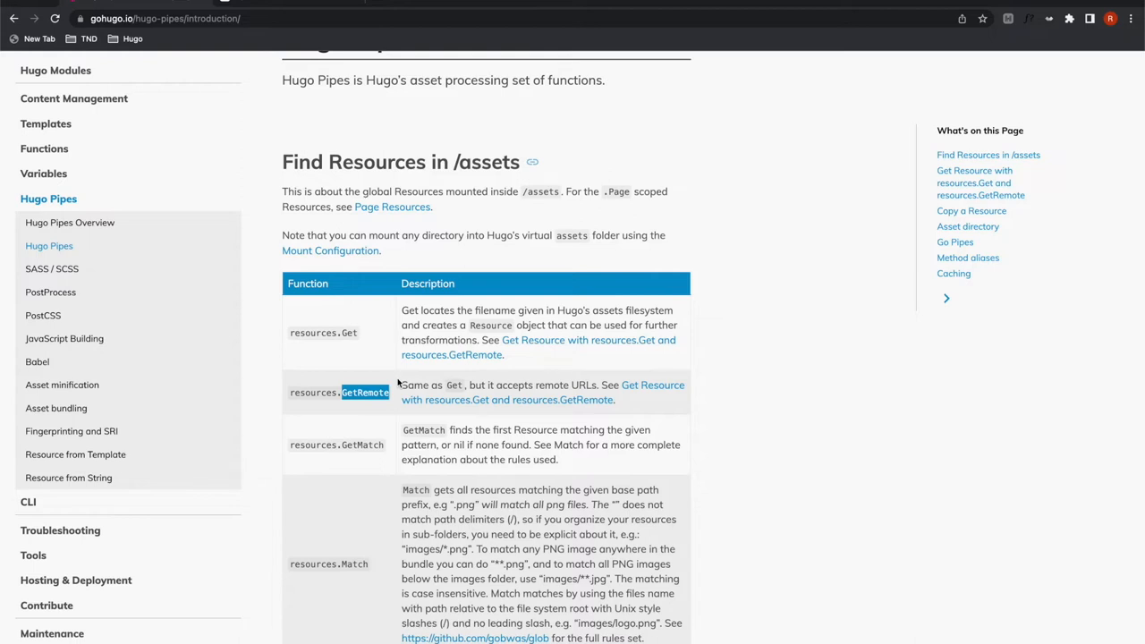
pyautogui.moveTo(458, 383)
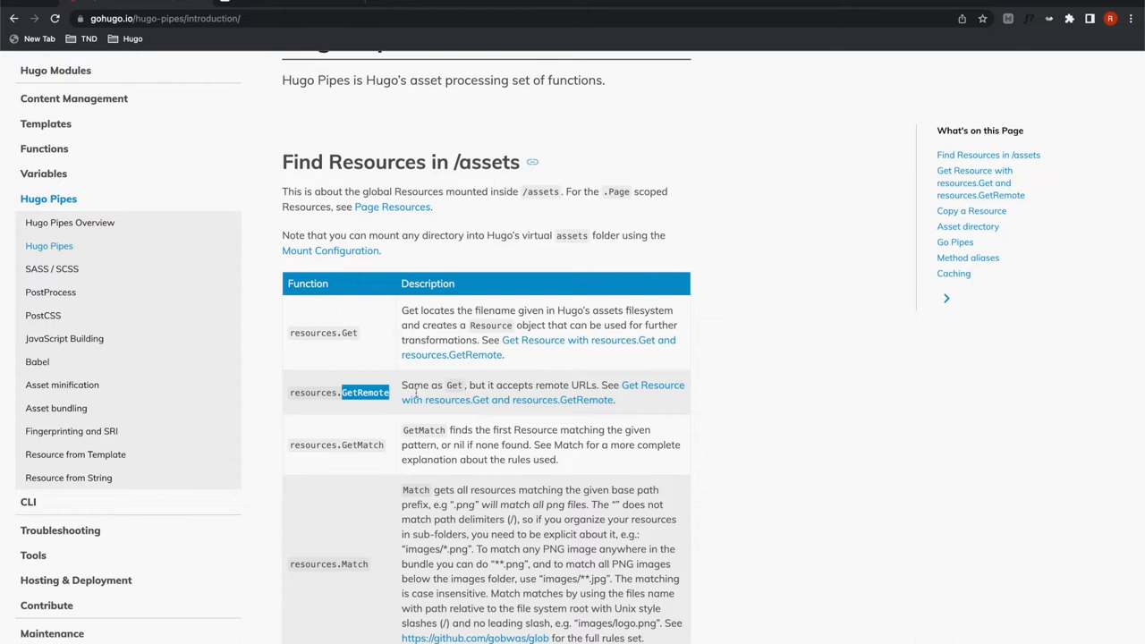
pyautogui.scroll(-3)
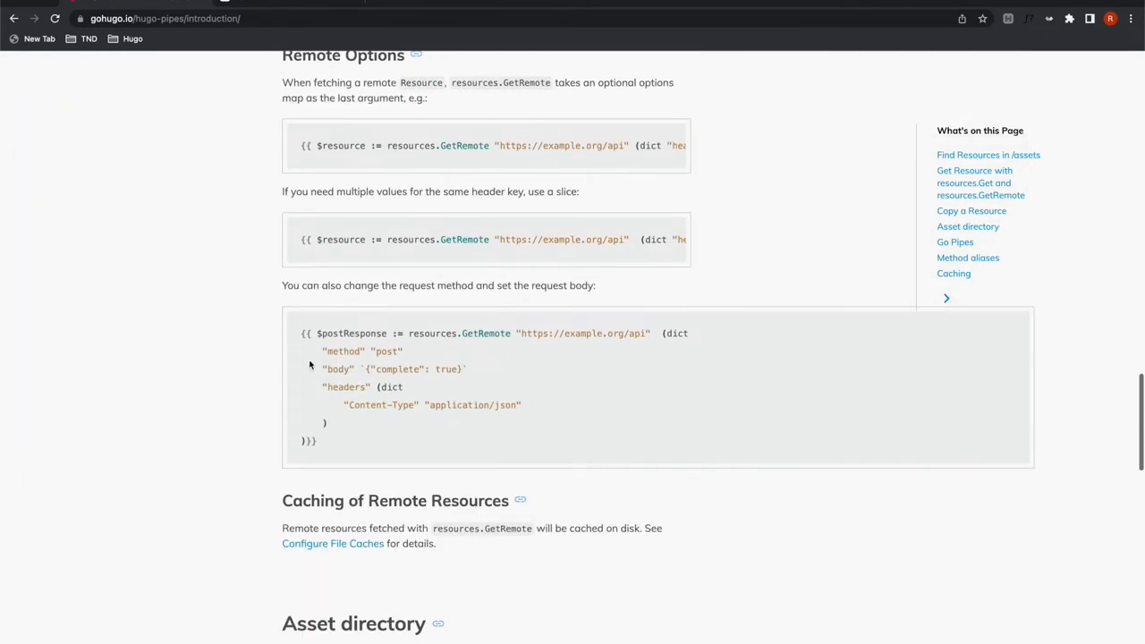
pyautogui.doubleClick(344, 351)
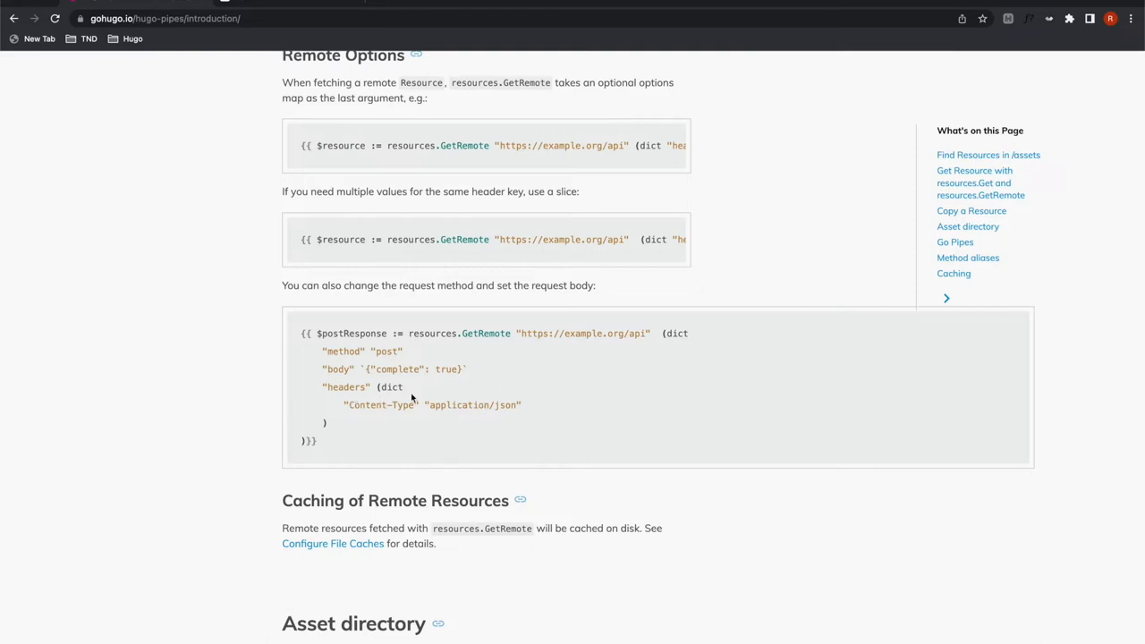
pyautogui.doubleClick(337, 369)
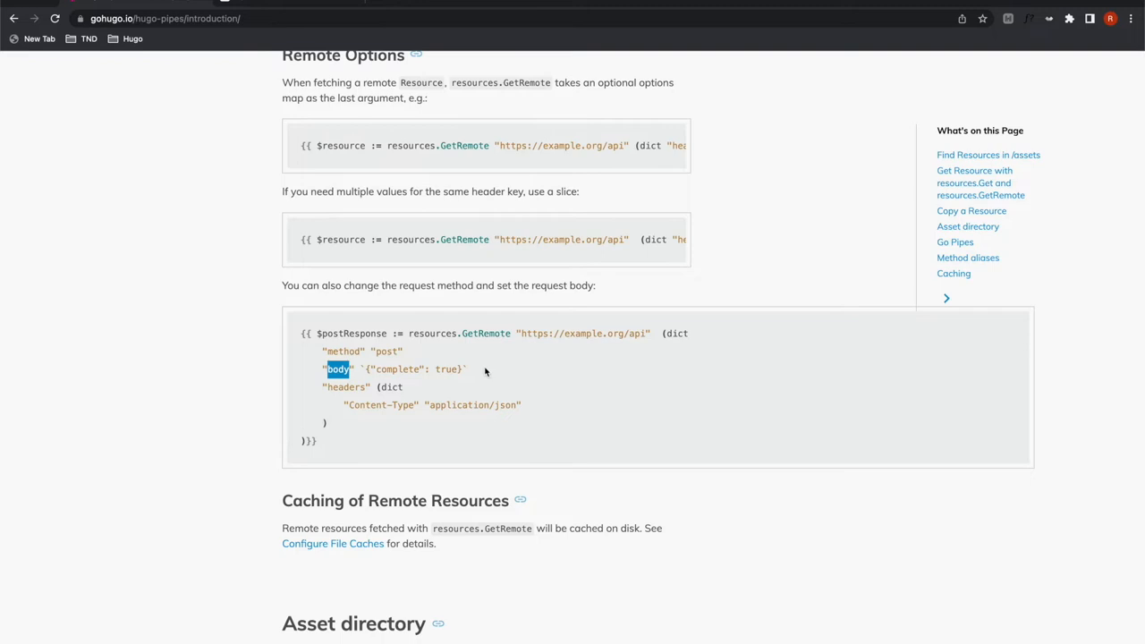
pyautogui.moveTo(480, 374)
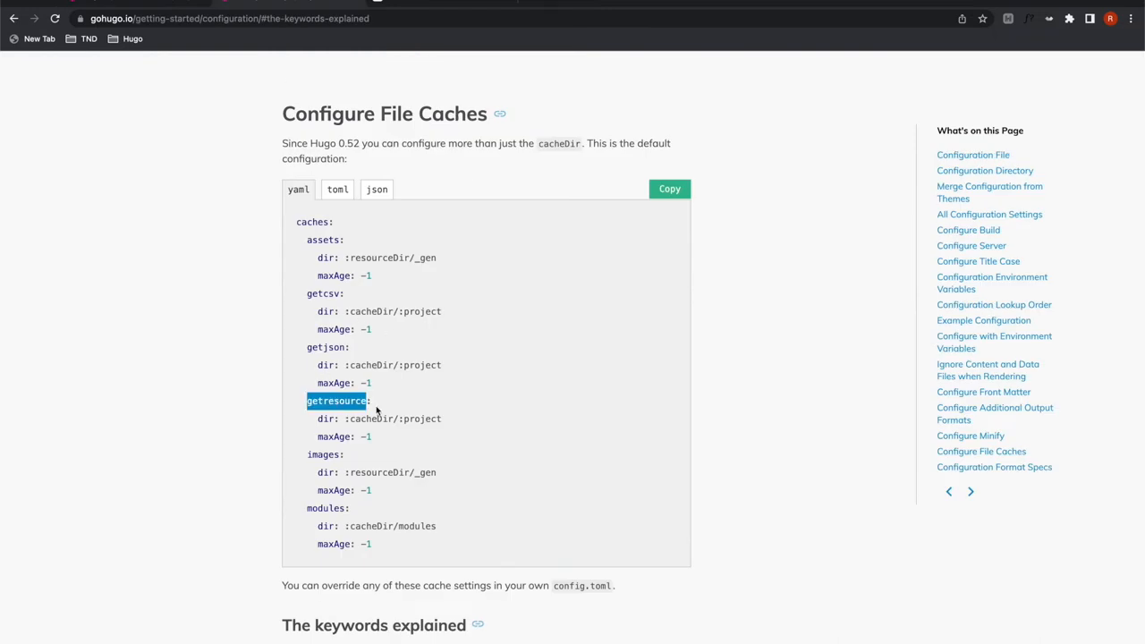
pyautogui.moveTo(390, 405)
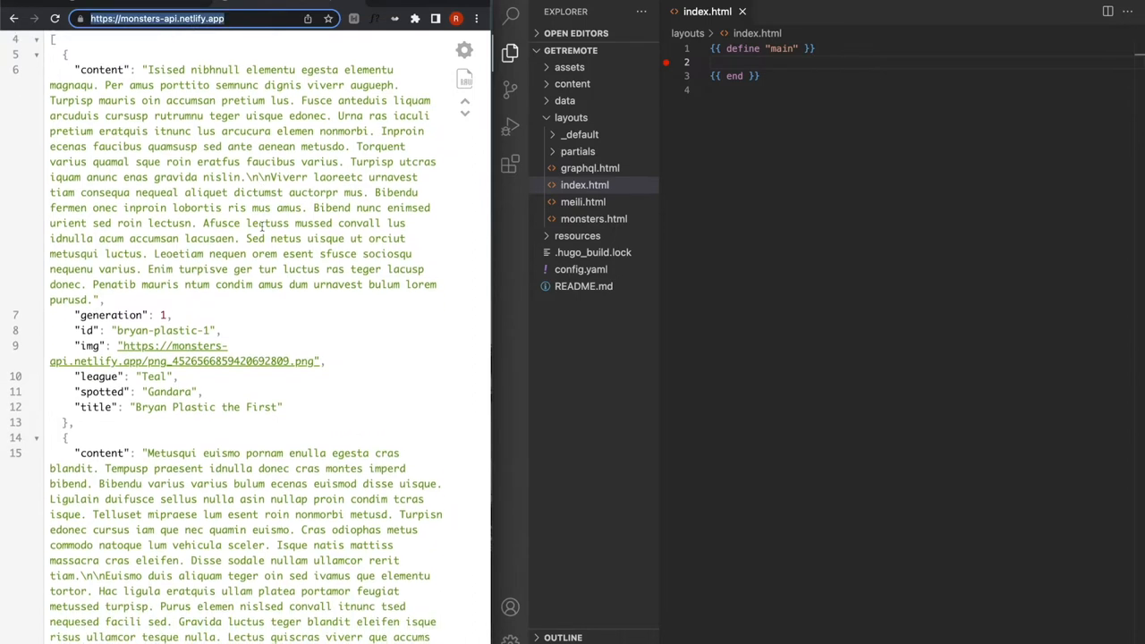
# Step: Start an empty {{ with }} block inside the define "main" block of index.html
pyautogui.scroll(-3)
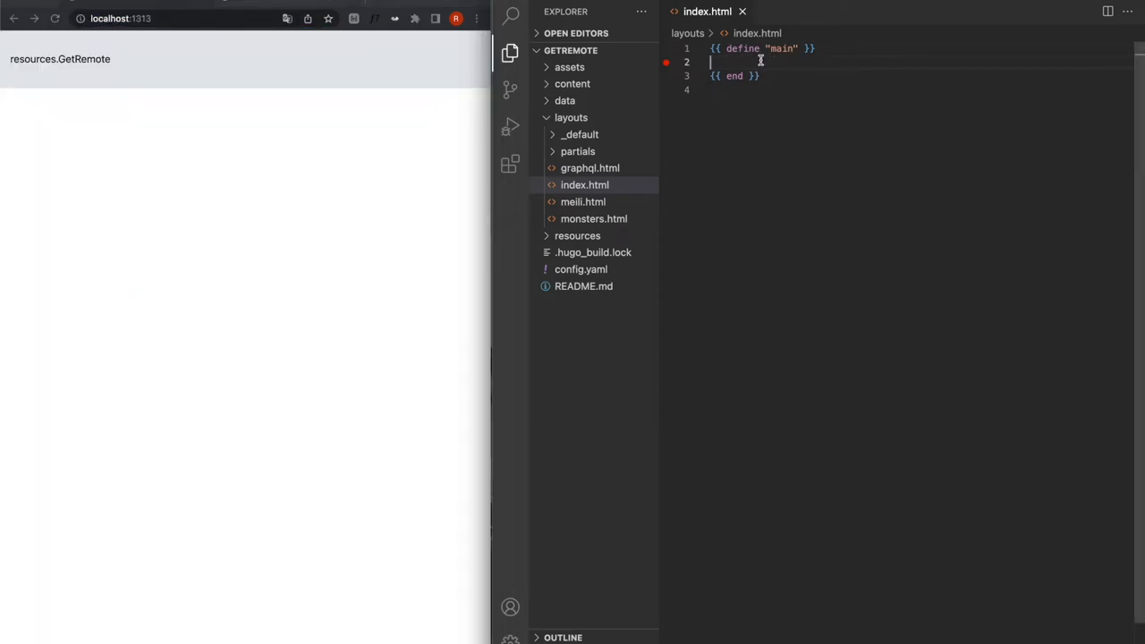
pyautogui.write('{{ with  }}')
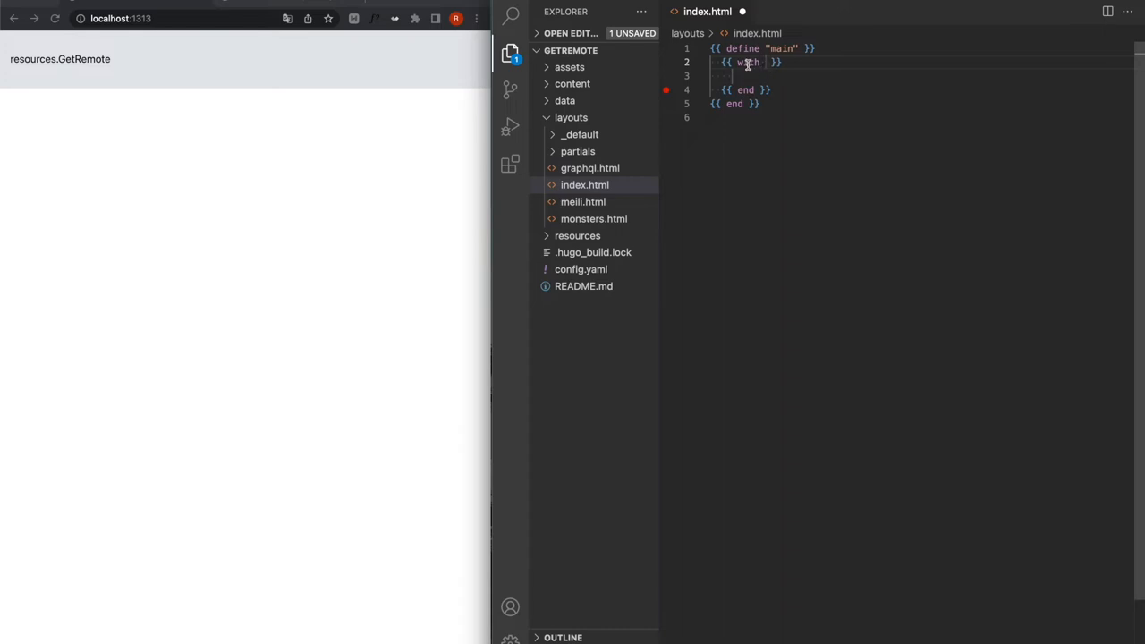
pyautogui.moveTo(776, 79)
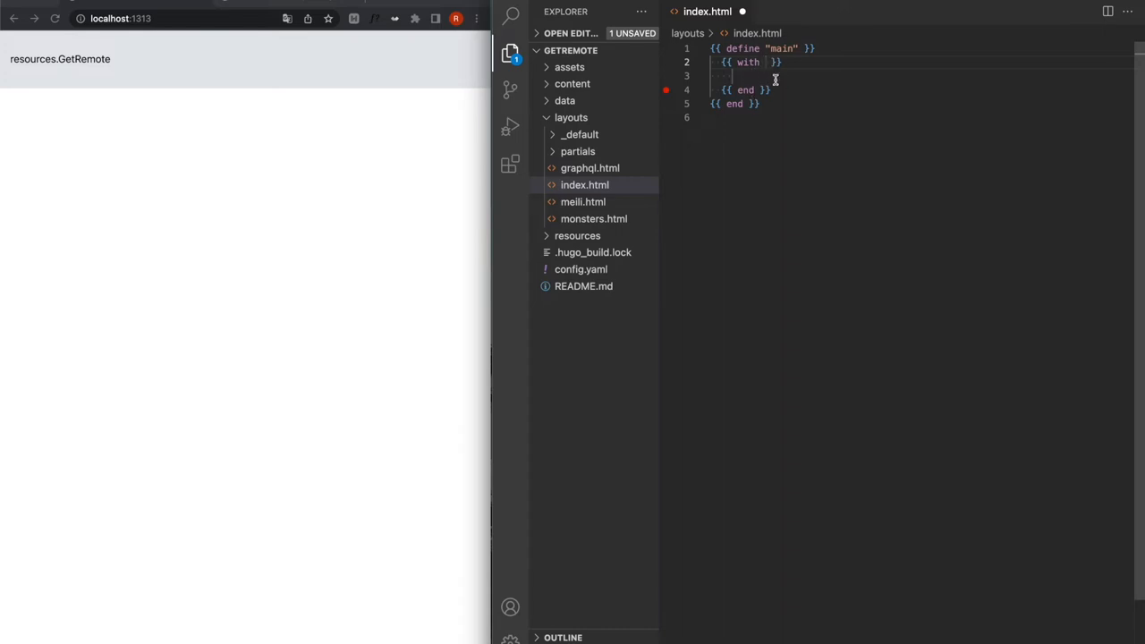
pyautogui.write('resources')
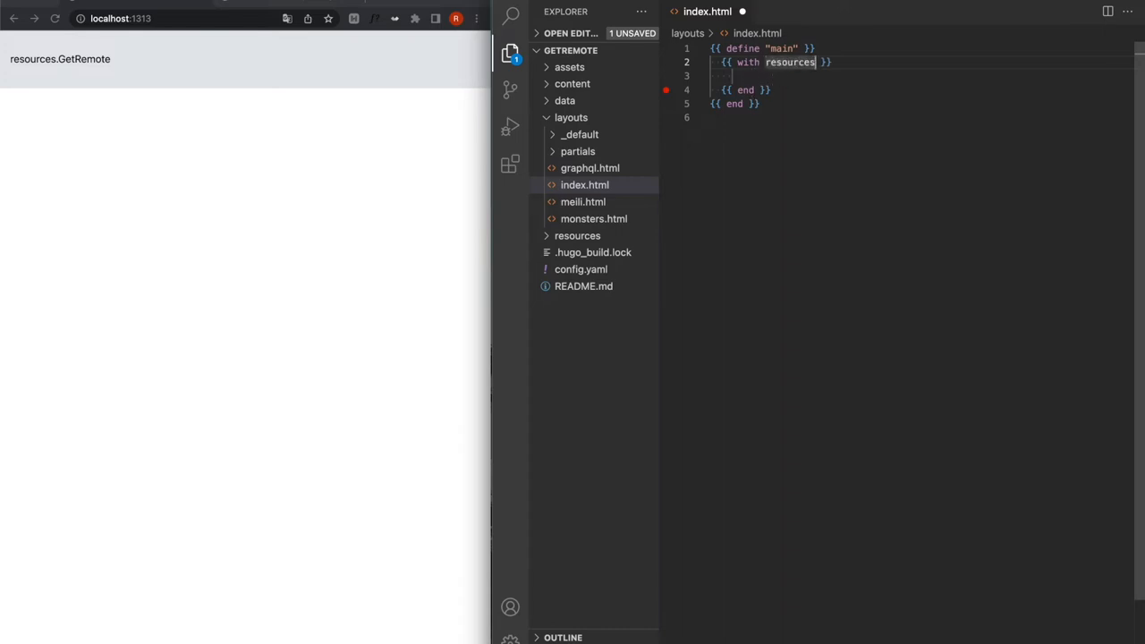
pyautogui.write('.GetRemote')
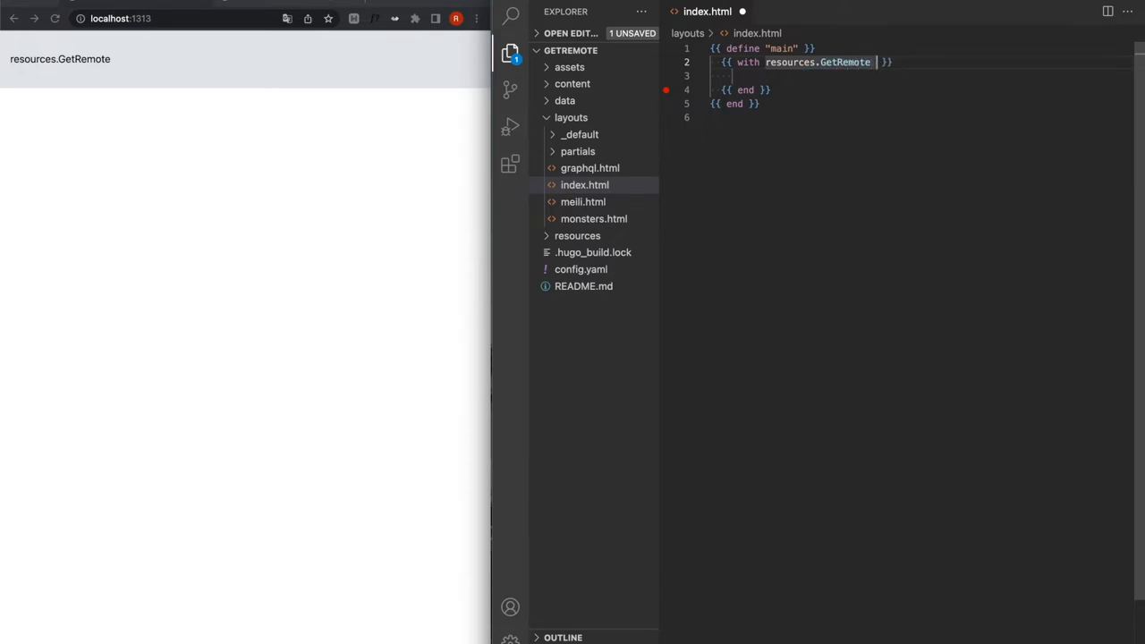
pyautogui.write('"https://monsters-api.netlify.app/"')
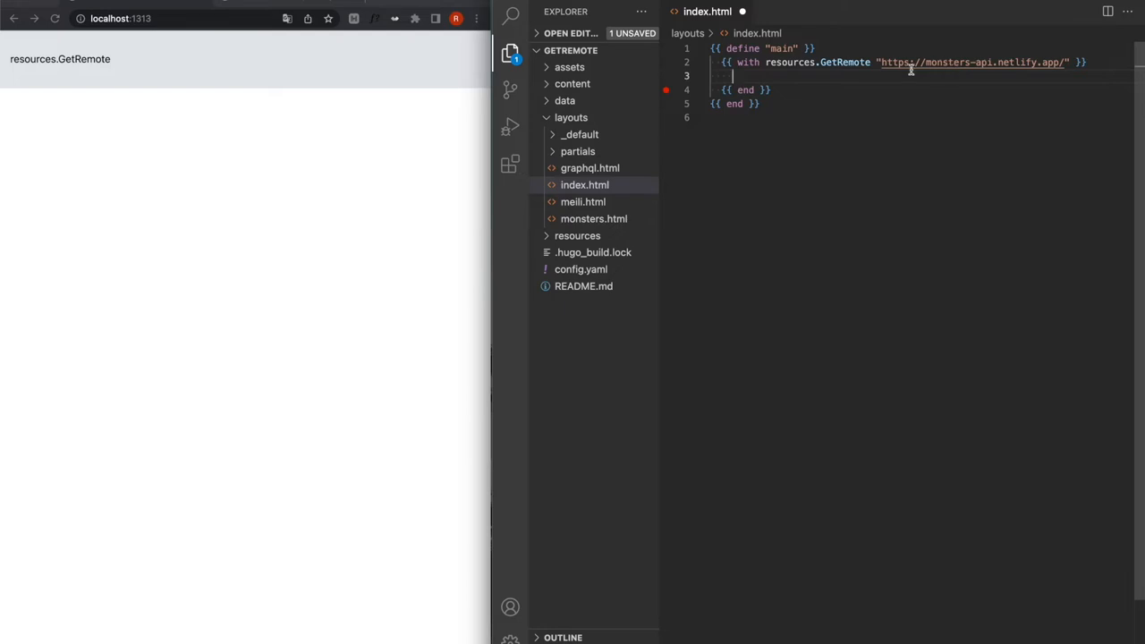
pyautogui.moveTo(877, 70)
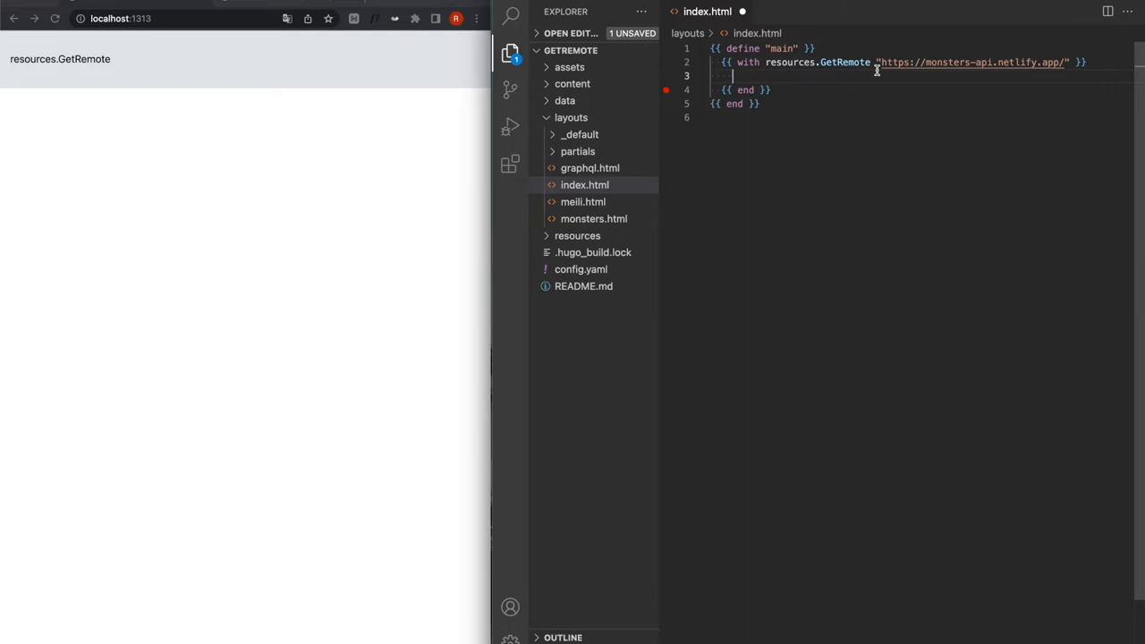
# Step: Try outputting .RelPermalink and .Name of the response, then remove them
pyautogui.write('.Rel }}')
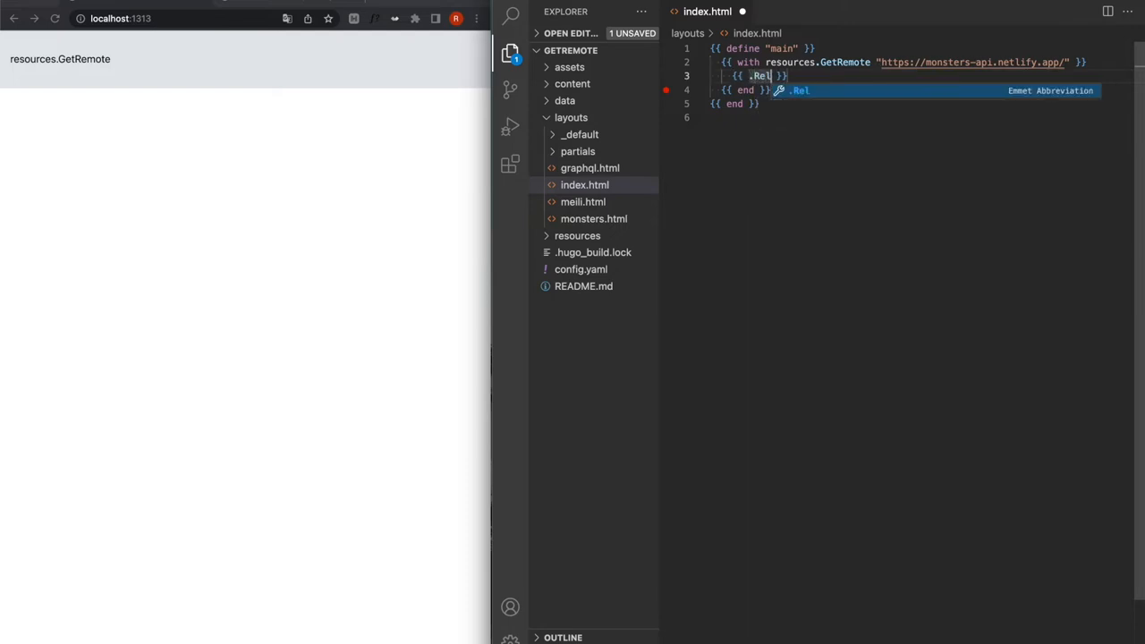
pyautogui.write('Perm')
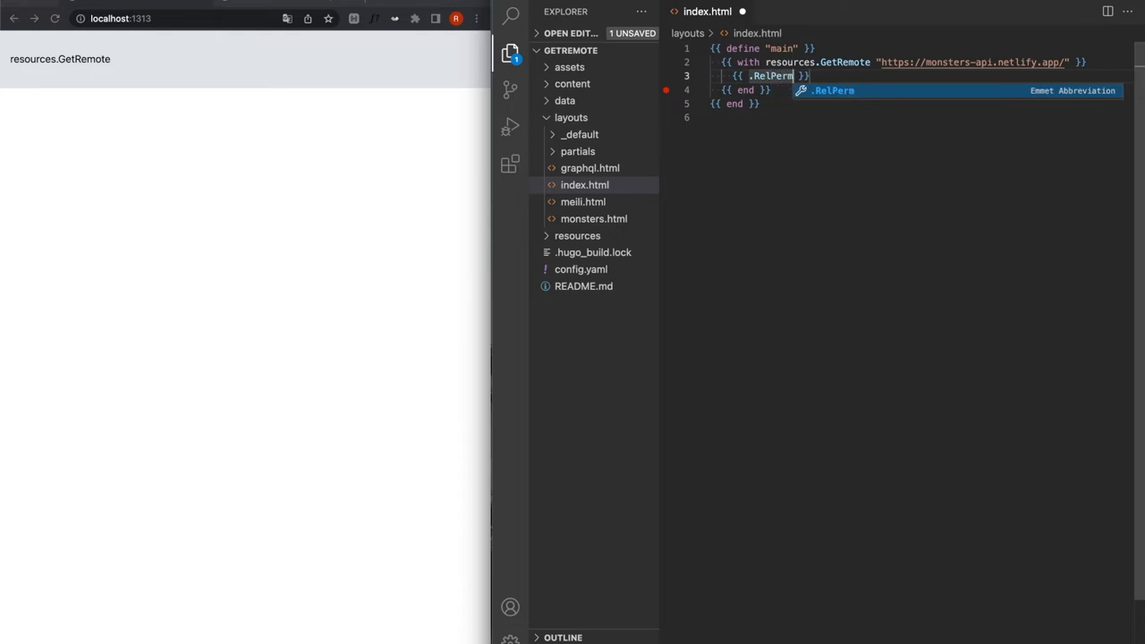
pyautogui.press('Backspace')
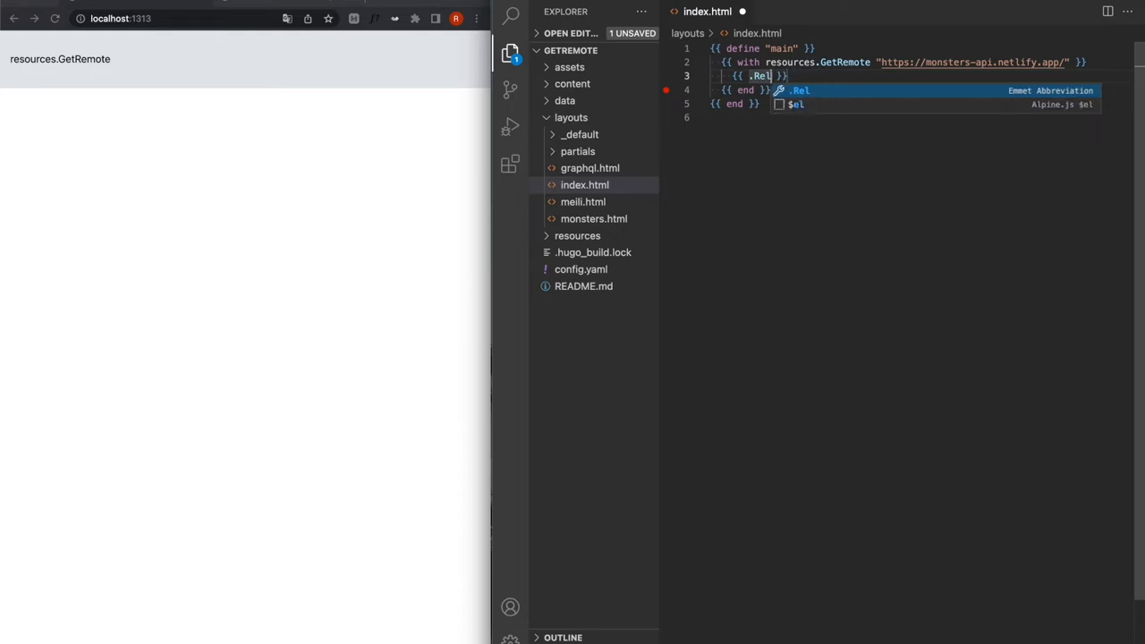
pyautogui.write('Name')
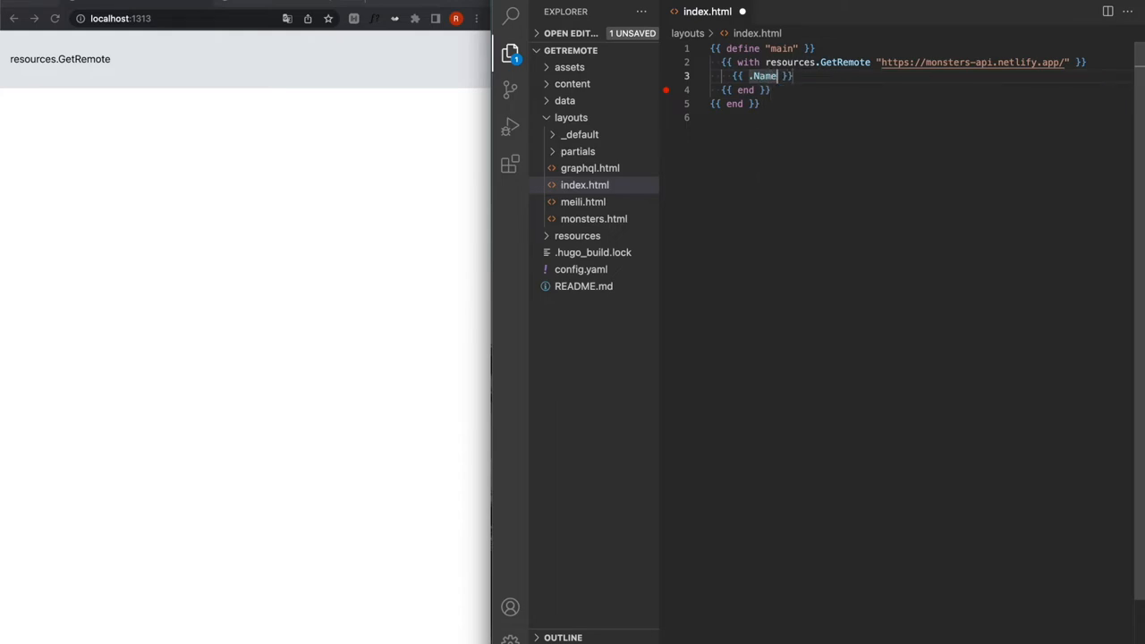
pyautogui.press('Backspace')
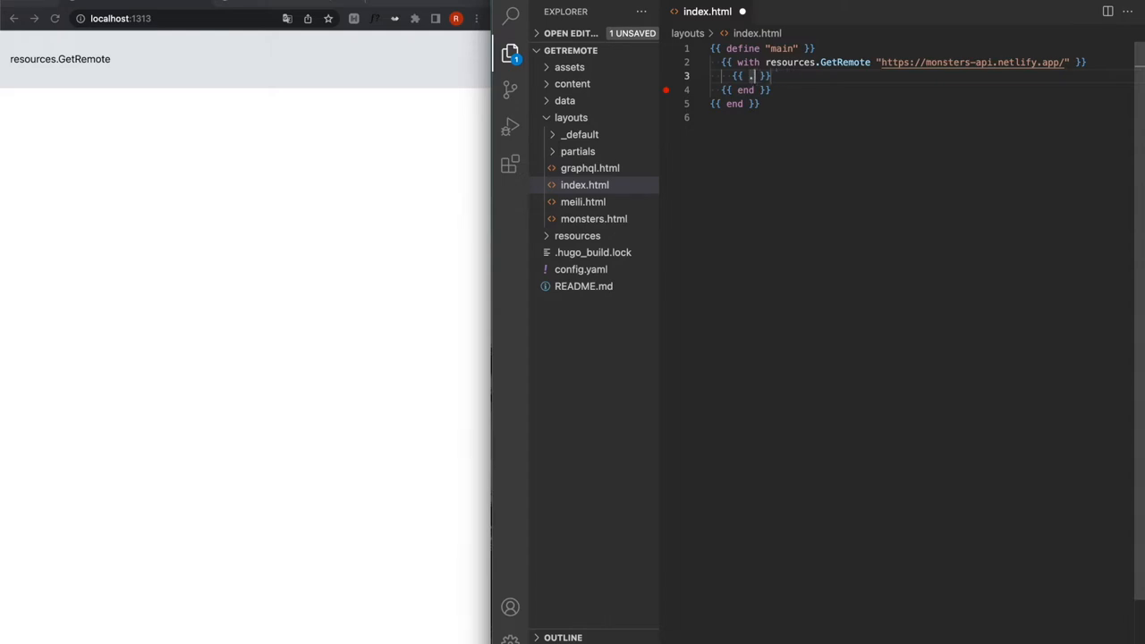
# Step: Nest a {{ with .Content }} block that outputs the response content
pyautogui.write('.Content')
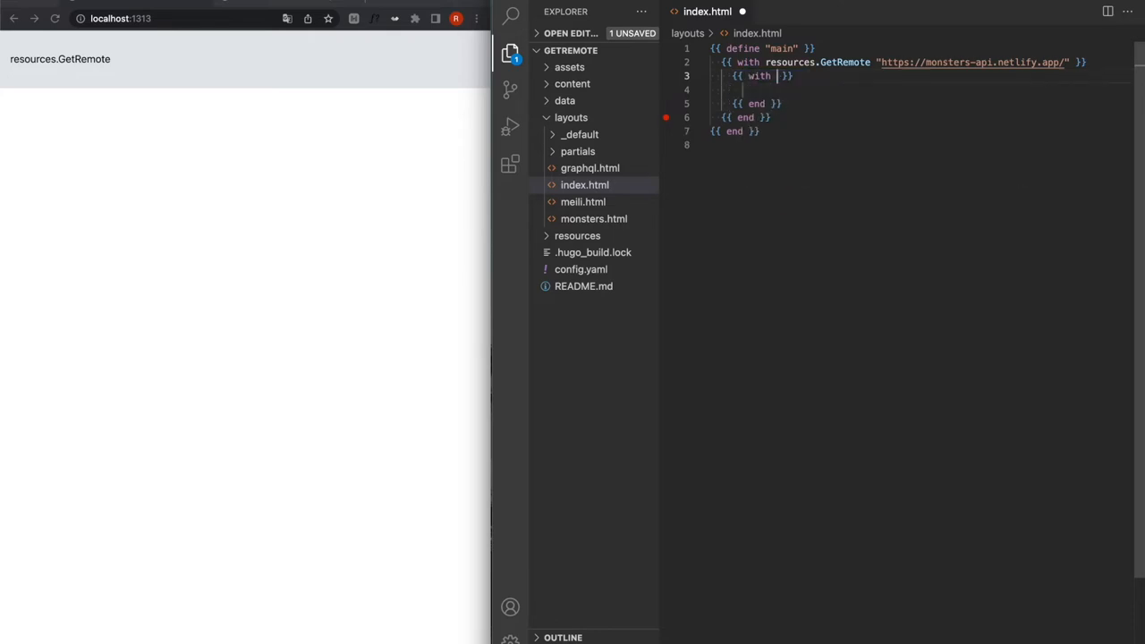
pyautogui.write('.Content')
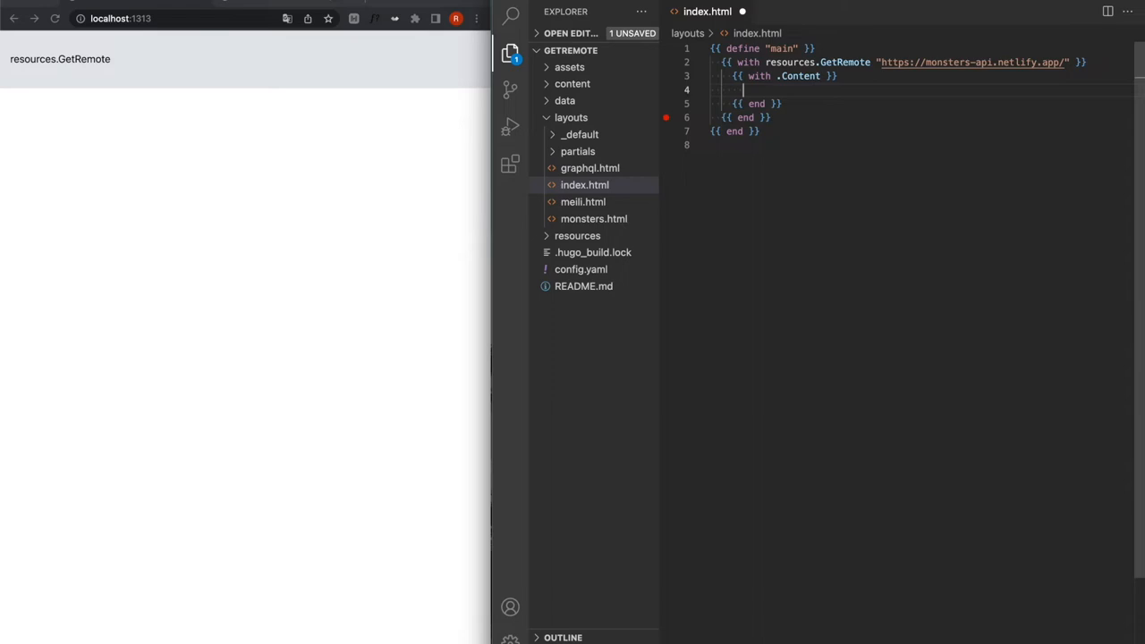
pyautogui.write('deb')
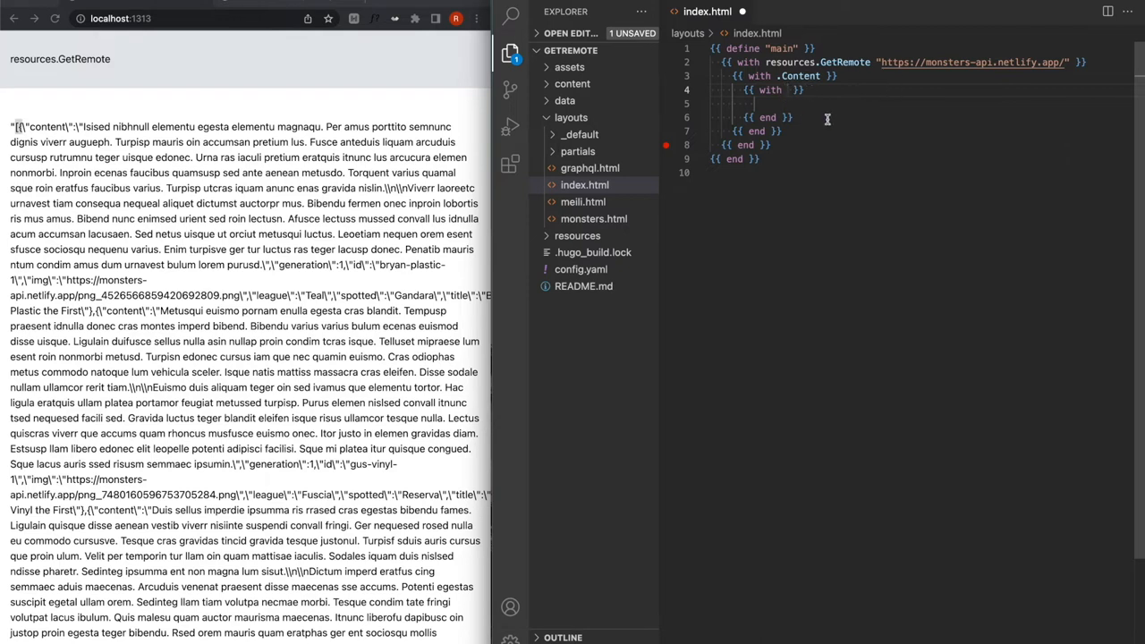
# Step: Decode the content with transform.Unmarshal and print it with printf "%#v", then save
pyautogui.write('transform')
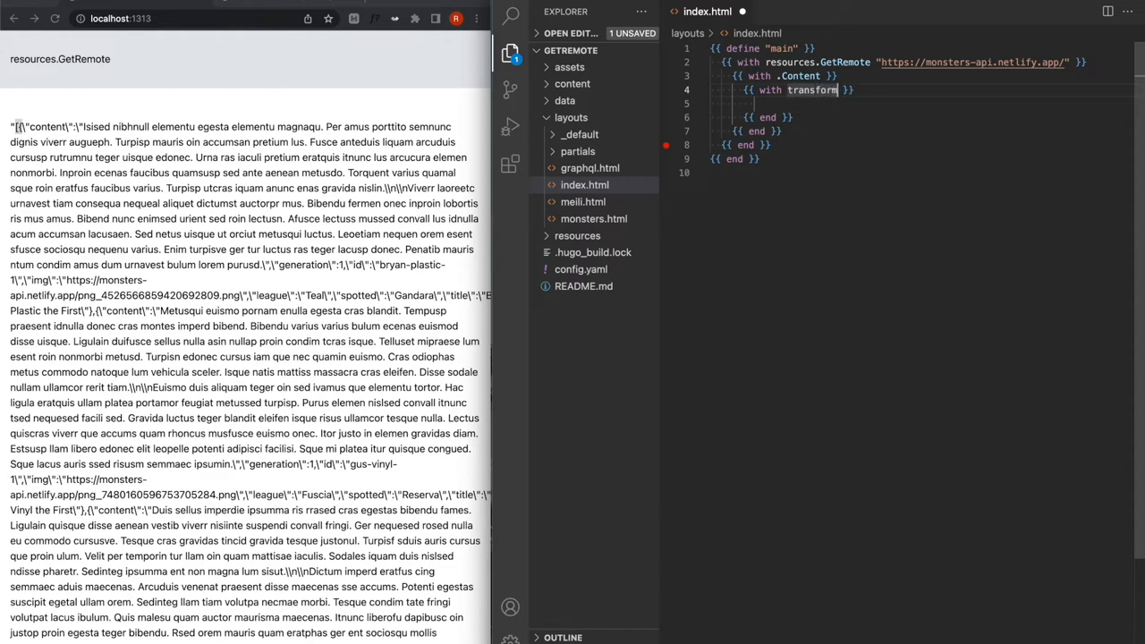
pyautogui.write('.Unmarshal .')
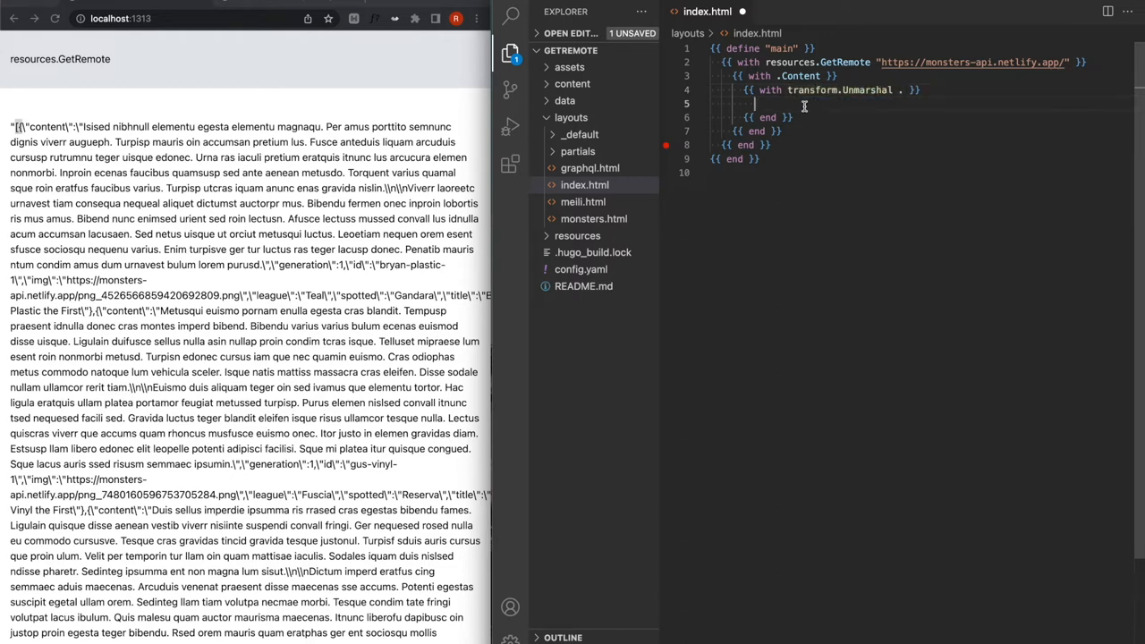
pyautogui.write('printf "%#v" . }}')
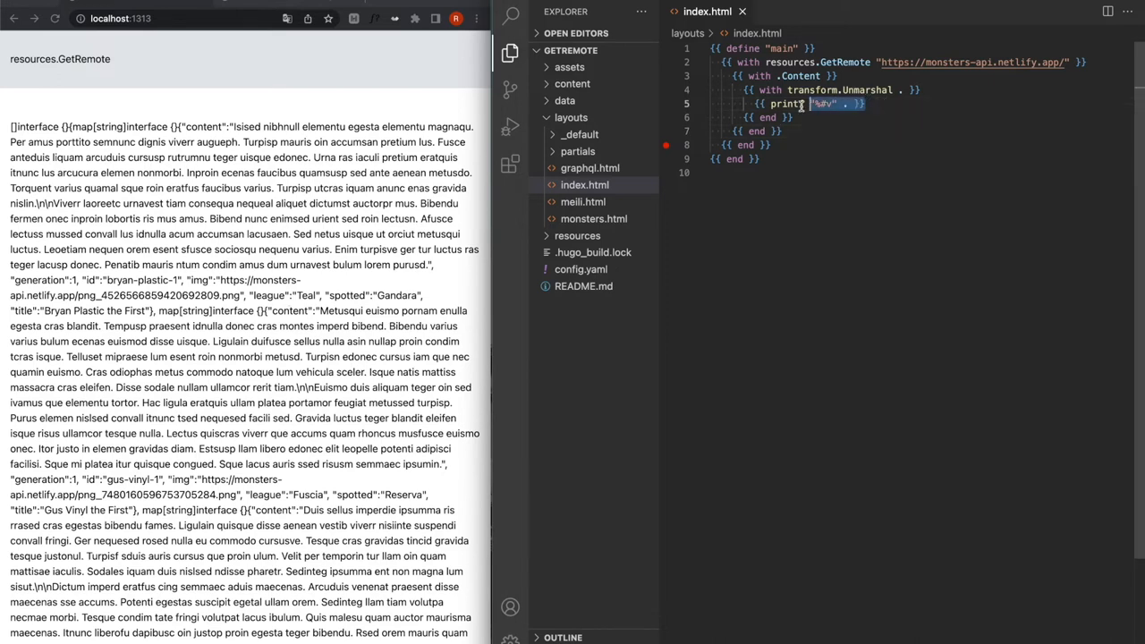
pyautogui.press('Delete')
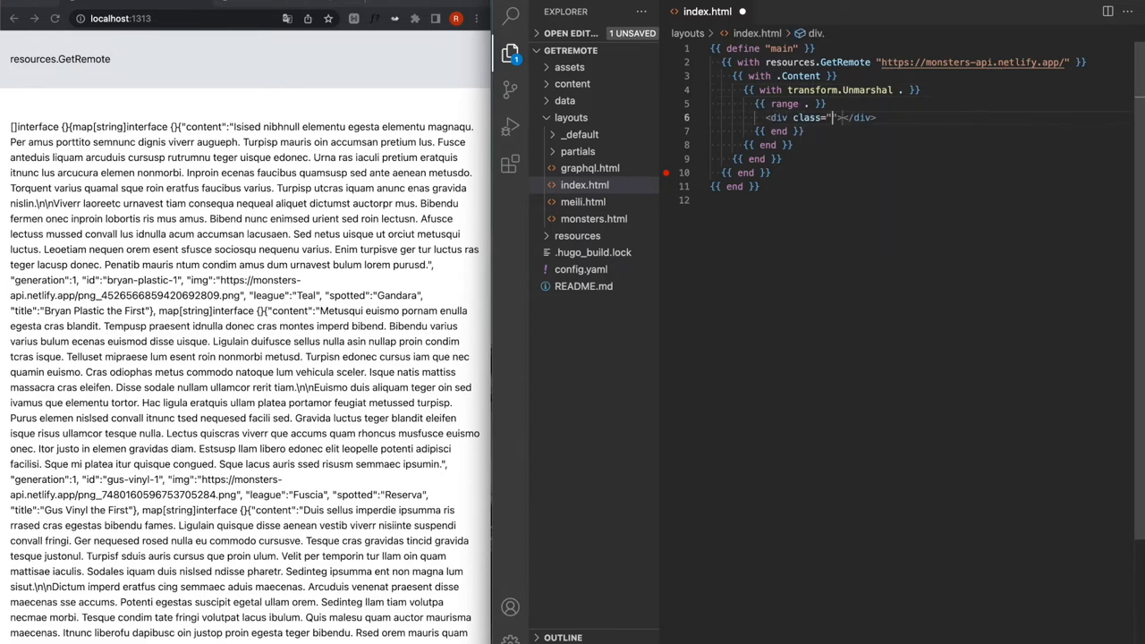
# Step: Render each monster as a pink bordered card with its {{ .title }} and a w-24 image from {{ .img }}
pyautogui.write('border p-4 bg-pink-200 my-4 flex justify-between items-ce')
pyautogui.write('{{ .title }}')
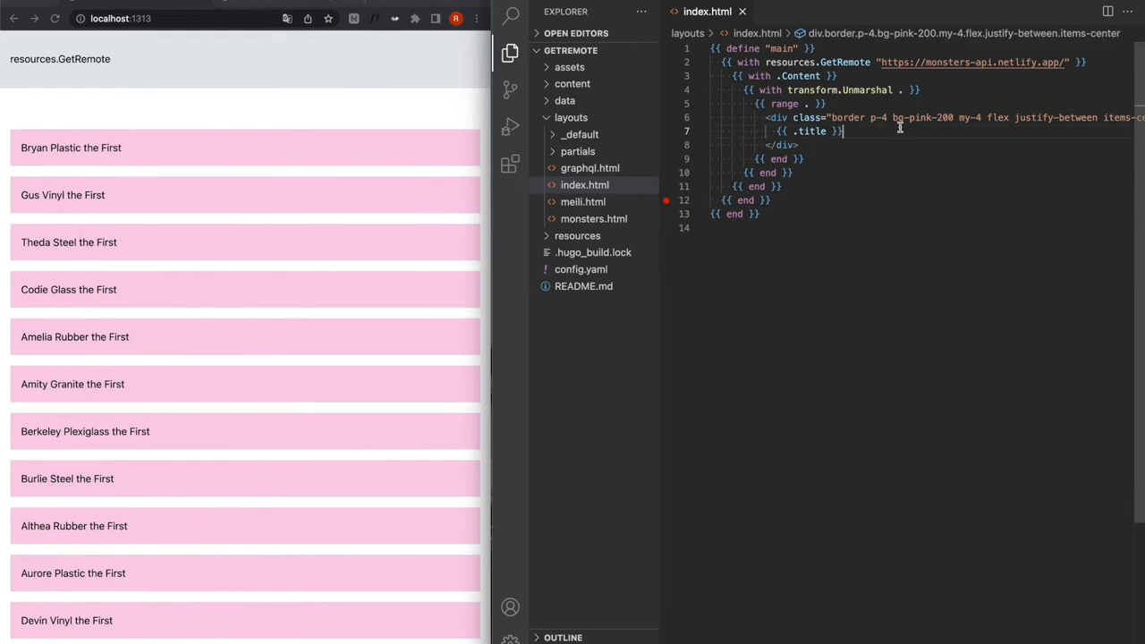
pyautogui.moveTo(805, 102)
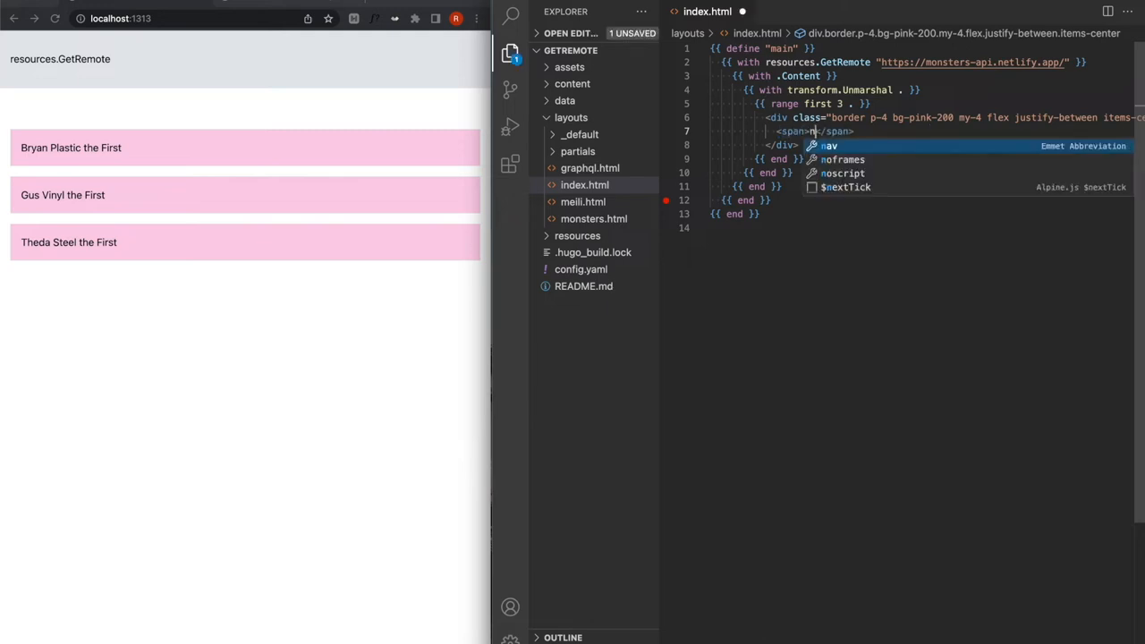
pyautogui.write('{{ .title }}')
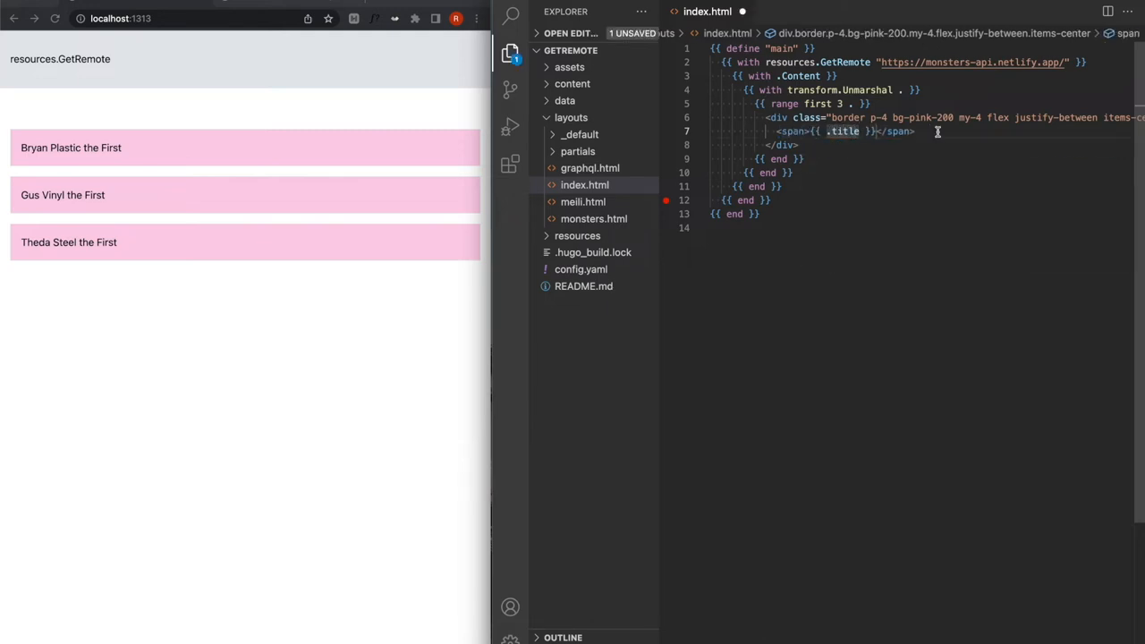
pyautogui.write('img src="{{ . " alt="">')
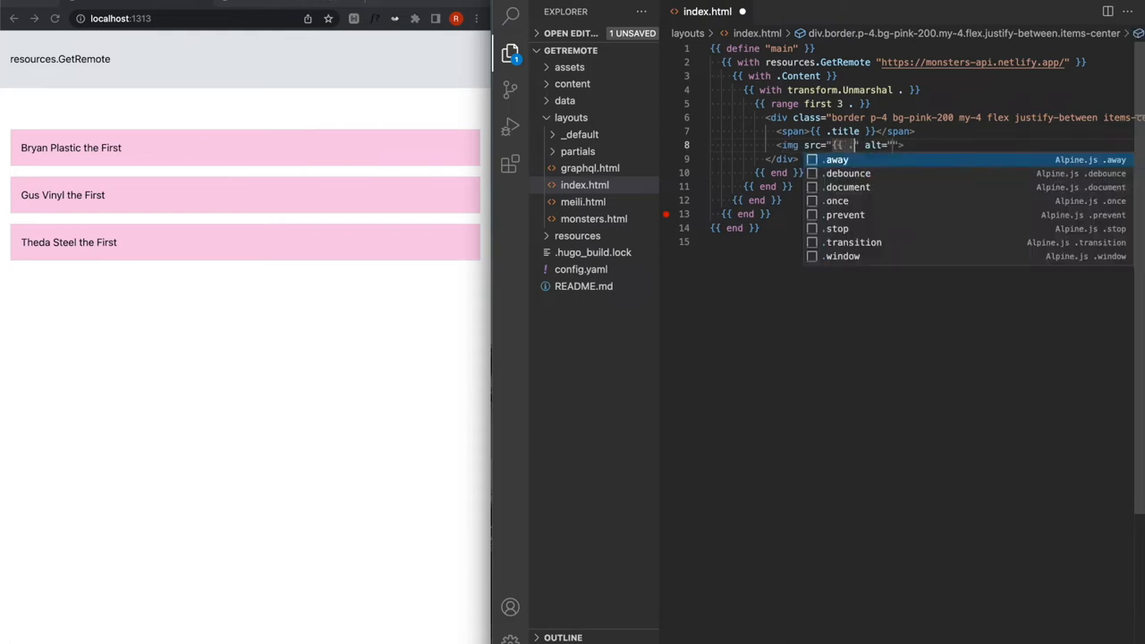
pyautogui.write('.img')
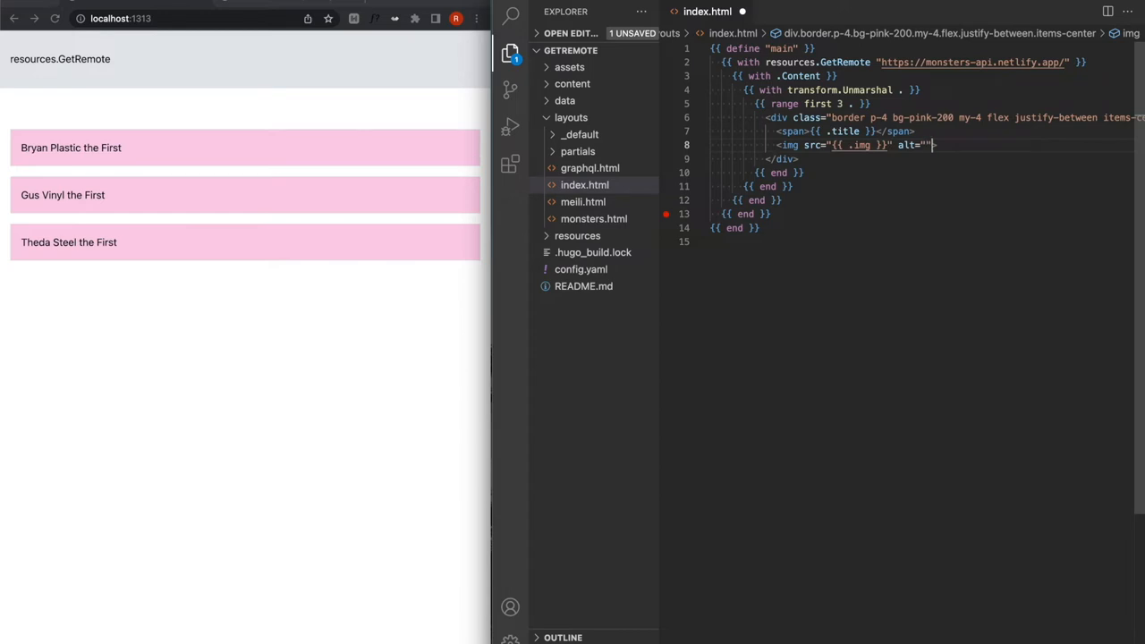
pyautogui.write('class=""')
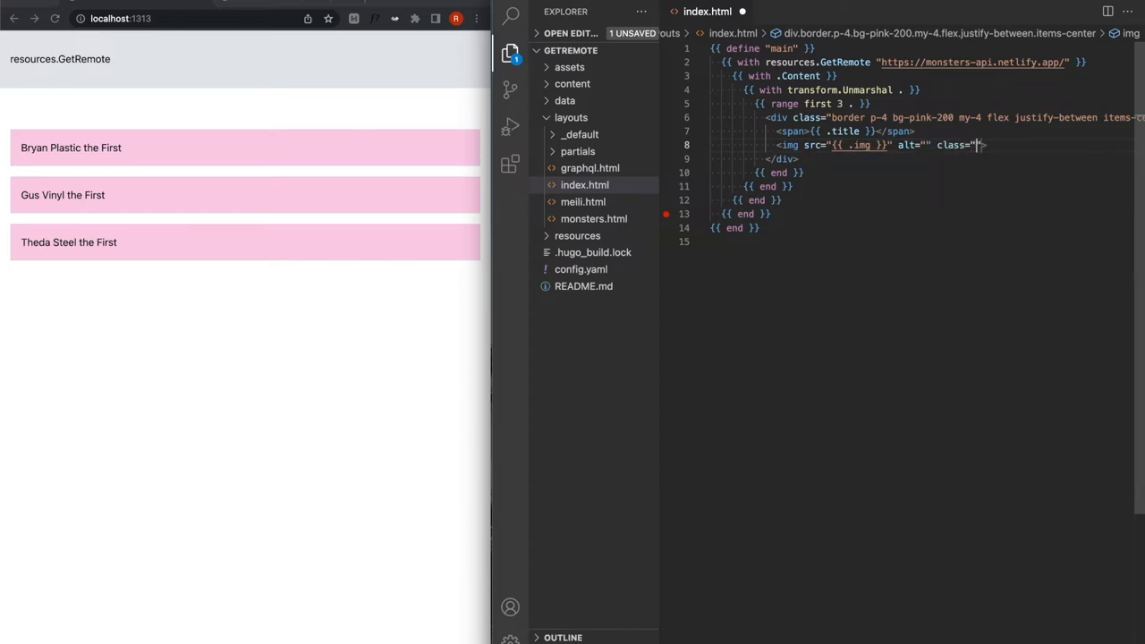
pyautogui.write('w-24')
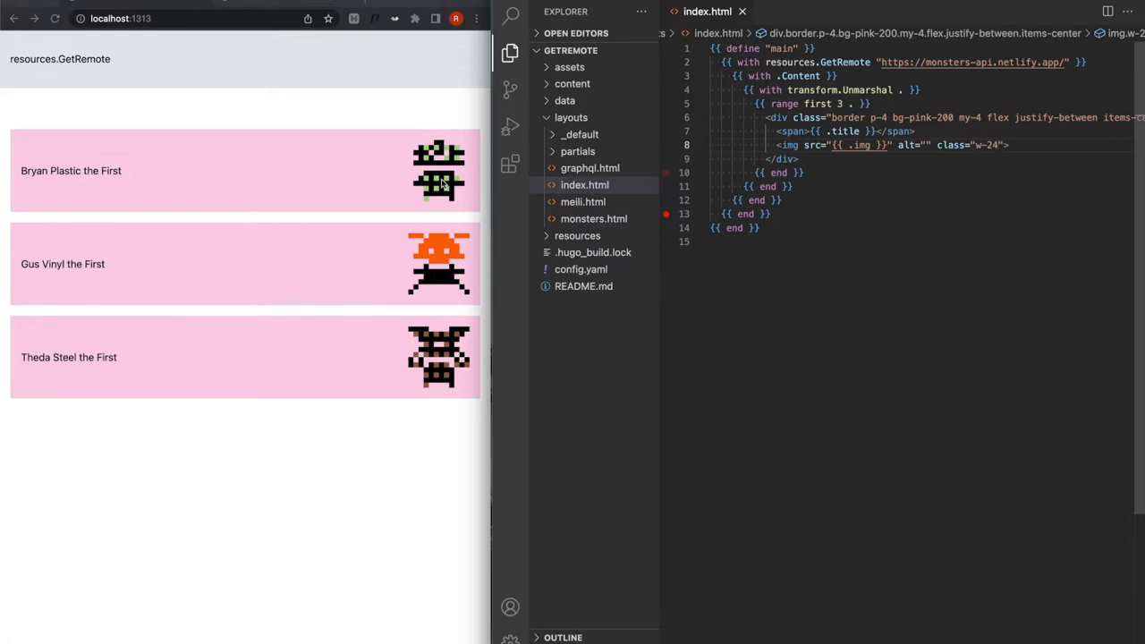
pyautogui.moveTo(195, 177)
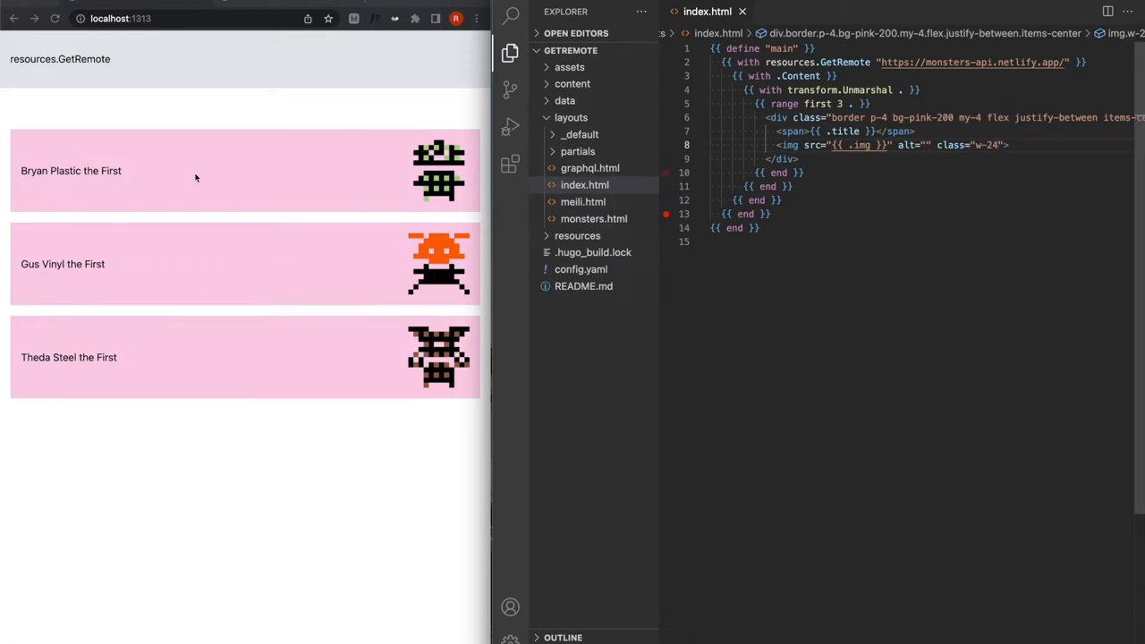
pyautogui.moveTo(240, 183)
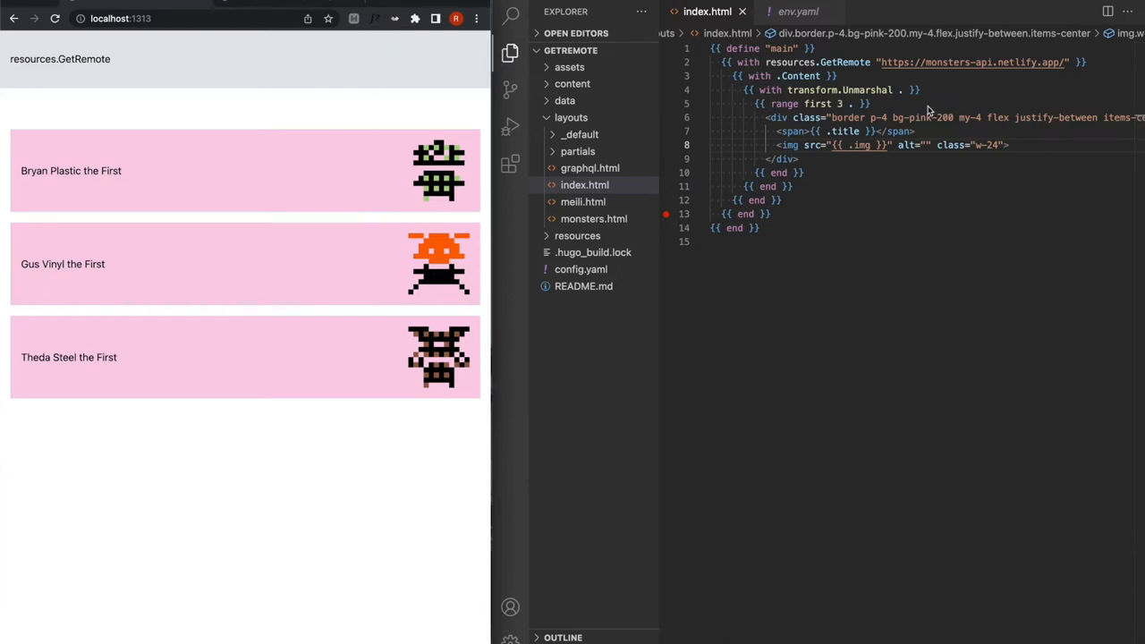
pyautogui.moveTo(936, 89)
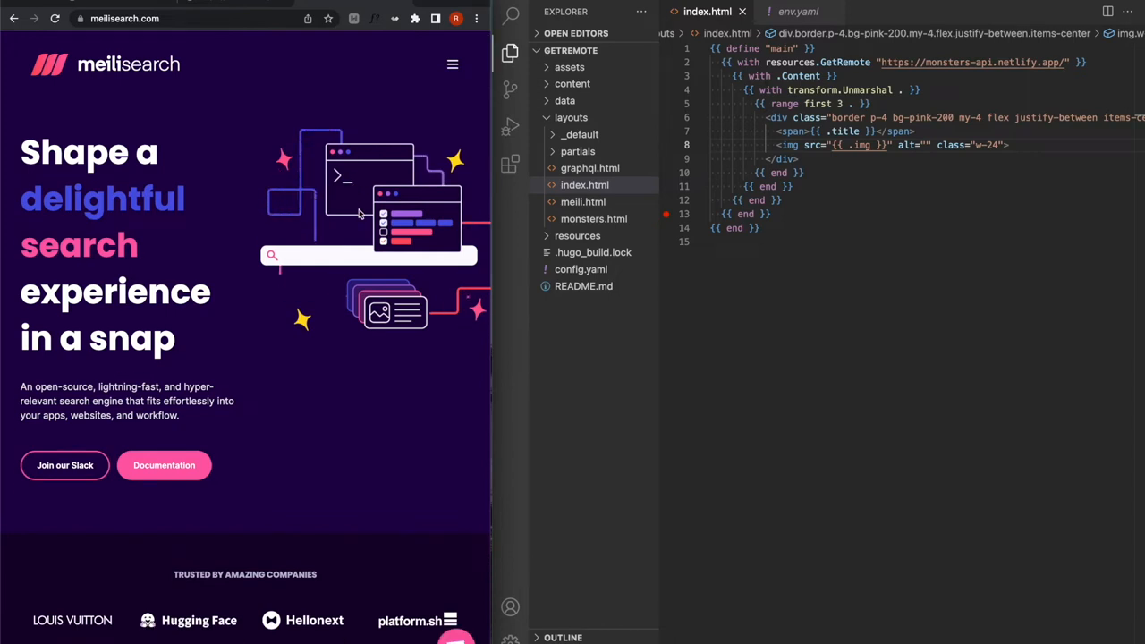
# Step: Scroll the Meilisearch homepage to its search showcase, then reopen the monsters API JSON feed
pyautogui.scroll(-3)
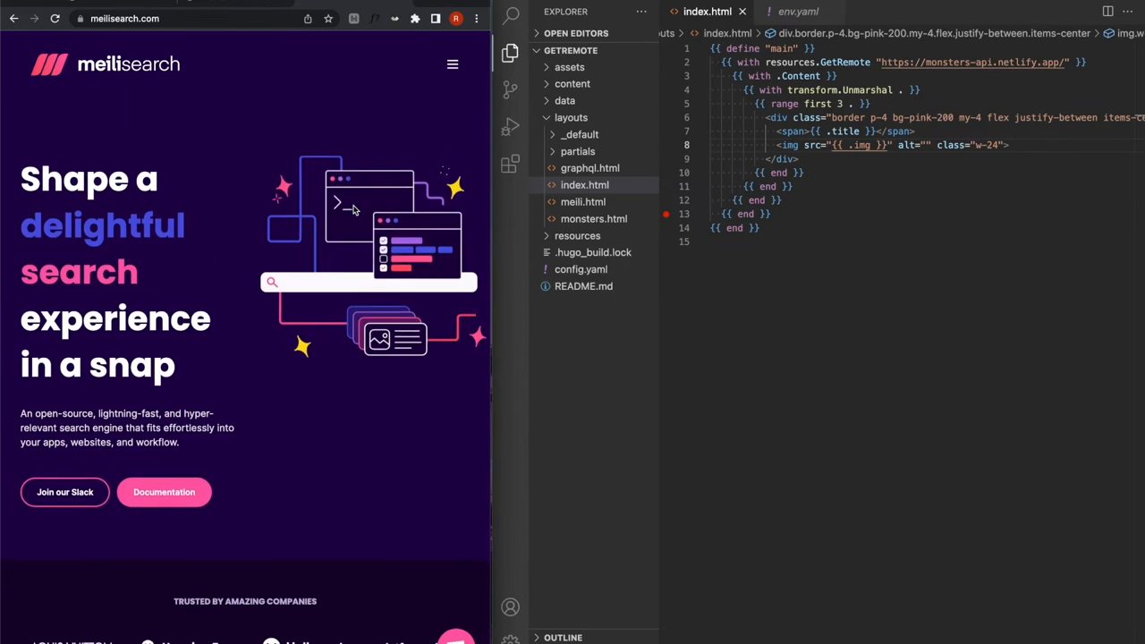
pyautogui.scroll(-3)
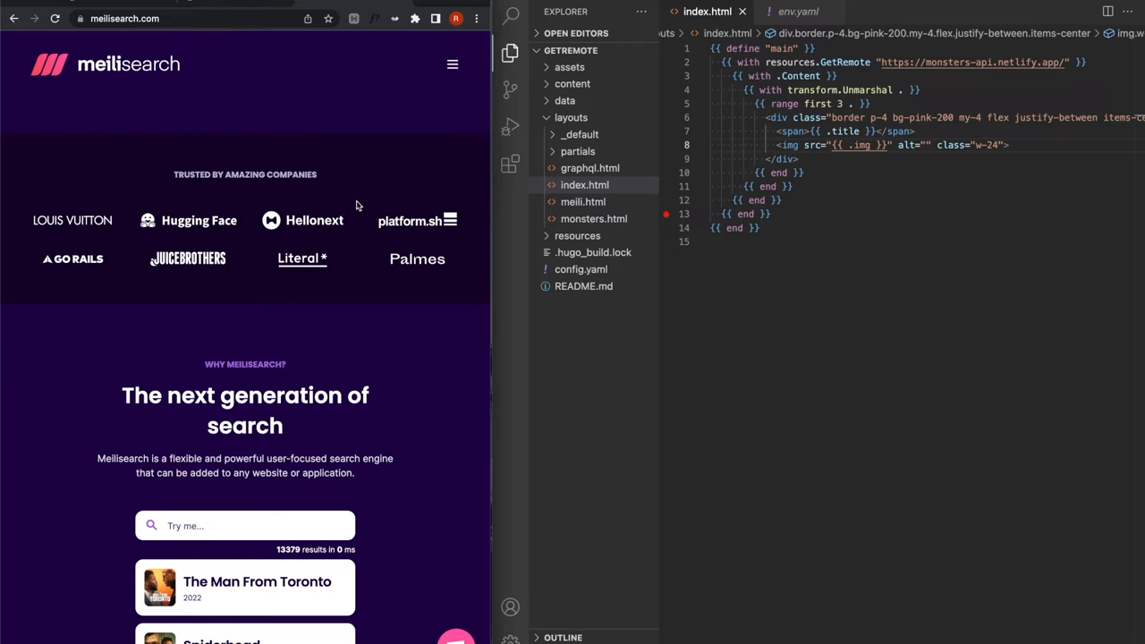
pyautogui.moveTo(329, 79)
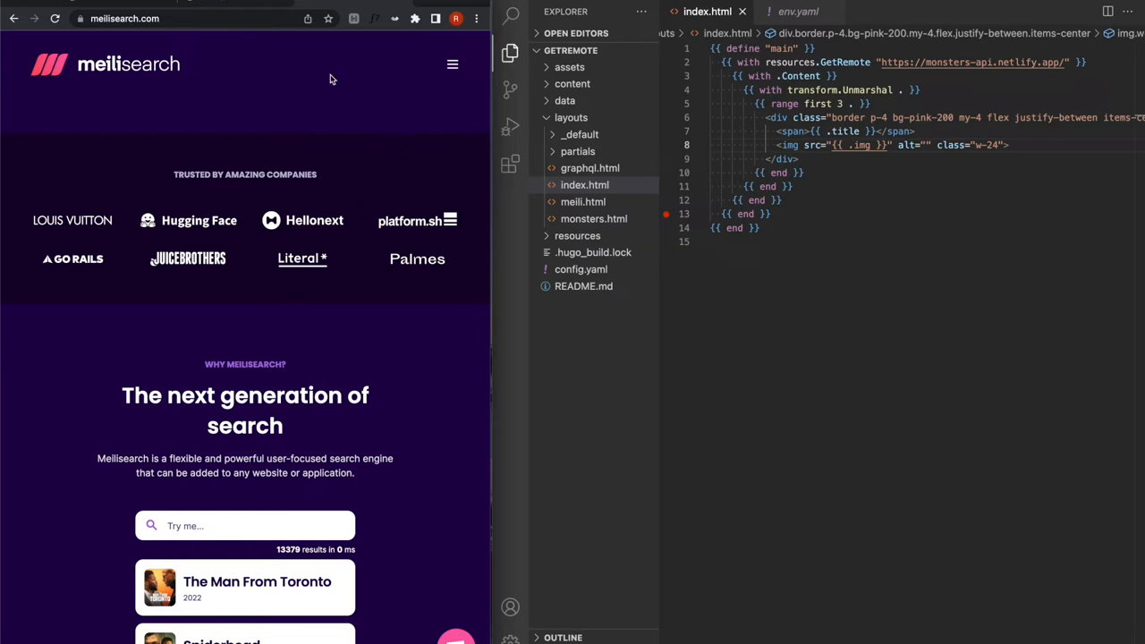
pyautogui.moveTo(429, 106)
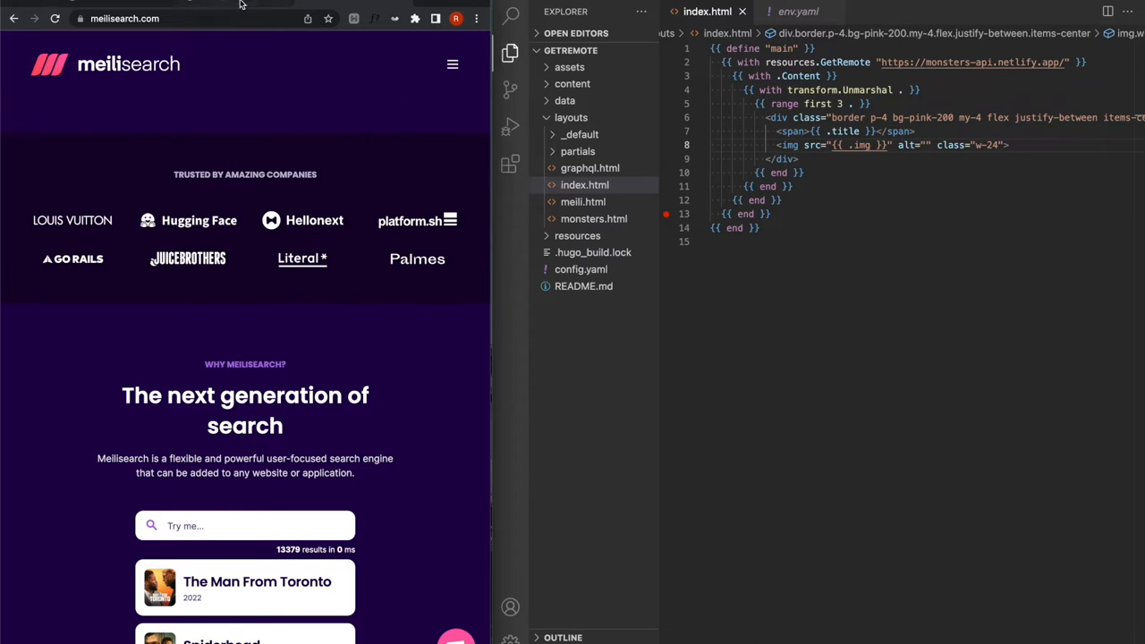
pyautogui.click(158, 18)
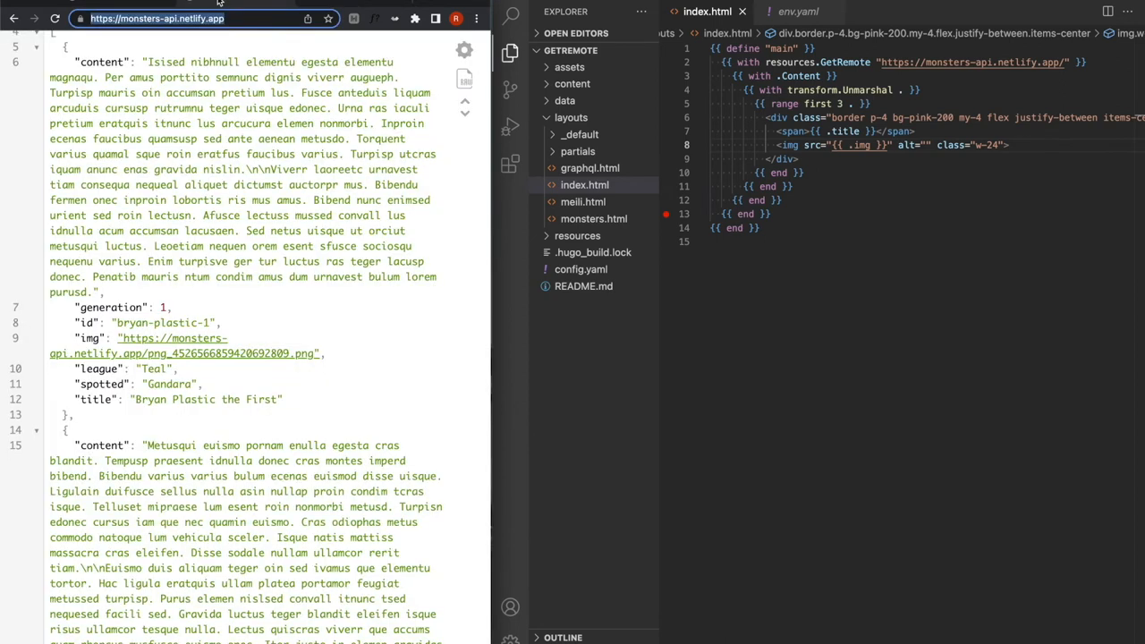
pyautogui.moveTo(920, 143)
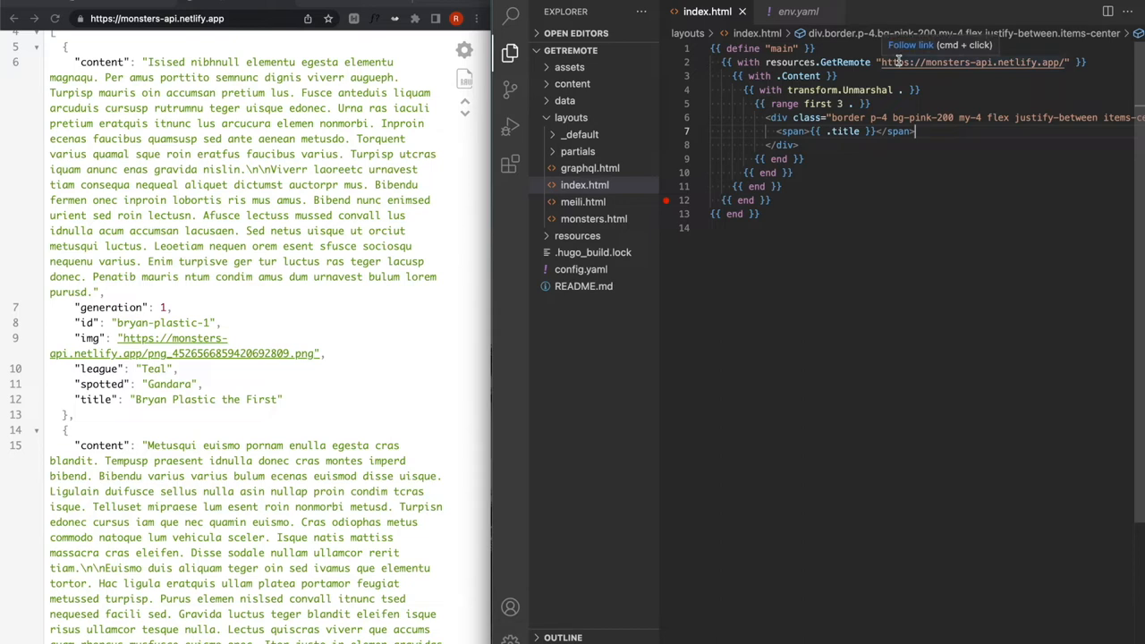
pyautogui.moveTo(915, 133)
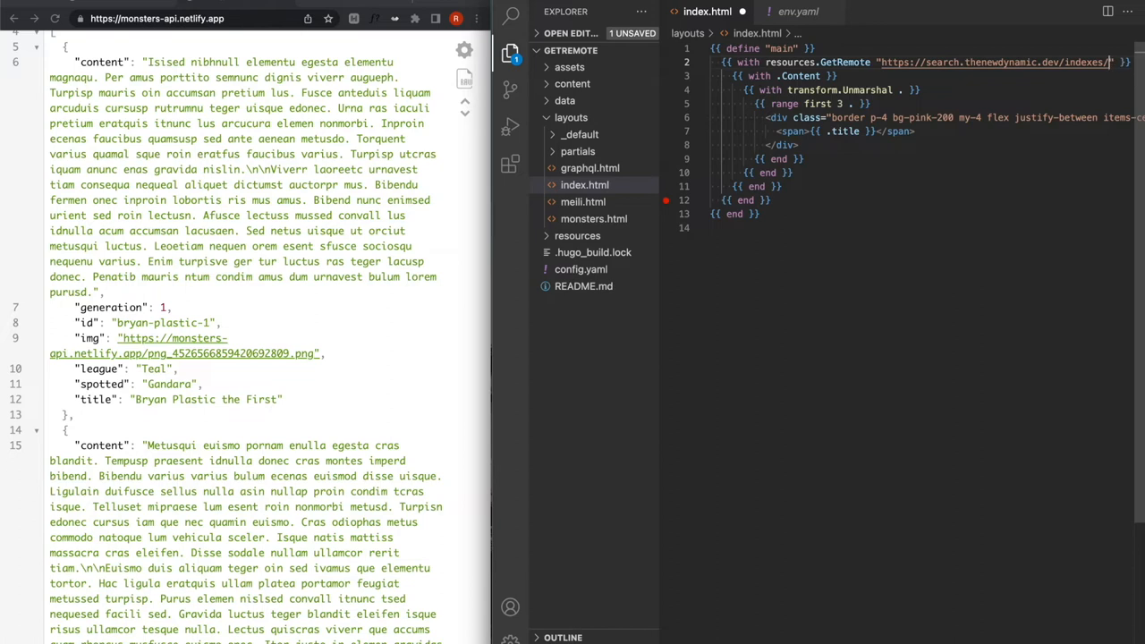
# Step: Point GetRemote at the hugoconf index on search.thenewdynamic.dev, cards showing titles only
pyautogui.write('hugoconf')
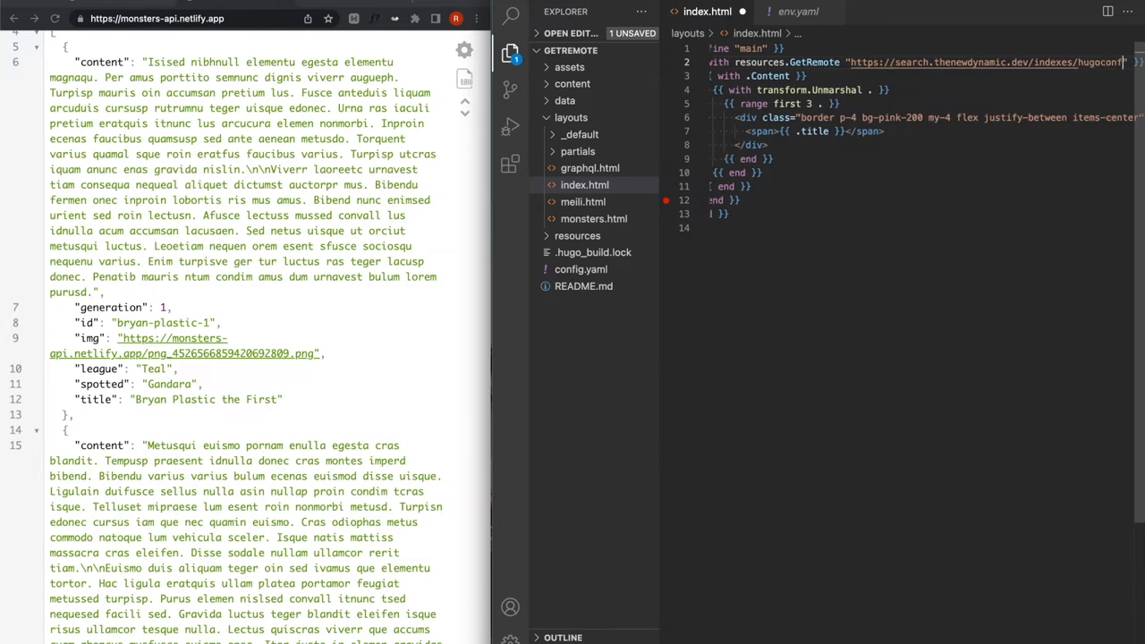
pyautogui.hscroll(3)
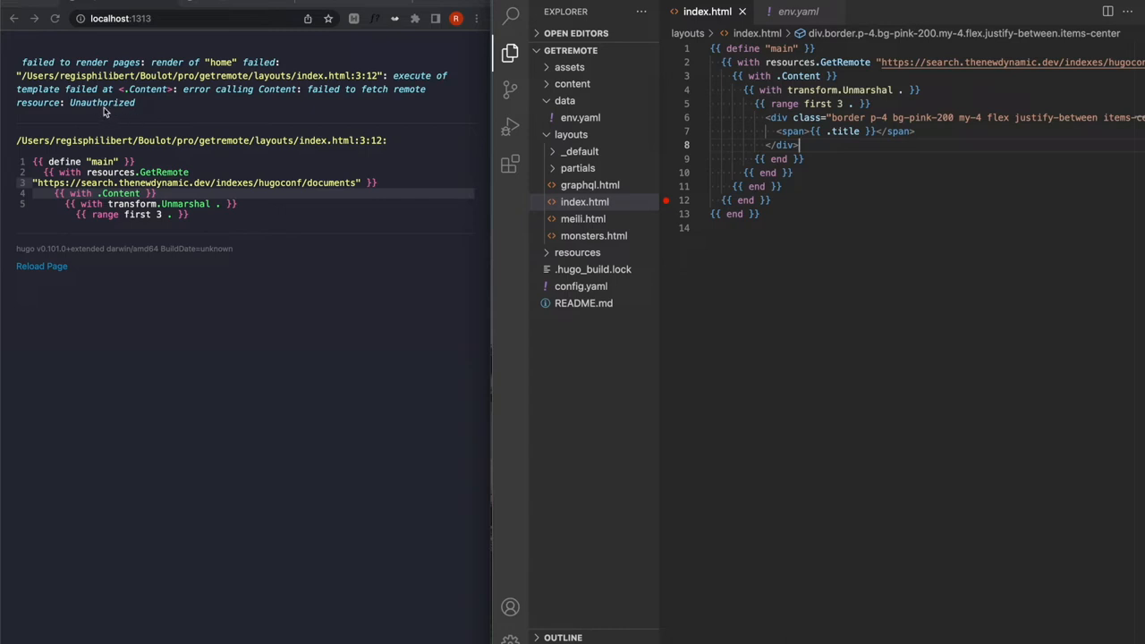
pyautogui.moveTo(116, 102)
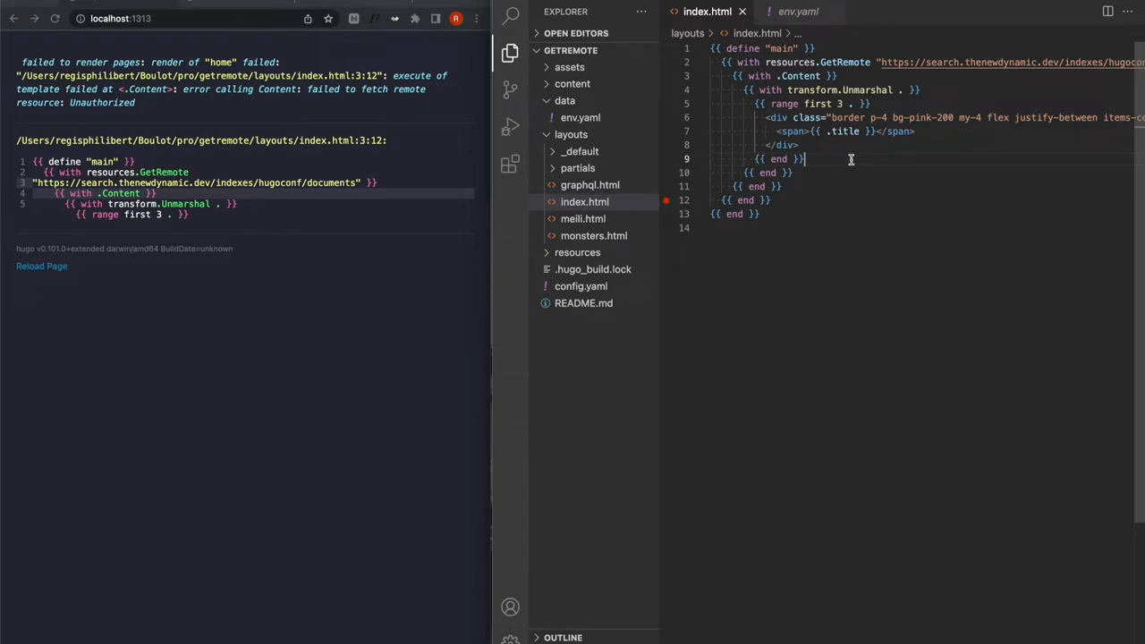
pyautogui.moveTo(863, 143)
pyautogui.write('{{ printf "%#v" . }}')
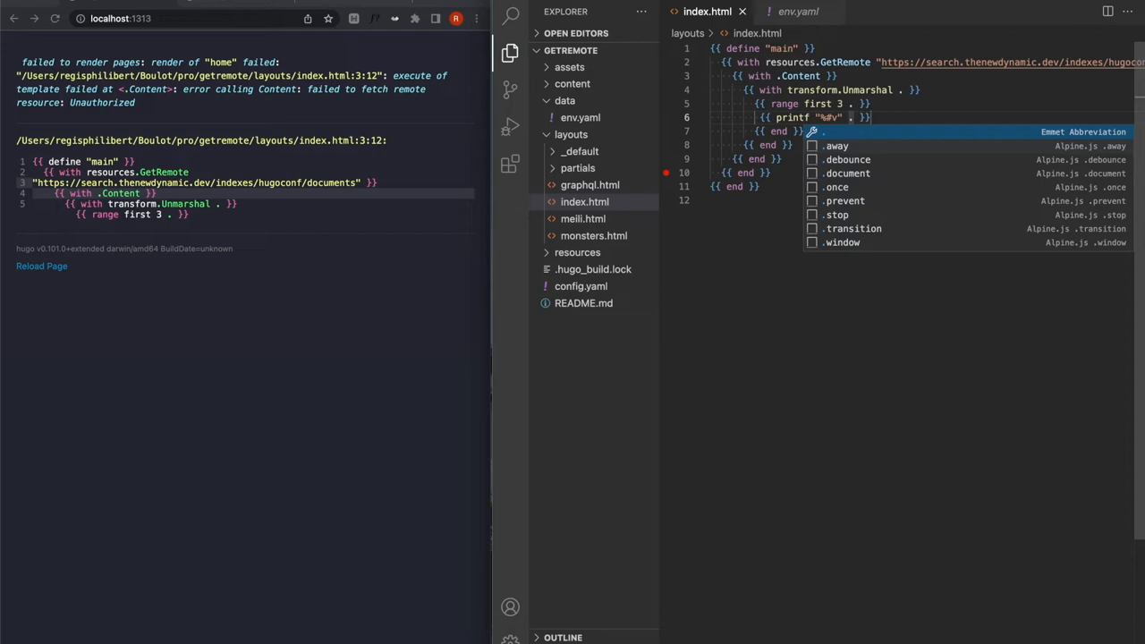
# Step: Add a {{ with .Err }} block that prints the fetch error with printf "%#v"
pyautogui.press('Escape')
pyautogui.write('{{ with . ')
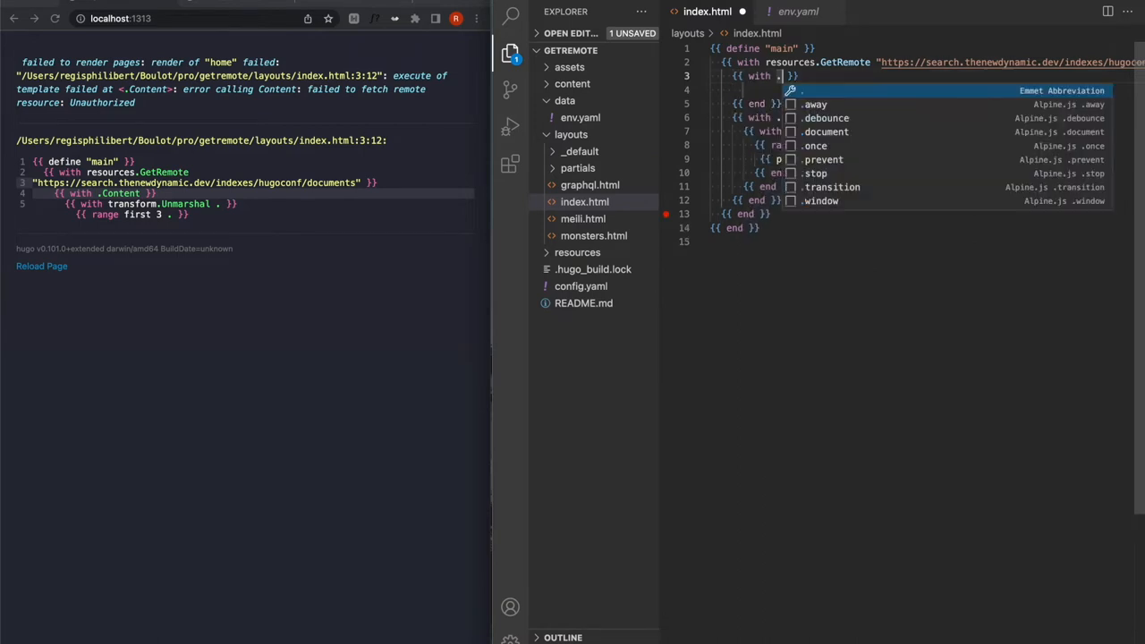
pyautogui.write('Err')
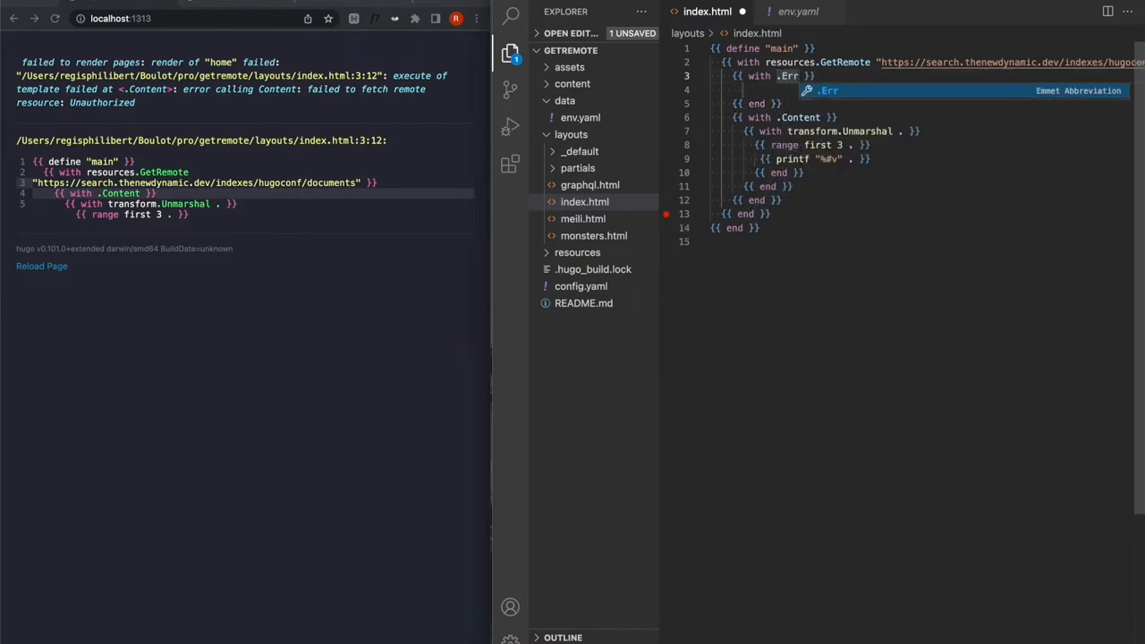
pyautogui.write('de')
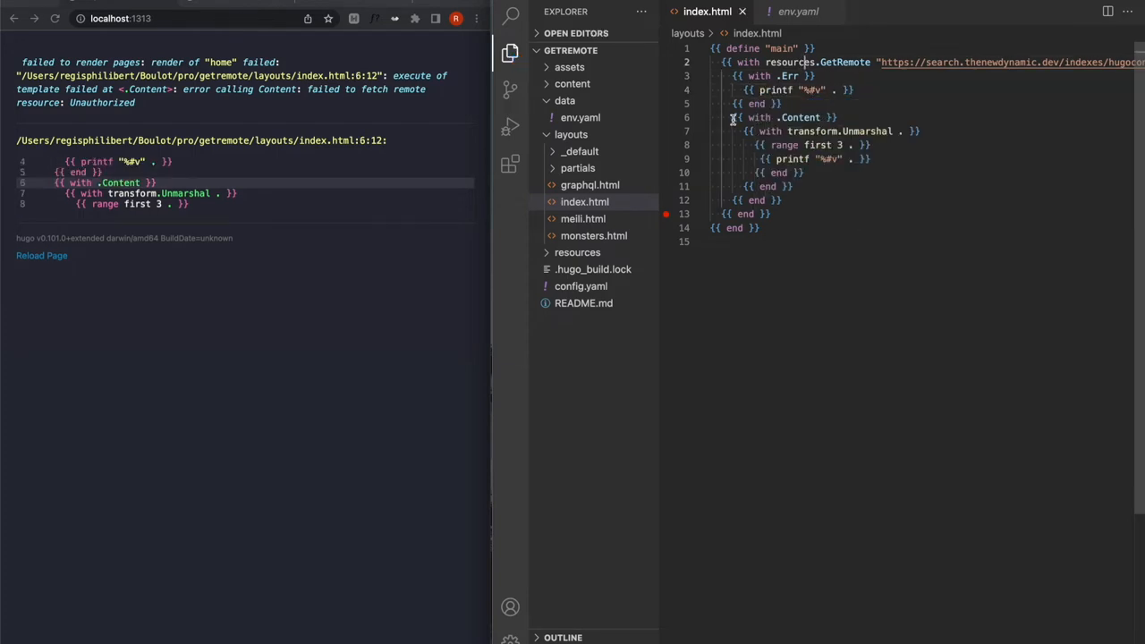
# Step: Move the .Content/Unmarshal rendering block into an {{ else }} branch and fix its indentation
pyautogui.moveTo(731, 118); pyautogui.dragTo(782, 200)
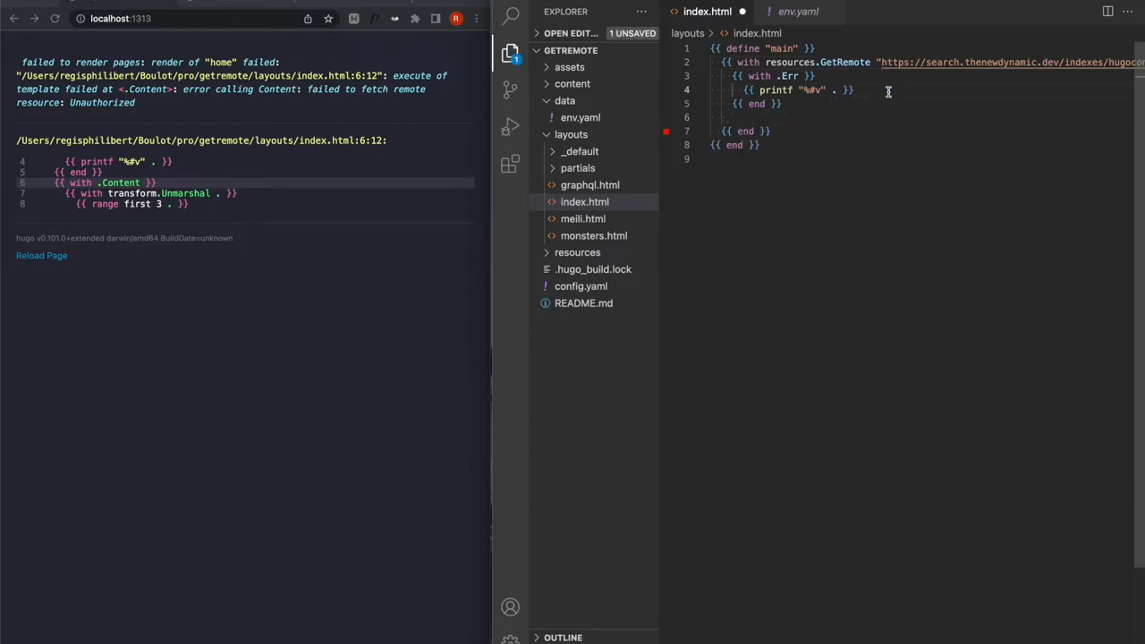
pyautogui.write('x')
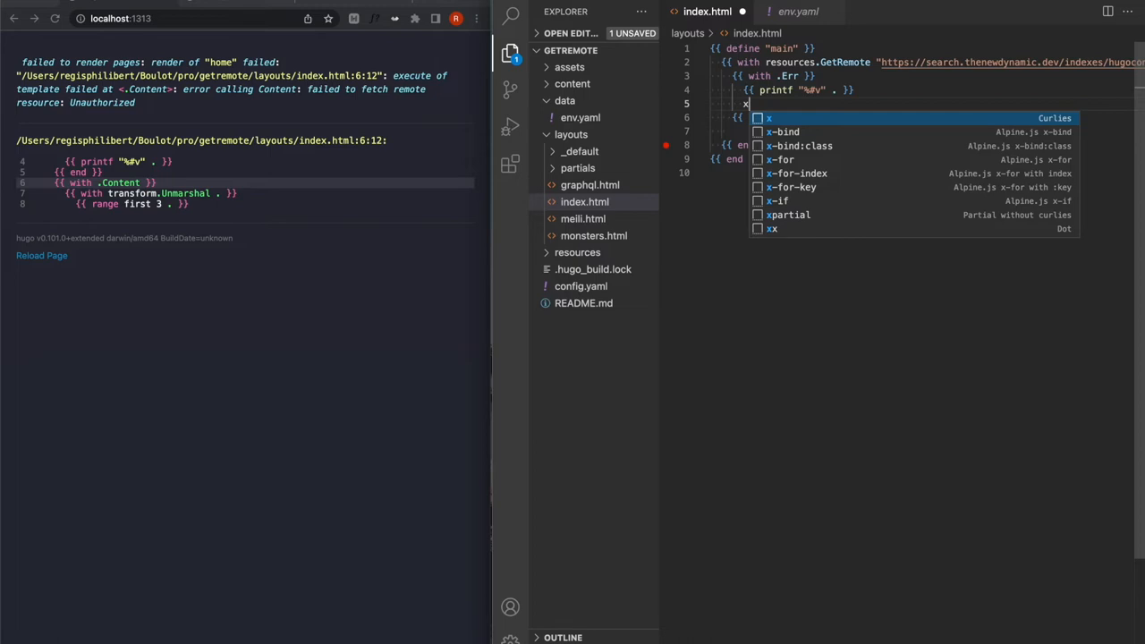
pyautogui.write('else }}')
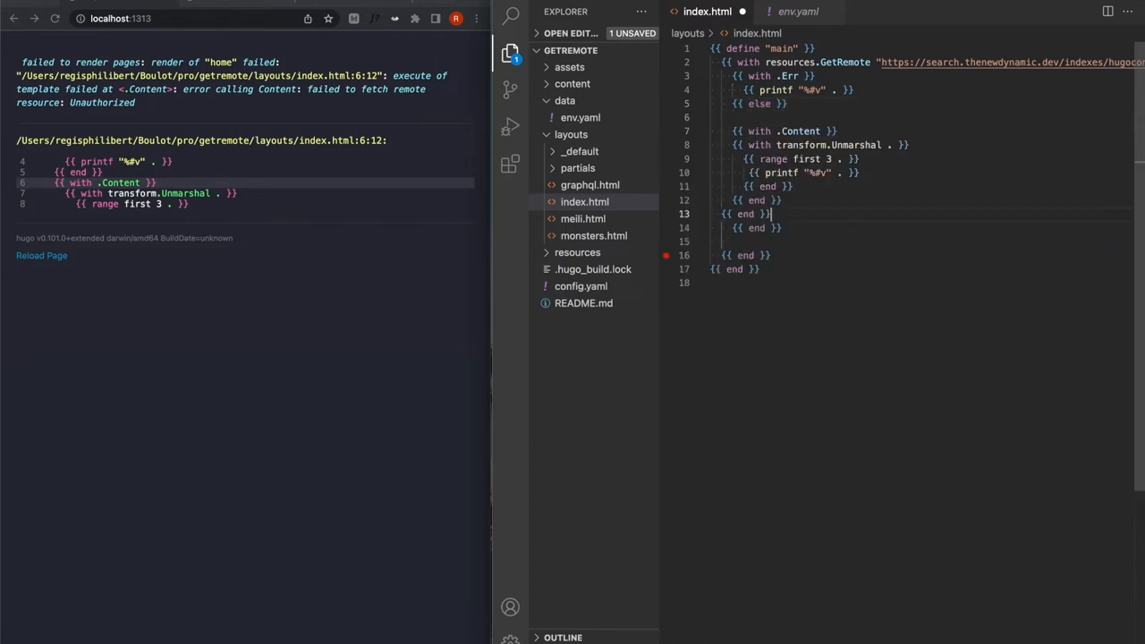
pyautogui.moveTo(735, 145); pyautogui.dragTo(773, 215)
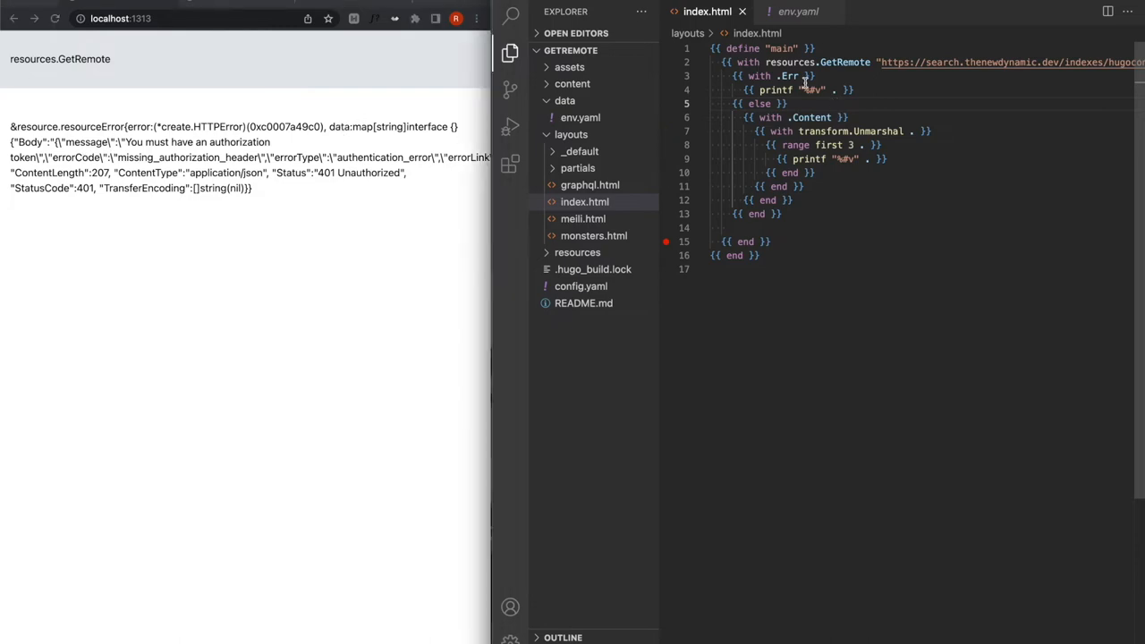
pyautogui.write('.')
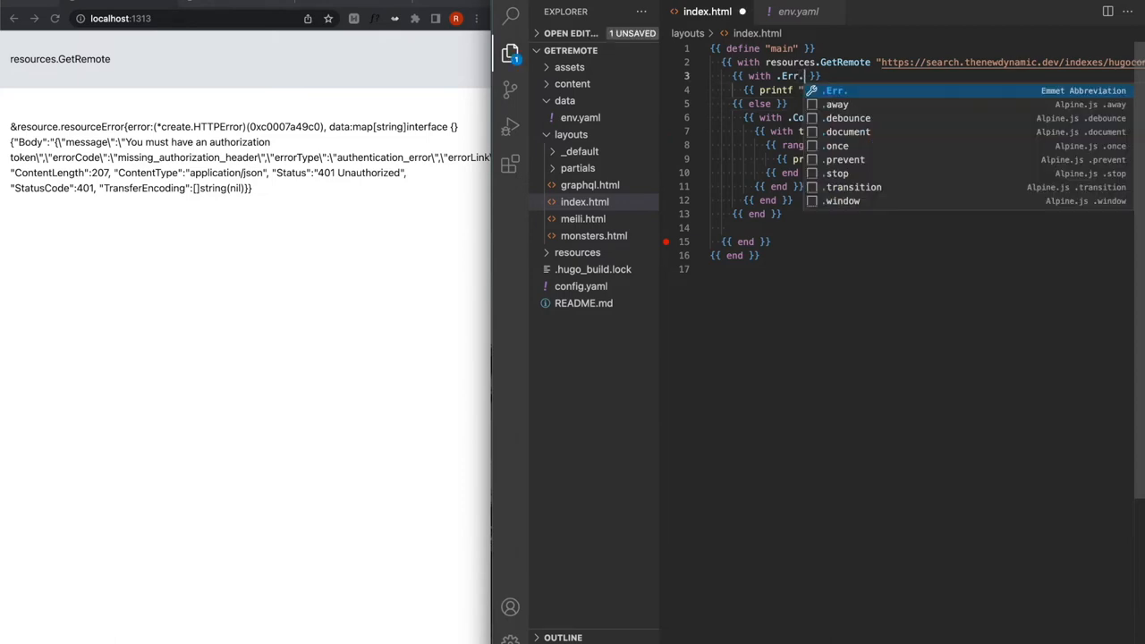
pyautogui.write('Body')
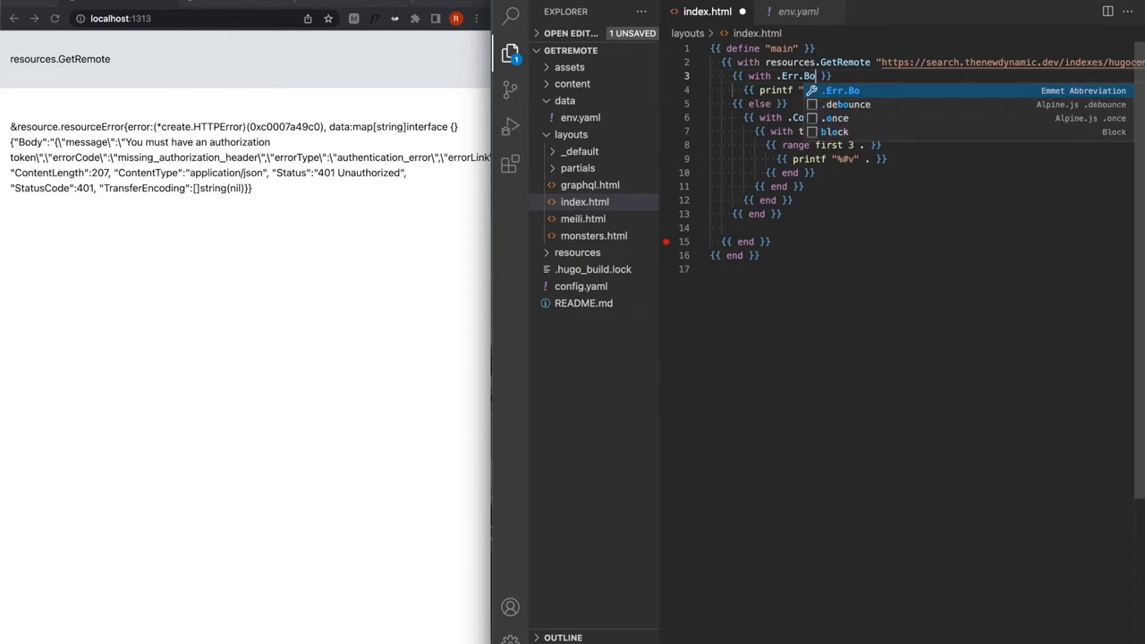
pyautogui.write('Data.Body')
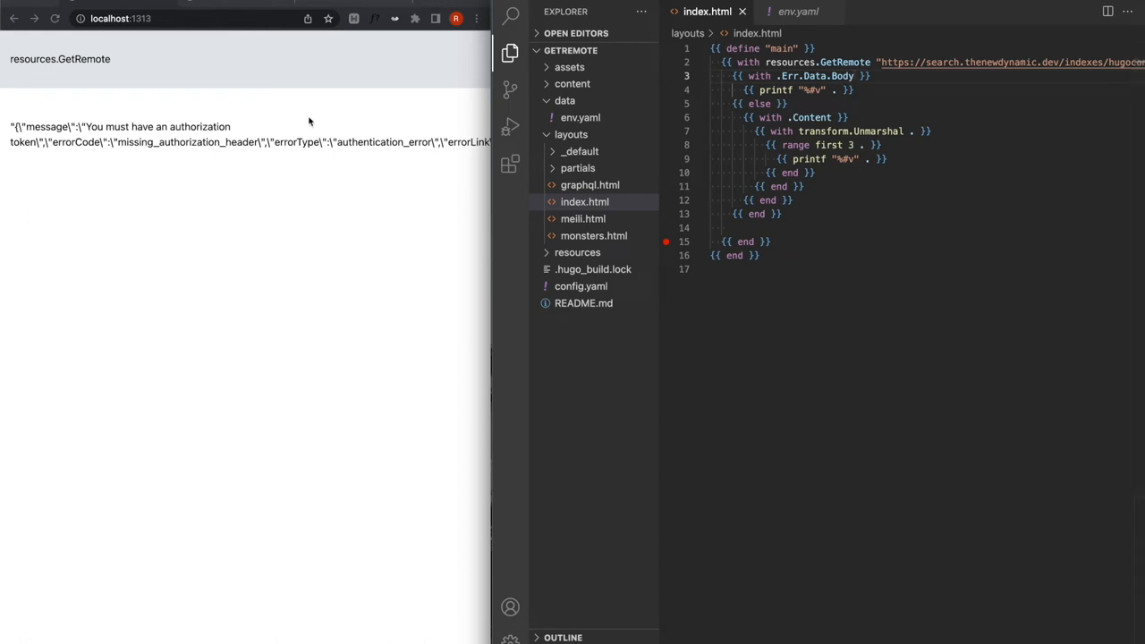
pyautogui.moveTo(240, 158)
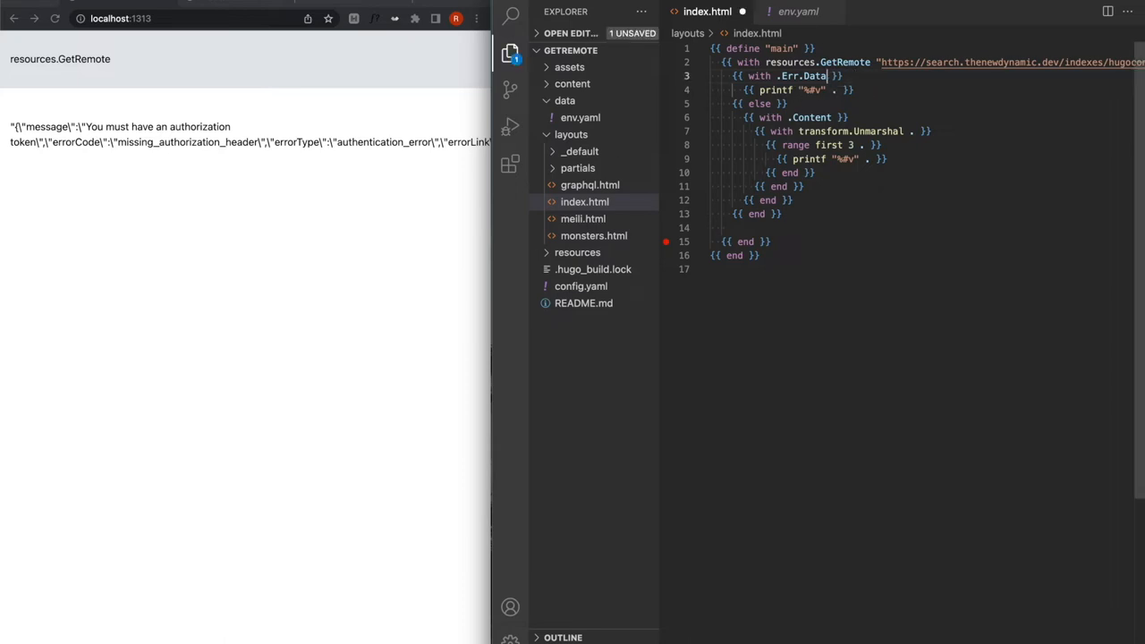
pyautogui.press('Backspace')
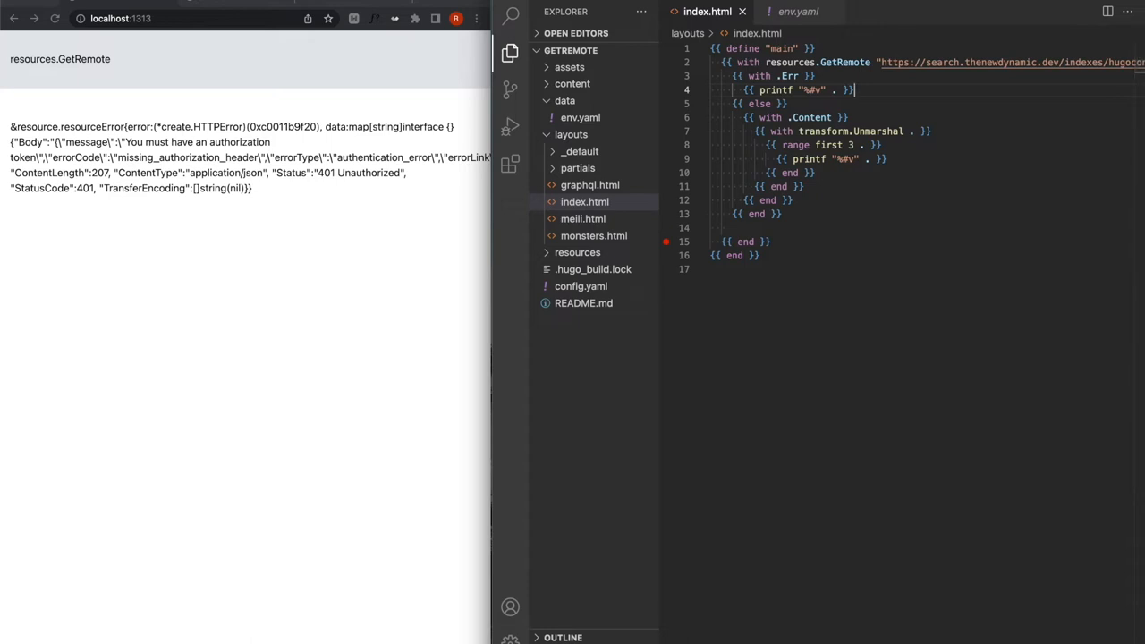
pyautogui.moveTo(870, 44)
pyautogui.write('{{  ')
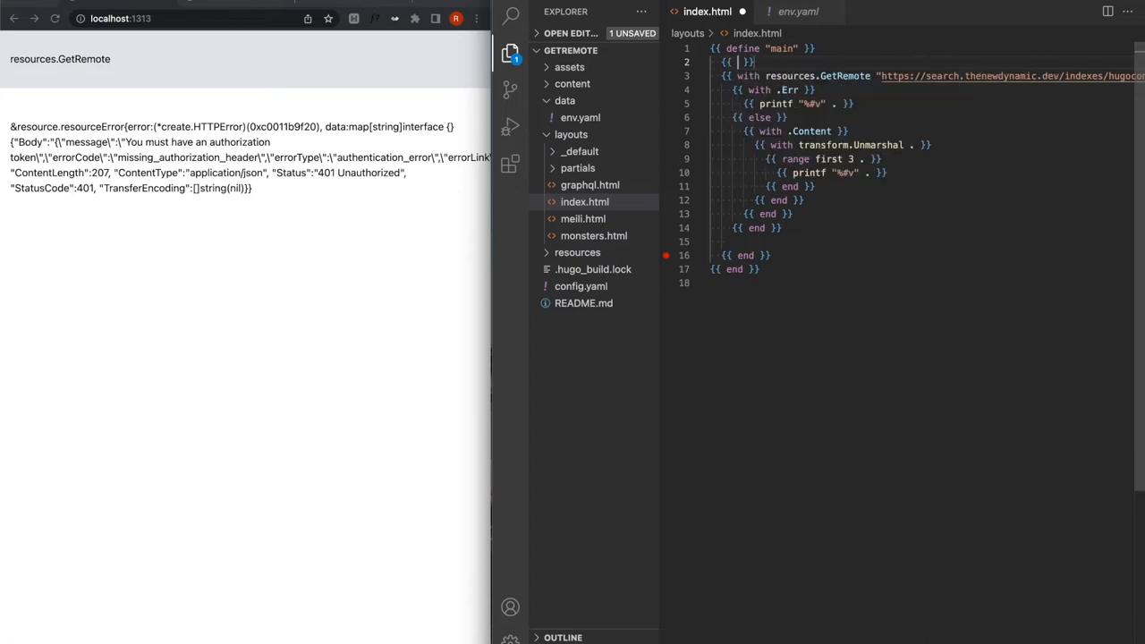
# Step: Define $options as a dict with method GET and an X-Meili-API-Key header from site.Data.env.MEILI_KEY, passed to GetRemote
pyautogui.write('$options')
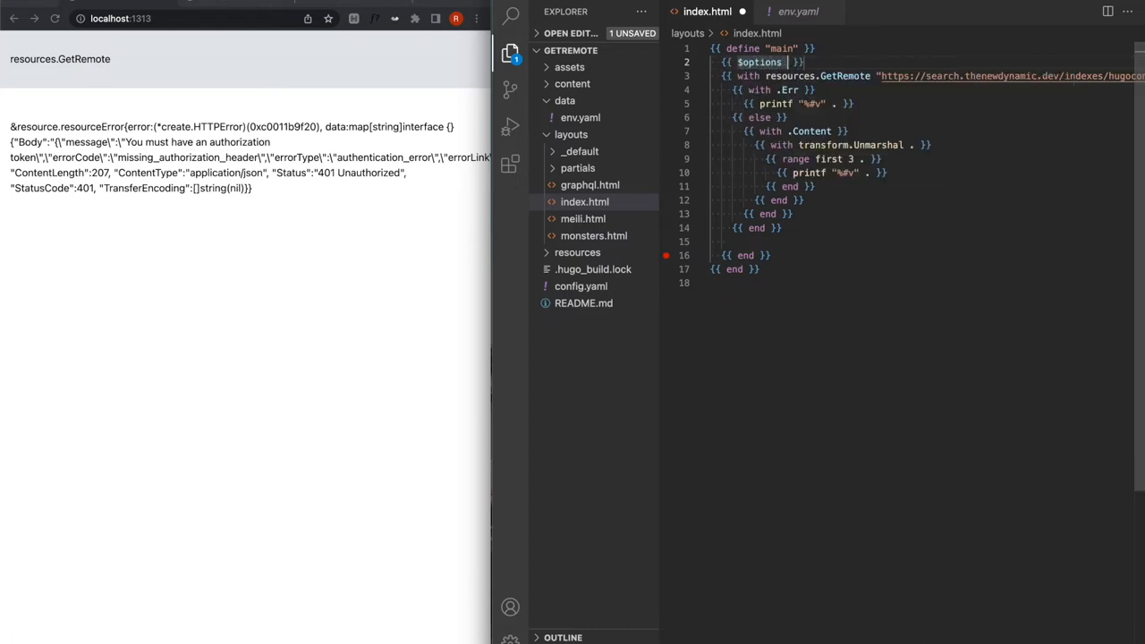
pyautogui.write(':=')
pyautogui.write('"method" "GET')
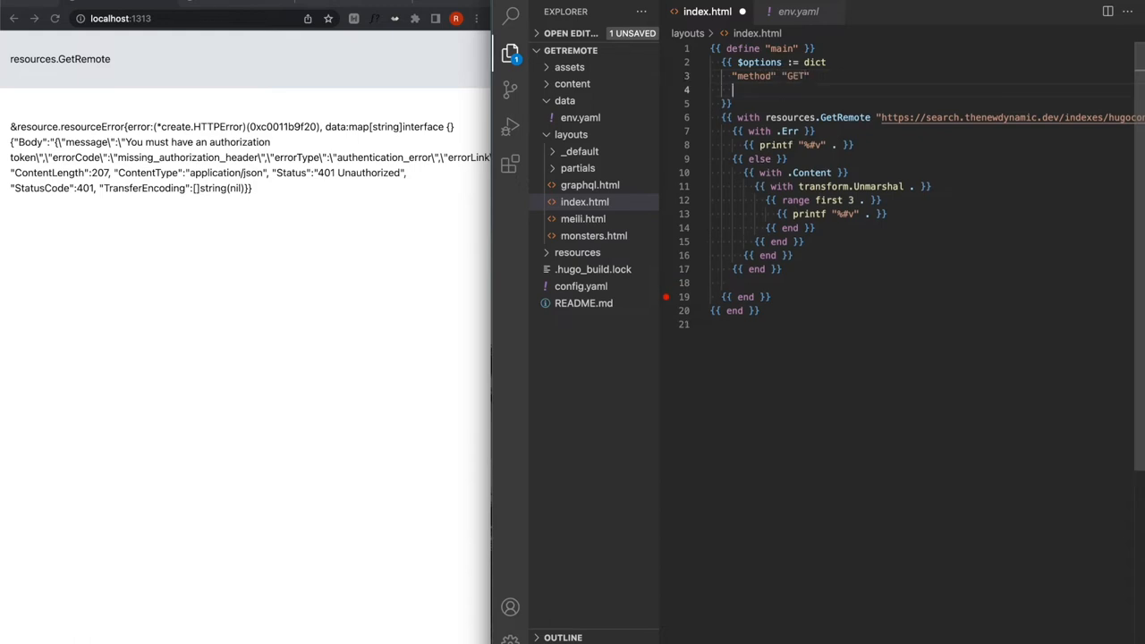
pyautogui.write('"headers')
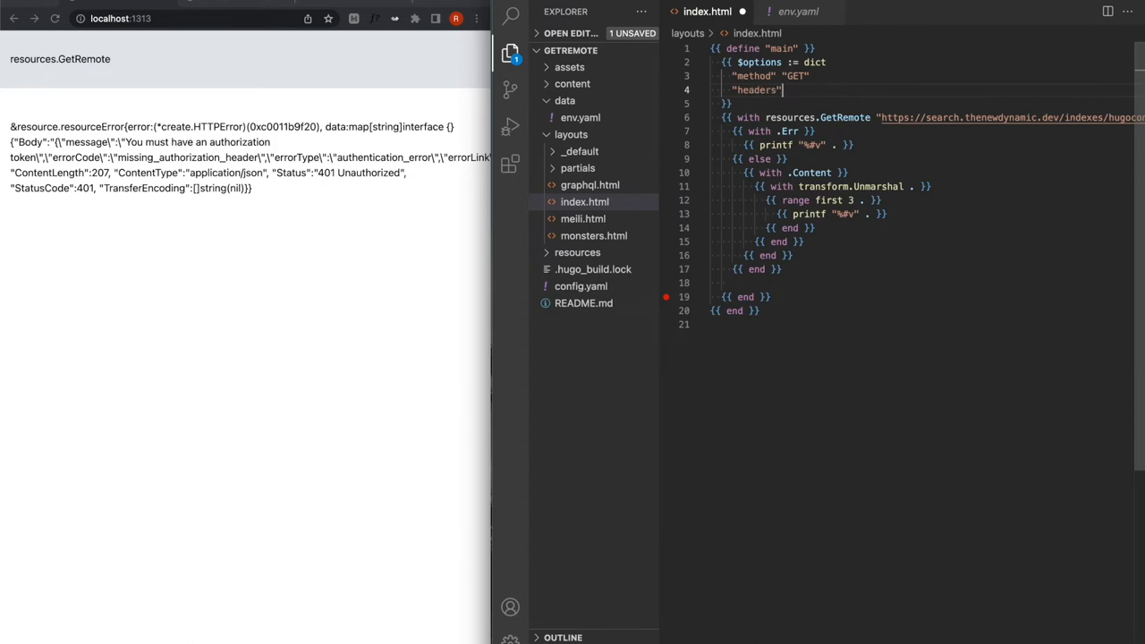
pyautogui.write('()')
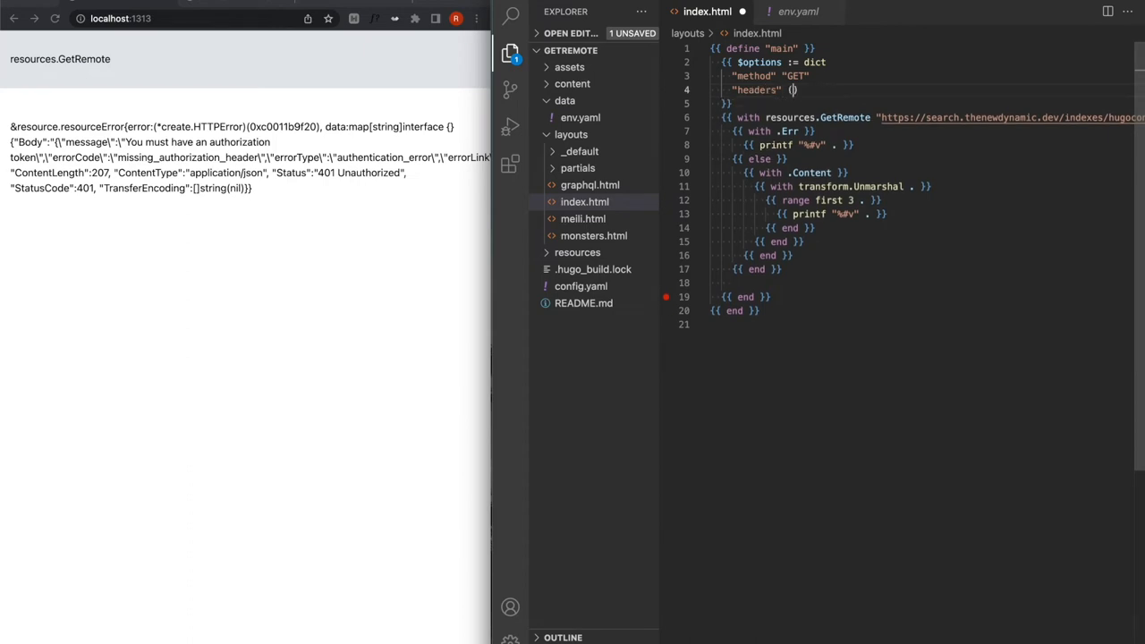
pyautogui.write('(dict')
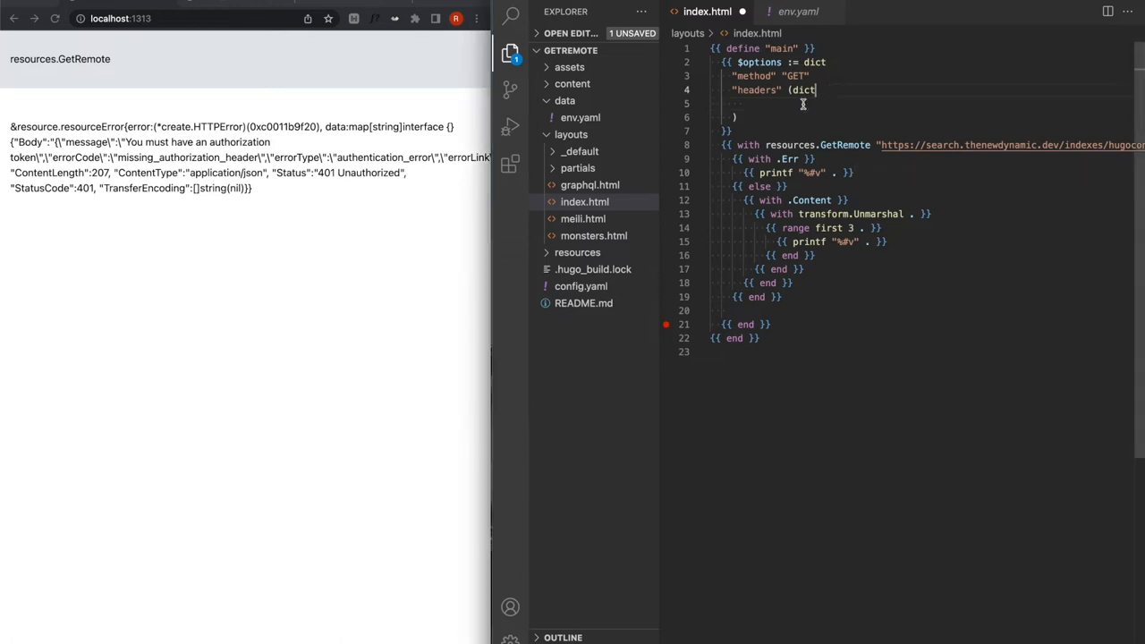
pyautogui.write('"X-Meili-API-Key"')
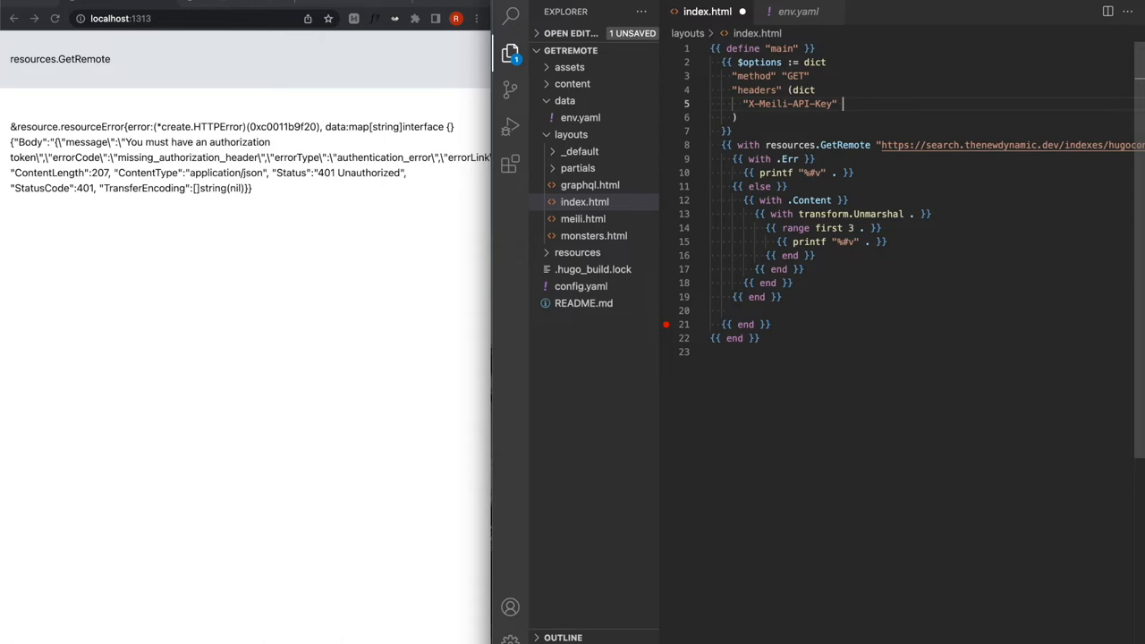
pyautogui.write('site.')
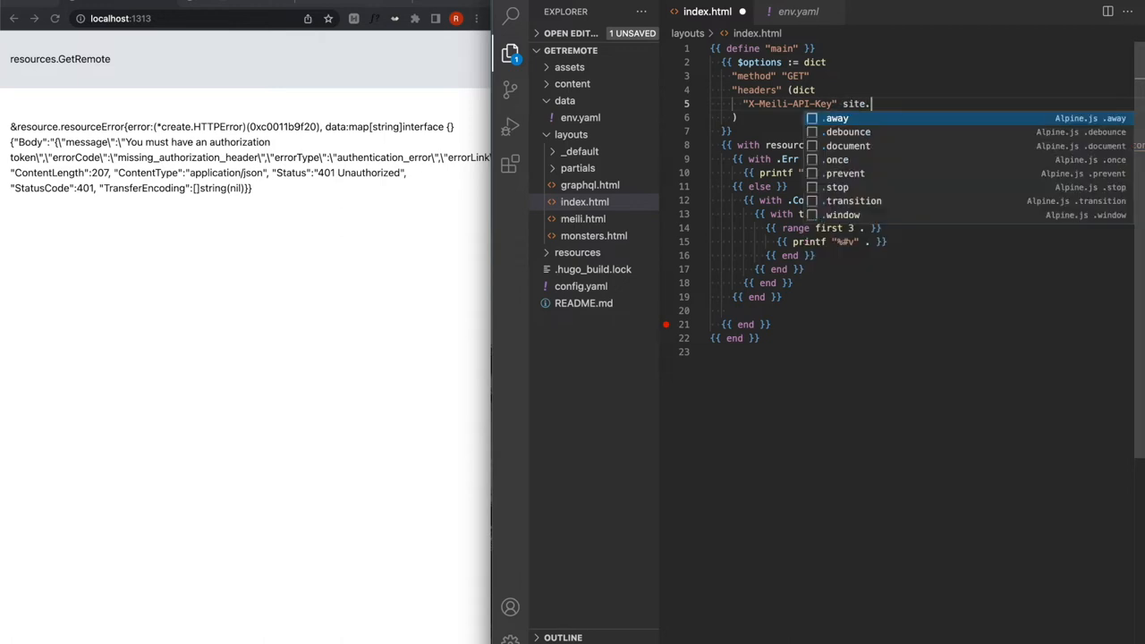
pyautogui.write('Data.')
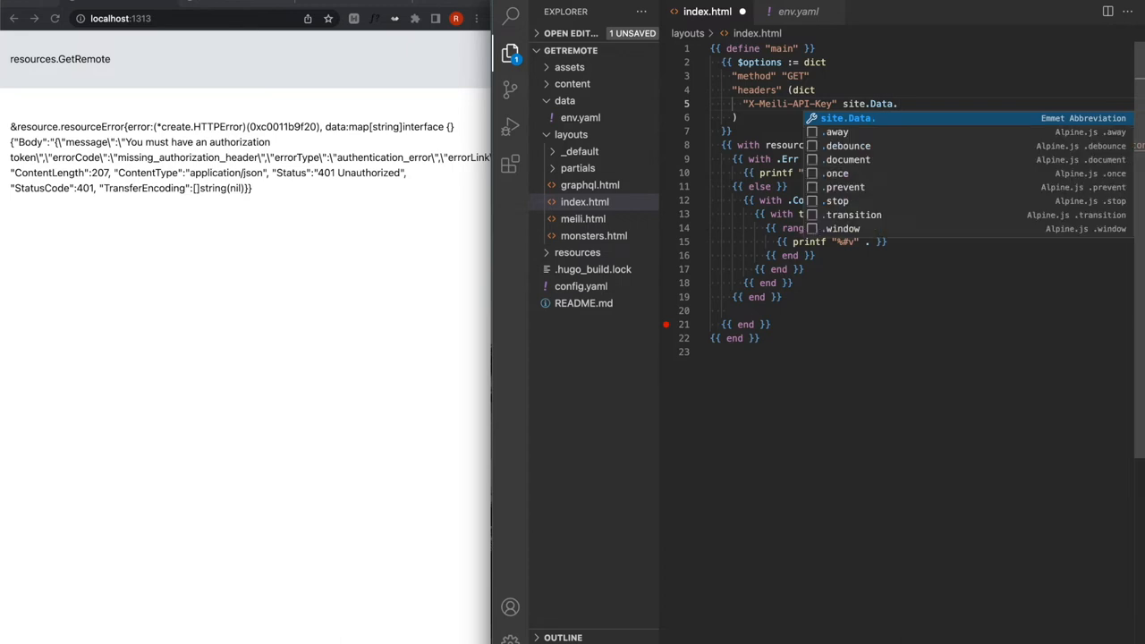
pyautogui.write('env.')
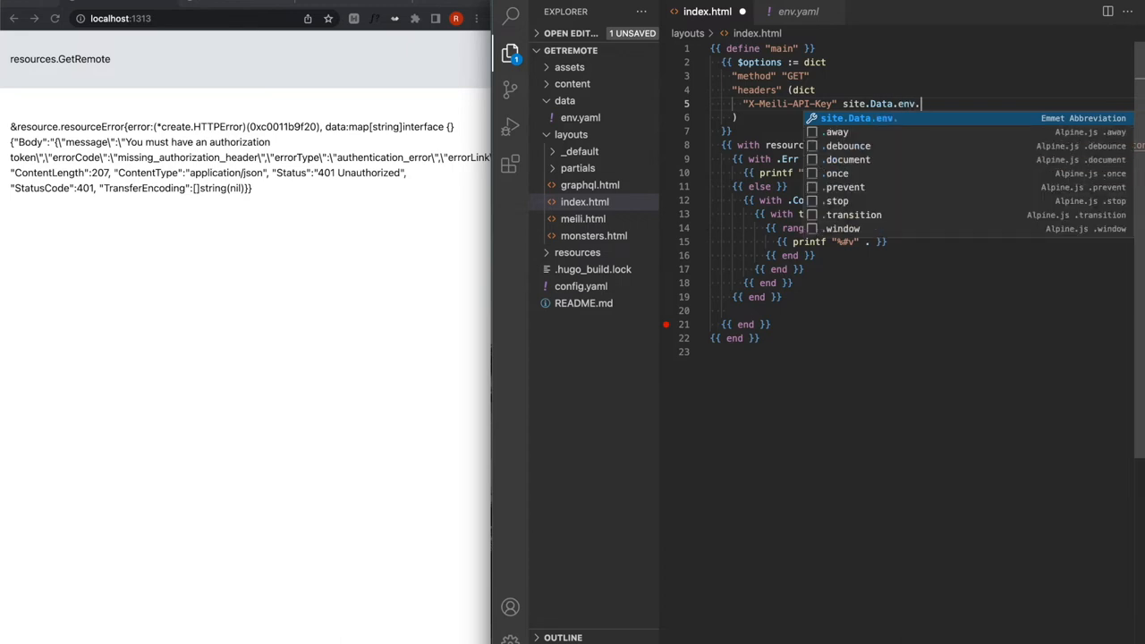
pyautogui.write('MEILI_')
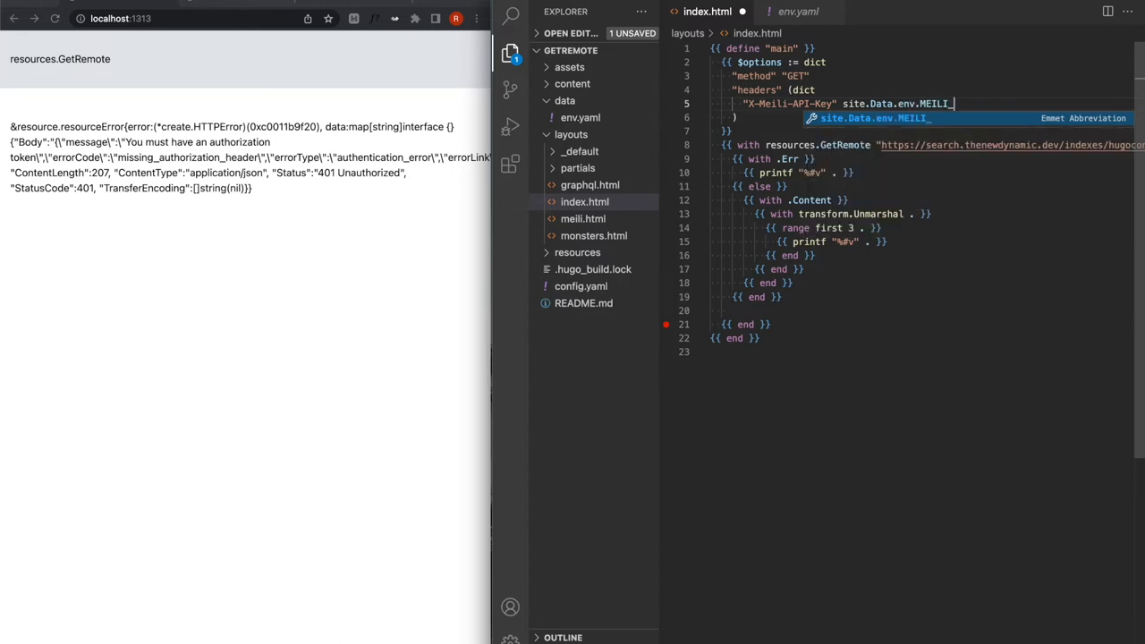
pyautogui.write('KEY')
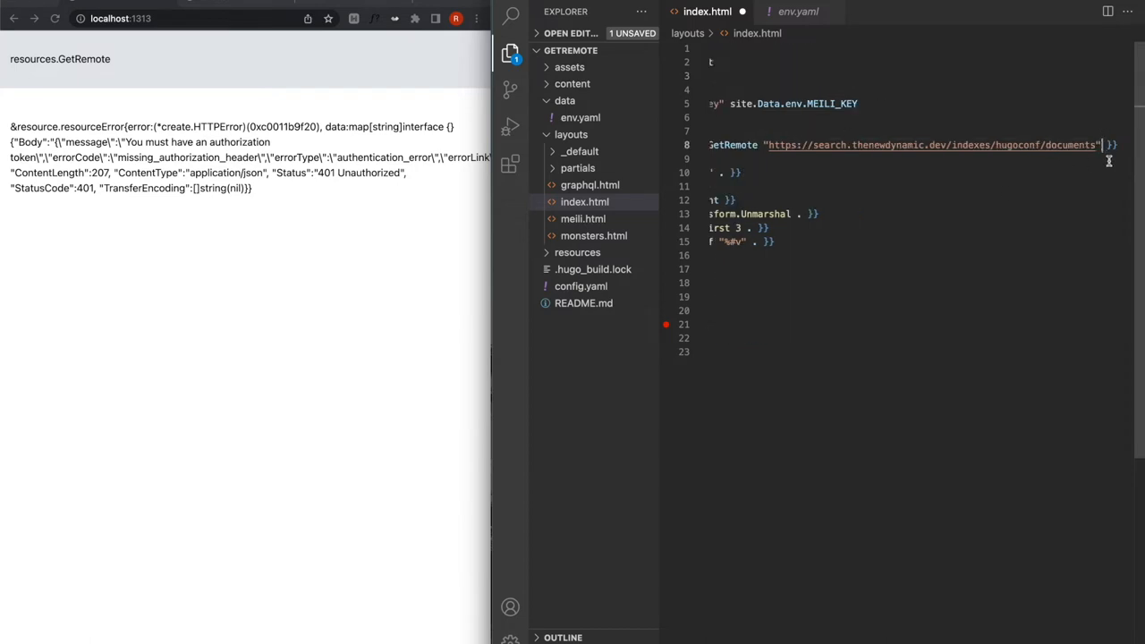
pyautogui.write('$opti')
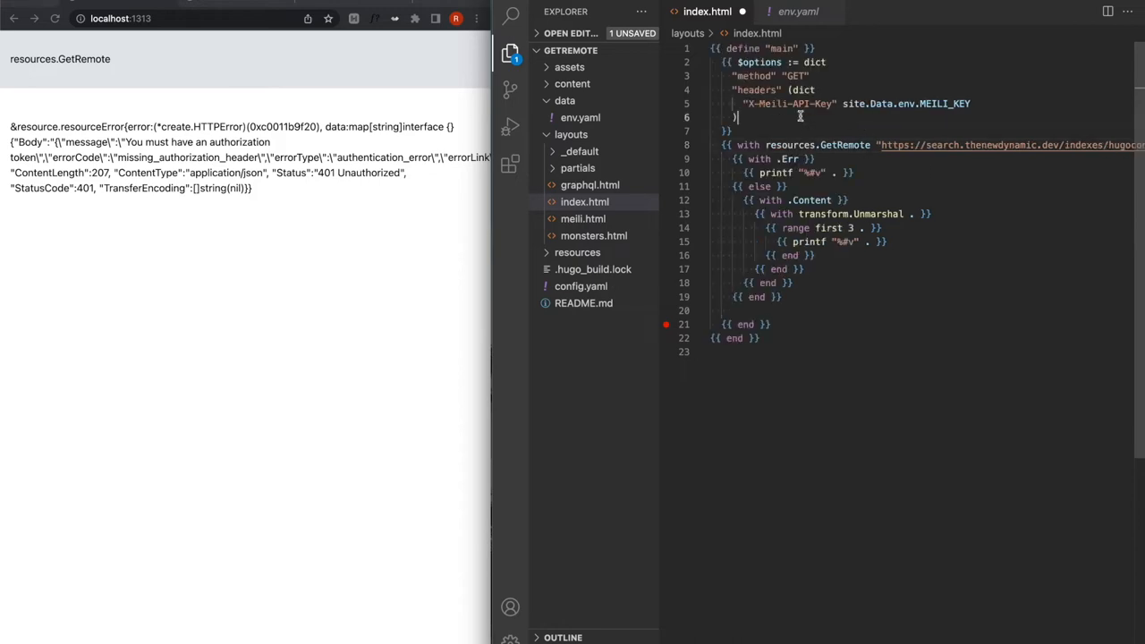
# Step: Save the template and rework the headers dict so the full document list, including Pride and Prejudice, prints
pyautogui.press('ctrl+s')
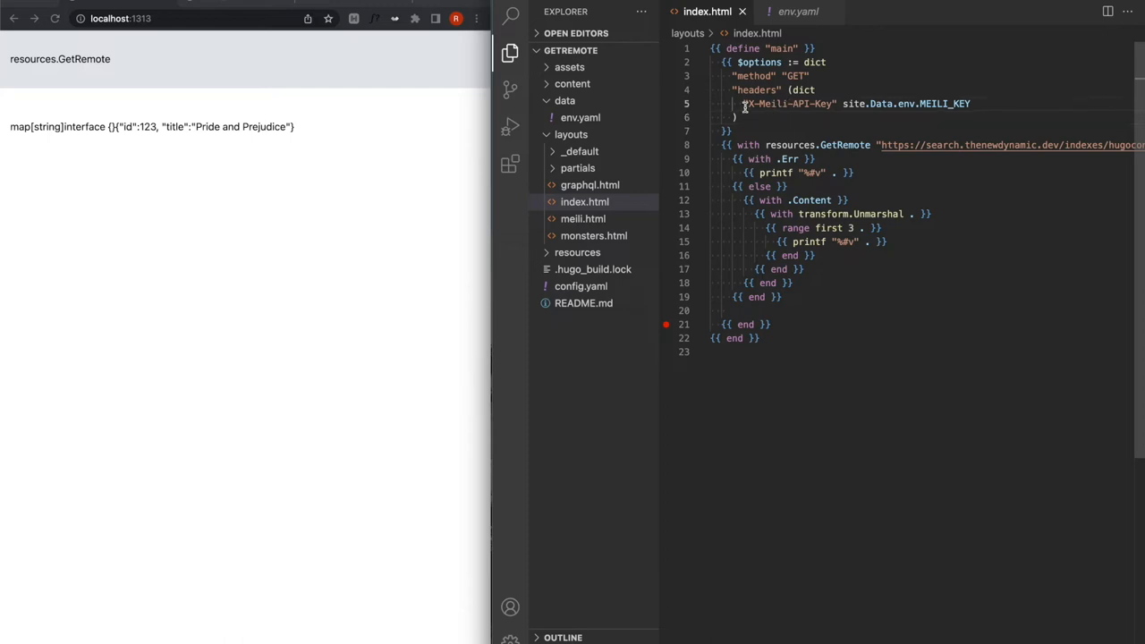
pyautogui.doubleClick(787, 104)
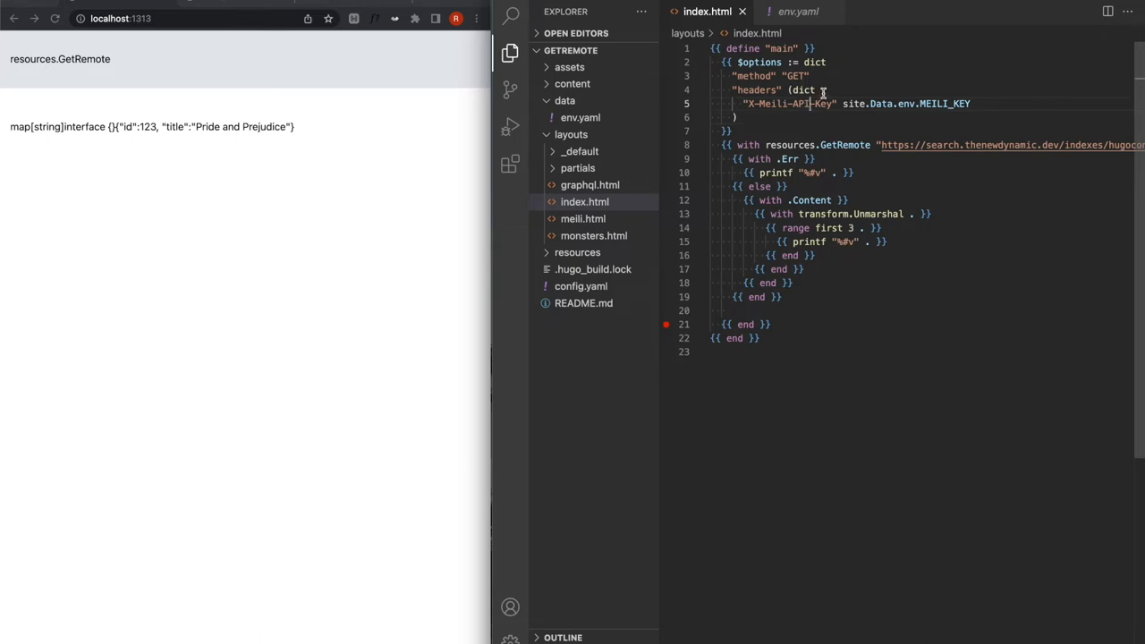
pyautogui.moveTo(830, 79)
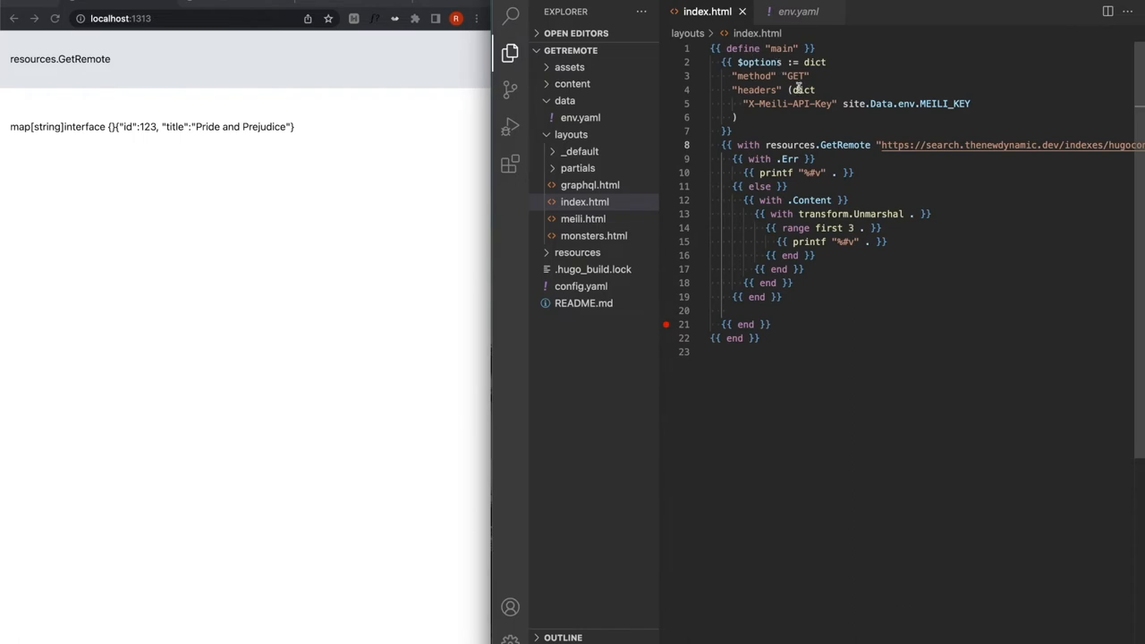
pyautogui.doubleClick(794, 76)
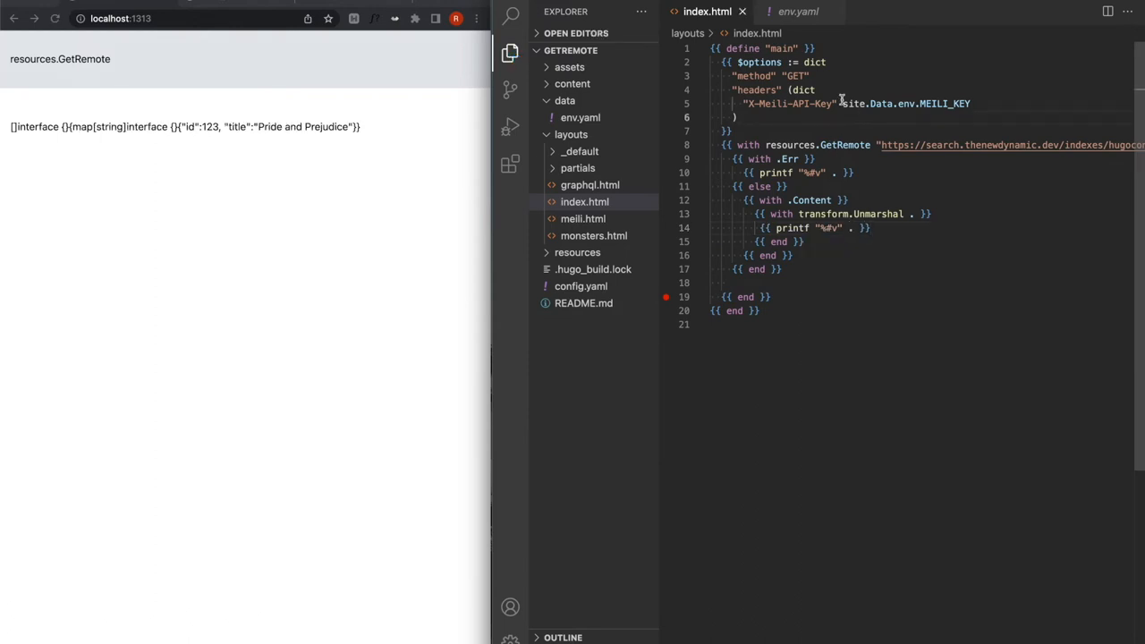
pyautogui.moveTo(792, 121)
pyautogui.write('{{  ')
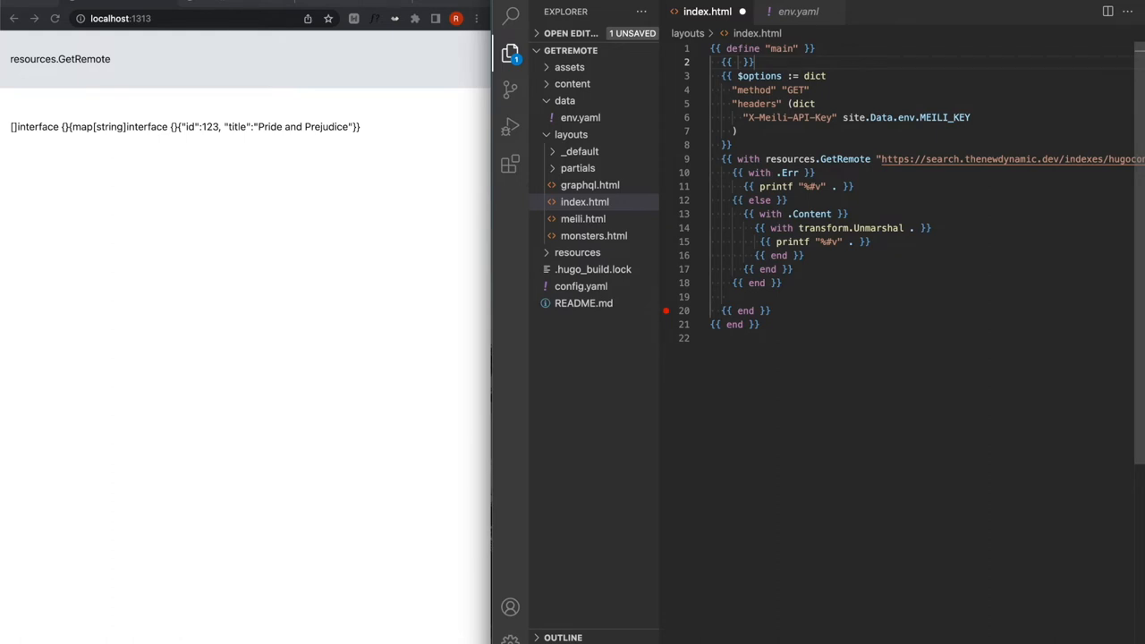
# Step: Fill $body with id 13445 and title Hello What's Up?
pyautogui.write('$body := `')
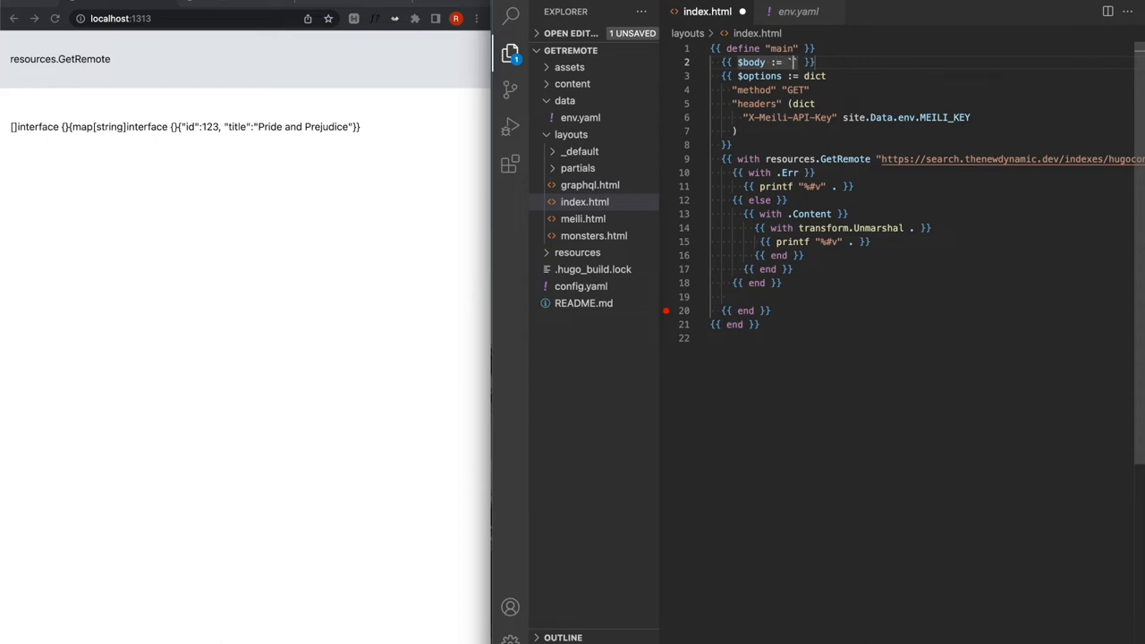
pyautogui.write('[')
pyautogui.write('"id" "1')
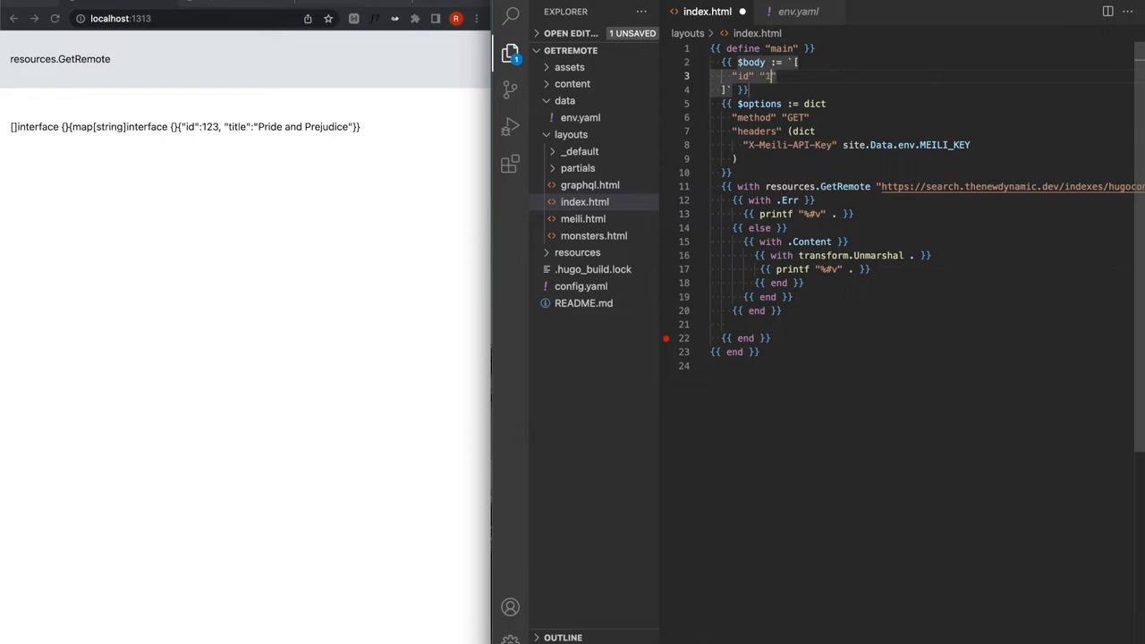
pyautogui.write('3445')
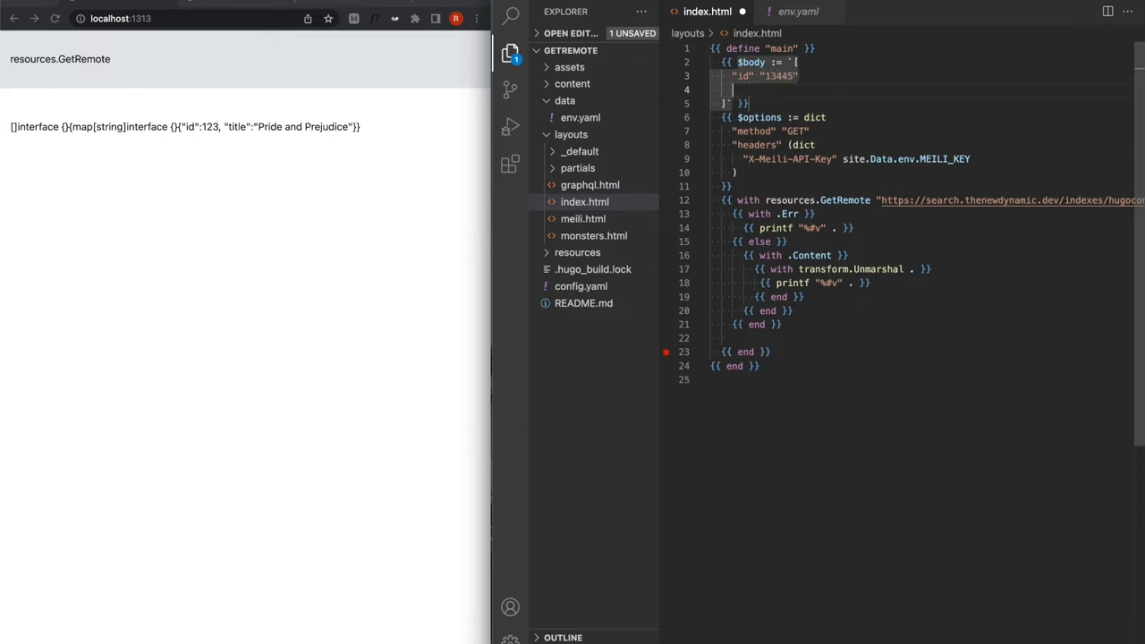
pyautogui.write('"title" "')
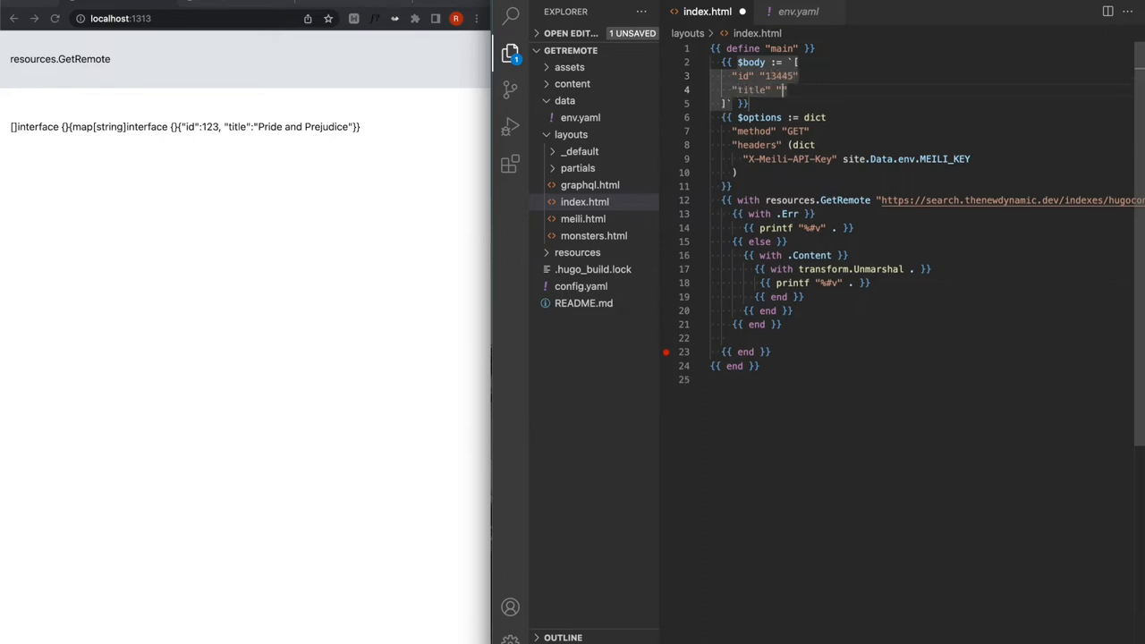
pyautogui.write("Hello What's")
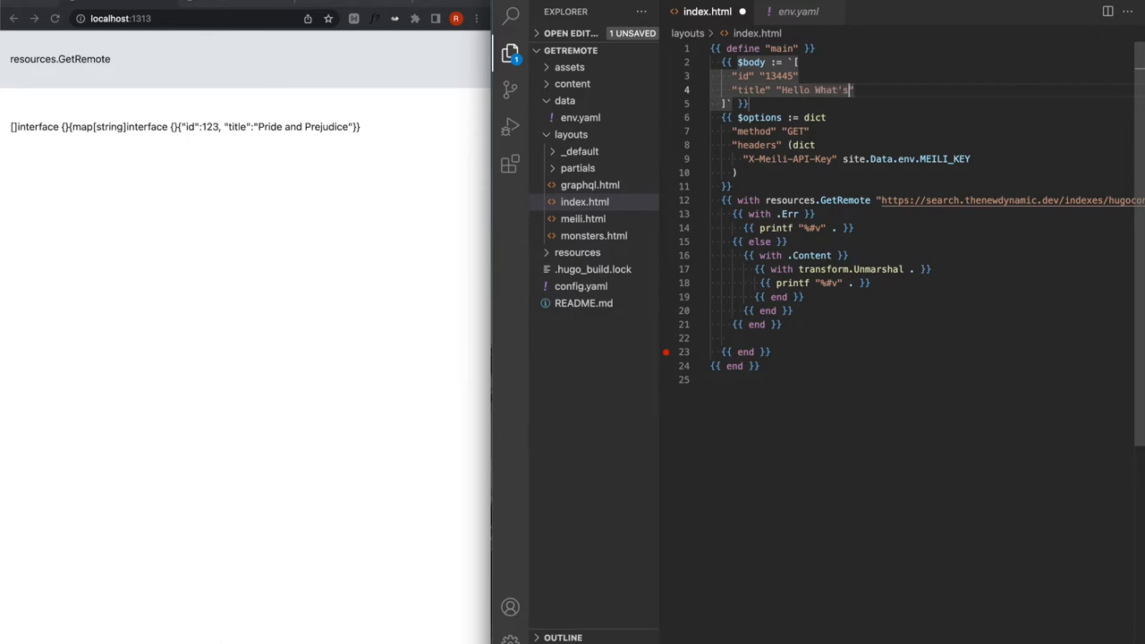
pyautogui.write('Up')
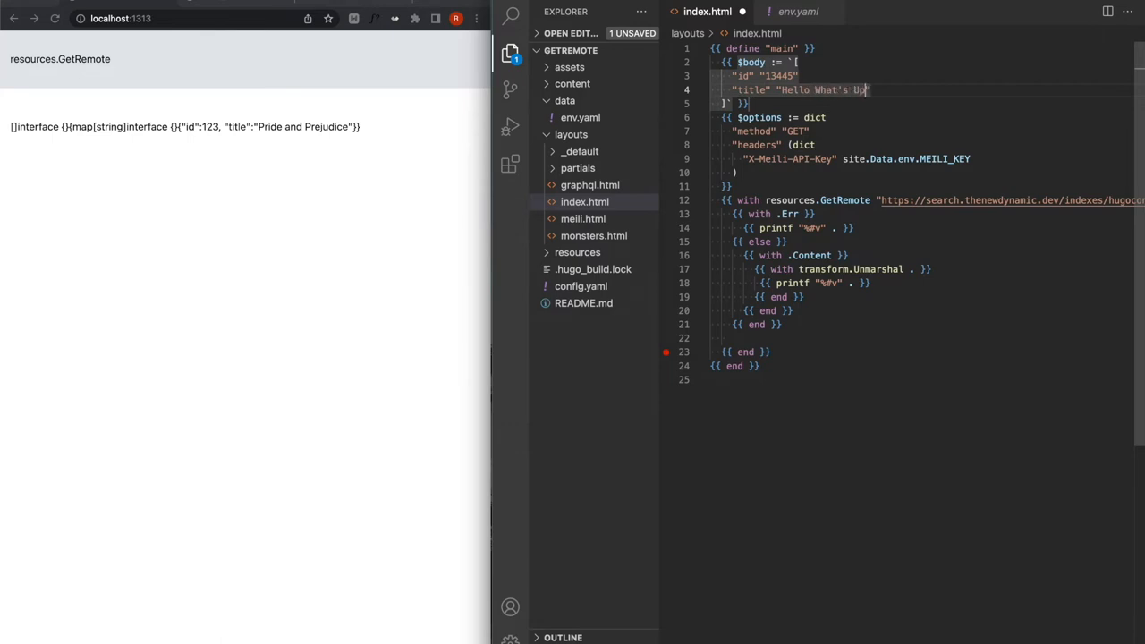
pyautogui.write('?')
pyautogui.write('{')
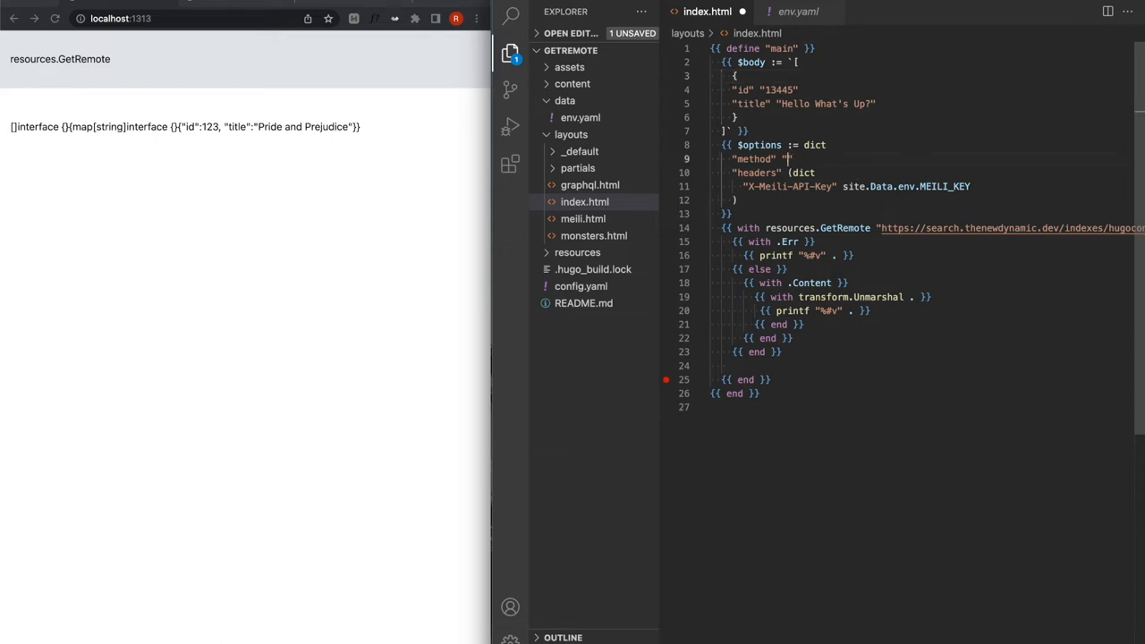
# Step: Change the method to POST and add "body" $body to the options
pyautogui.write('POST')
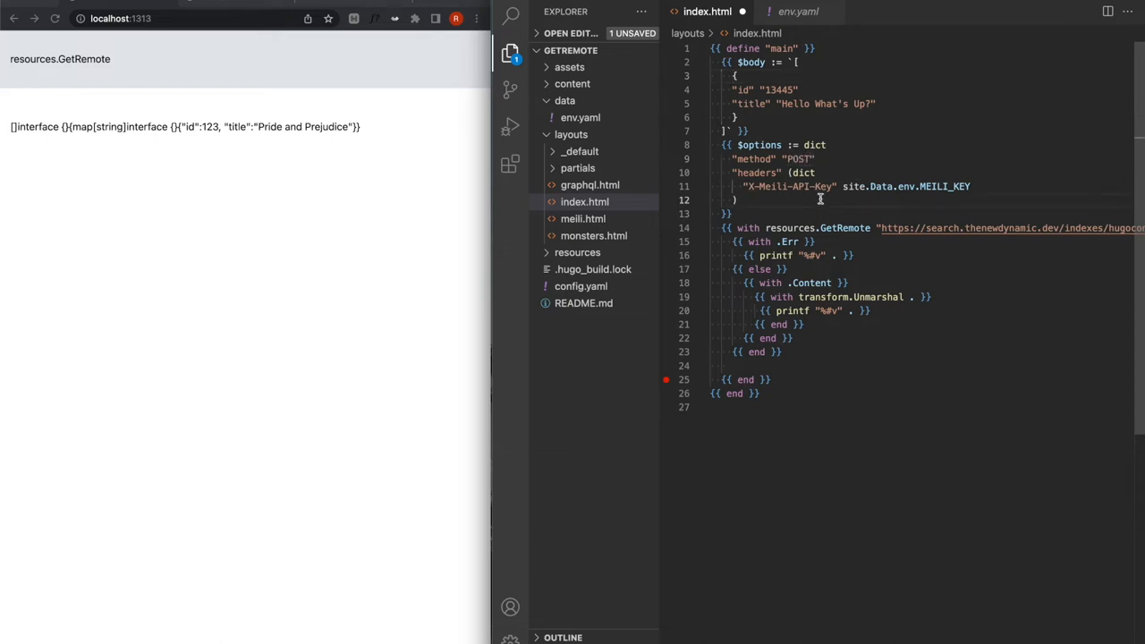
pyautogui.write('"body" $')
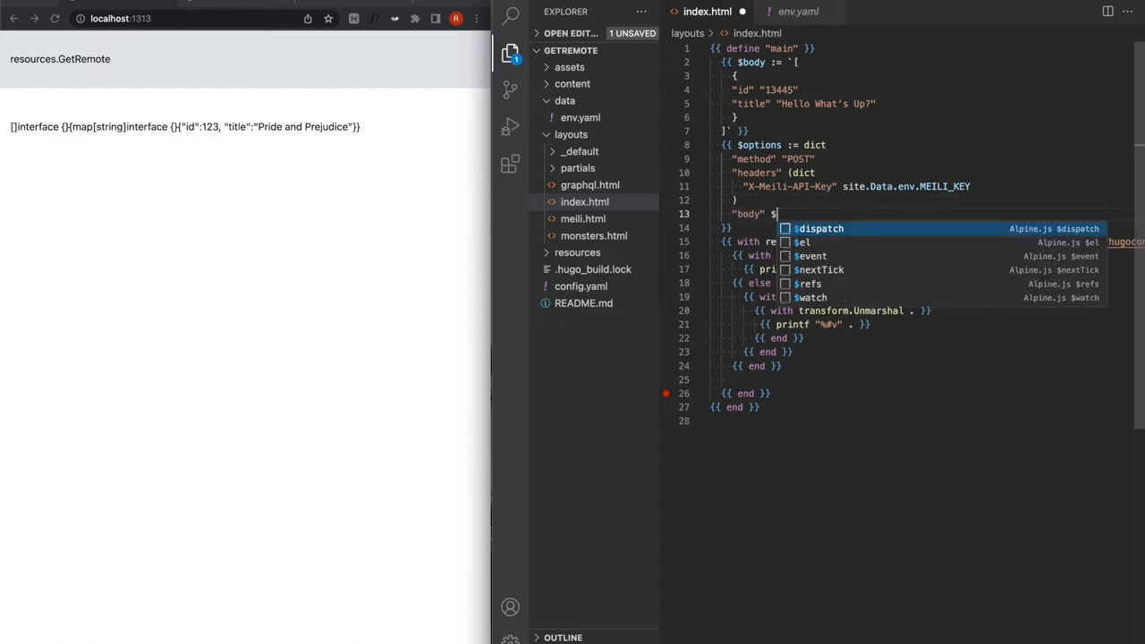
pyautogui.write('body')
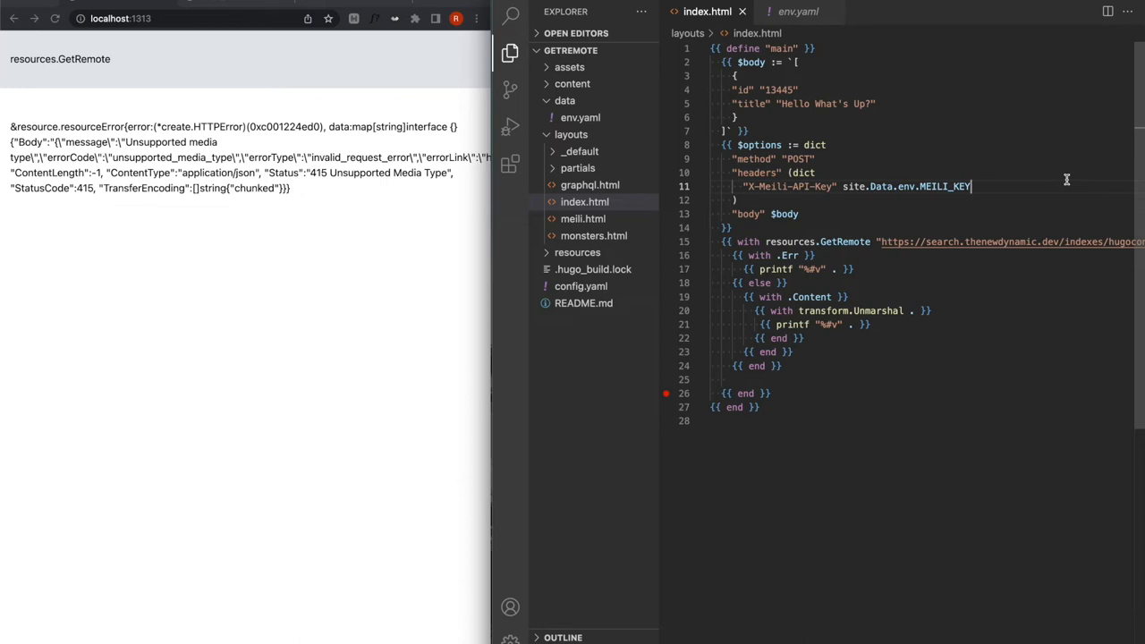
# Step: Add a Content-Type application/json header under headers
pyautogui.press('Enter')
pyautogui.write('"Content-Type')
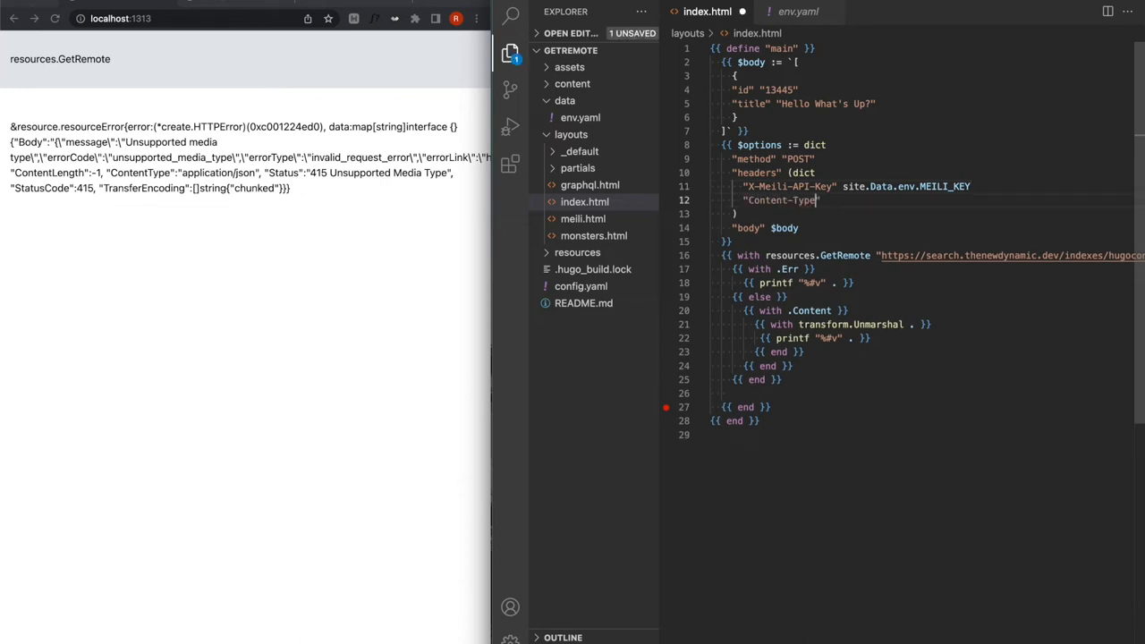
pyautogui.write('"applica')
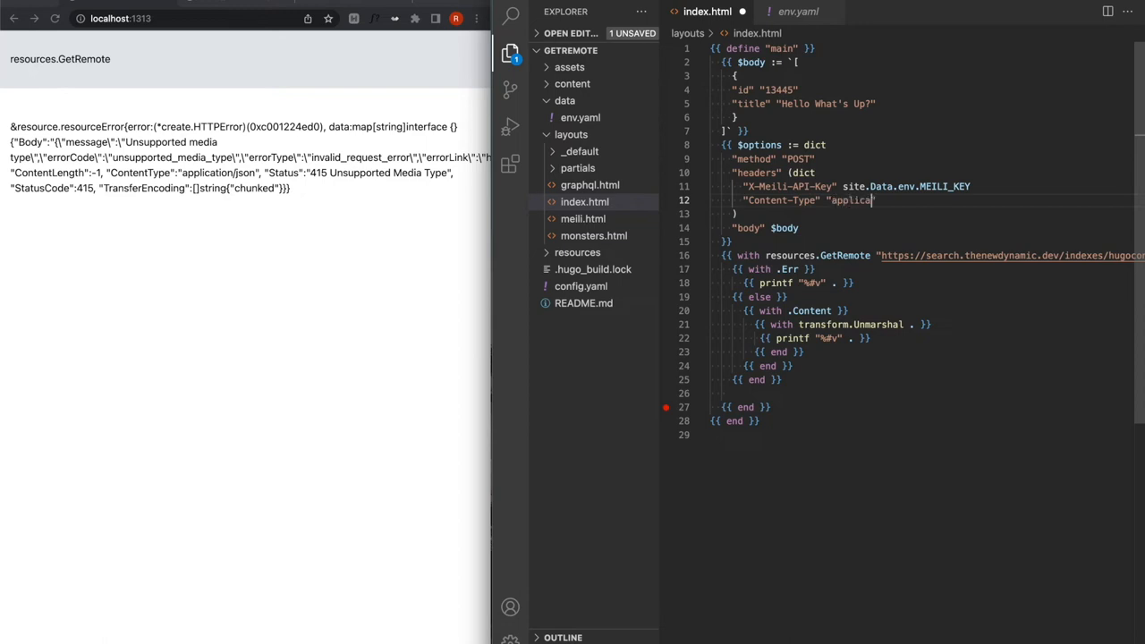
pyautogui.write('ion/json')
pyautogui.click(755, 61)
pyautogui.write('slice (dict')
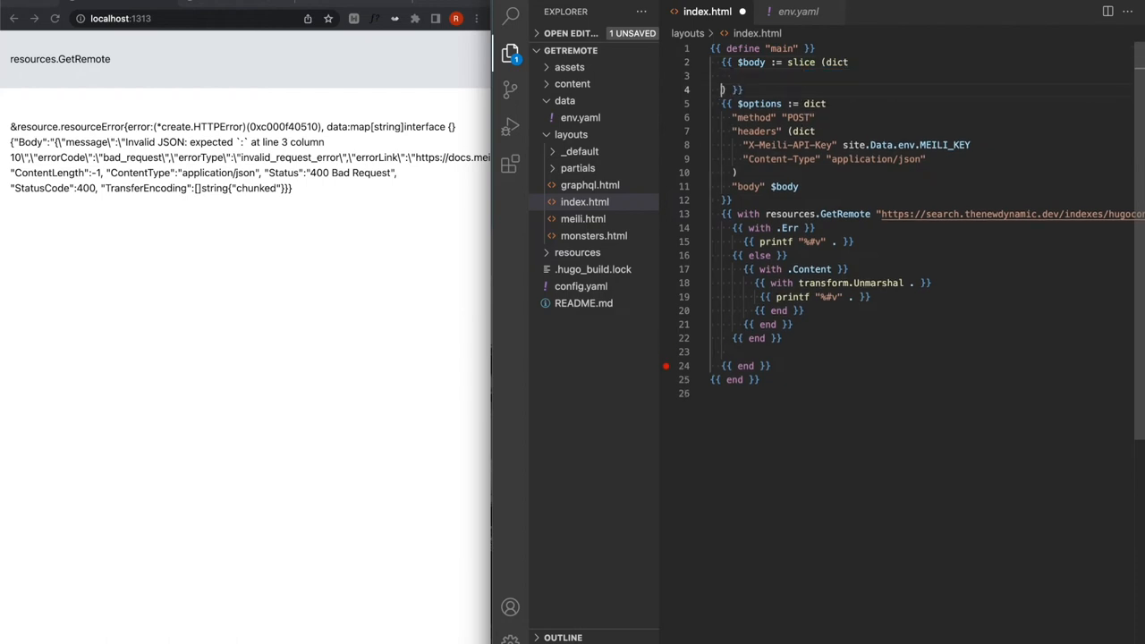
# Step: Fill the body dict with id 234444 and title Hey What's up? for jsonifying
pyautogui.write('"id"')
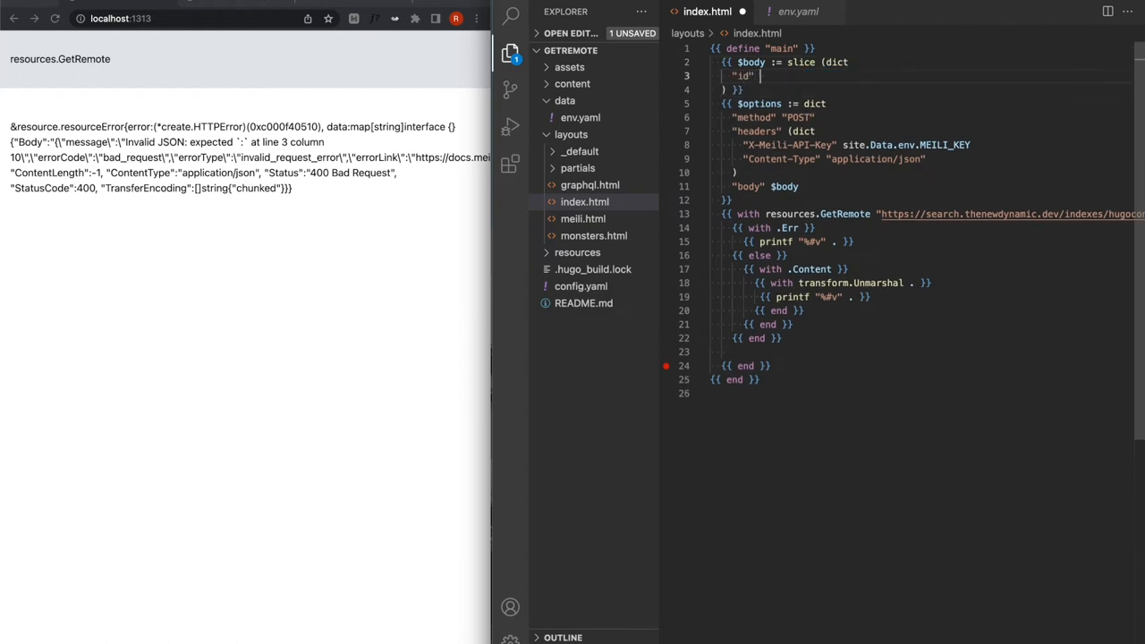
pyautogui.write('234444')
pyautogui.write('"title" "Hey')
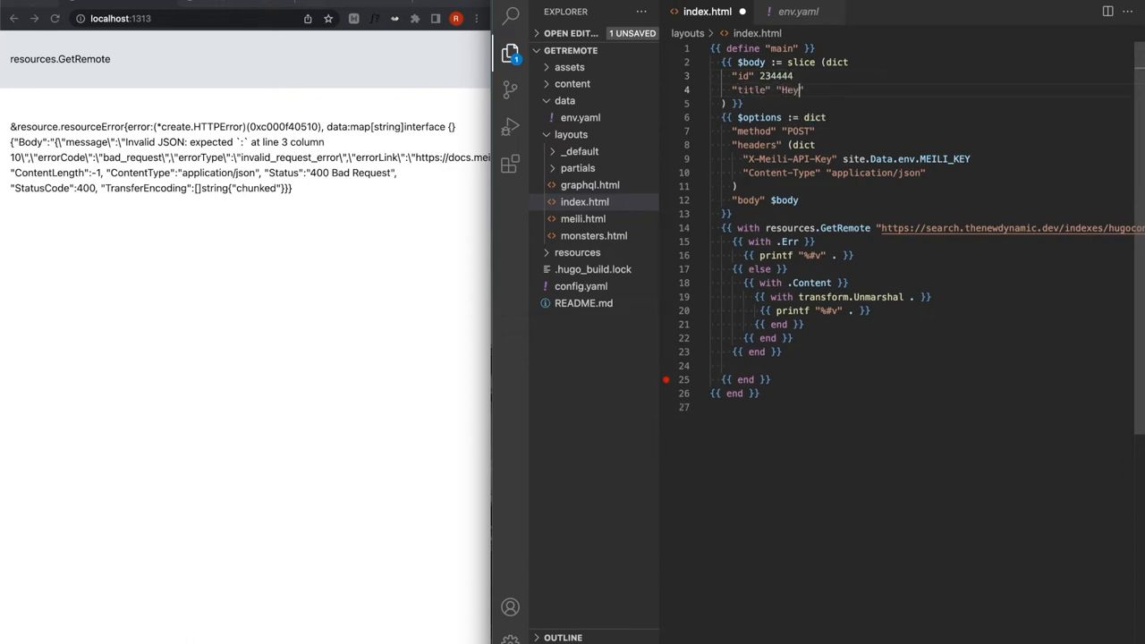
pyautogui.write("What's")
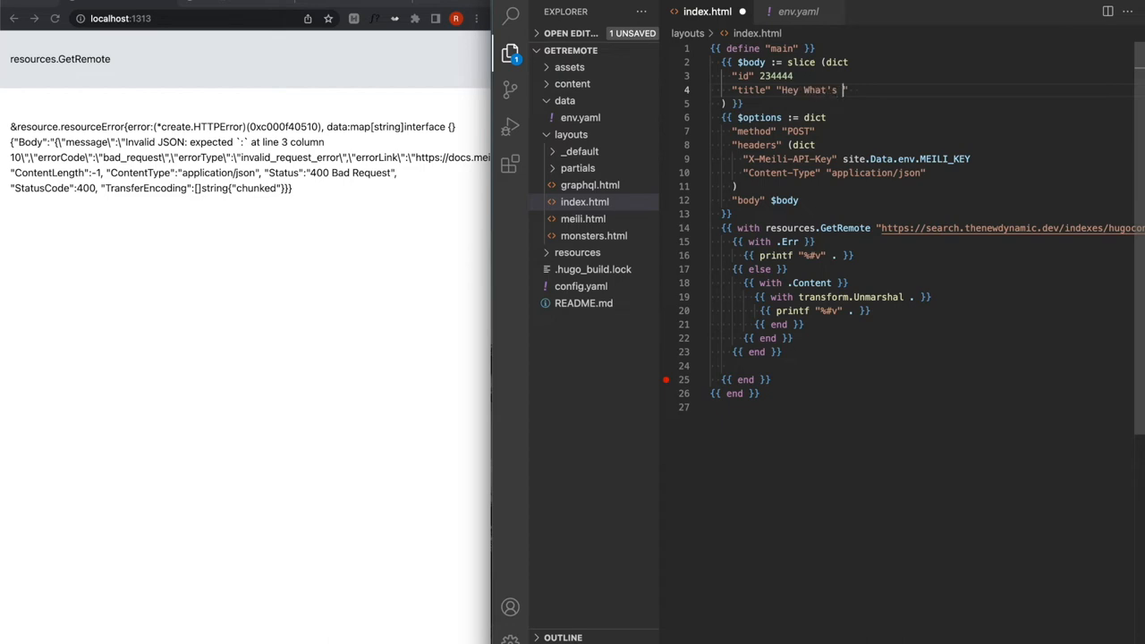
pyautogui.write('up?')
pyautogui.click(922, 104)
pyautogui.write(' | jsonify')
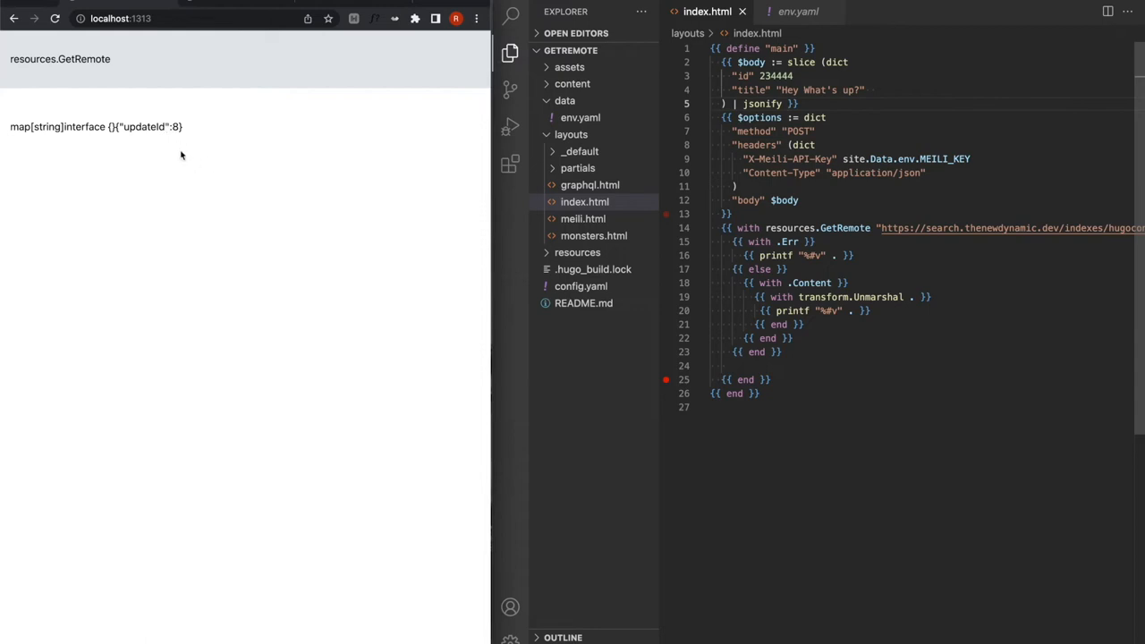
pyautogui.moveTo(188, 144)
pyautogui.write('GE')
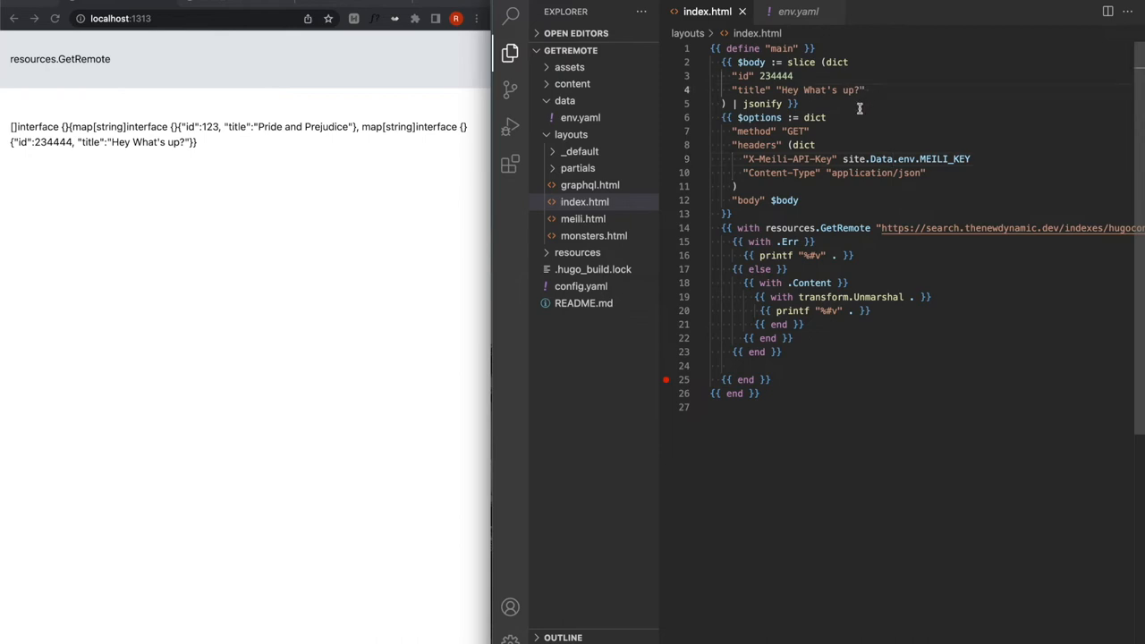
# Step: Extend the title to Hey What's up Jo? and switch the method to POST to send it
pyautogui.write('Jo')
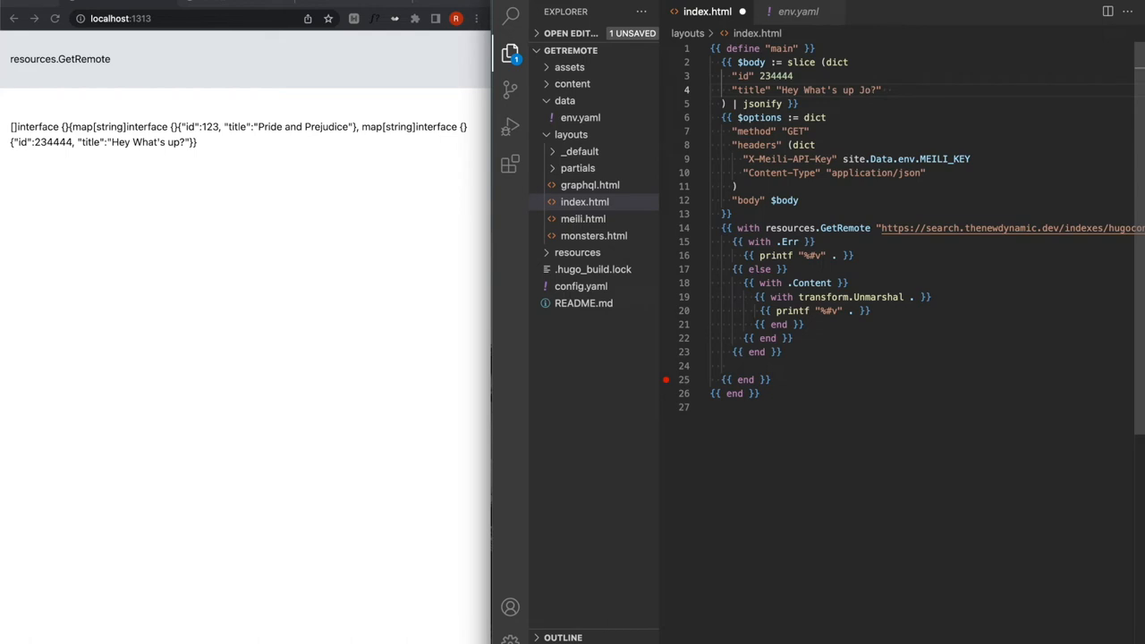
pyautogui.doubleClick(794, 132)
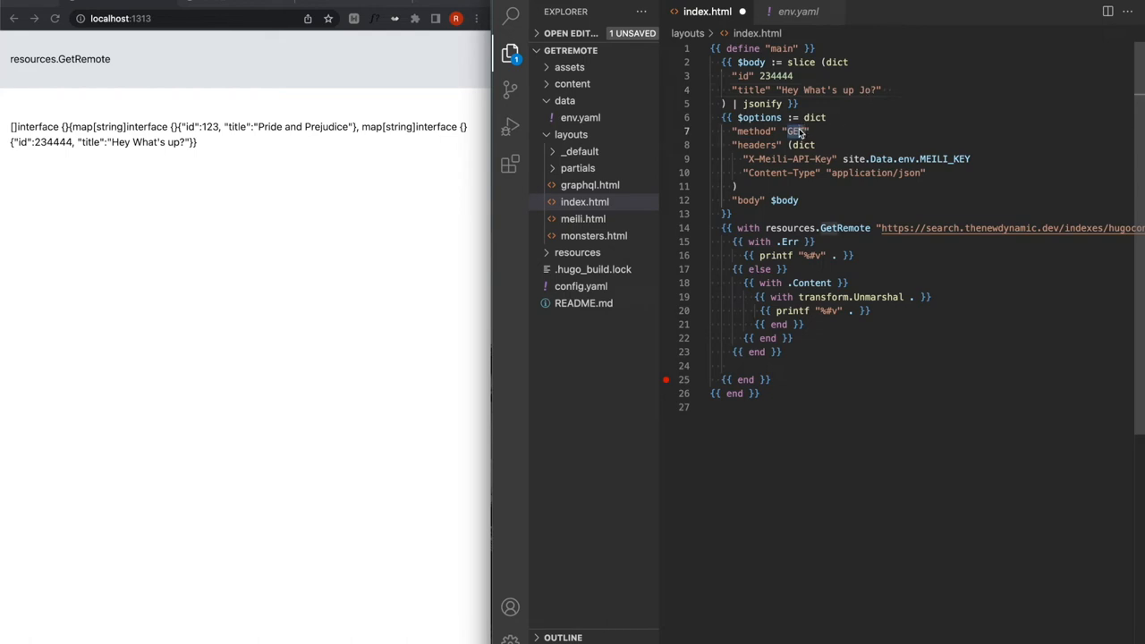
pyautogui.write('POST')
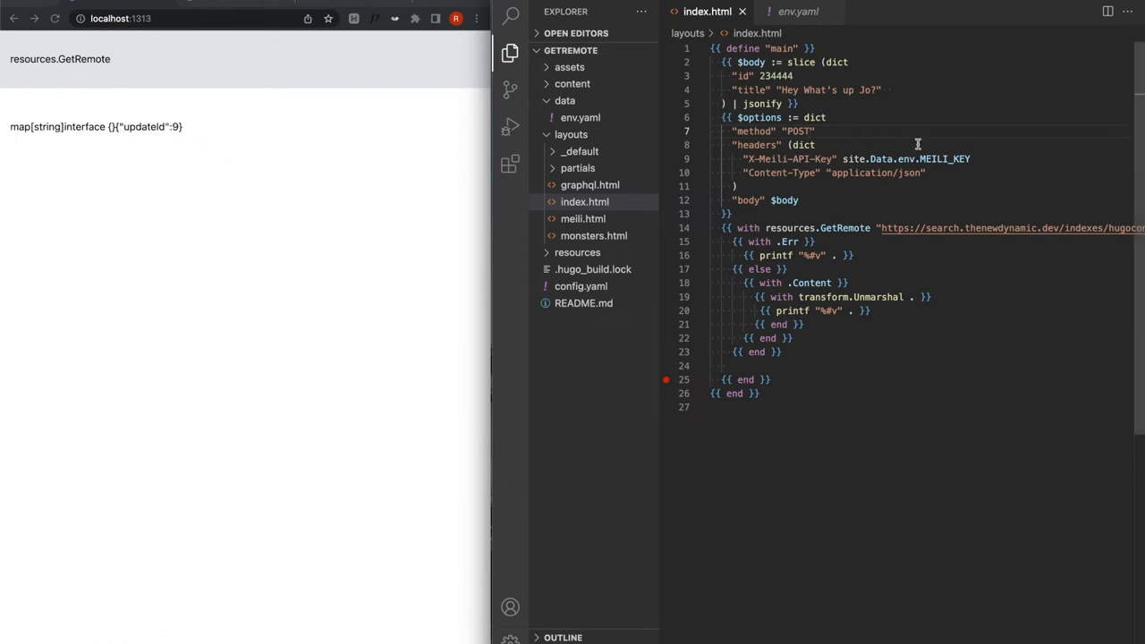
pyautogui.write('post')
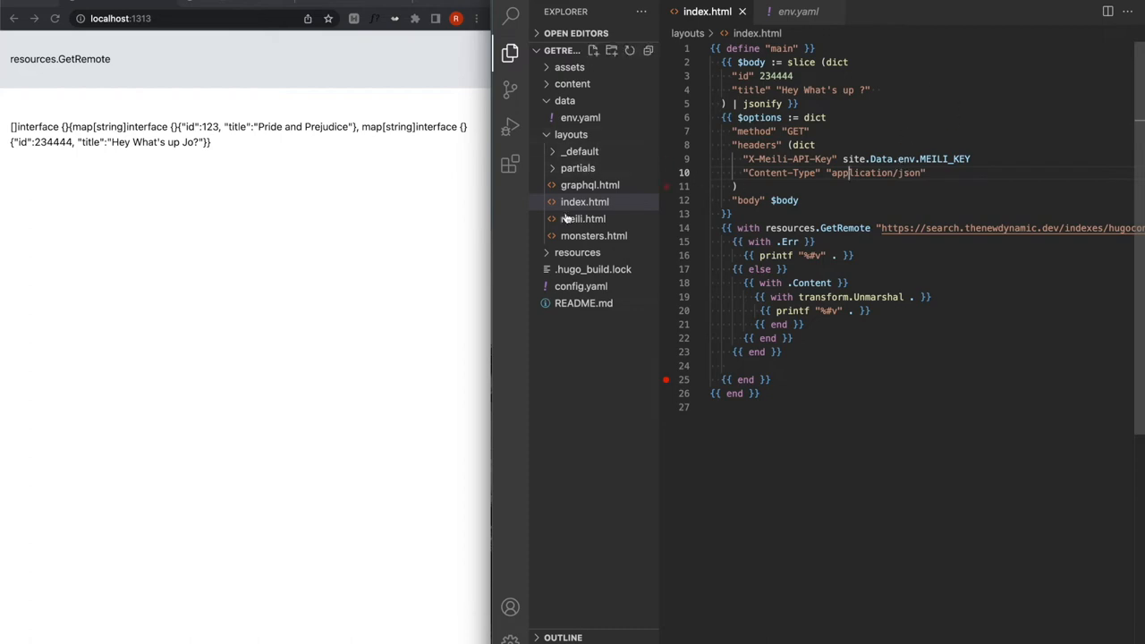
# Step: Browse the hey-gorgeous, Morning Beautiful and sup-handsome posts in content/post, then return to index.html
pyautogui.click(573, 84)
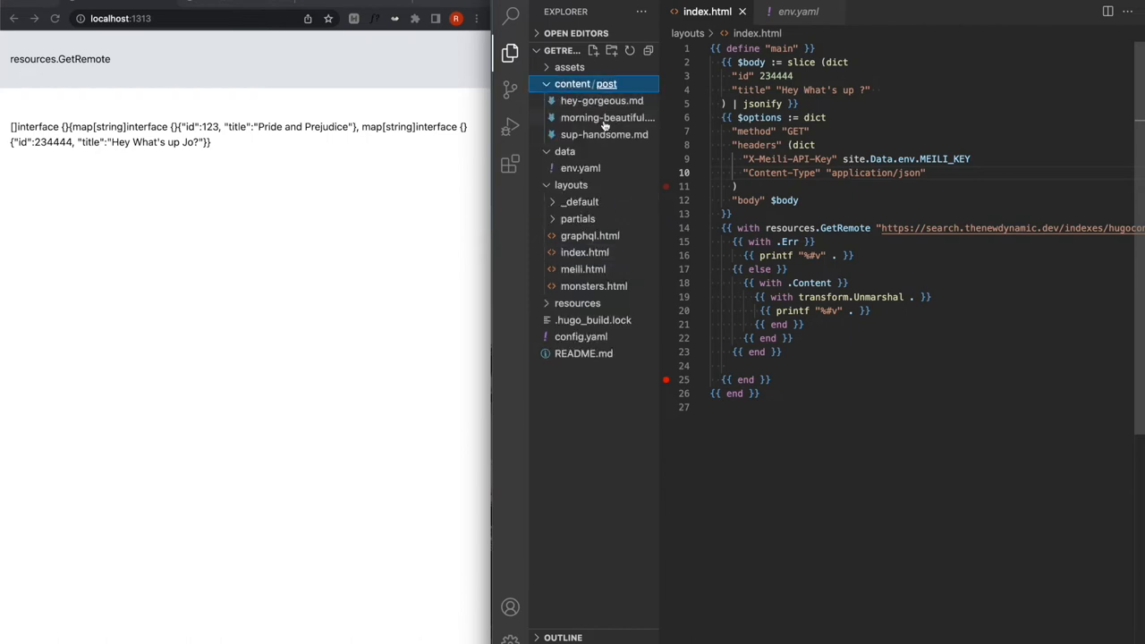
pyautogui.click(601, 100)
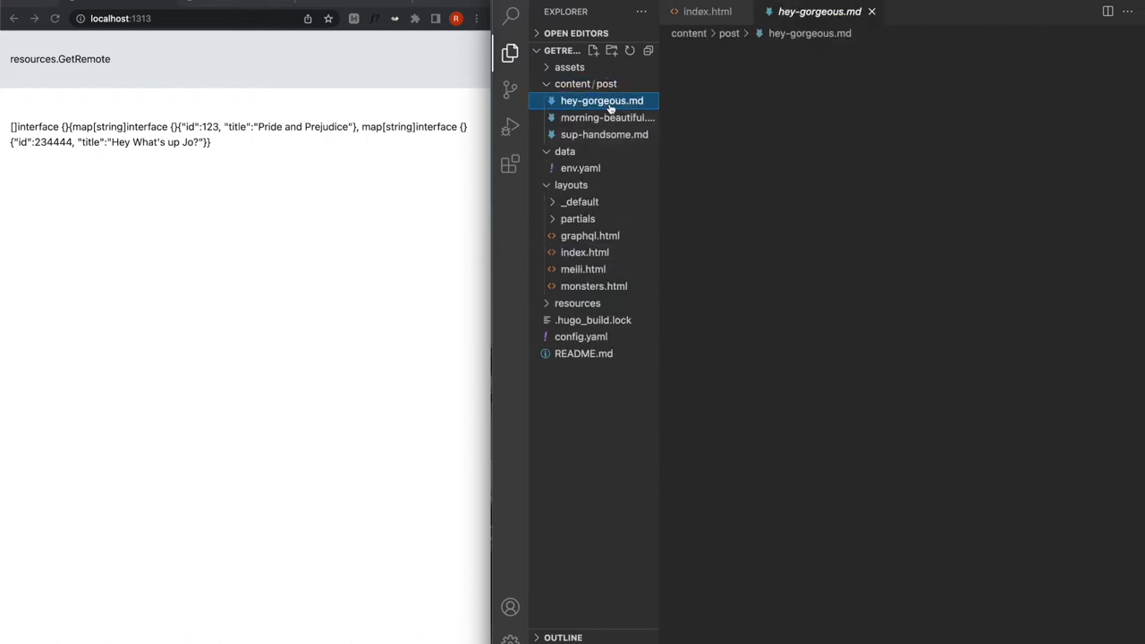
pyautogui.click(607, 119)
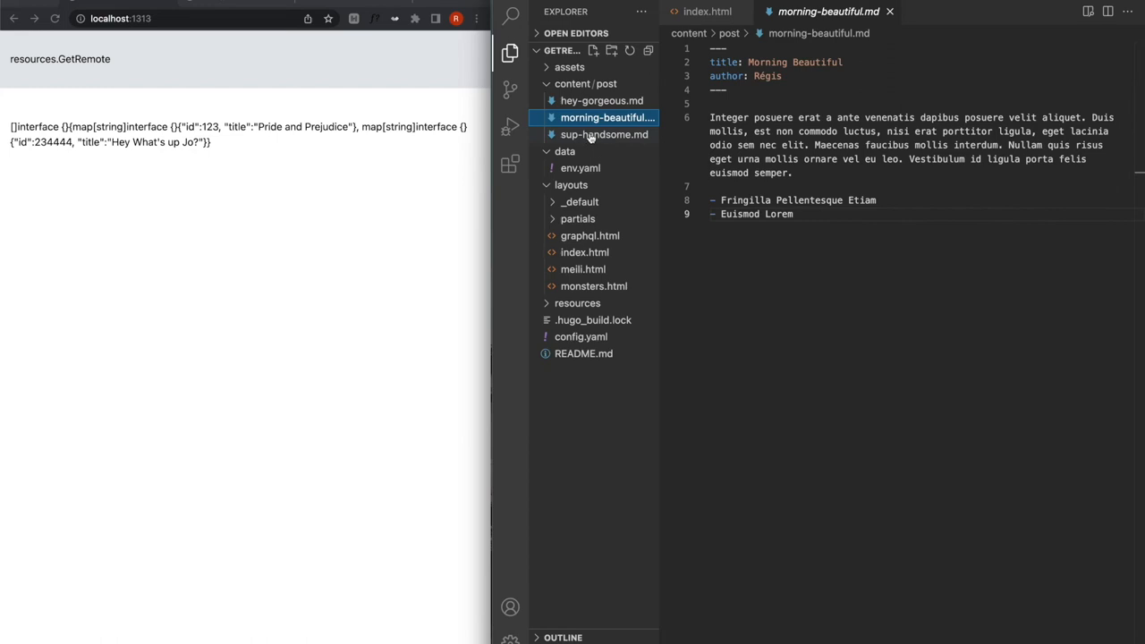
pyautogui.click(605, 135)
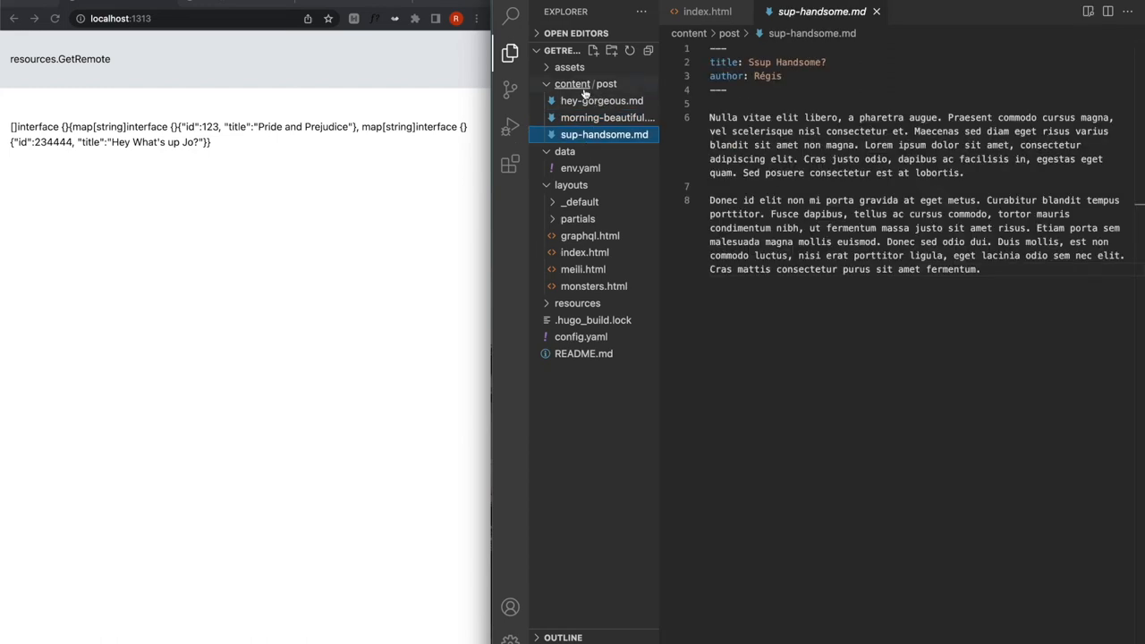
pyautogui.click(707, 11)
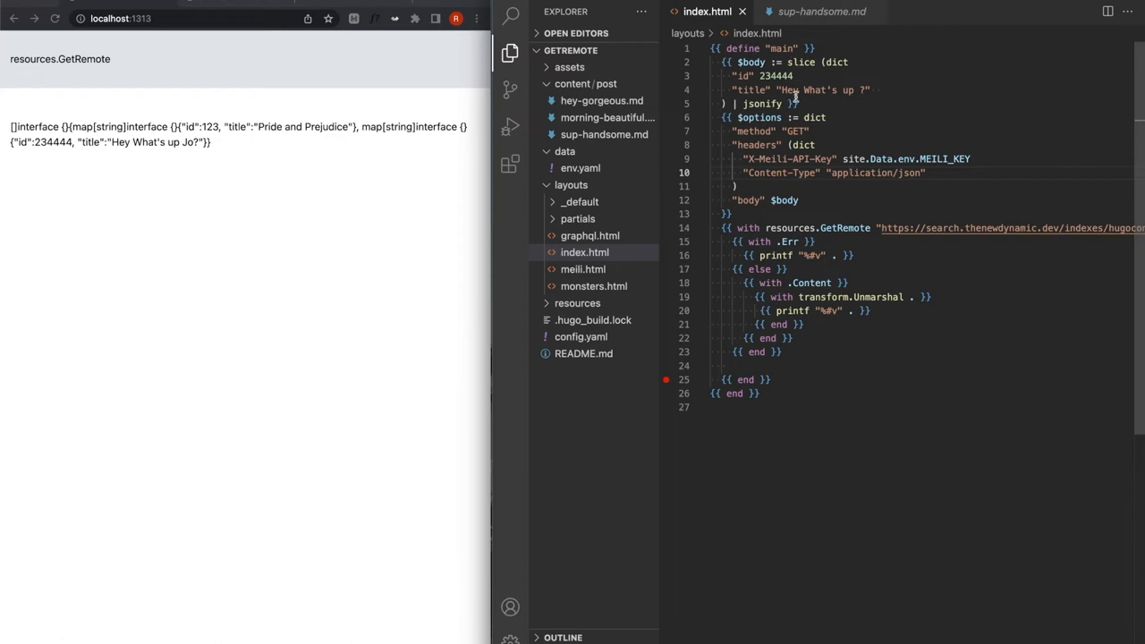
# Step: Replace the body definition with a range over site.RegularPages where type is post, appending a dict to $posts
pyautogui.moveTo(737, 61); pyautogui.dragTo(796, 104)
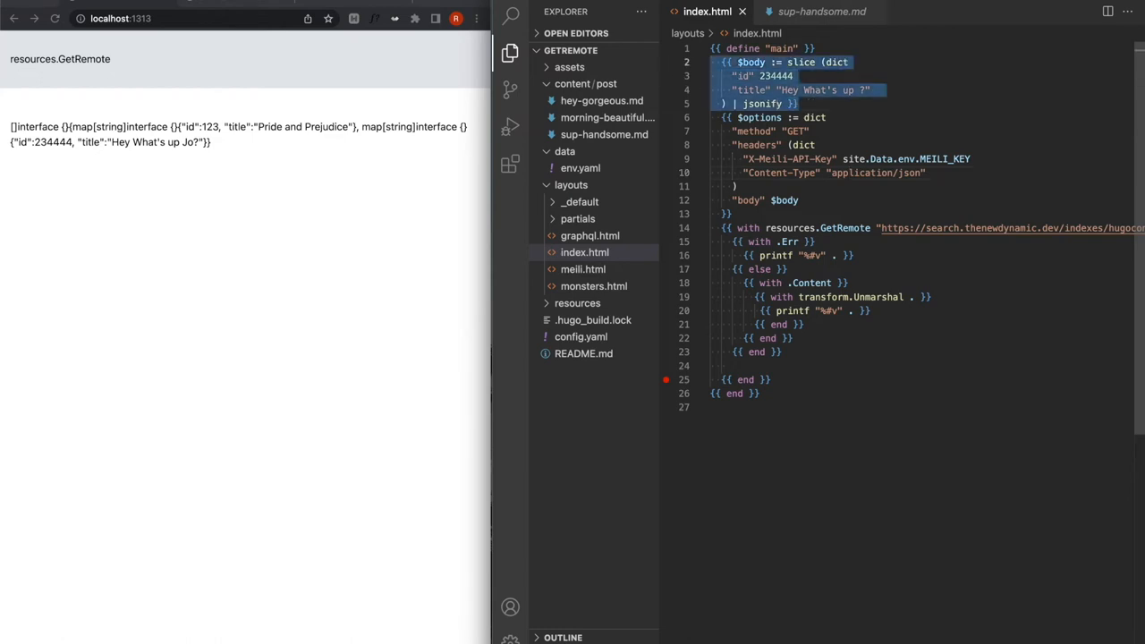
pyautogui.press('Delete')
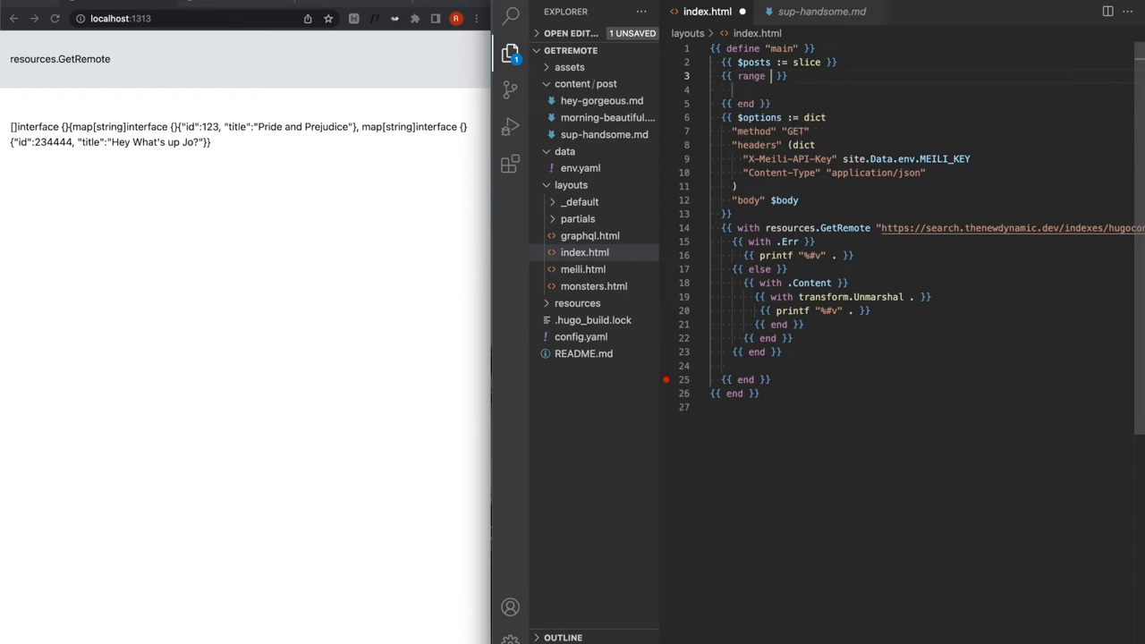
pyautogui.write('site.RE')
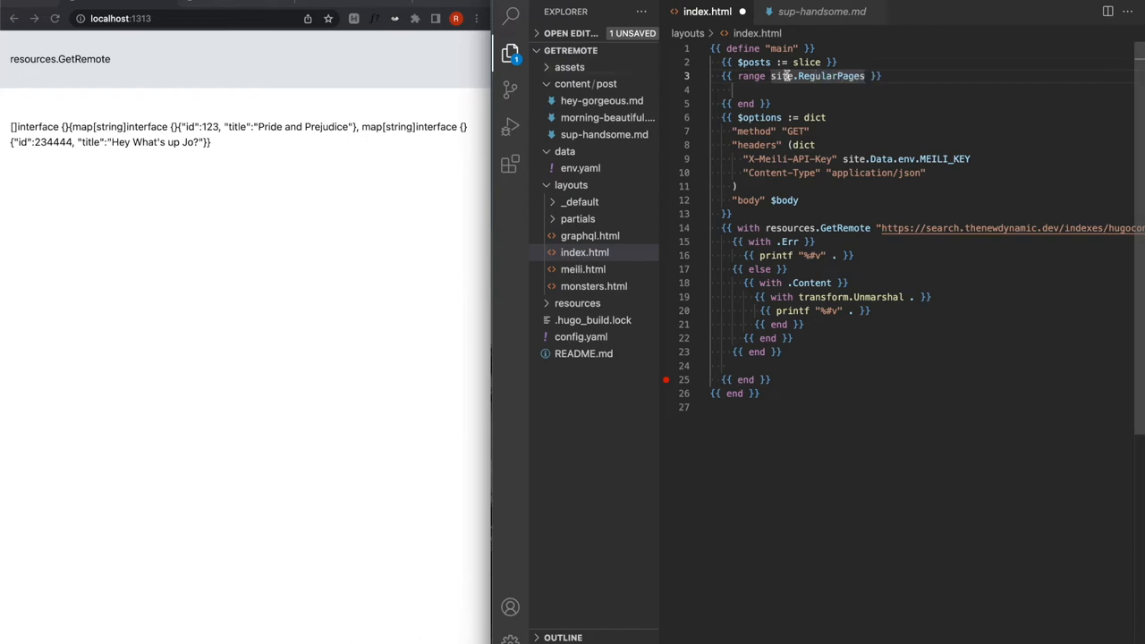
pyautogui.write('where')
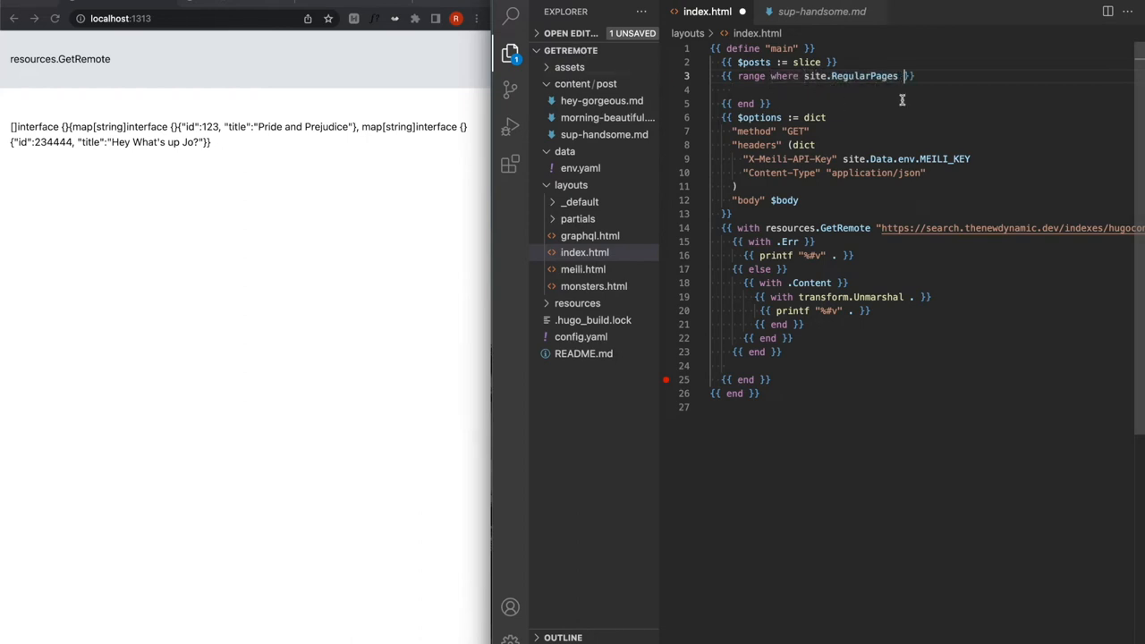
pyautogui.write('"type" "post')
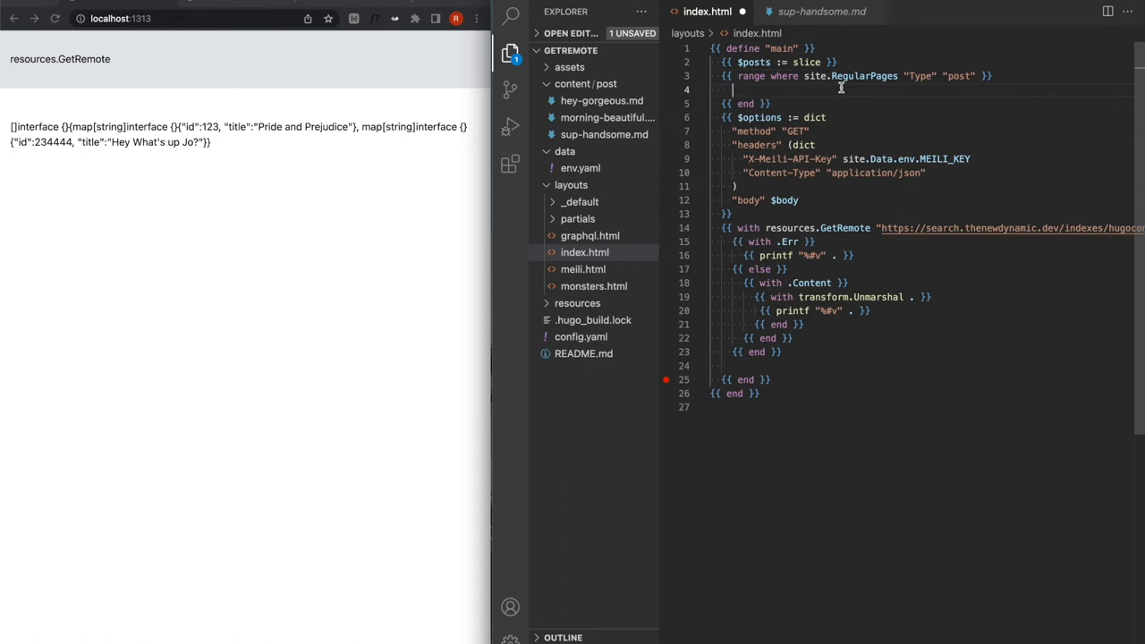
pyautogui.write('{{ $ = $ | append }}')
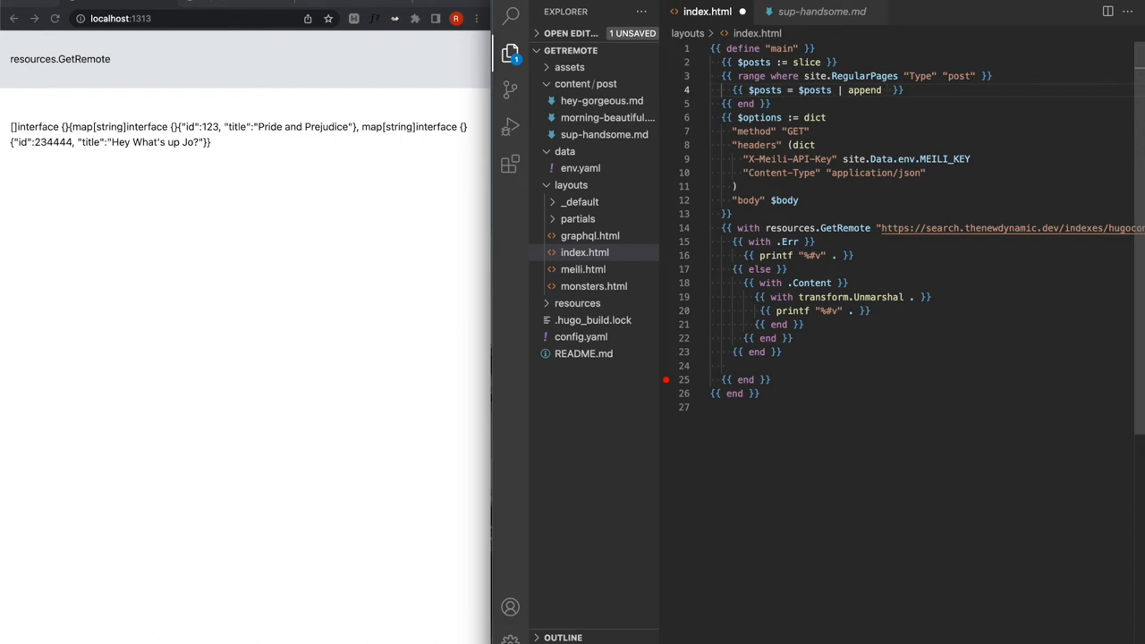
pyautogui.write('(dict)')
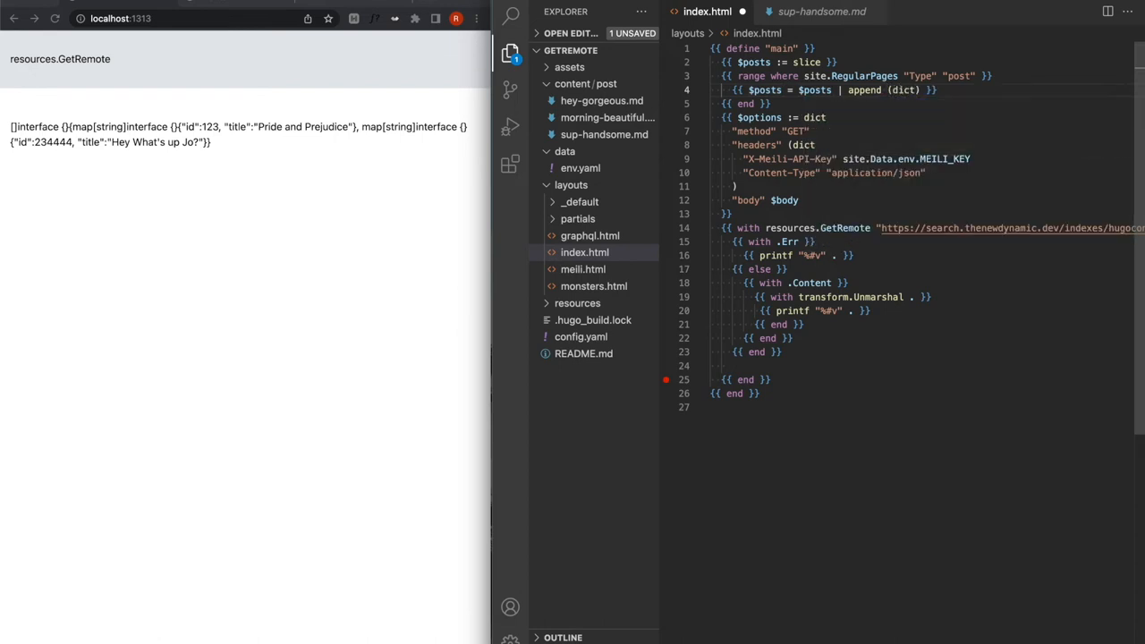
# Step: Give each dict id .File.UniqueID, title .Title and author .Params.author
pyautogui.press('Enter')
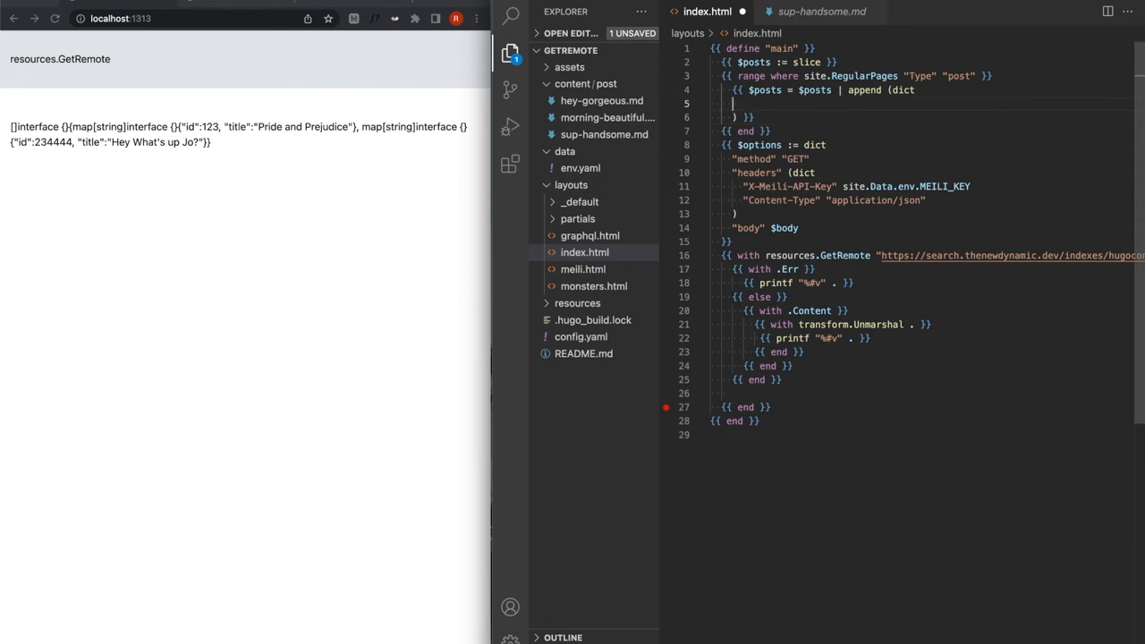
pyautogui.write('"id"')
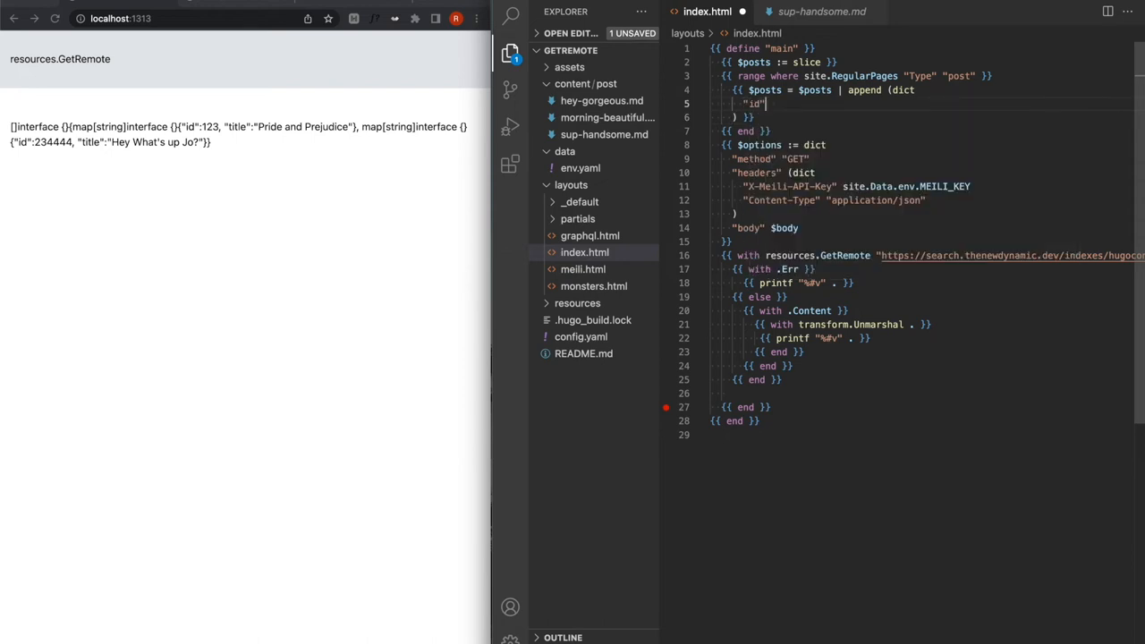
pyautogui.write('$')
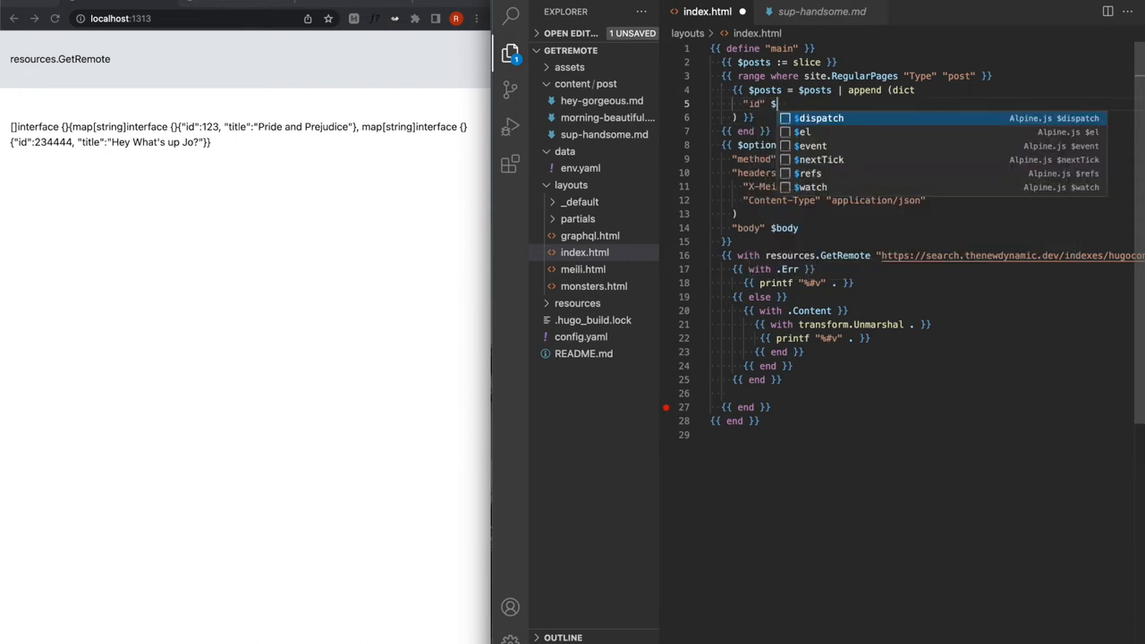
pyautogui.write('.File')
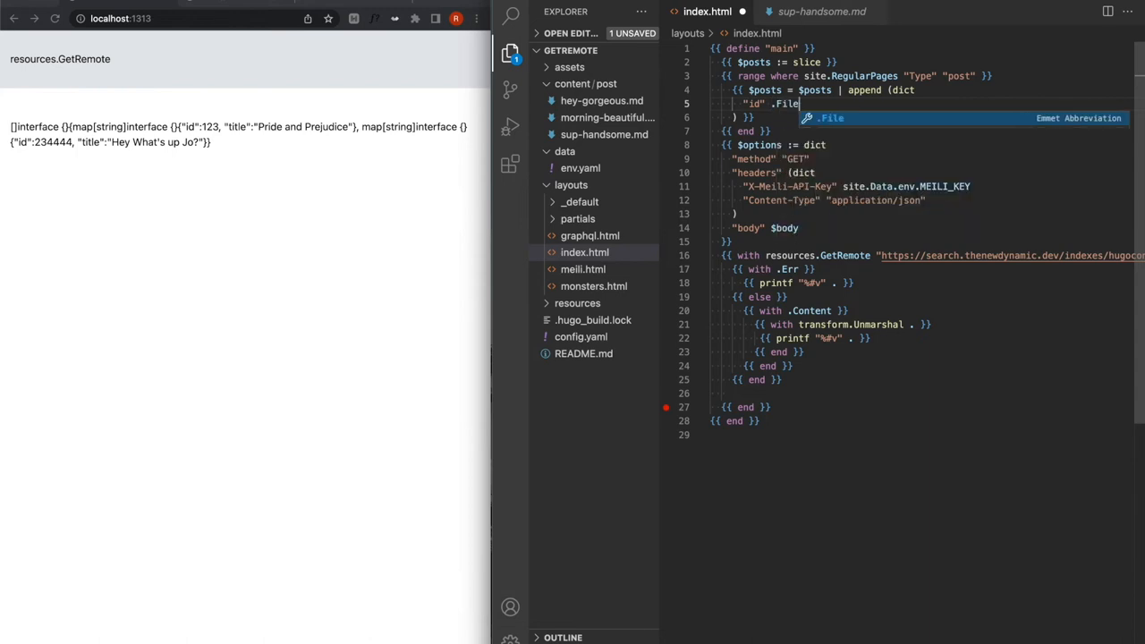
pyautogui.write('.UniqueID')
pyautogui.write('"autho')
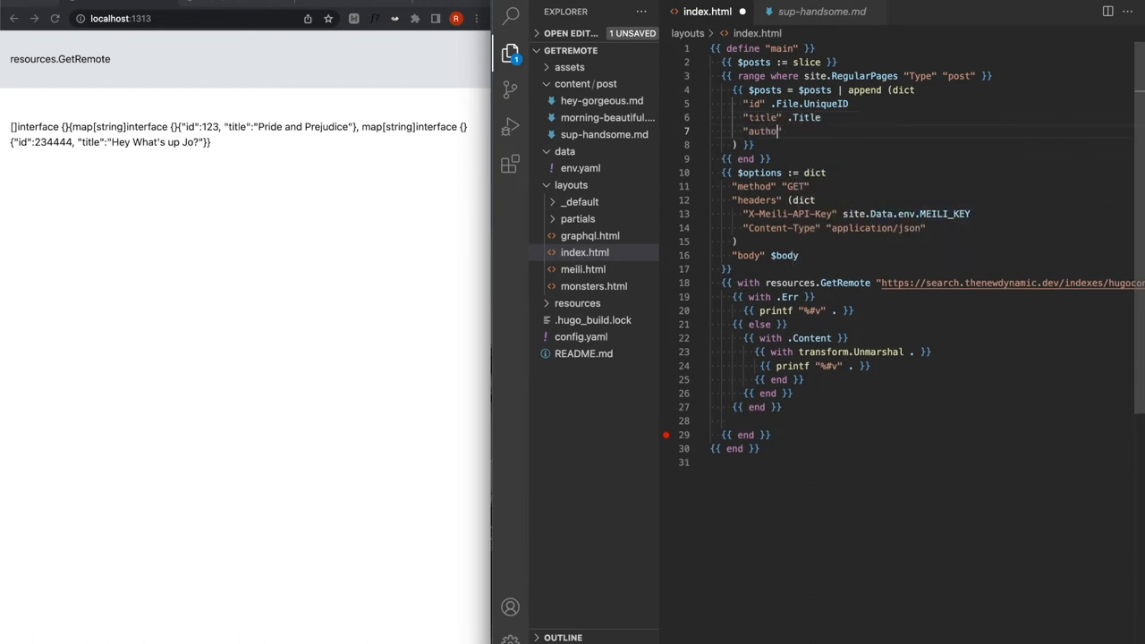
pyautogui.write('.Params.author')
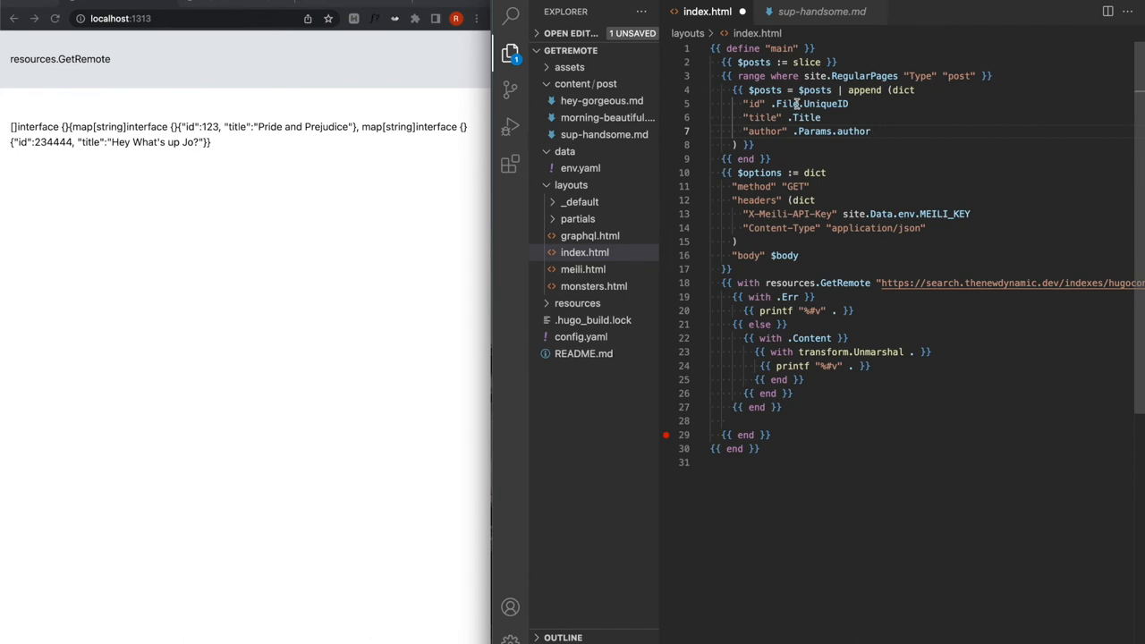
# Step: Set the body to ($posts | jsonify) and the method to POST
pyautogui.doubleClick(752, 75)
pyautogui.write('(')
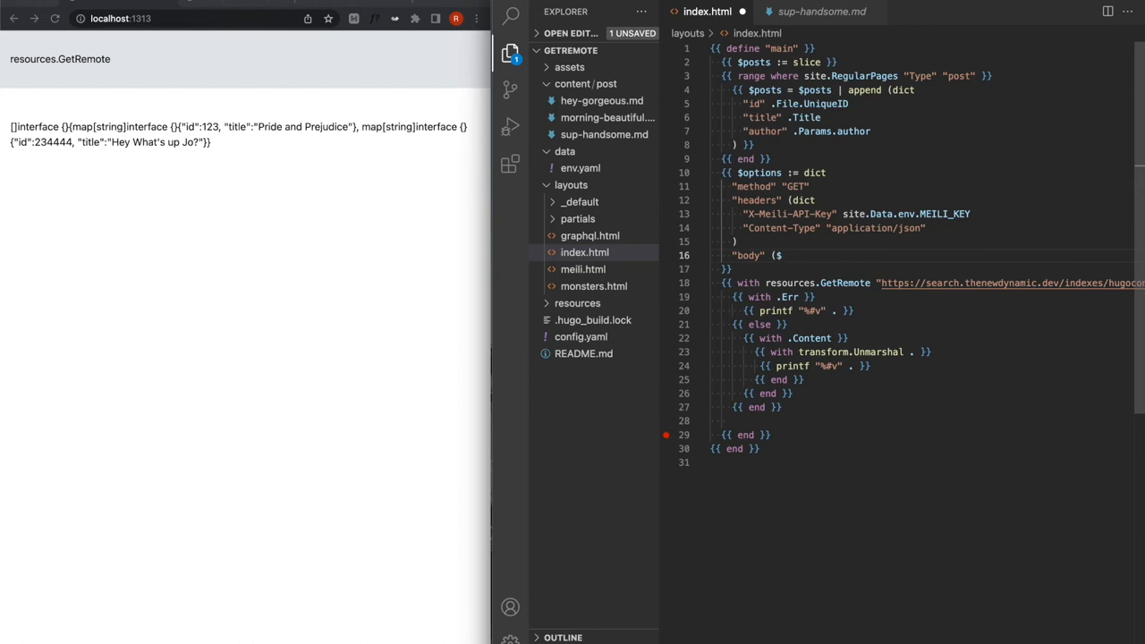
pyautogui.write('| jsonify)')
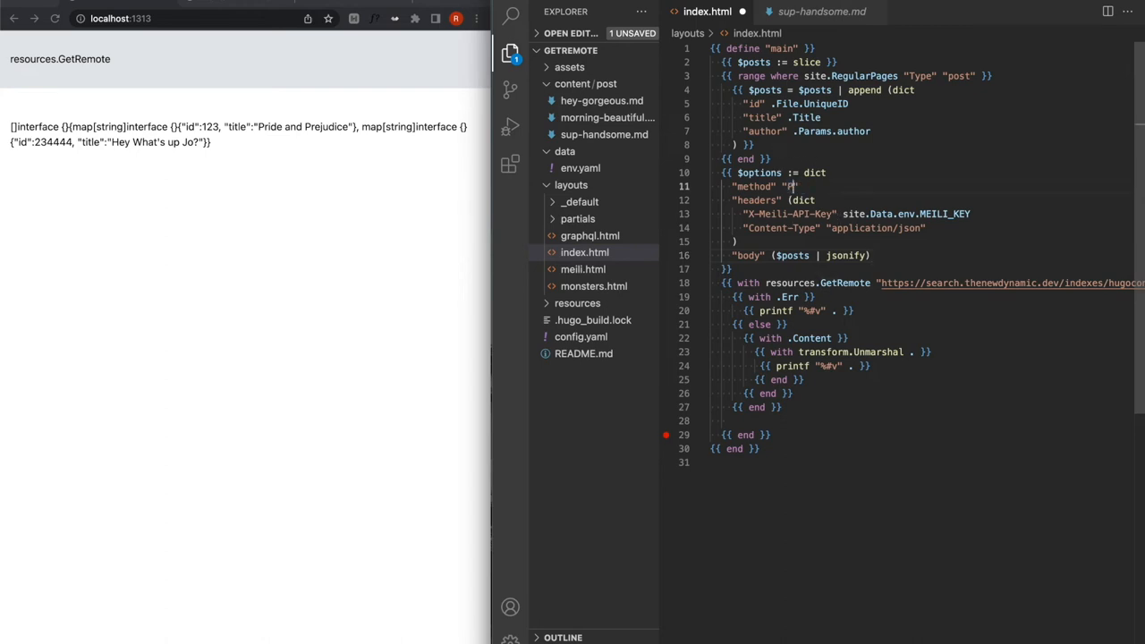
pyautogui.write('POST')
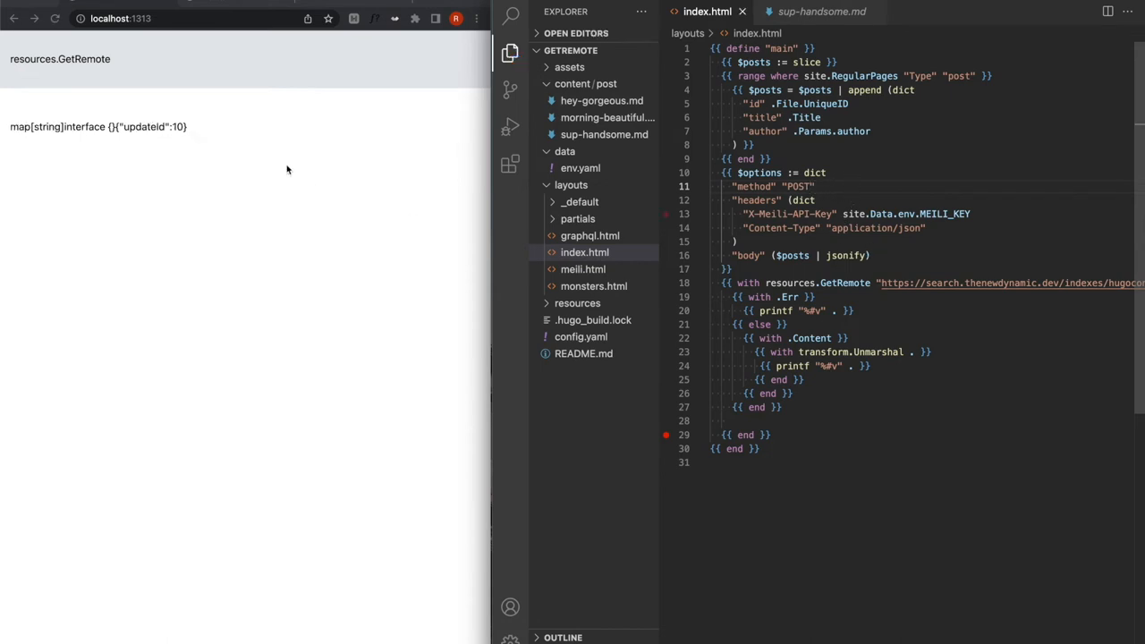
# Step: Switch the method to GET and range over results in a div with border p-4 bg-pink-200 my-4 flex classes
pyautogui.click(862, 214)
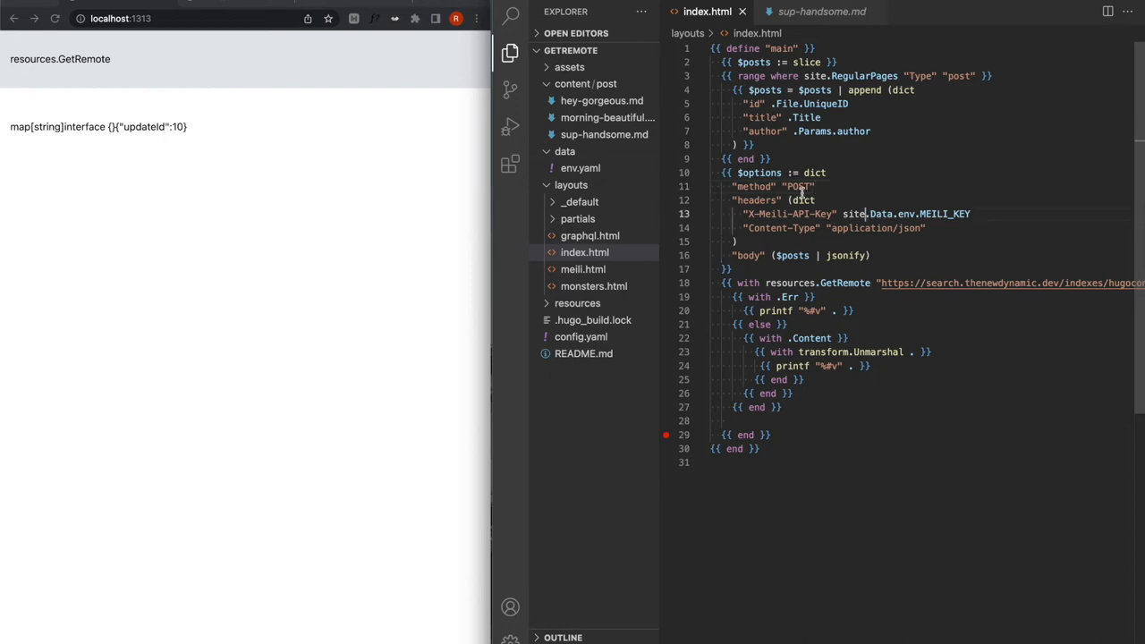
pyautogui.write('GET')
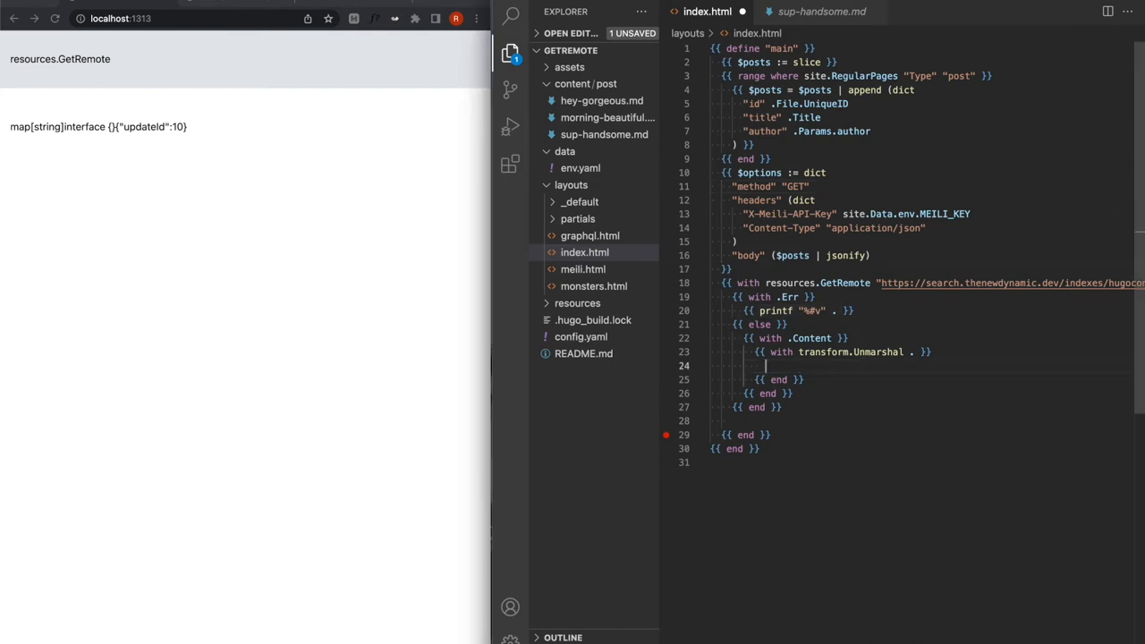
pyautogui.write('{{ range . }}')
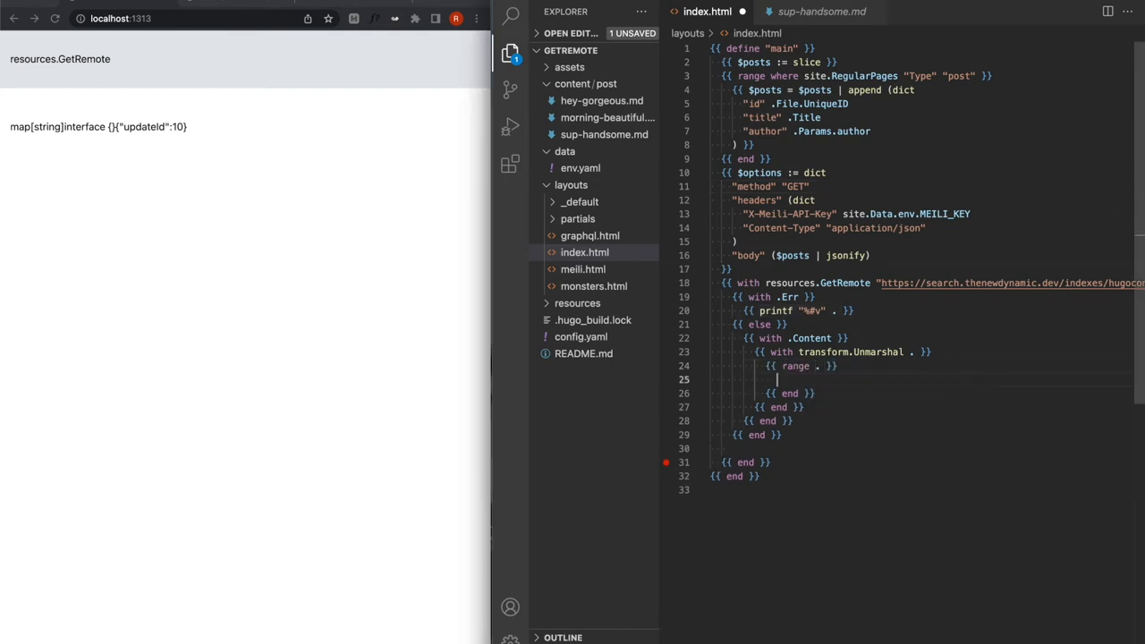
pyautogui.write('div')
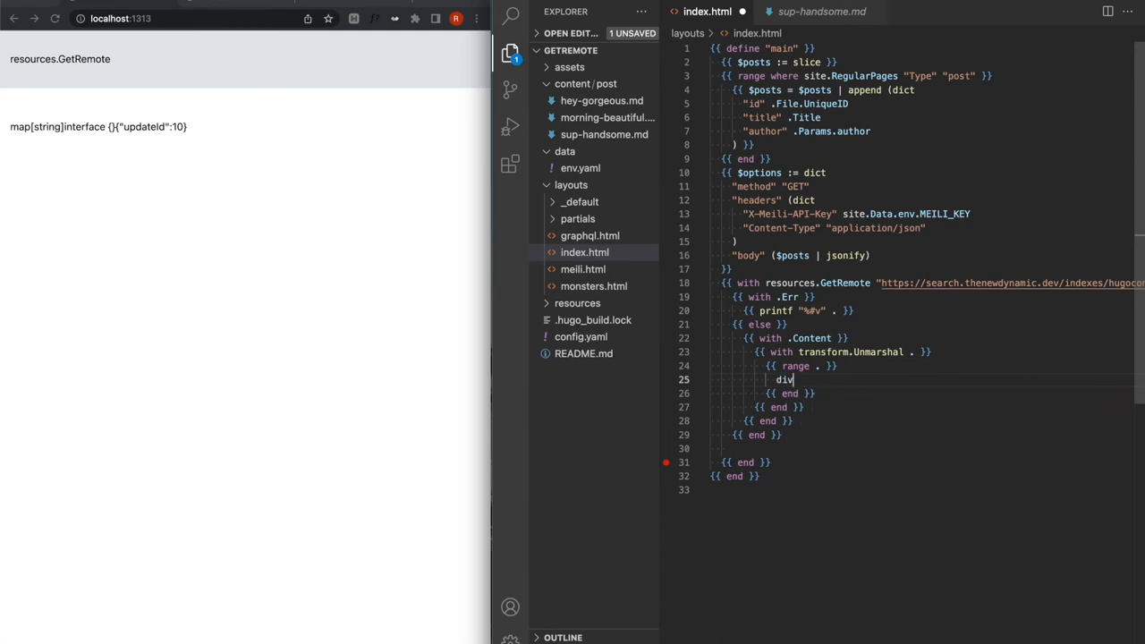
pyautogui.write('class="border p-4 bg-pink-200 my-4 flex justify-between items-center">')
pyautogui.write('<span>{{ .author }}</span>')
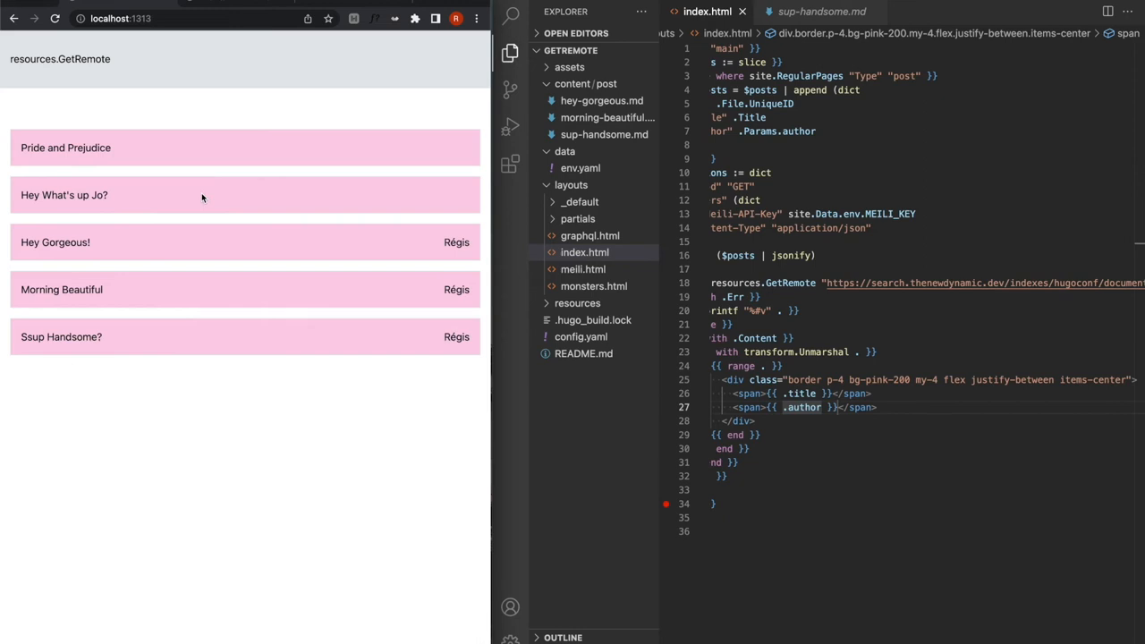
pyautogui.moveTo(99, 244)
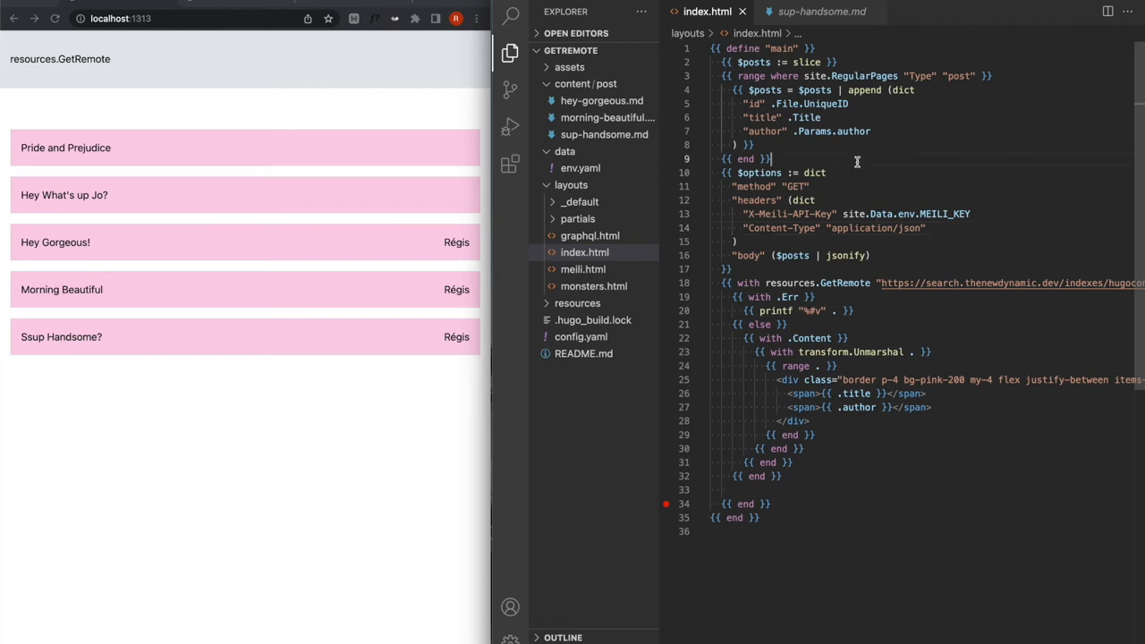
pyautogui.moveTo(873, 152)
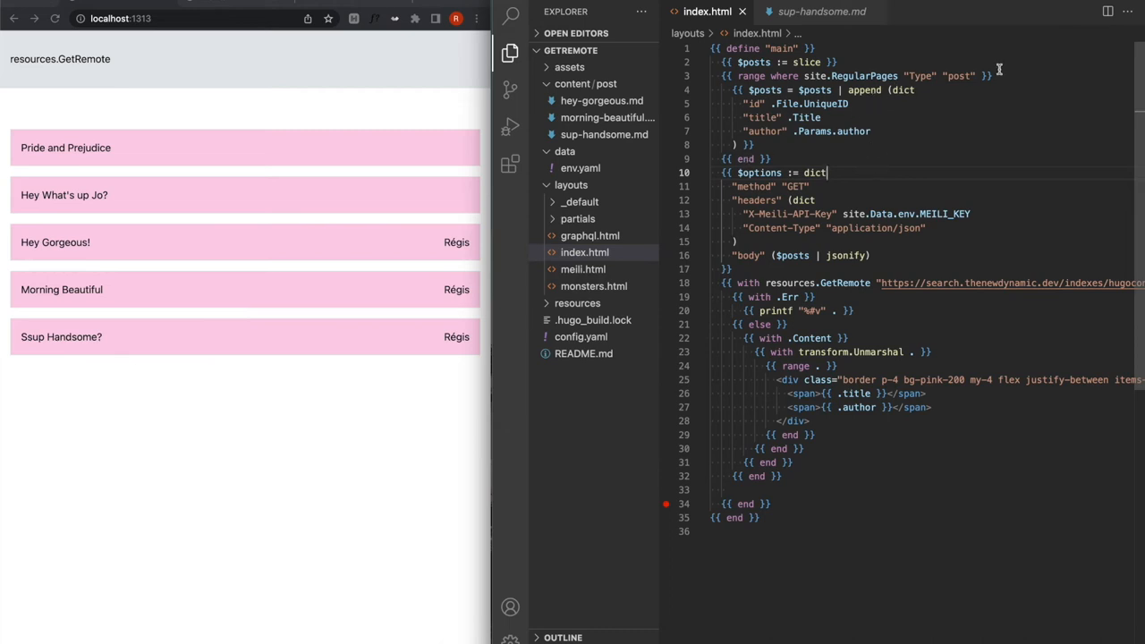
pyautogui.moveTo(830, 204)
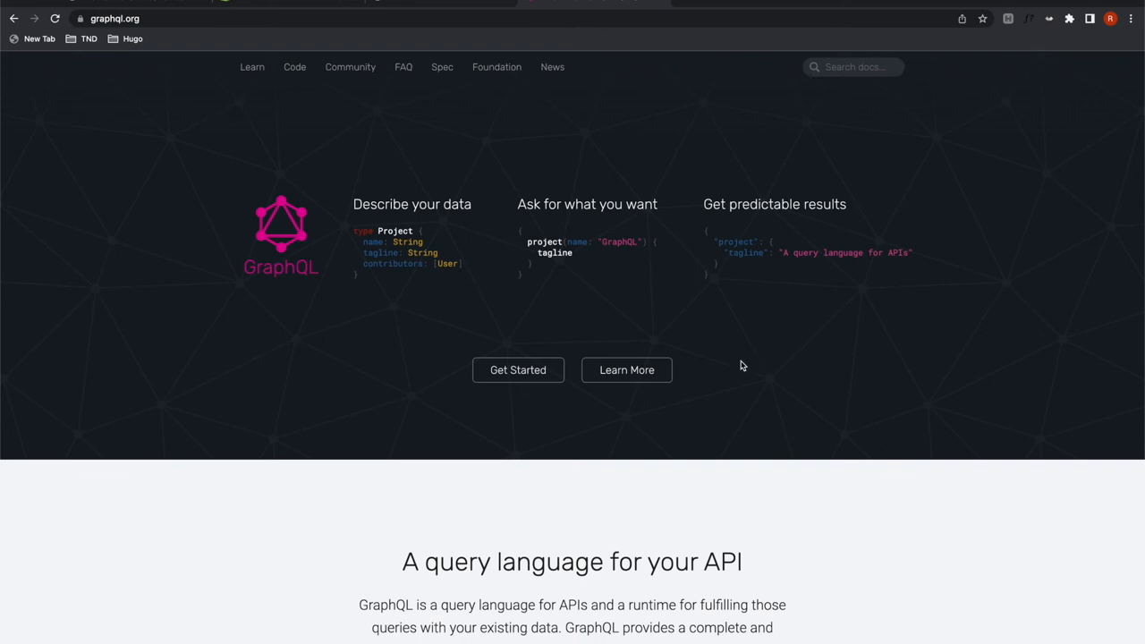
pyautogui.moveTo(752, 311)
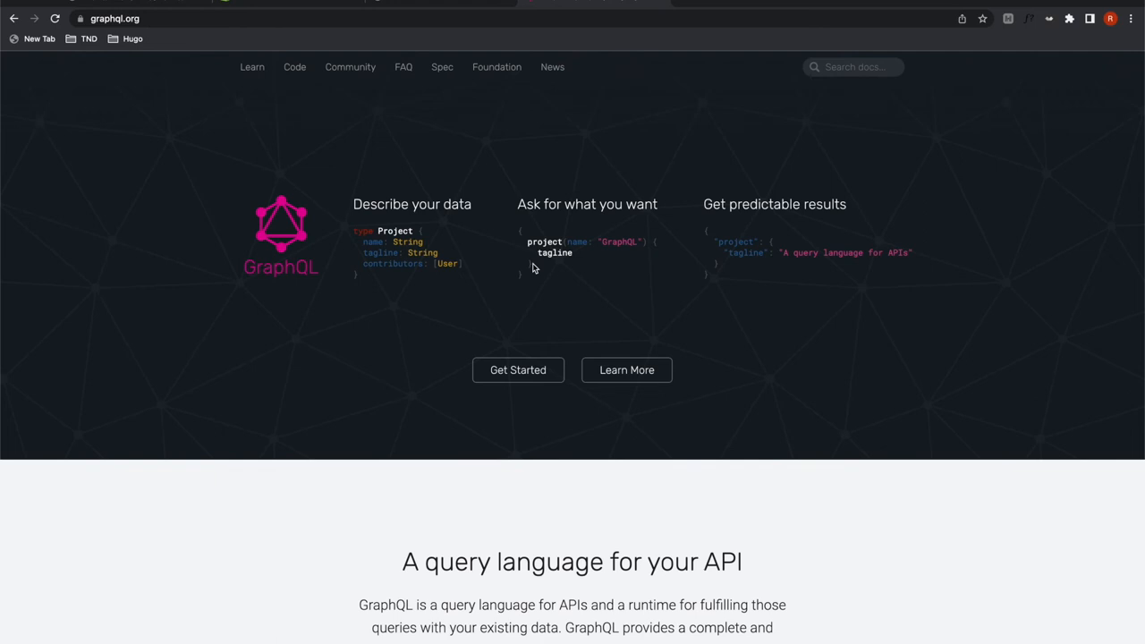
pyautogui.moveTo(372, 304)
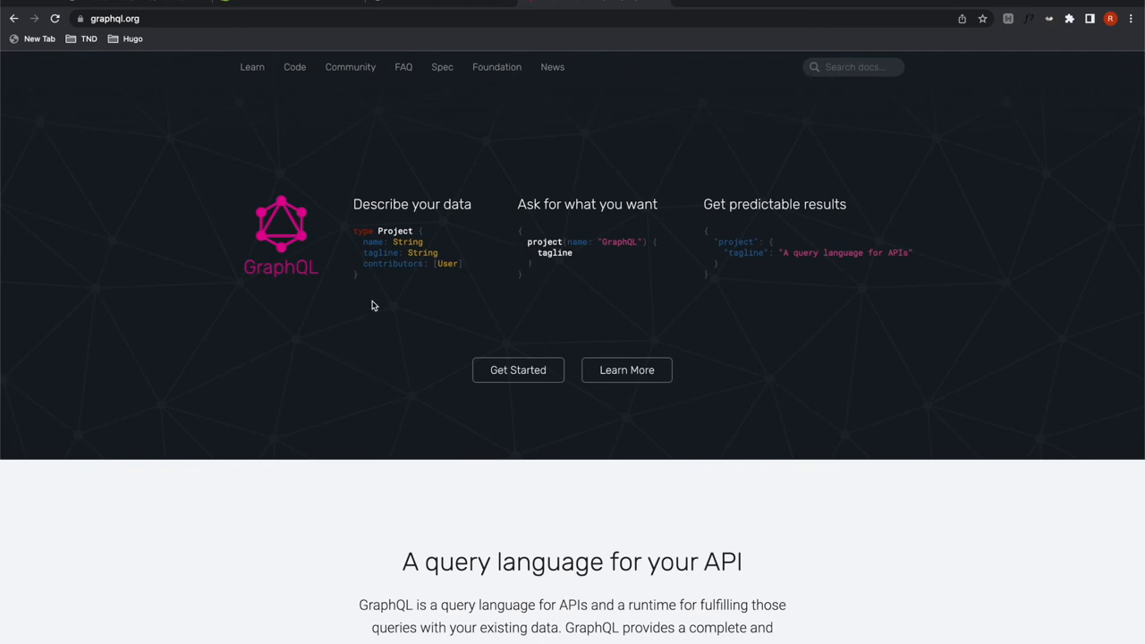
pyautogui.moveTo(357, 231); pyautogui.dragTo(462, 269)
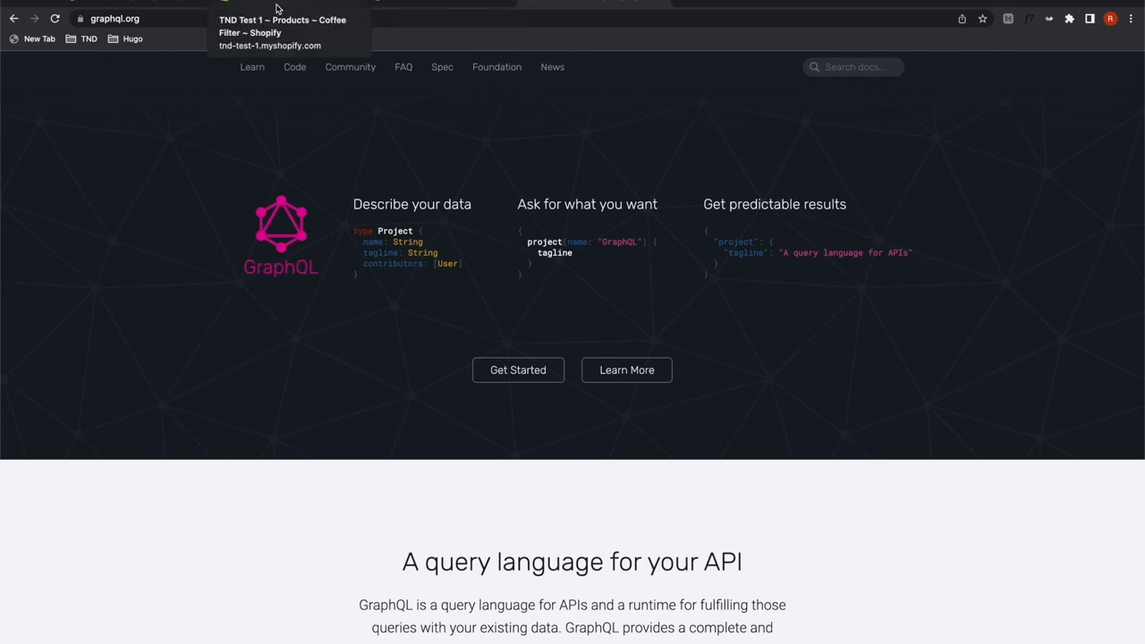
pyautogui.moveTo(294, 4)
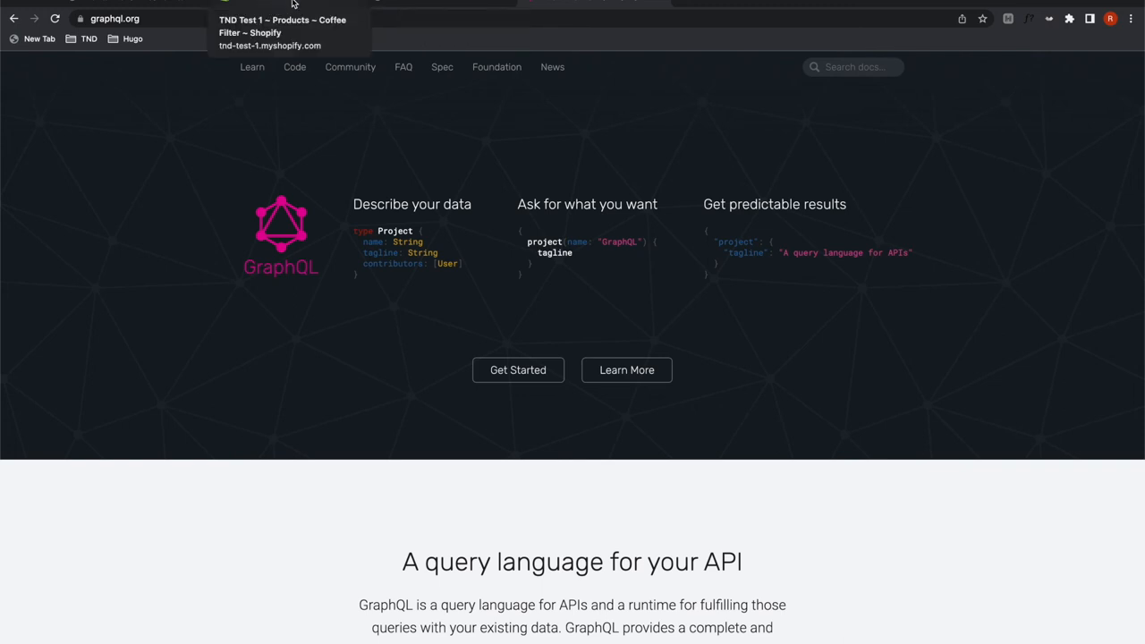
# Step: Return to the Shopify admin Products list showing Coffee Filter and Coffee Grinder
pyautogui.click(283, 32)
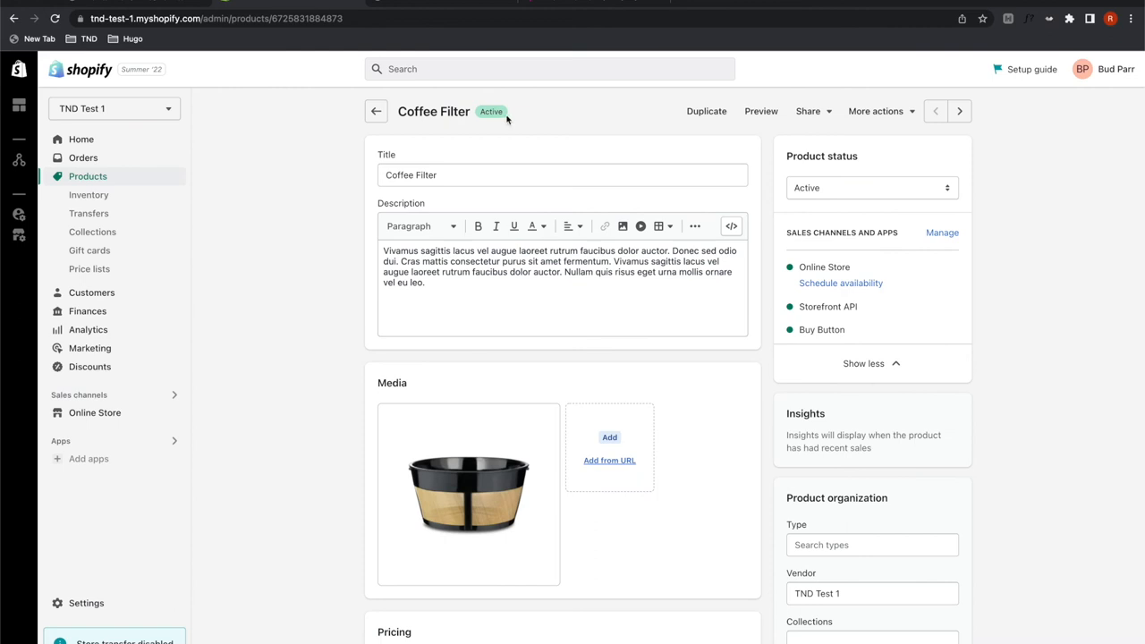
pyautogui.click(375, 111)
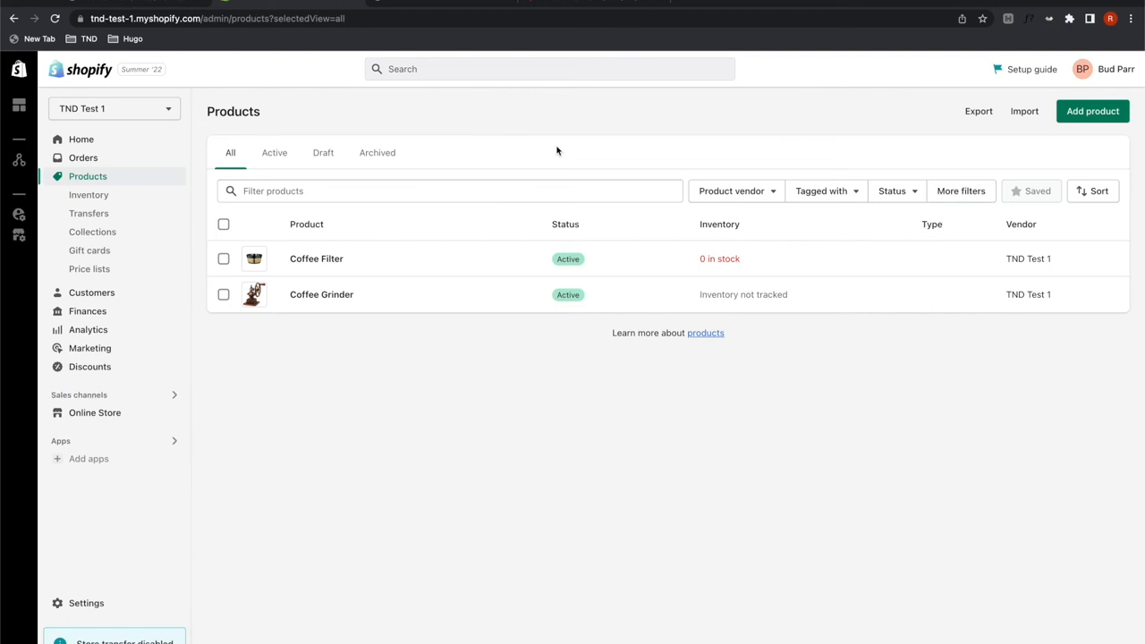
pyautogui.moveTo(563, 169)
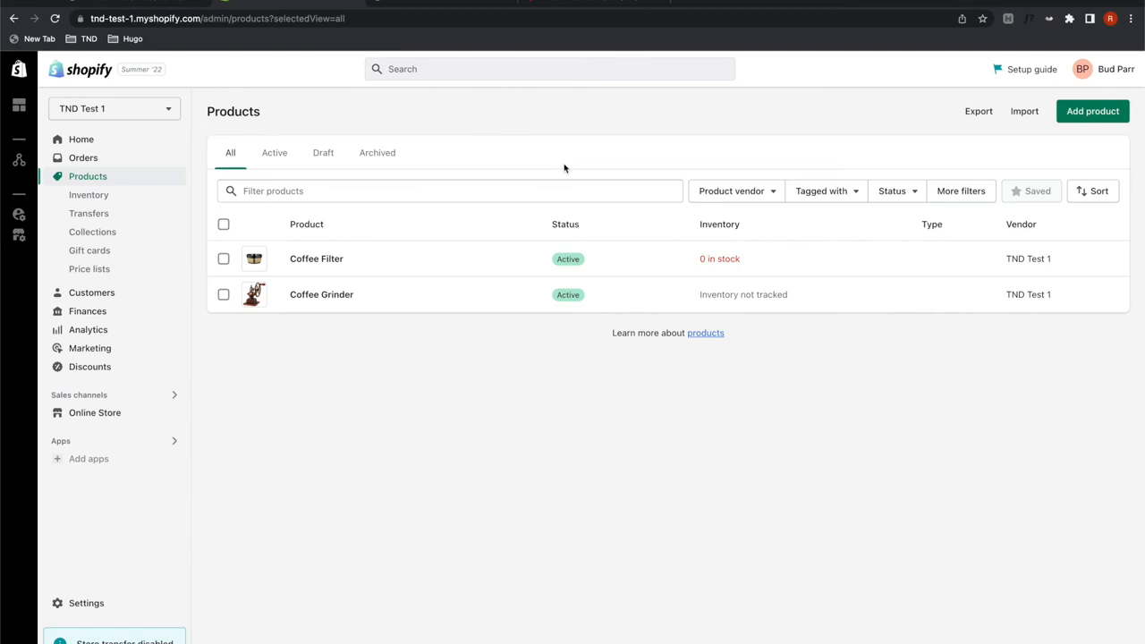
pyautogui.moveTo(564, 159)
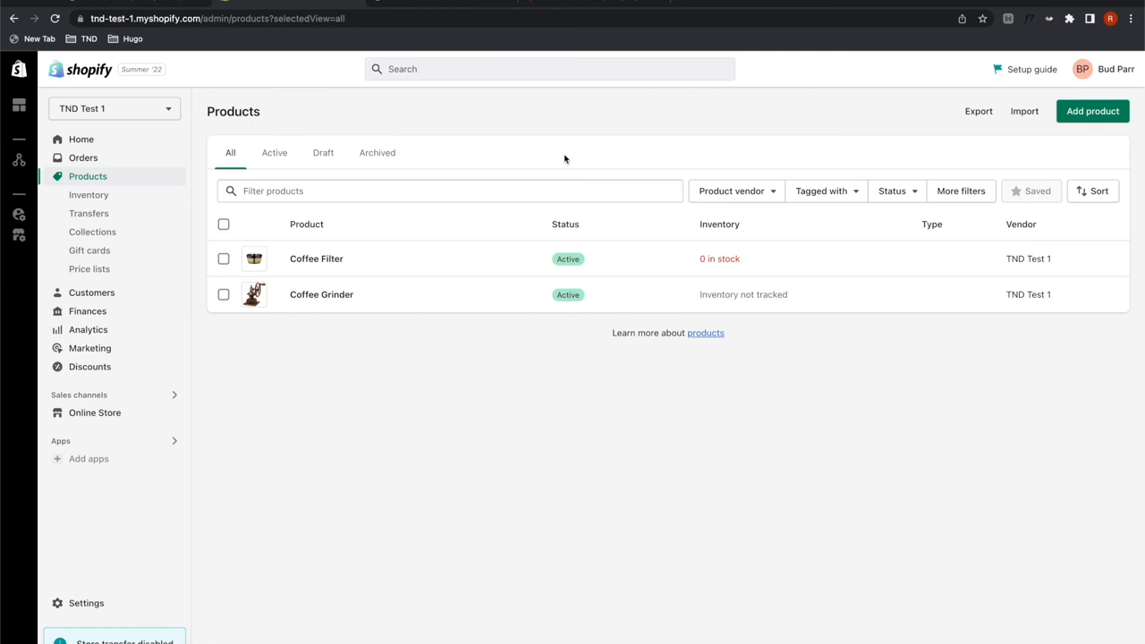
pyautogui.moveTo(605, 129)
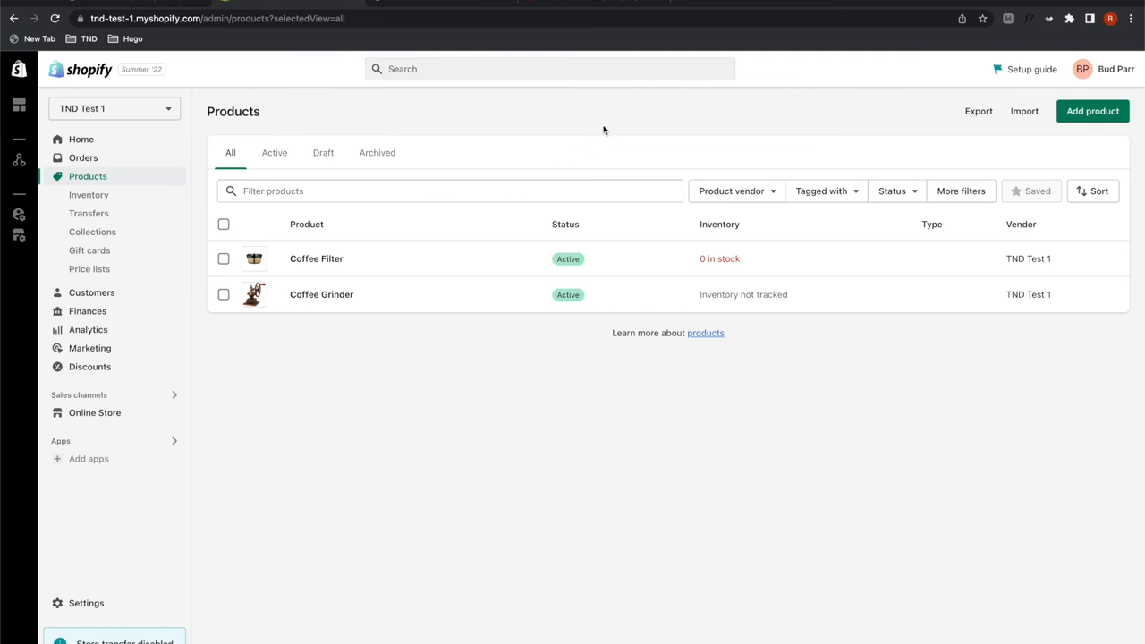
pyautogui.moveTo(598, 122)
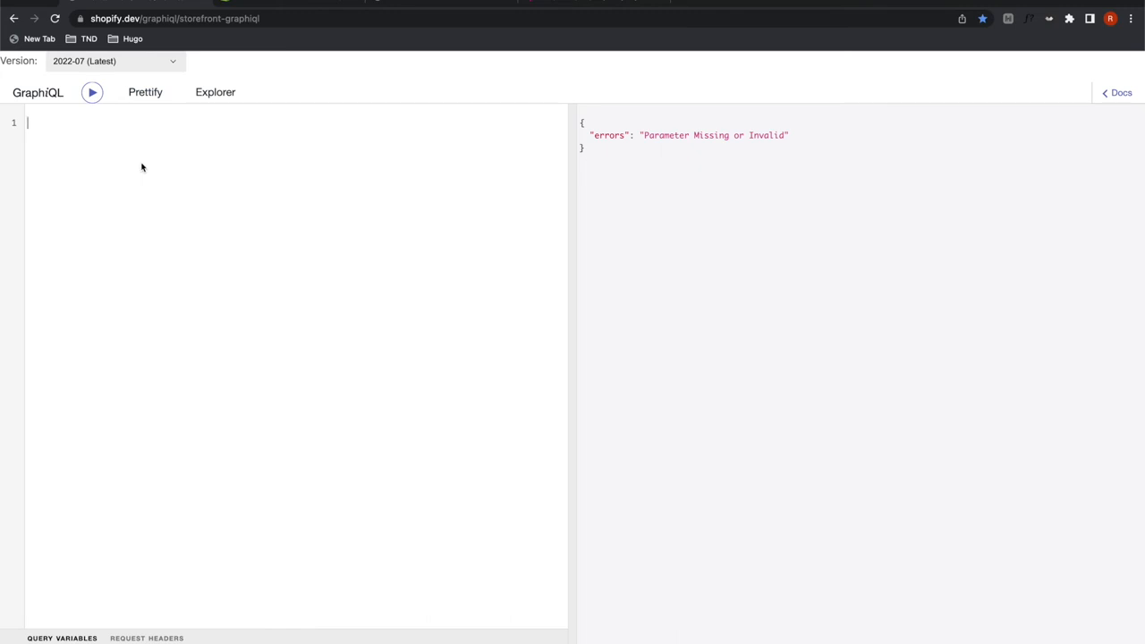
# Step: Query the first 3 products' id, title and description and run it in GraphiQL
pyautogui.write('{products(firs')
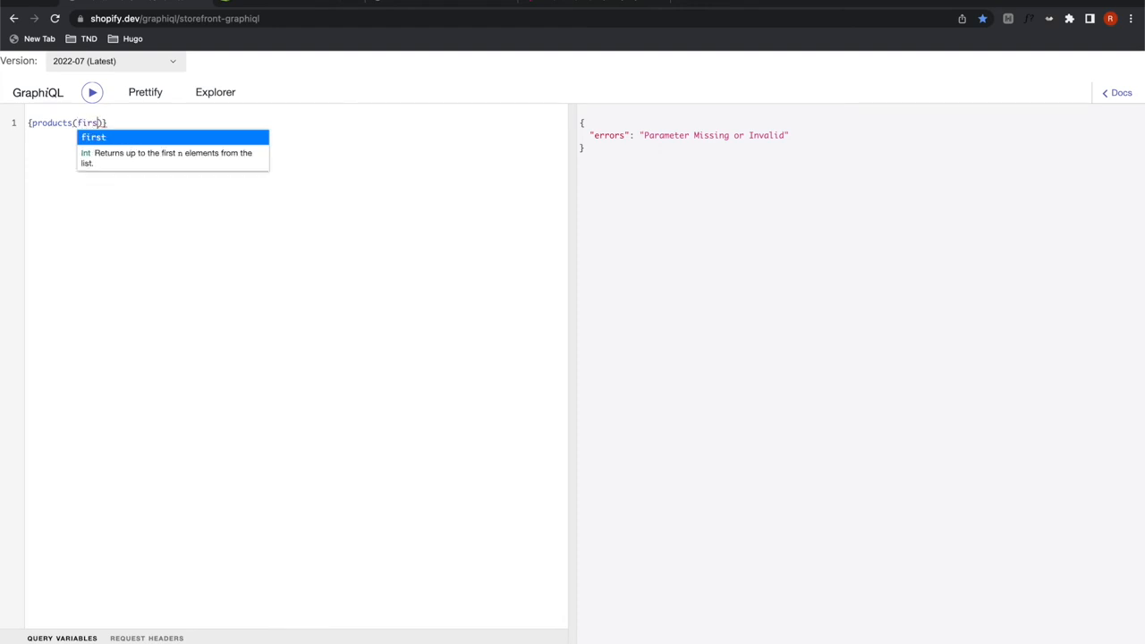
pyautogui.write(':3')
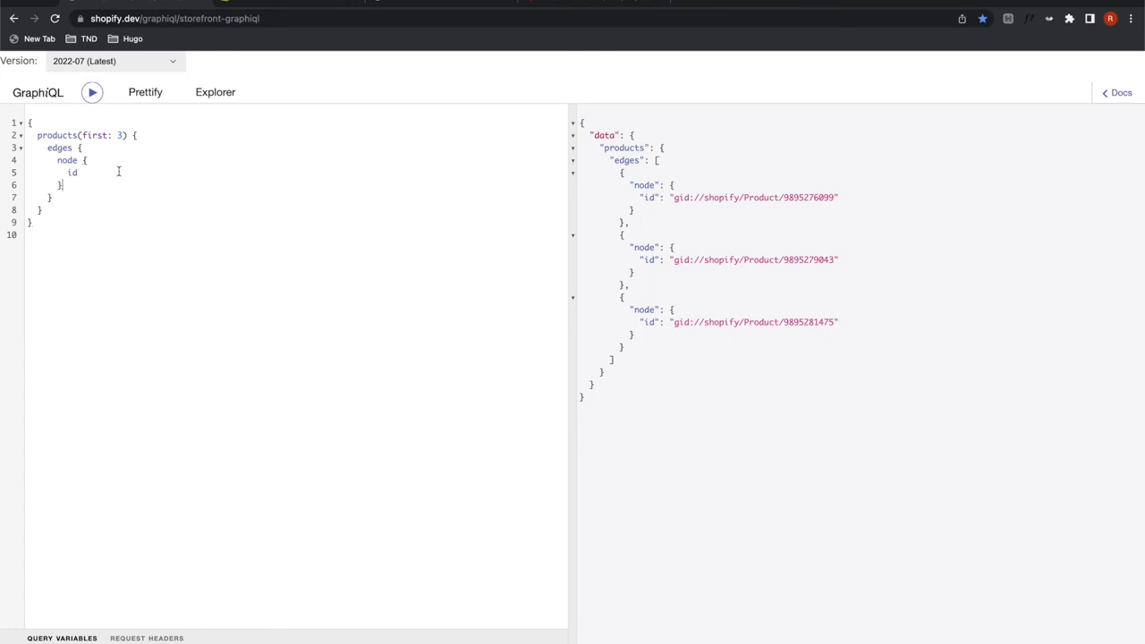
pyautogui.write('title')
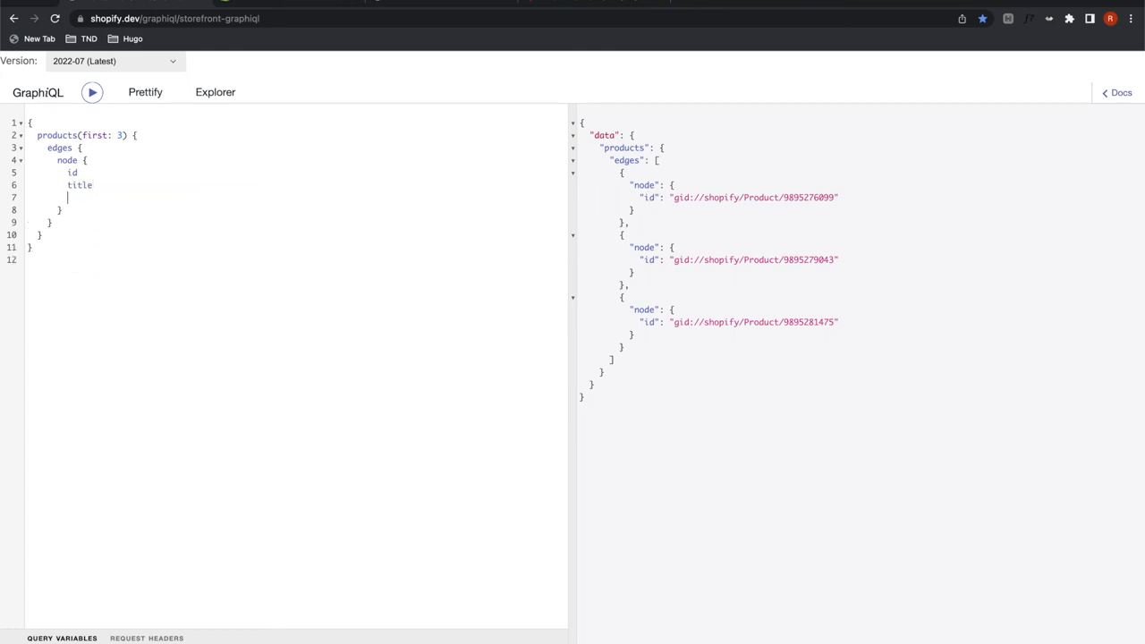
pyautogui.write('description')
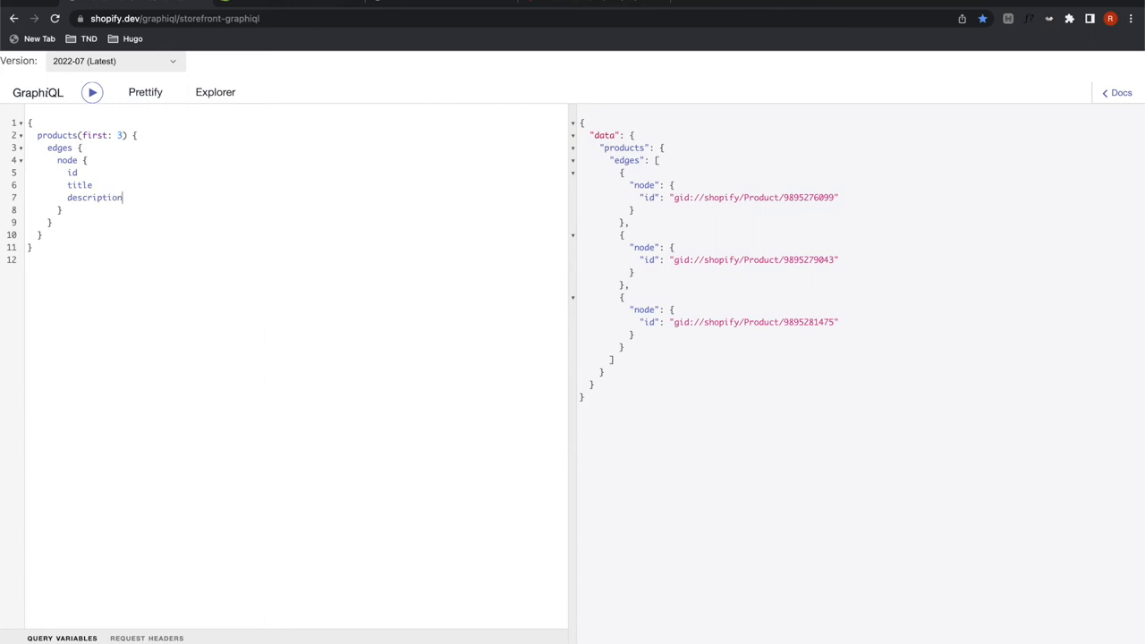
pyautogui.click(93, 93)
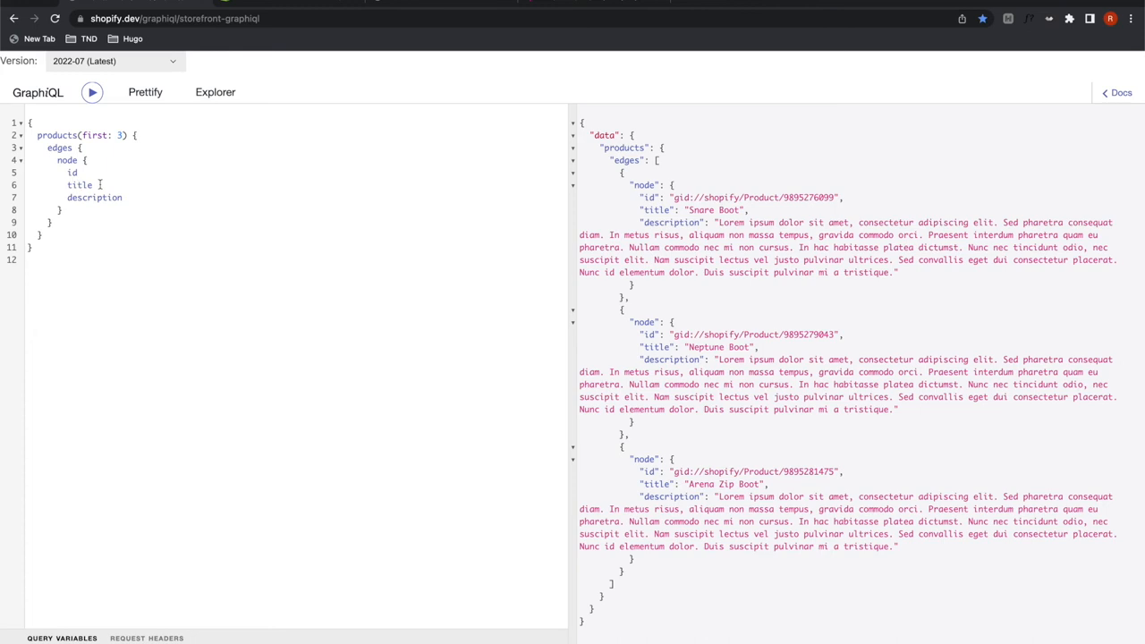
# Step: Alias title as name and description as summary, then rerun the query to view the data
pyautogui.doubleClick(79, 184)
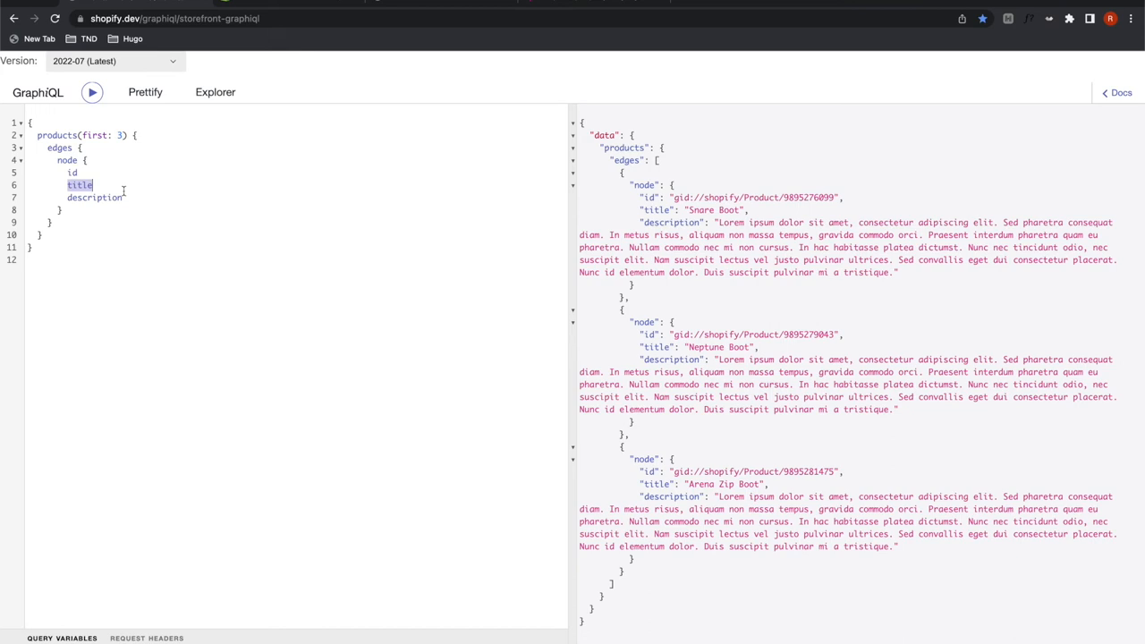
pyautogui.write('name:')
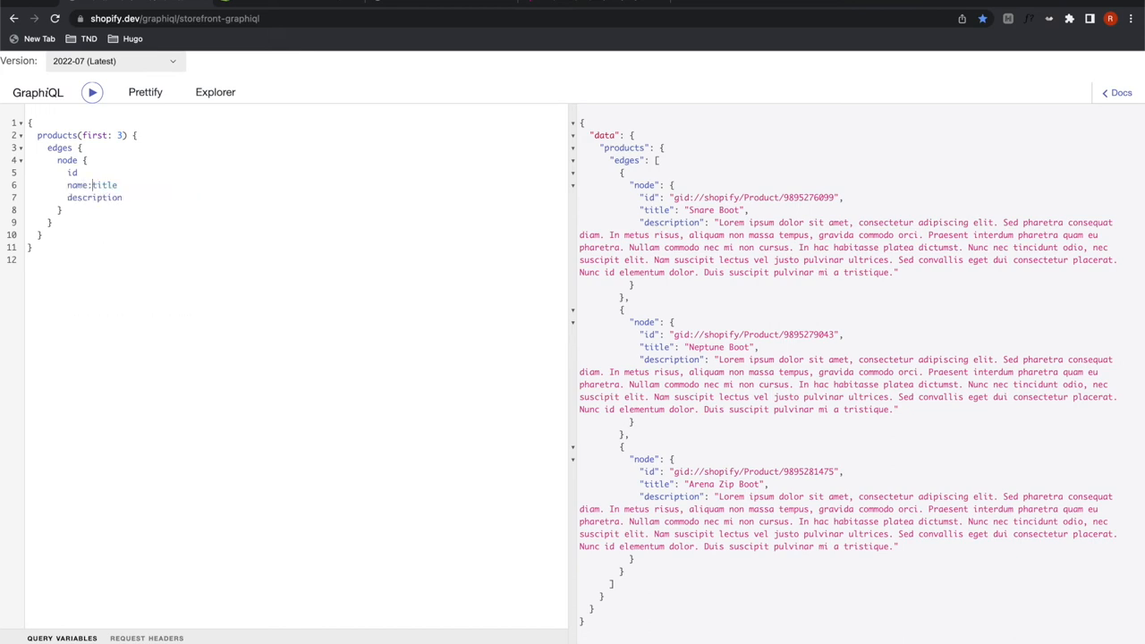
pyautogui.click(93, 93)
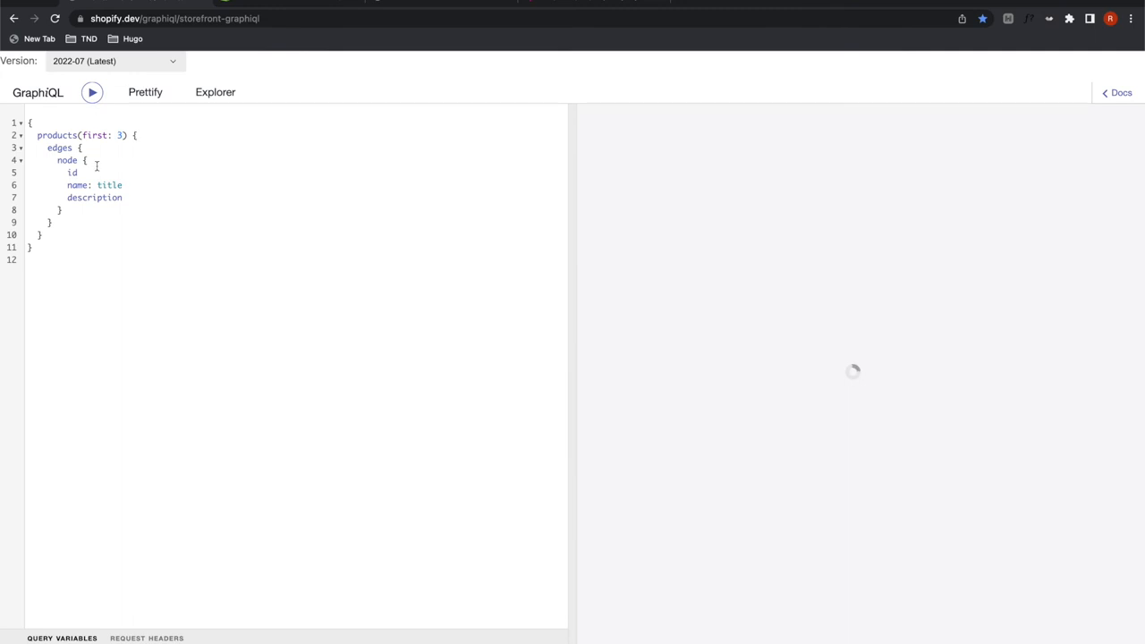
pyautogui.click(93, 93)
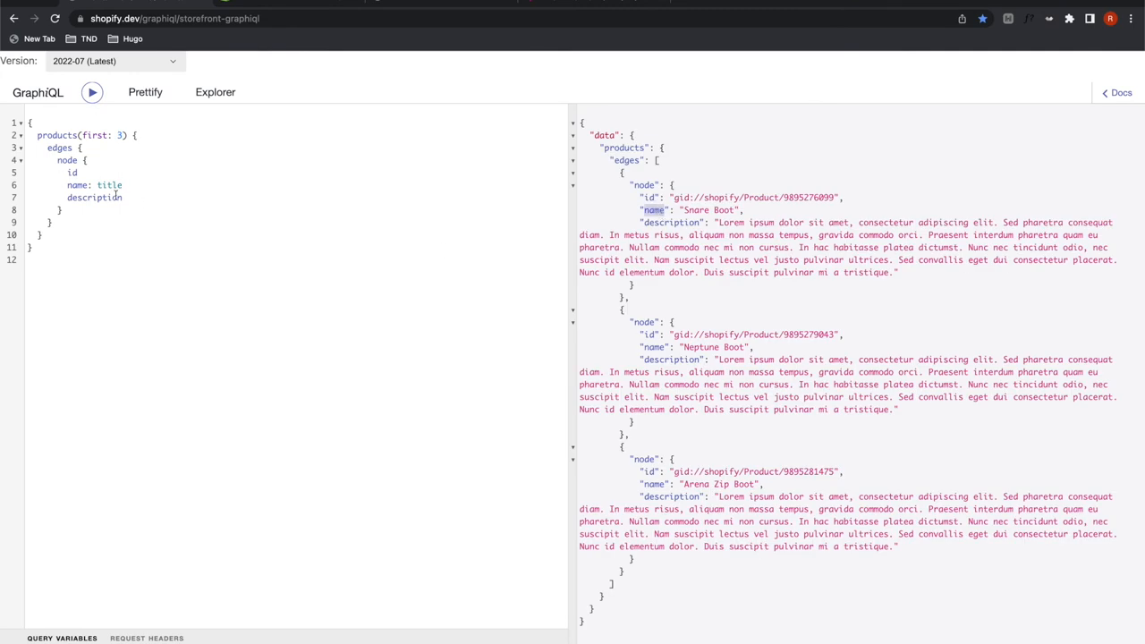
pyautogui.click(93, 197)
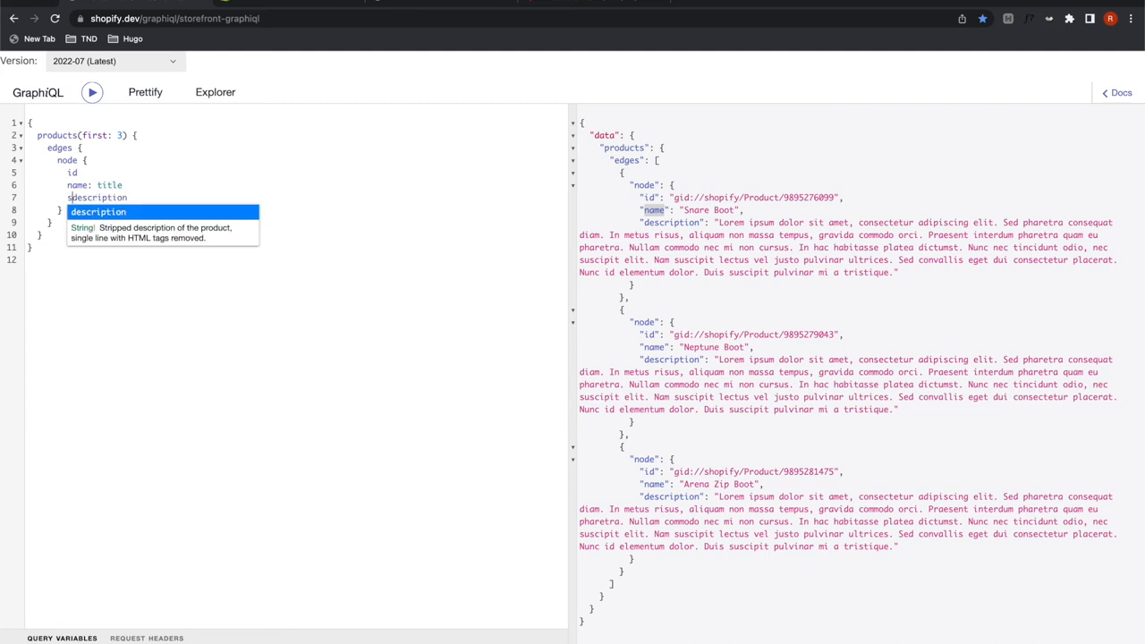
pyautogui.write('summary:')
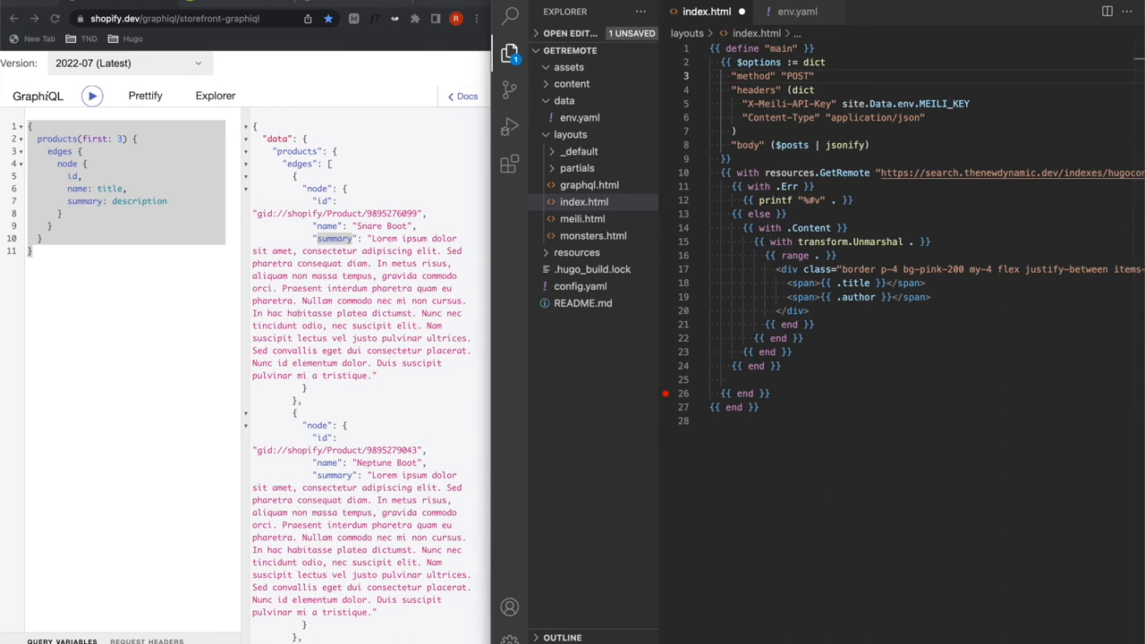
pyautogui.moveTo(1041, 285)
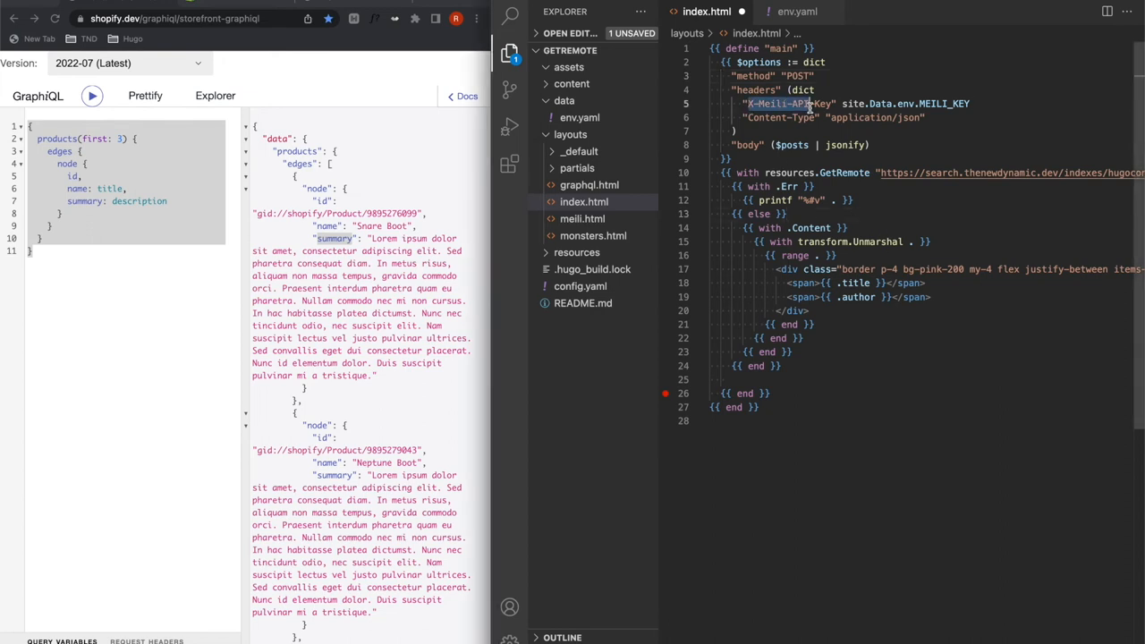
# Step: Use an X-Shopify-Storefront-Access-Token header with site.Data.env.SHOPIFY_API_TOKEN in the request
pyautogui.write('X-Shopify-Storefront-Access-Token')
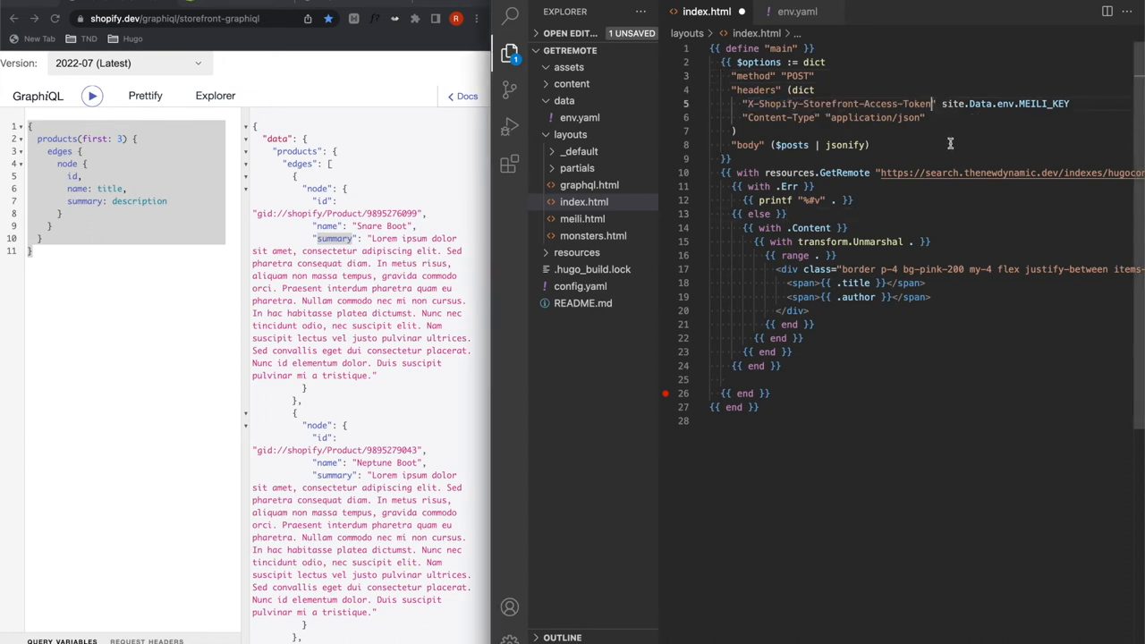
pyautogui.doubleClick(1045, 102)
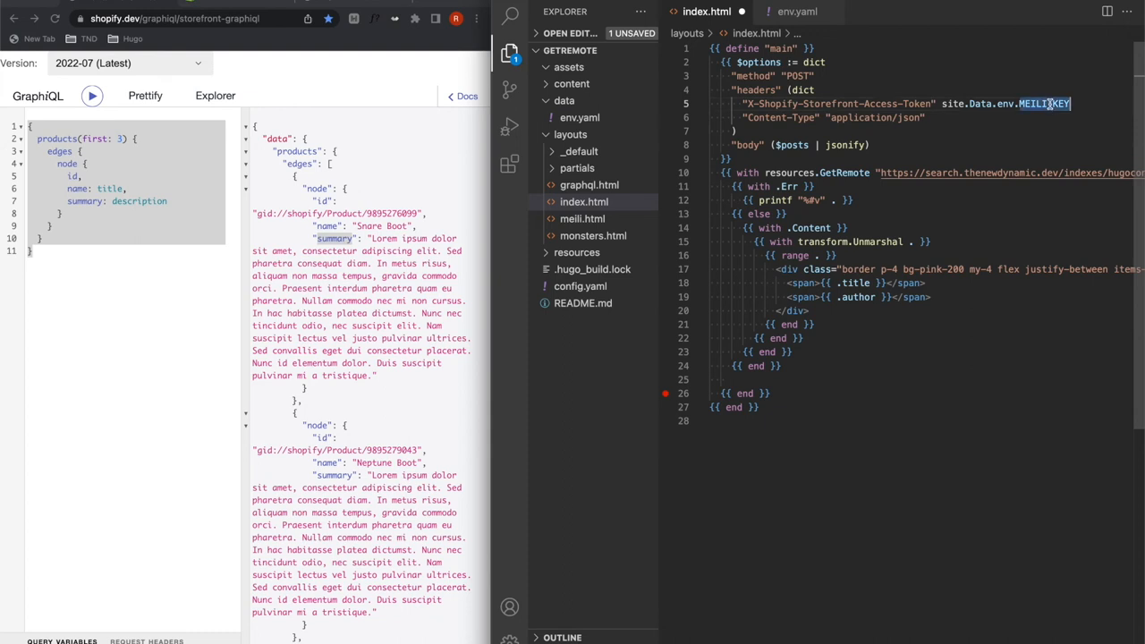
pyautogui.write('SHOPIFY')
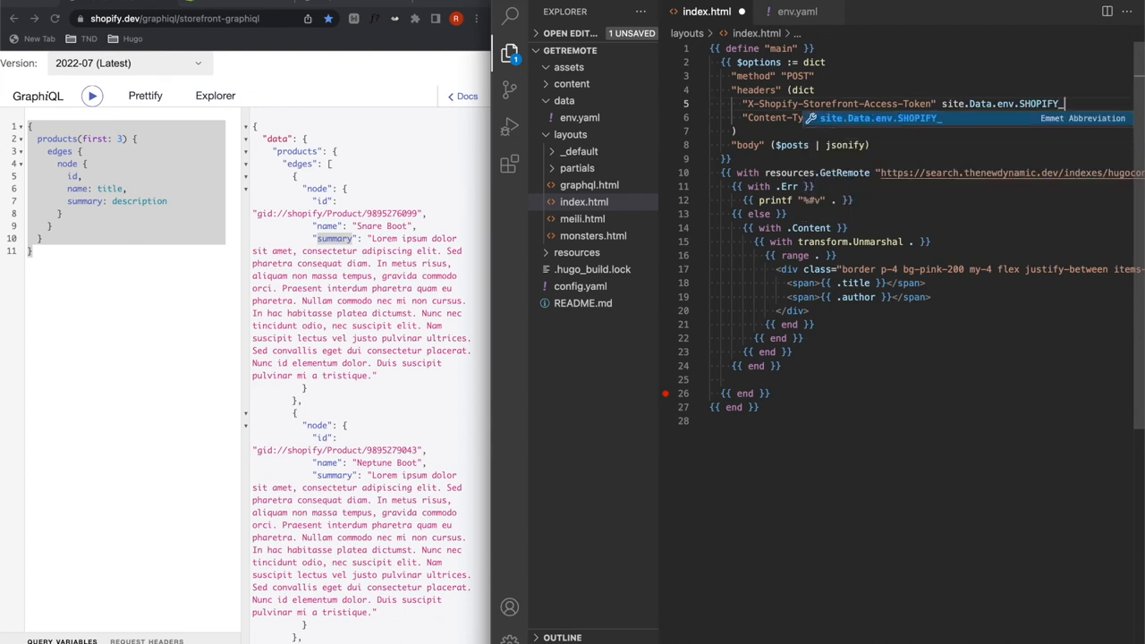
pyautogui.write('API_')
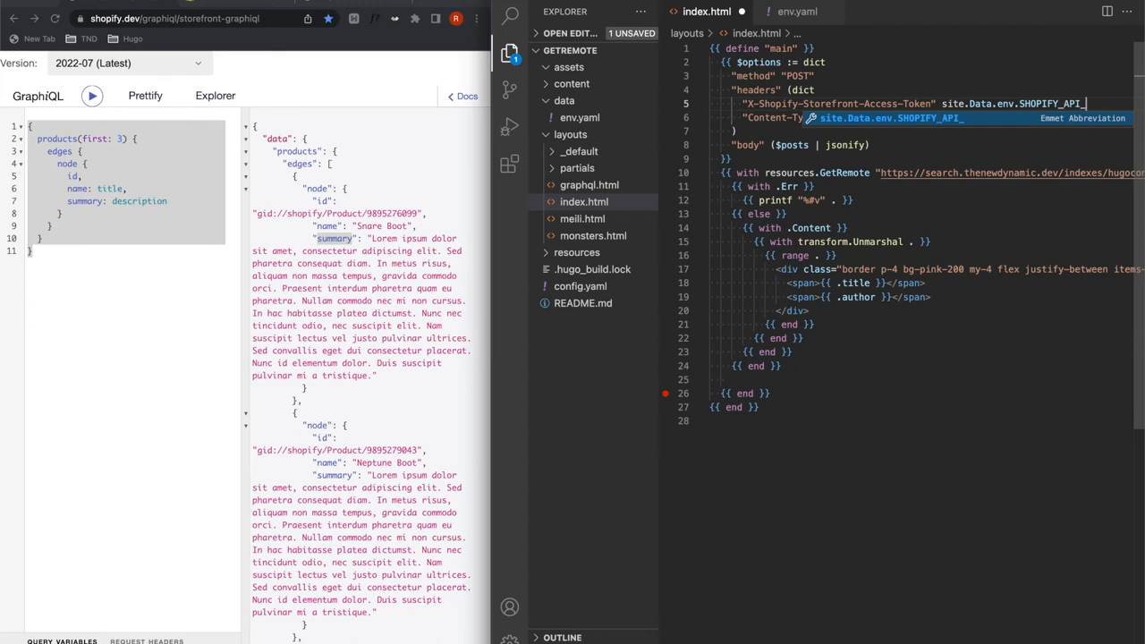
pyautogui.write('_TOKEN')
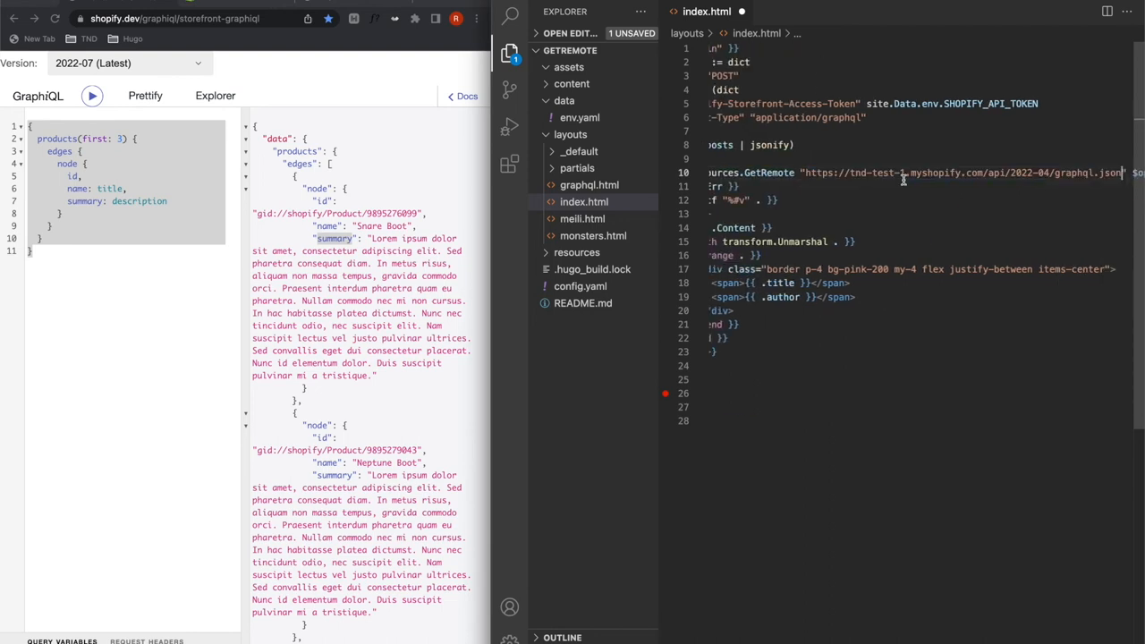
pyautogui.hscroll(-3)
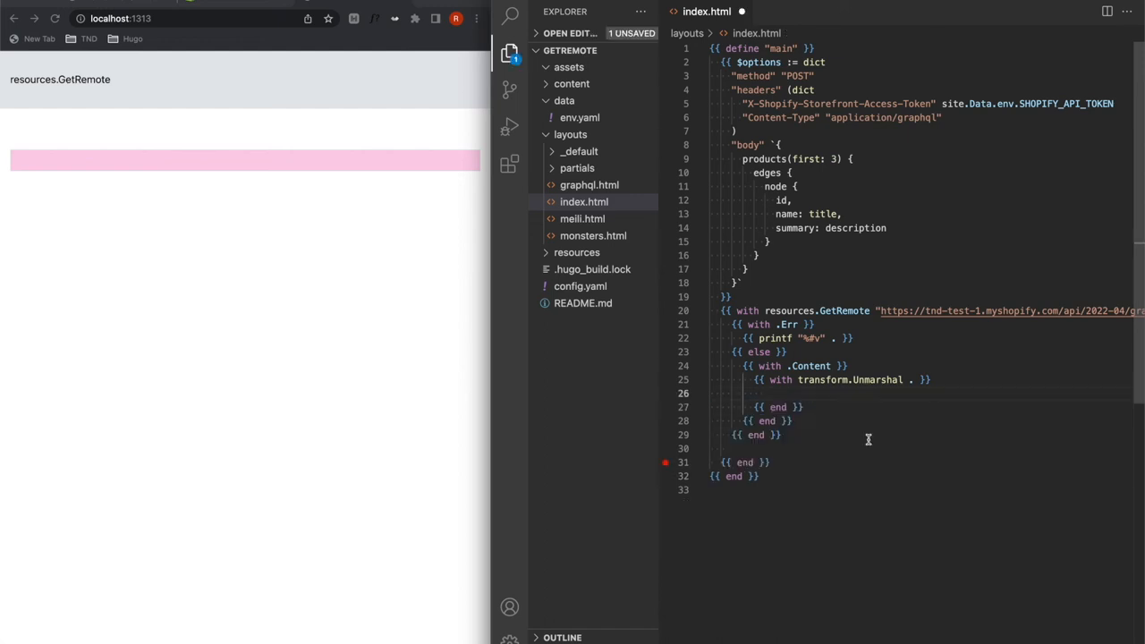
# Step: Dump the unmarshalled Shopify response on the page with {{ printf "%#v" . }}
pyautogui.write('{{ printf "%#v" . }}')
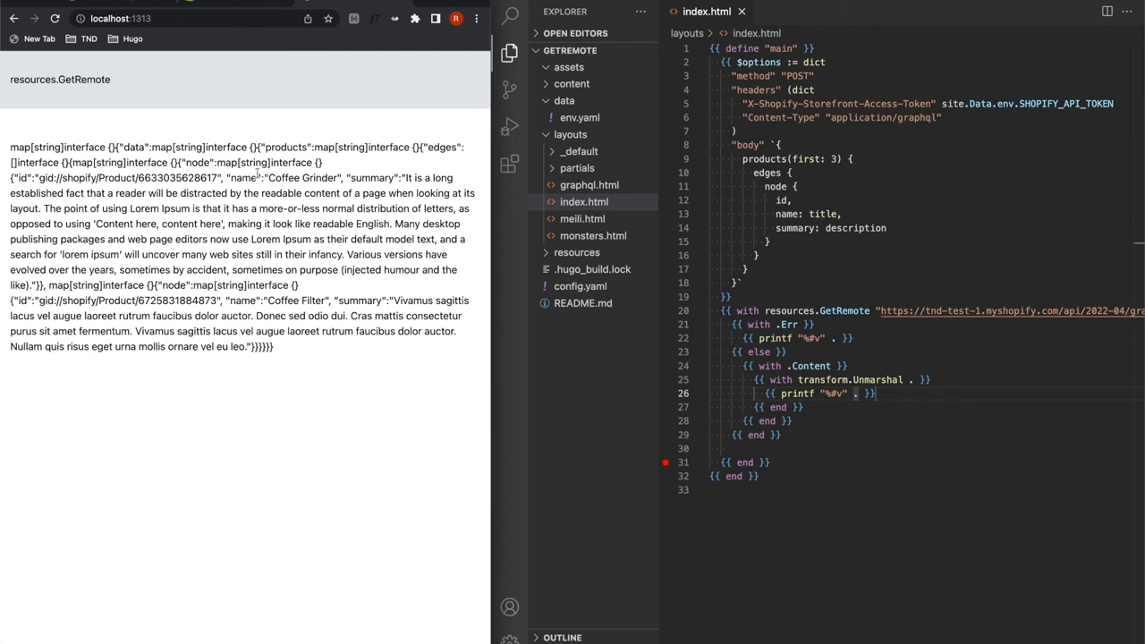
pyautogui.click(863, 393)
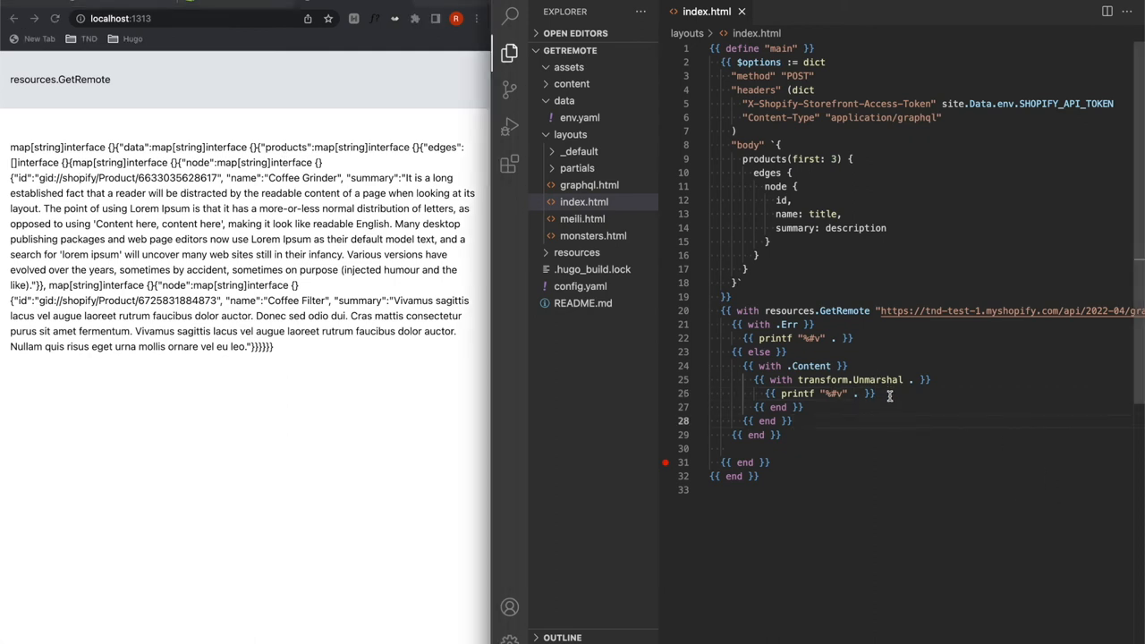
pyautogui.moveTo(906, 395)
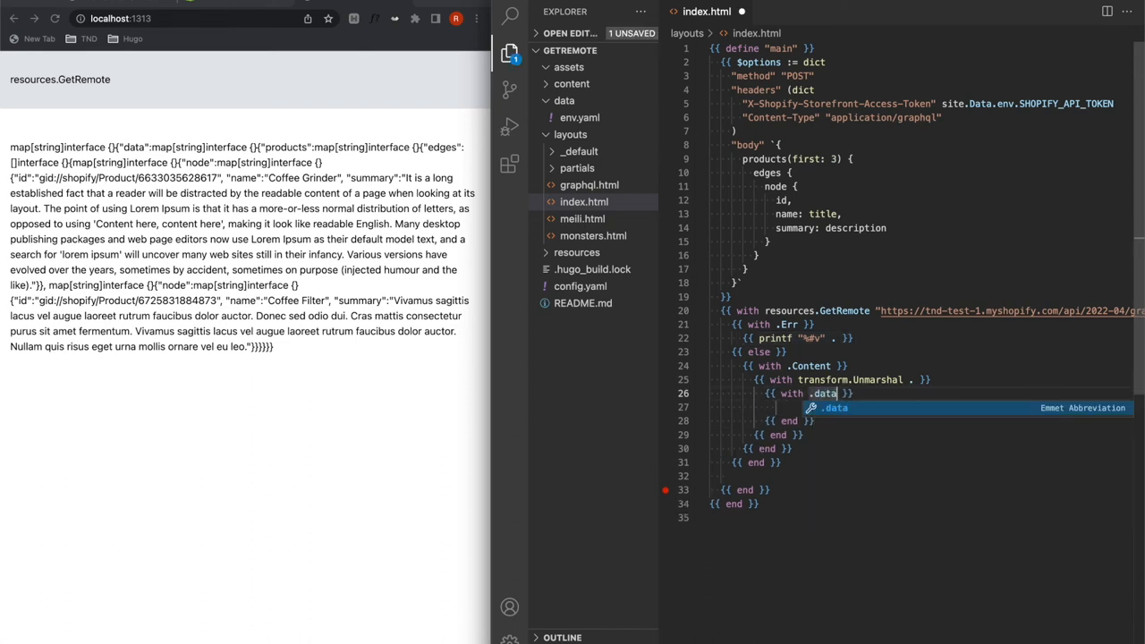
# Step: Range over .data.products.edges nodes so each product name renders in its own card
pyautogui.write('.products')
pyautogui.click(922, 408)
pyautogui.write('{{ range . ')
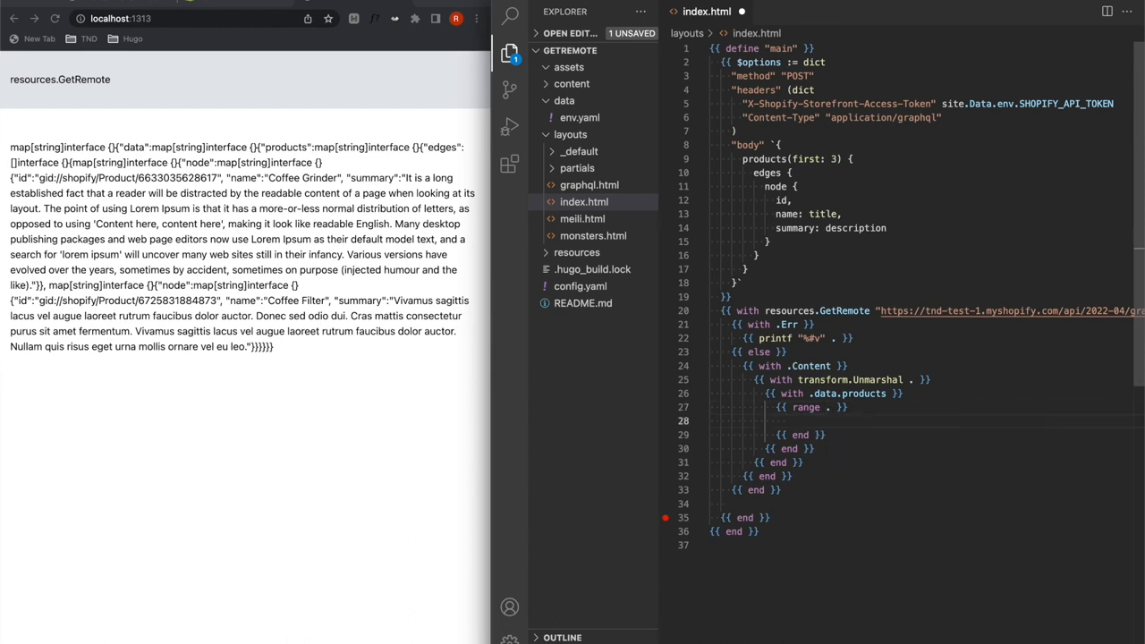
pyautogui.write('.node }}')
pyautogui.write('<div class="border p-4 bg-pink-200 my-4">')
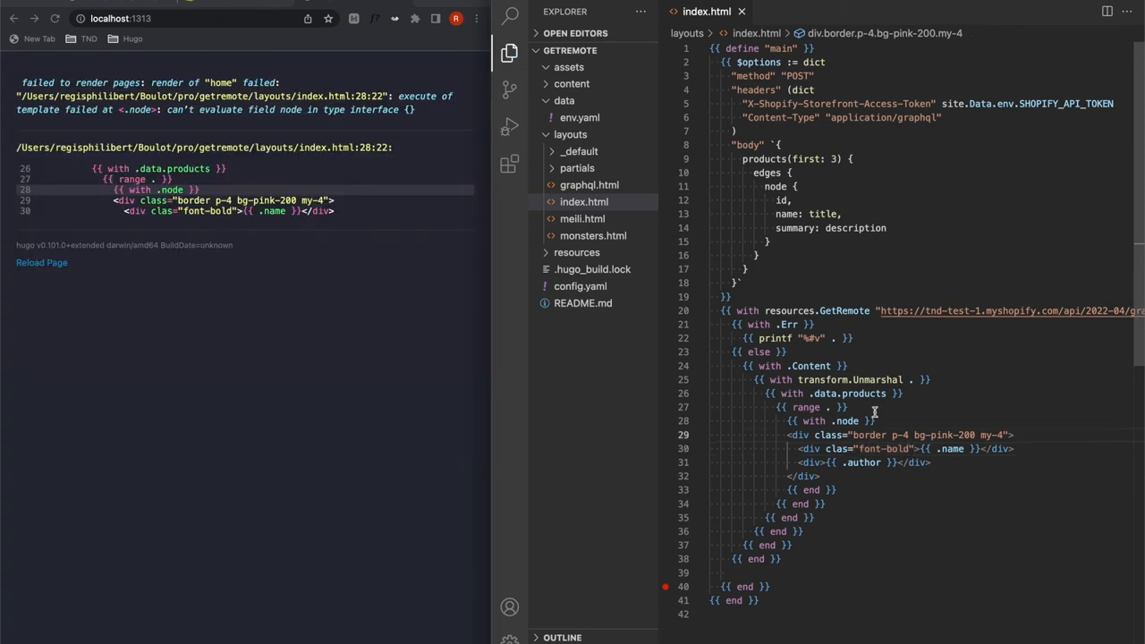
pyautogui.write('.edges')
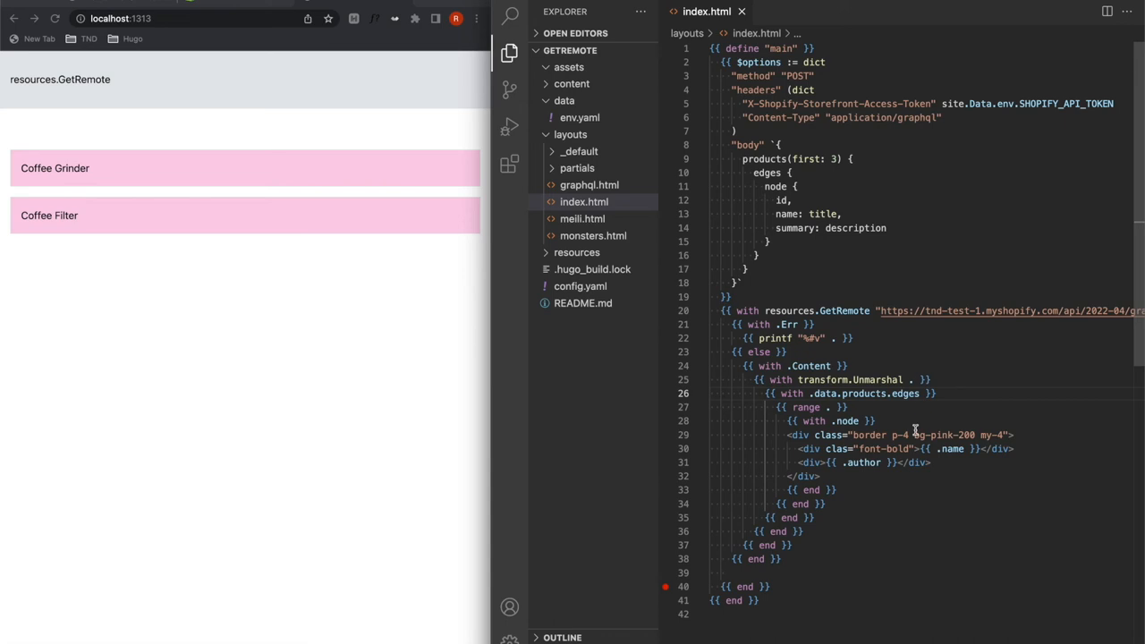
# Step: Show .summary under each name and add mb-2 spacing to the name div
pyautogui.write('.summary')
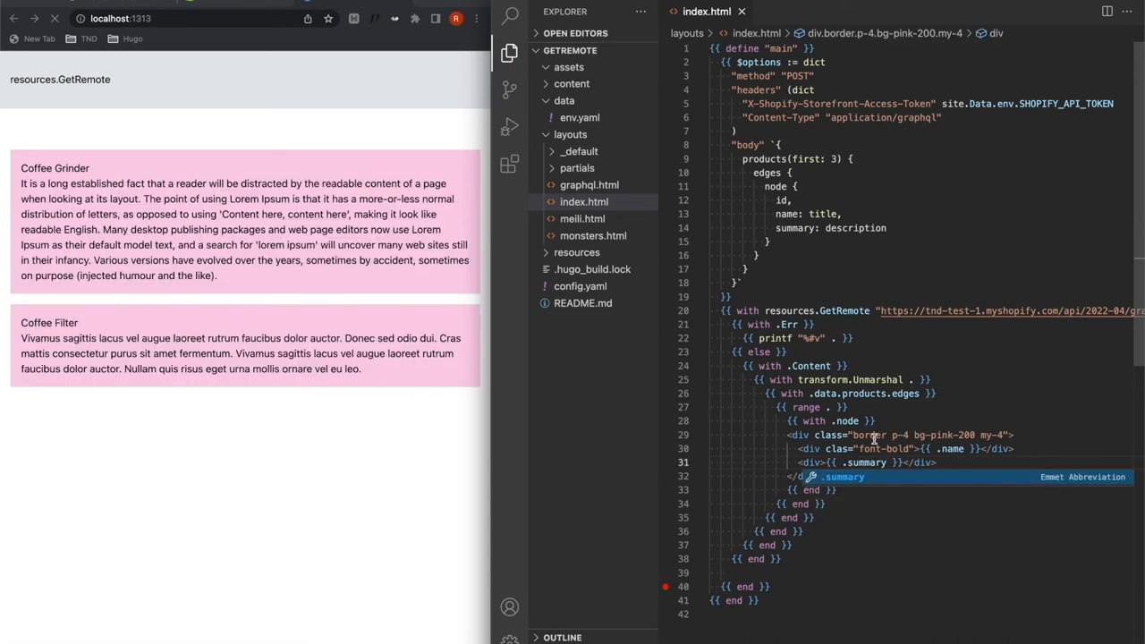
pyautogui.write('mb-2')
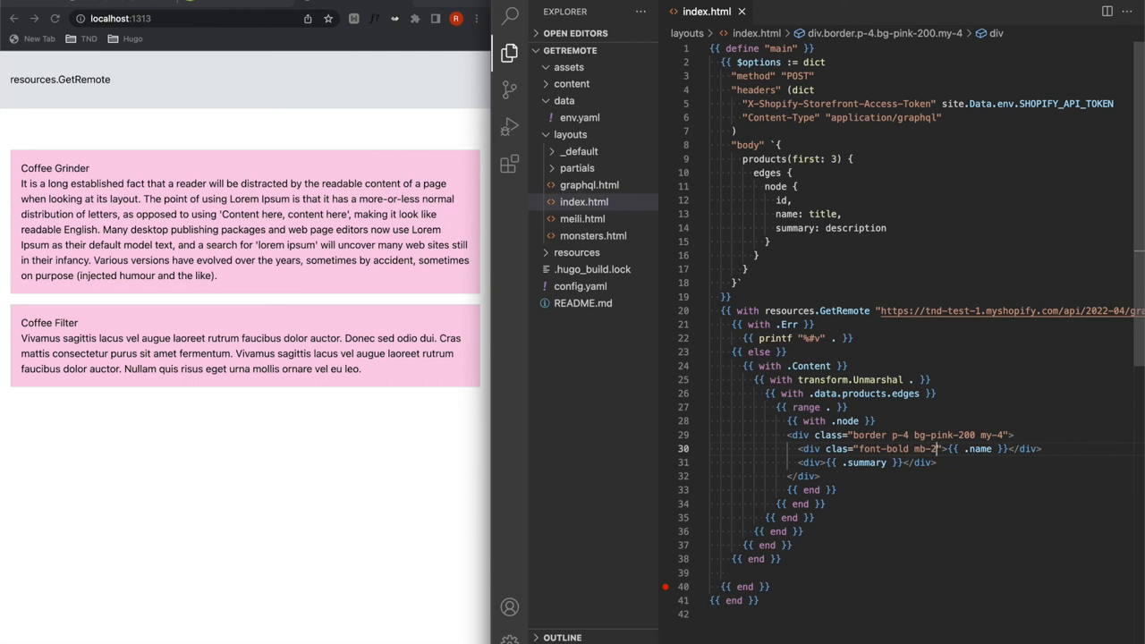
pyautogui.moveTo(809, 435)
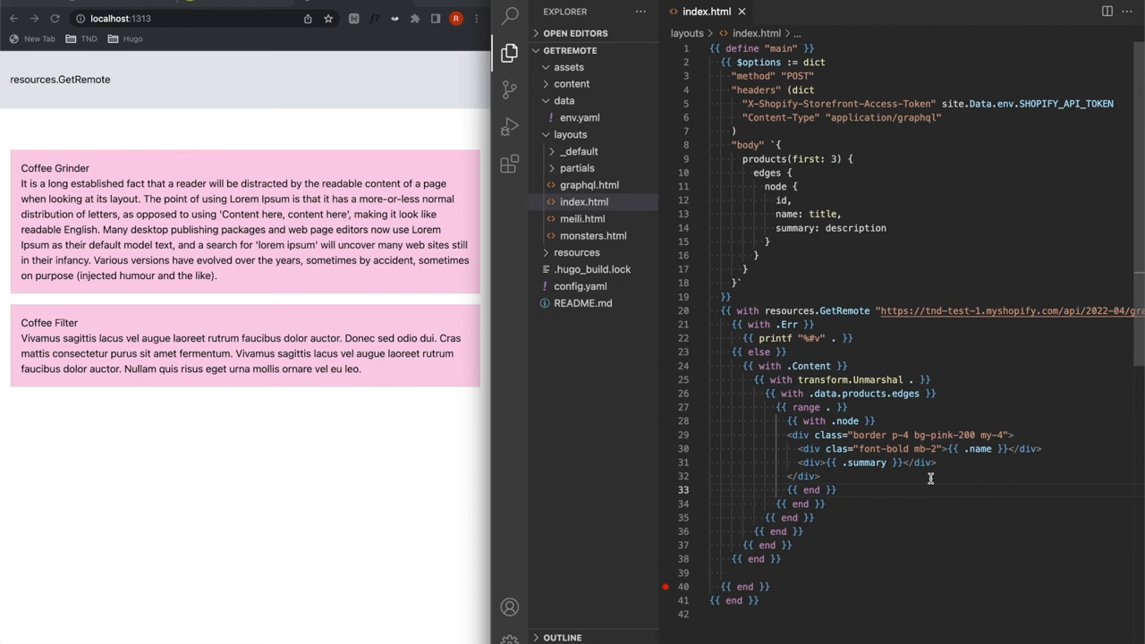
pyautogui.moveTo(826, 245)
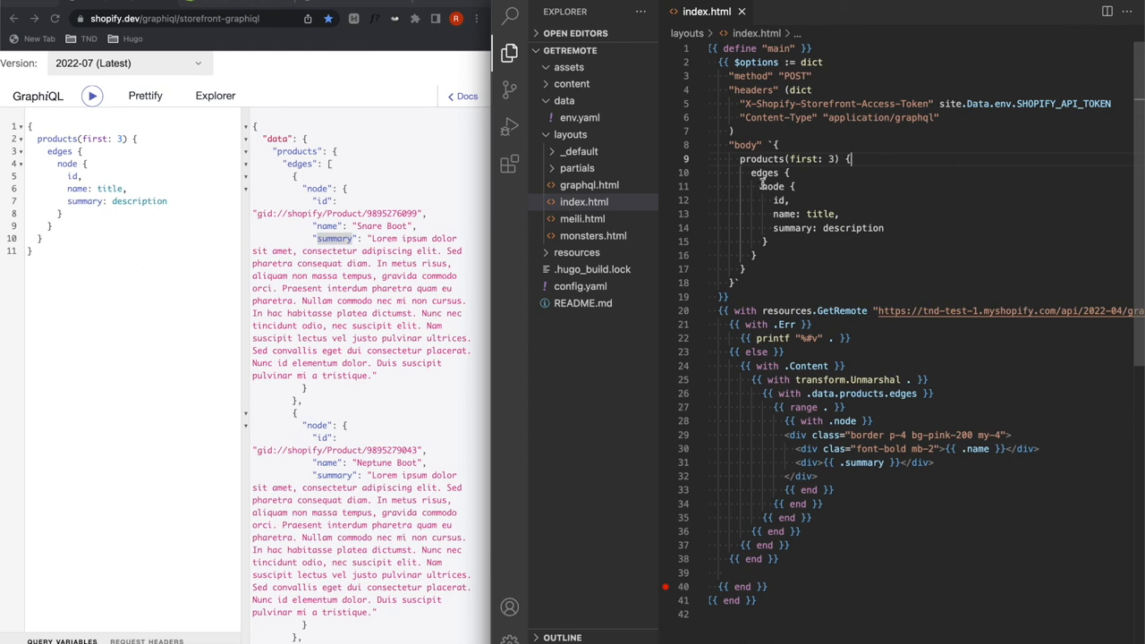
pyautogui.moveTo(569, 50)
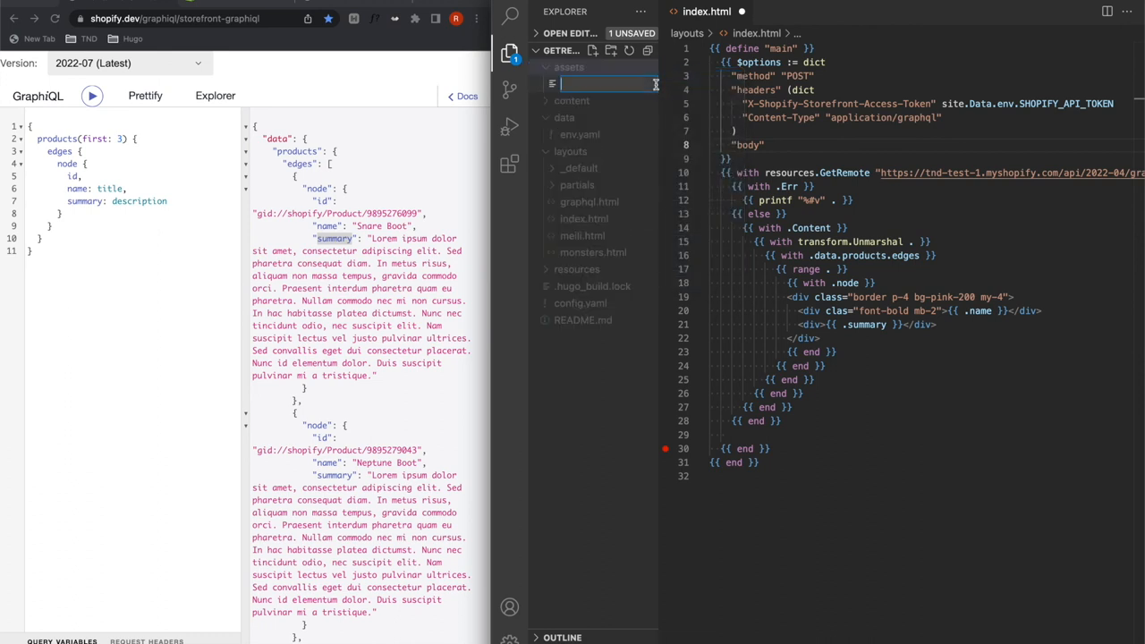
# Step: Create the new assets/shopify/products.graphql file from the Explorer
pyautogui.write('shopify/')
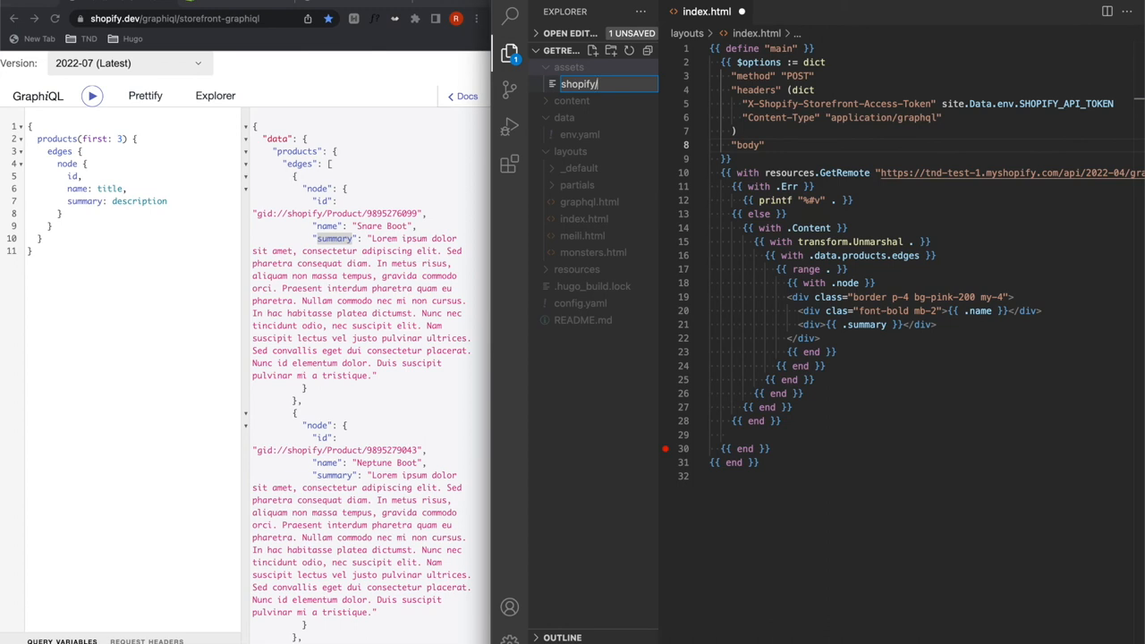
pyautogui.write('products.graphql')
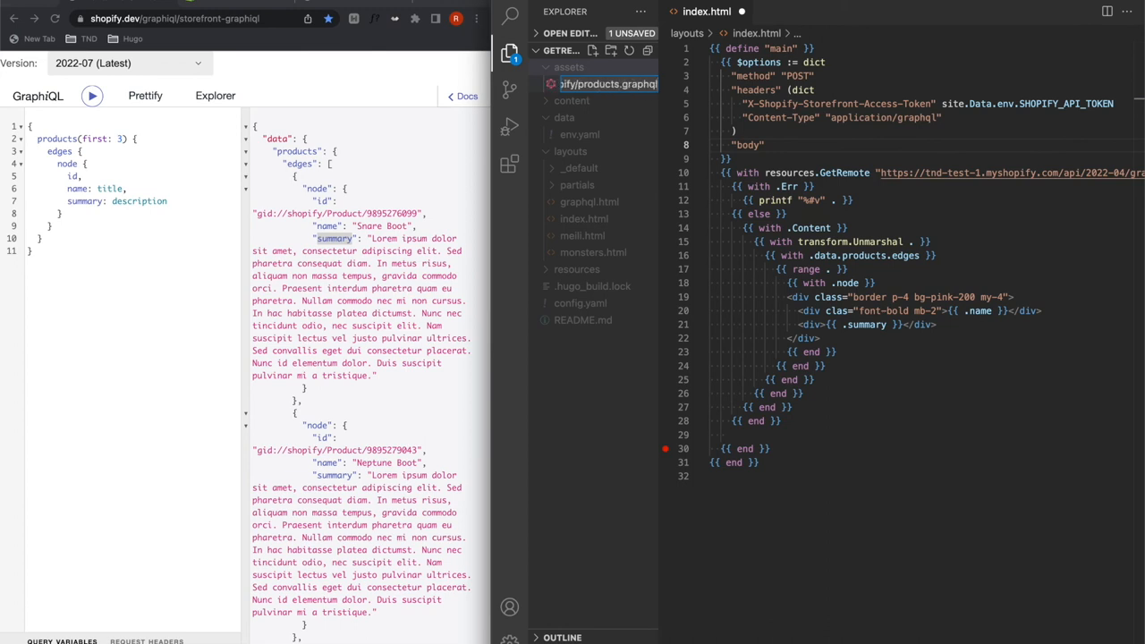
pyautogui.click(599, 84)
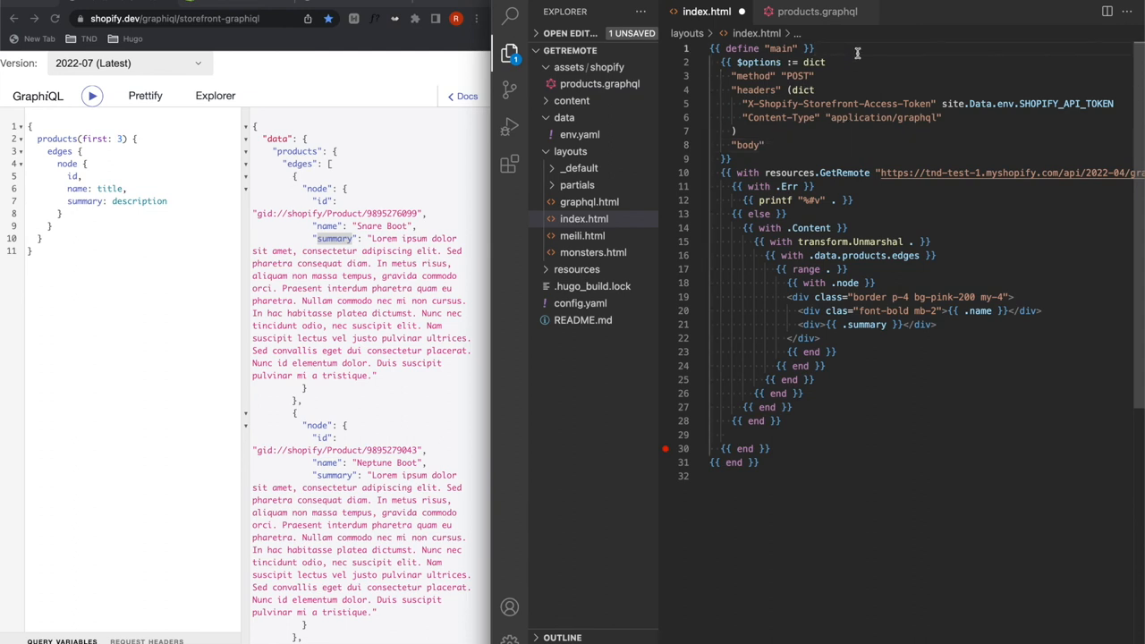
# Step: Read shopify/products.graphql via resources.Get and store its .Content in $body
pyautogui.write('$body }}')
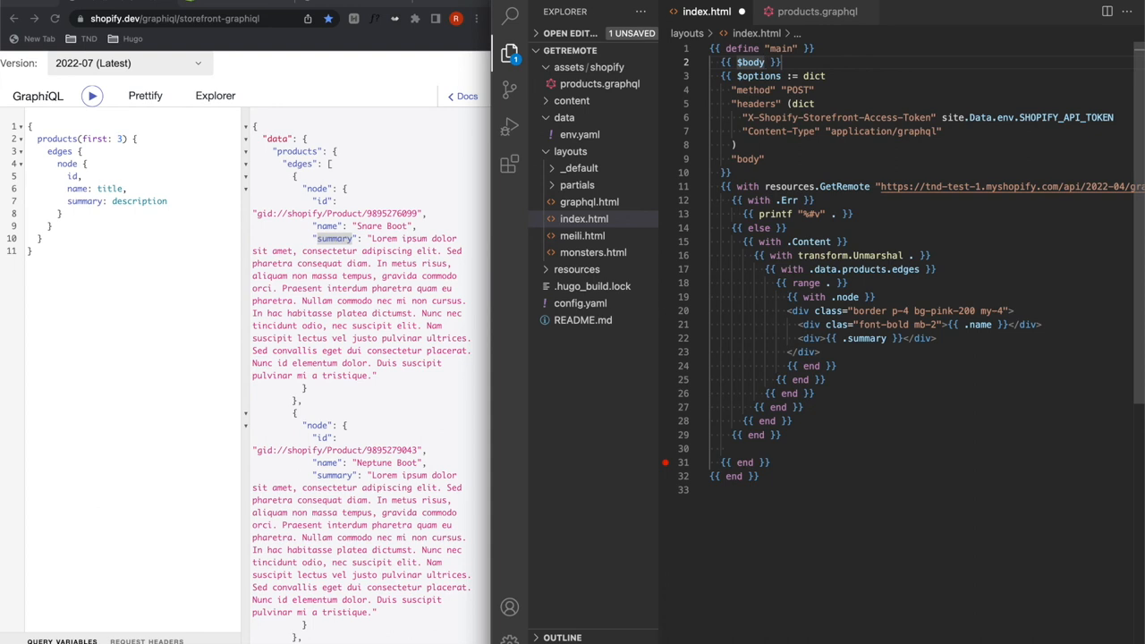
pyautogui.write(':= s')
pyautogui.write('{{ with resources.Get  ')
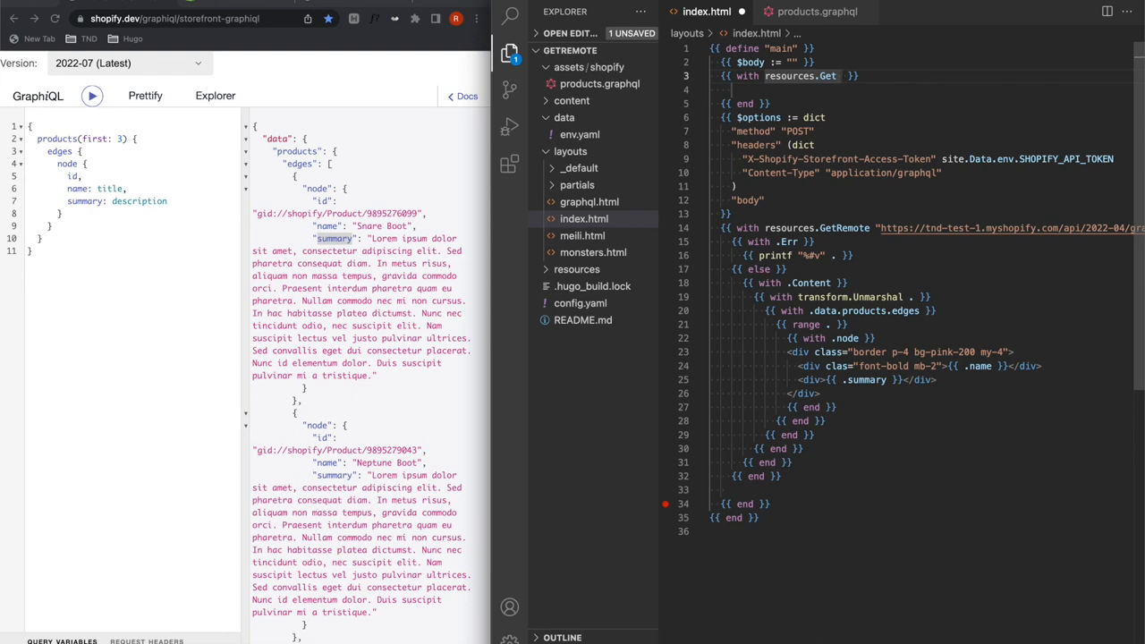
pyautogui.write('"s')
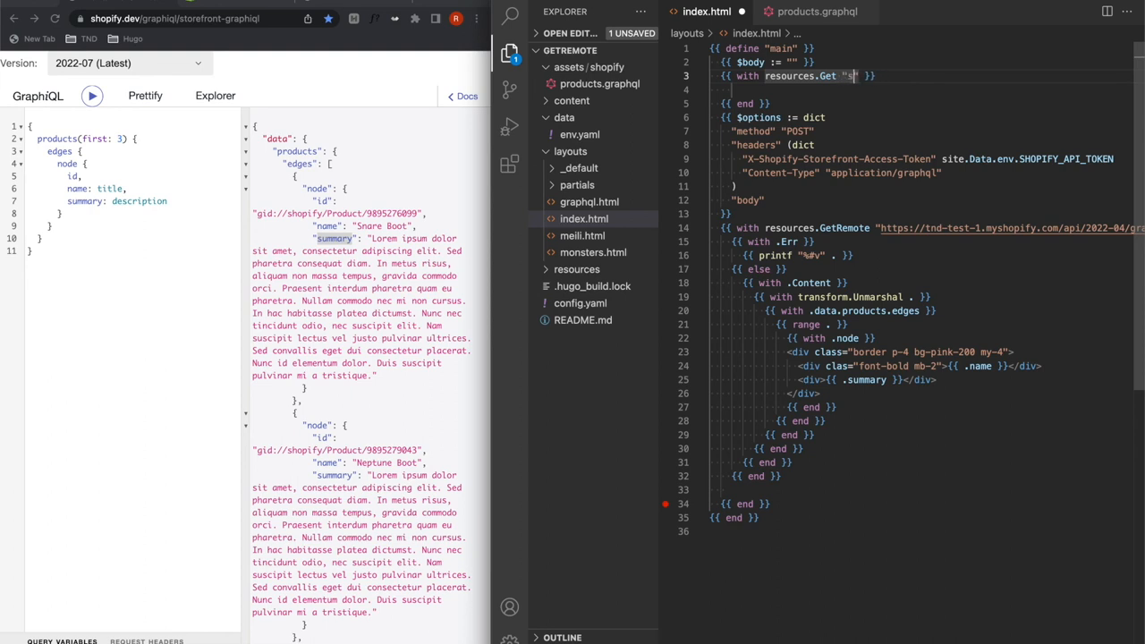
pyautogui.write('shopify/products.graphql')
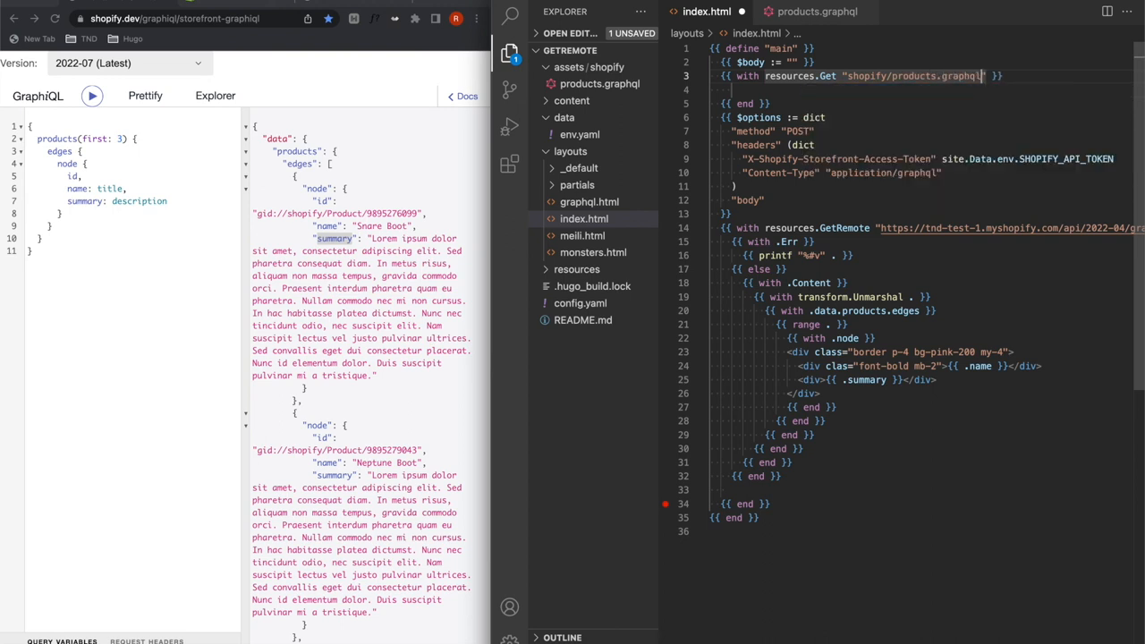
pyautogui.write('with .Content }}')
pyautogui.write('{{ $body | ')
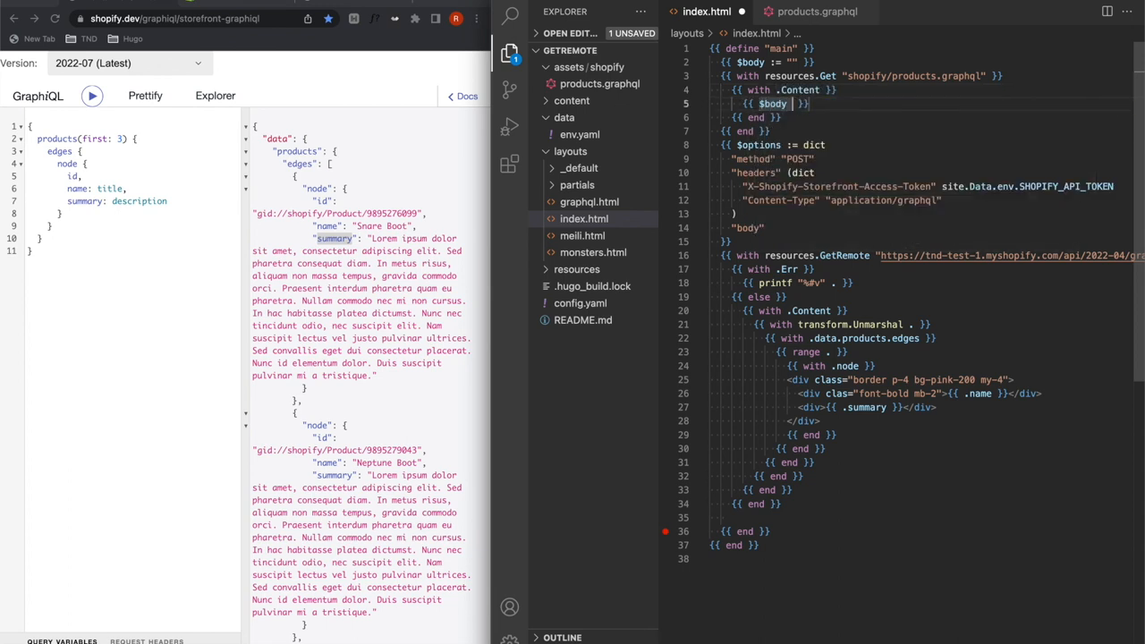
pyautogui.write('.')
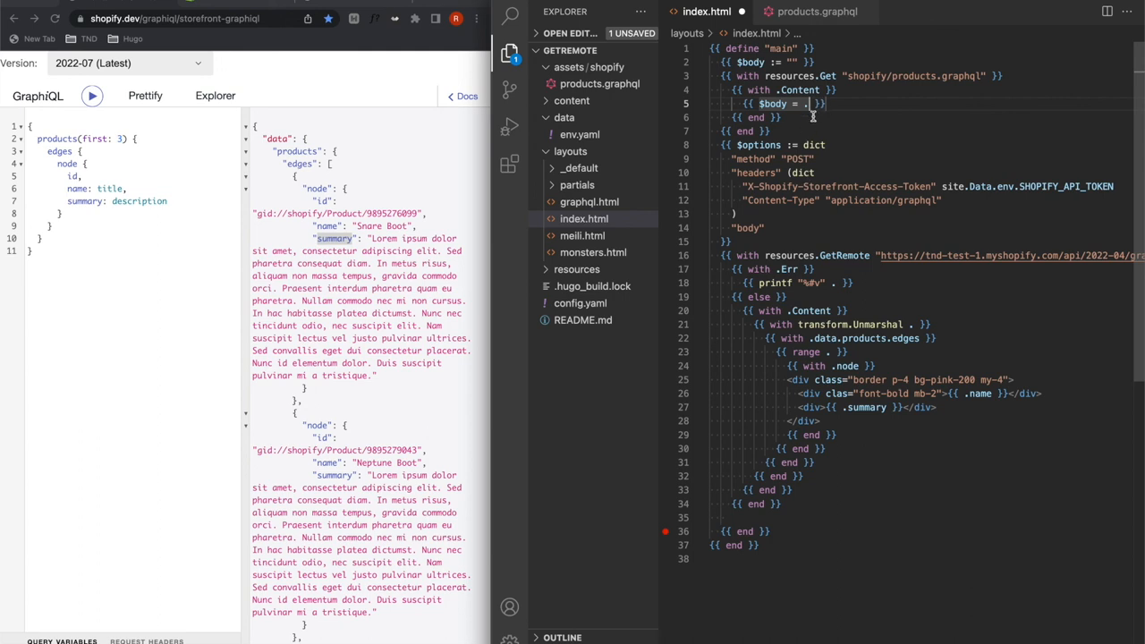
# Step: Set the request's body option to $body
pyautogui.click(812, 11)
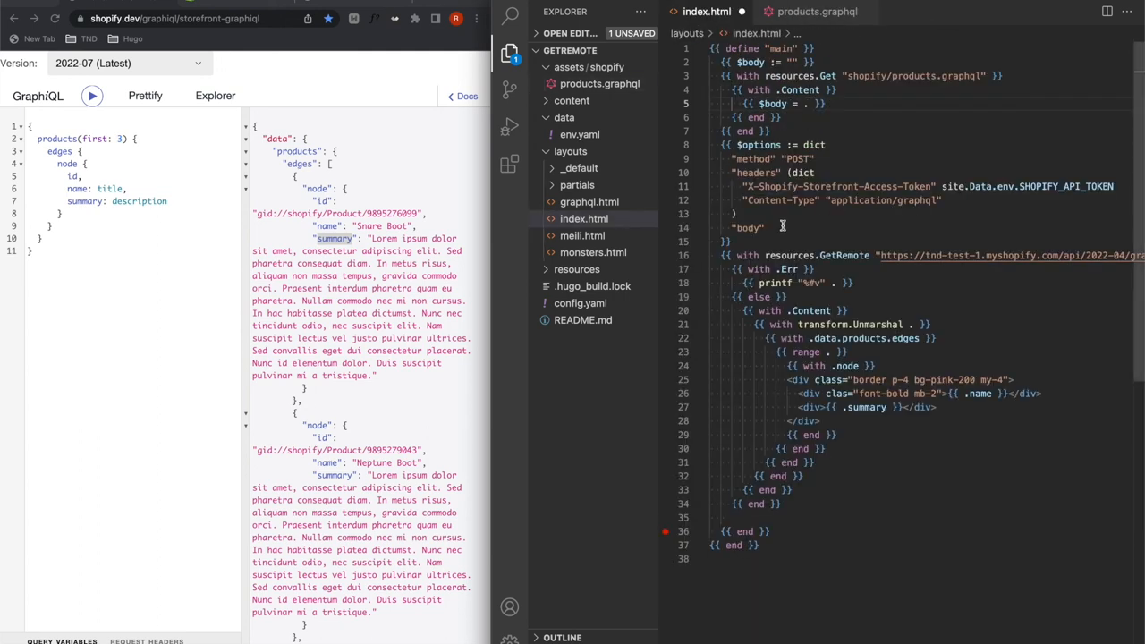
pyautogui.write('$body')
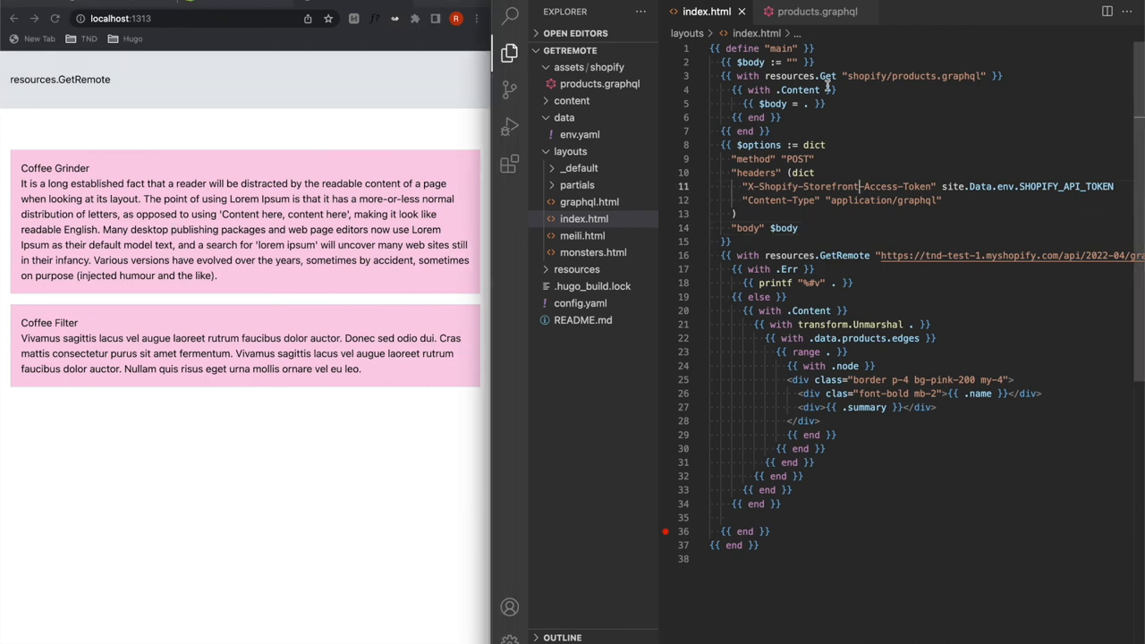
# Step: Change the products query to first: 3 and add featuredImage id and url fields
pyautogui.click(816, 10)
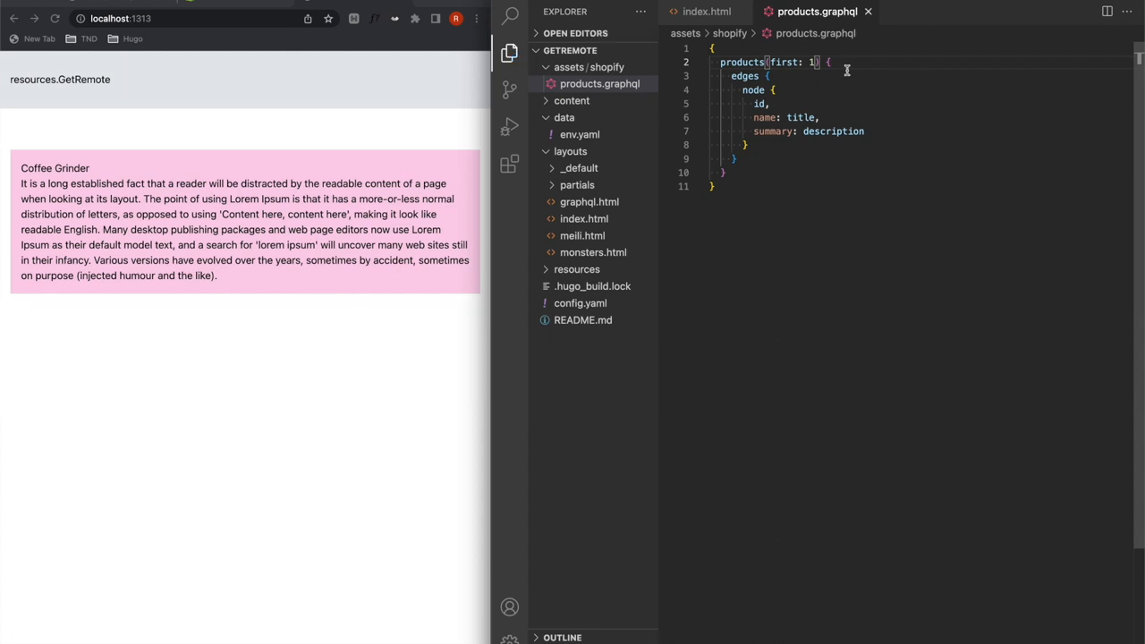
pyautogui.write('3')
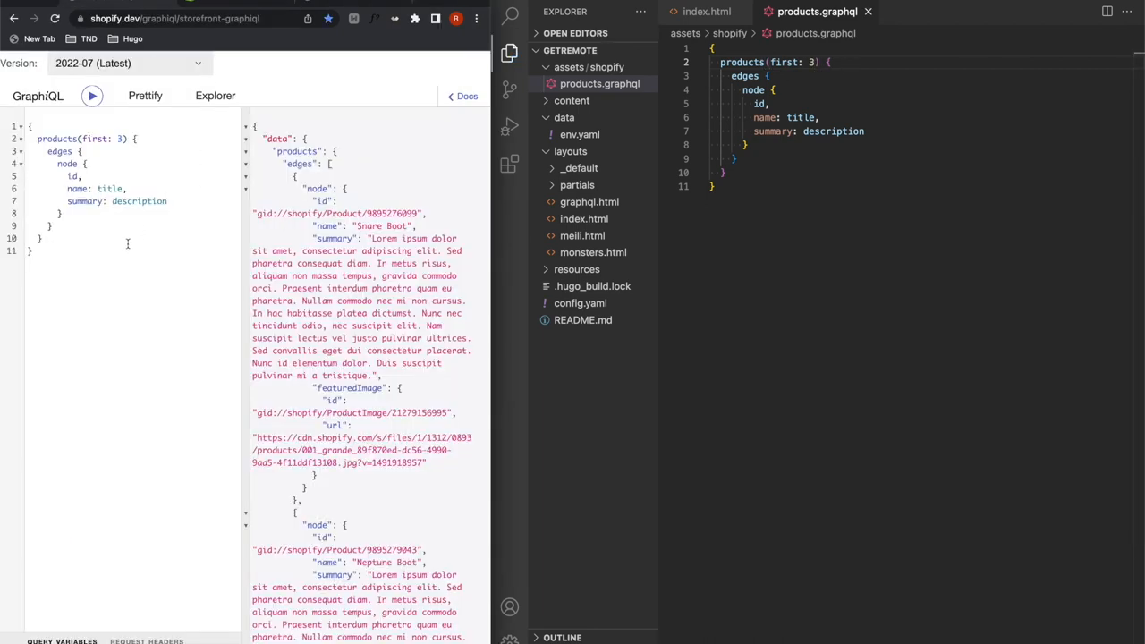
pyautogui.write('featuredImage {')
pyautogui.write('id')
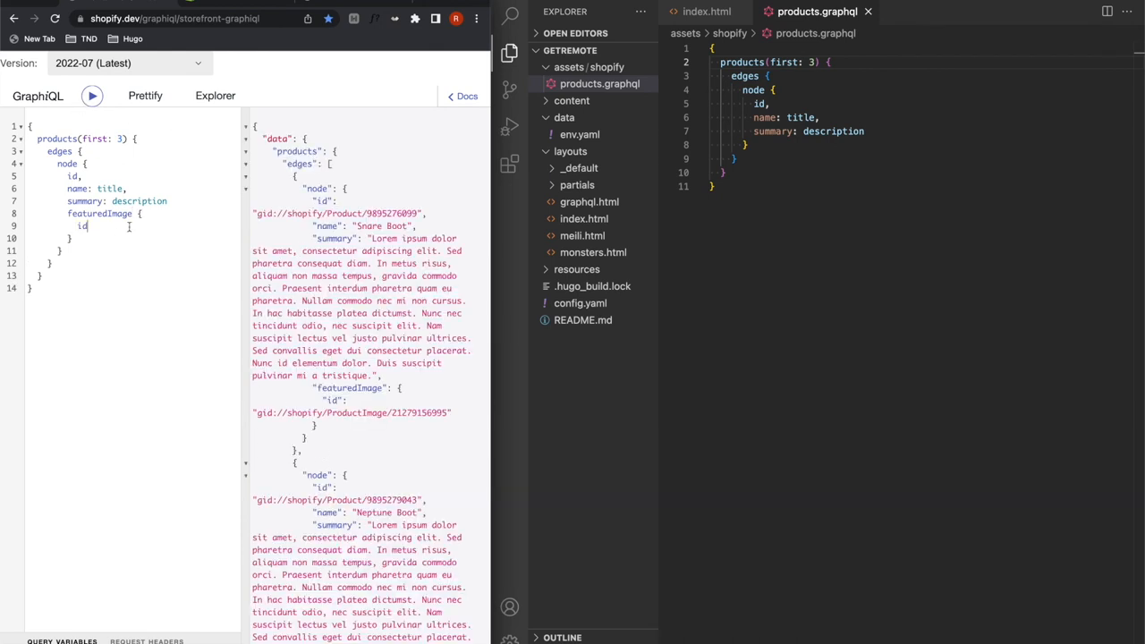
pyautogui.write('url')
pyautogui.write('<div class="fl"></div>')
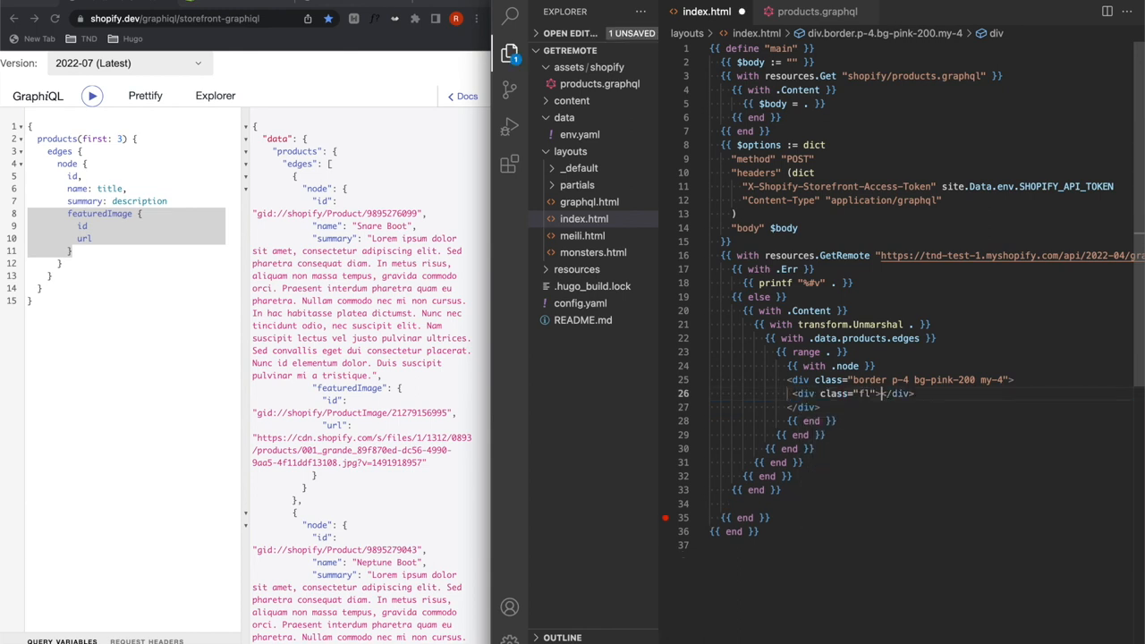
# Step: Render each product's featuredImage.url as a w-24 img inside a flex justify-between card div
pyautogui.write('ex justify-between')
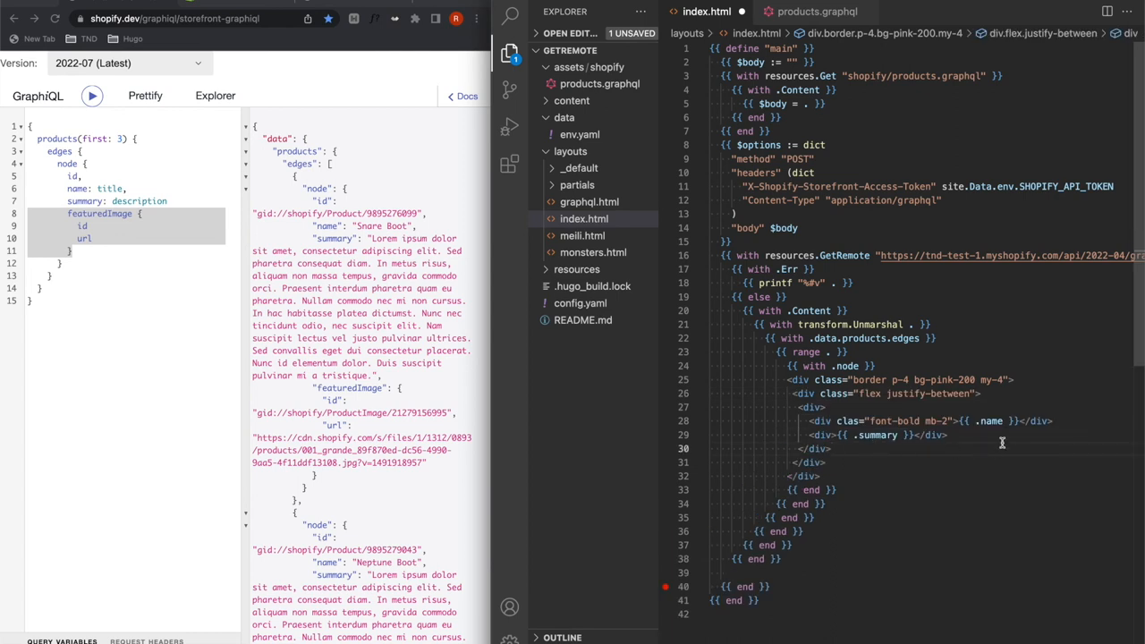
pyautogui.write('{{ with  }}')
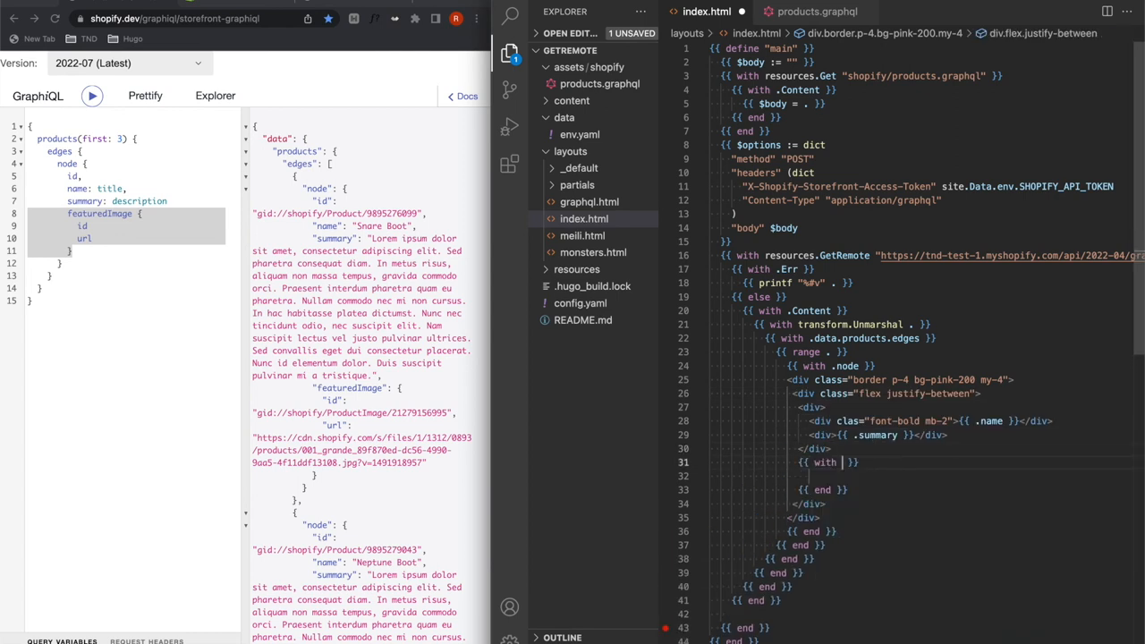
pyautogui.write('.f')
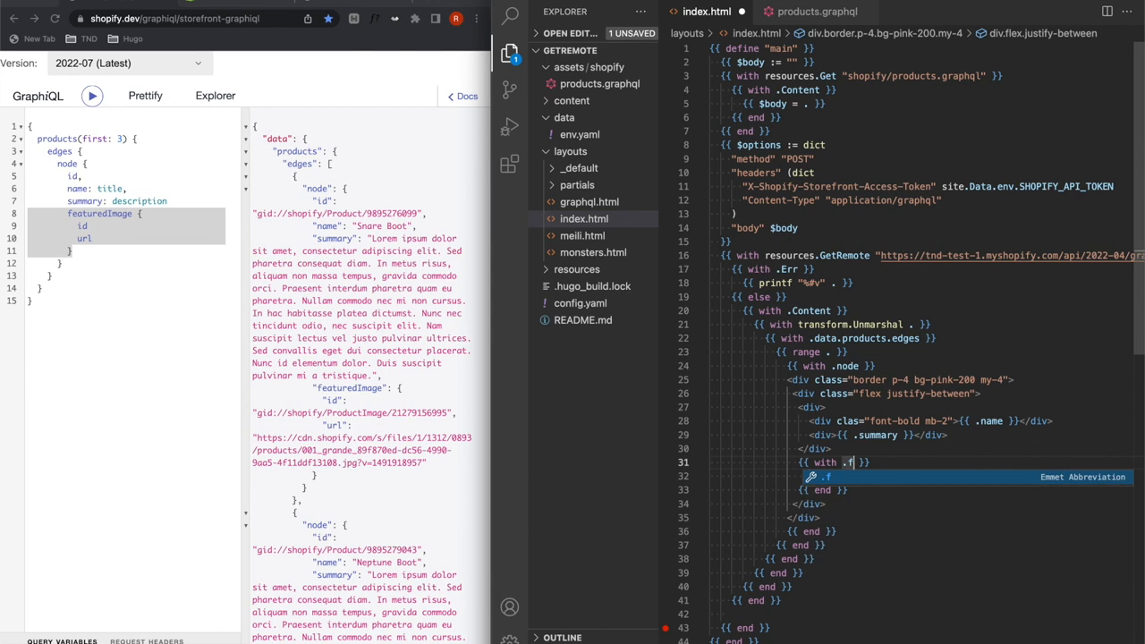
pyautogui.write('eaturedImage')
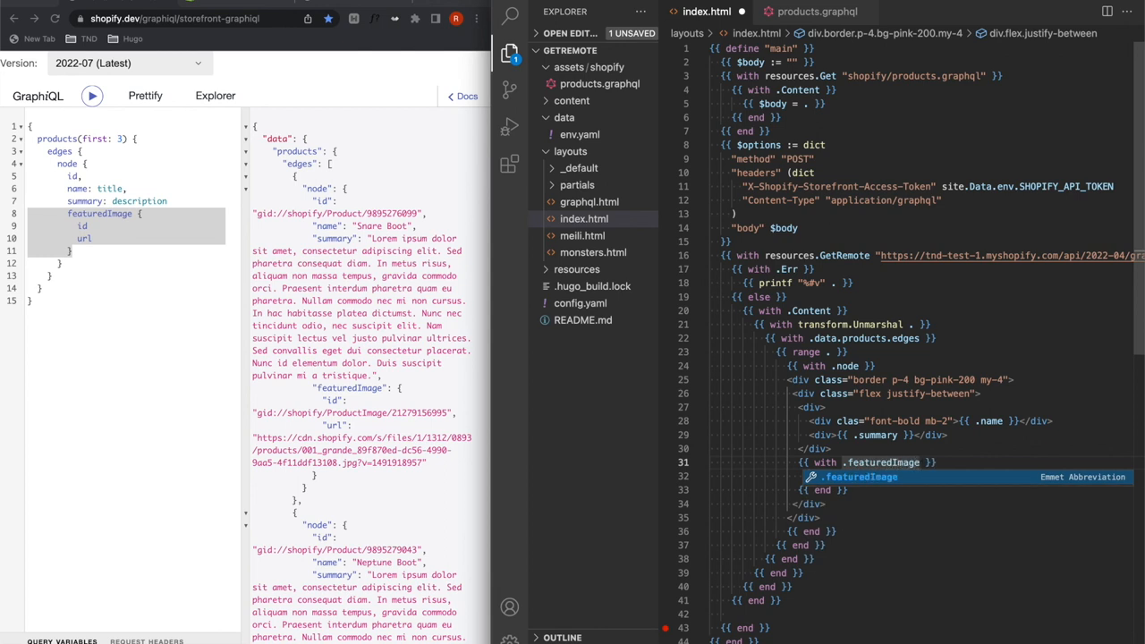
pyautogui.write(',url')
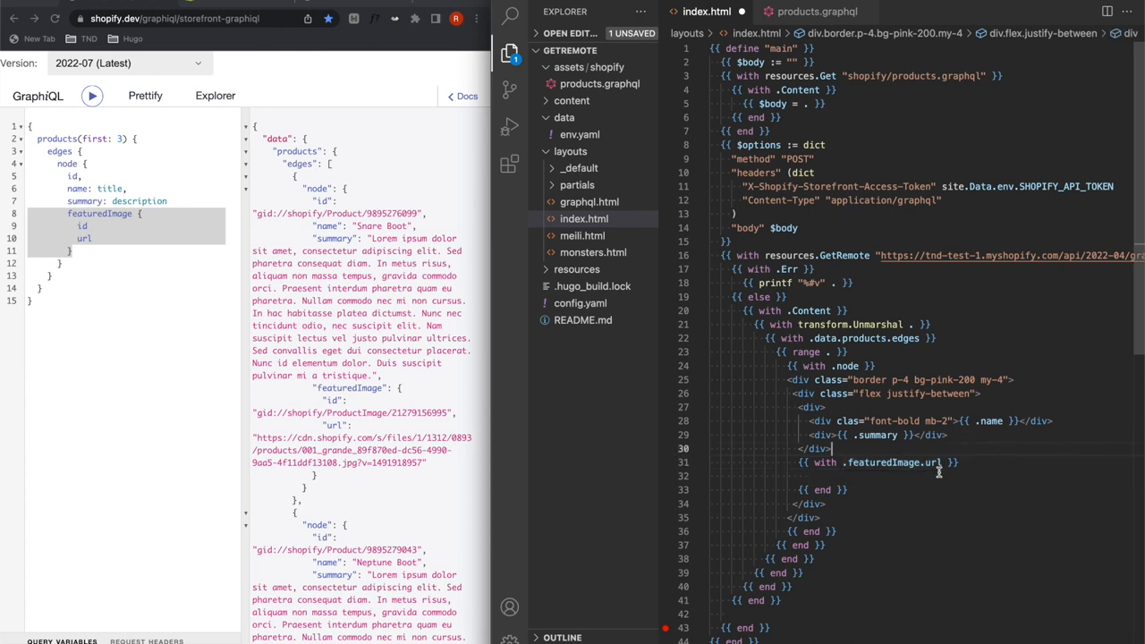
pyautogui.write('<img src="" alt="">')
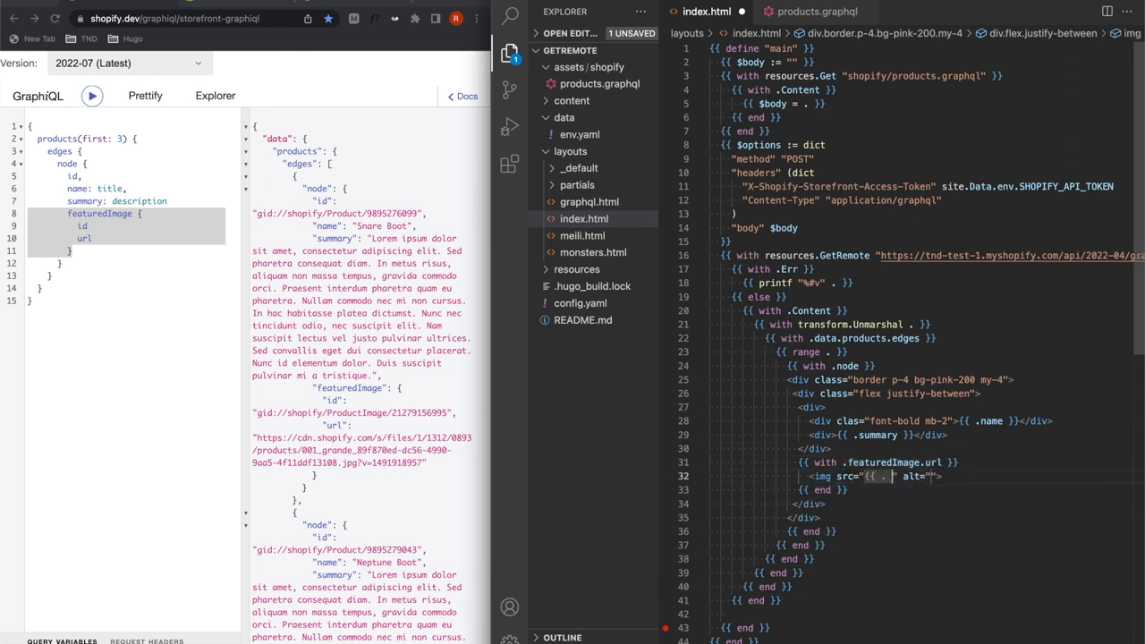
pyautogui.write('w')
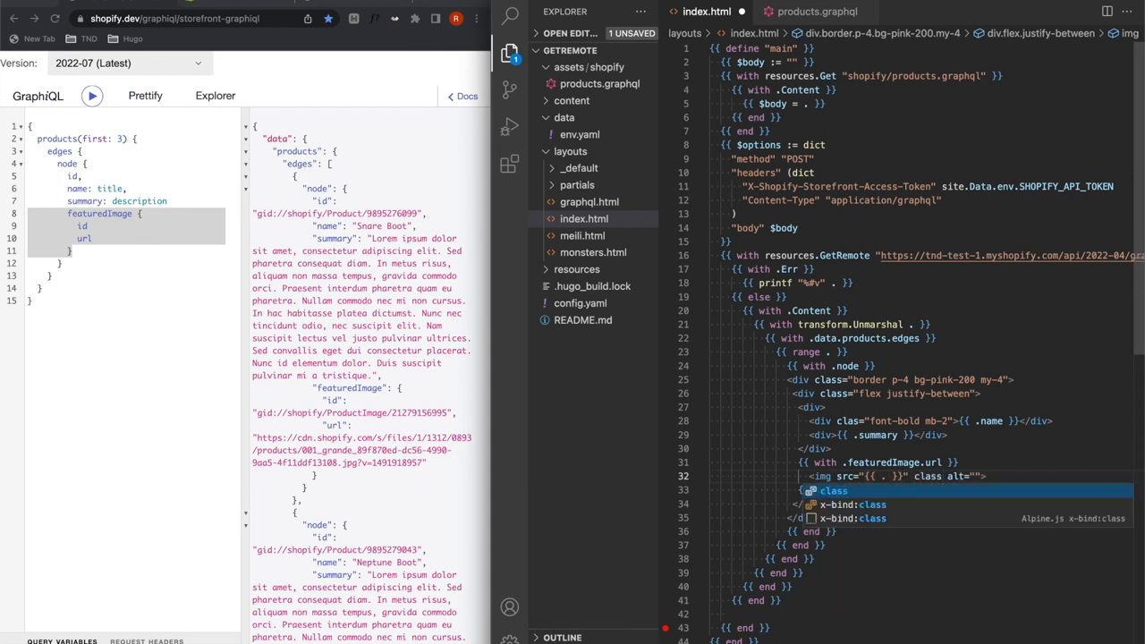
pyautogui.write('w-24"')
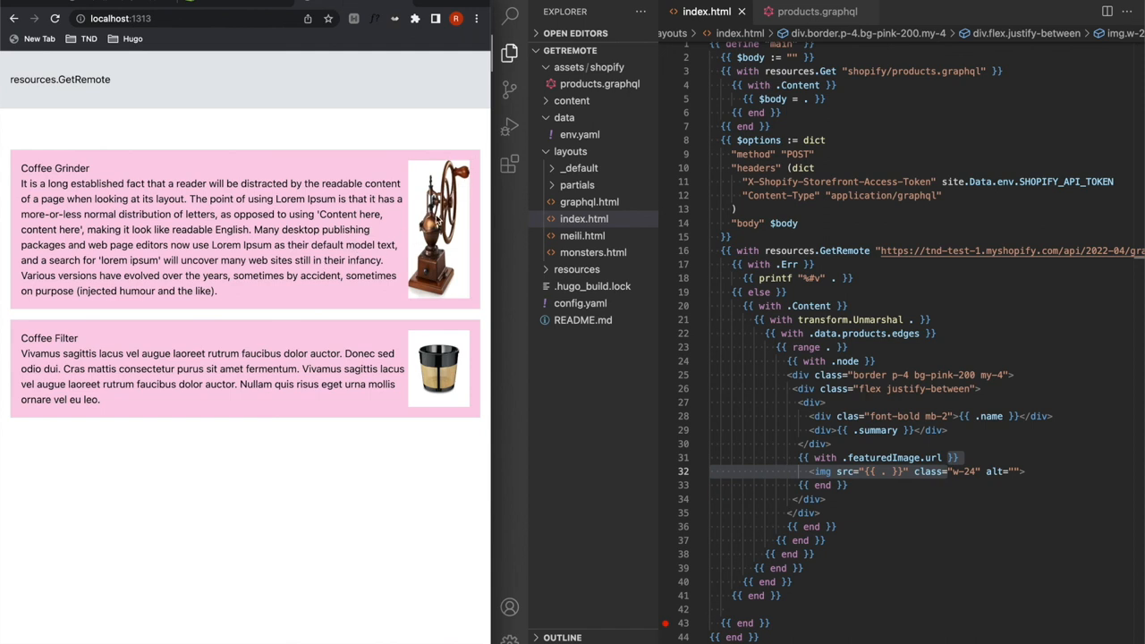
pyautogui.moveTo(412, 244)
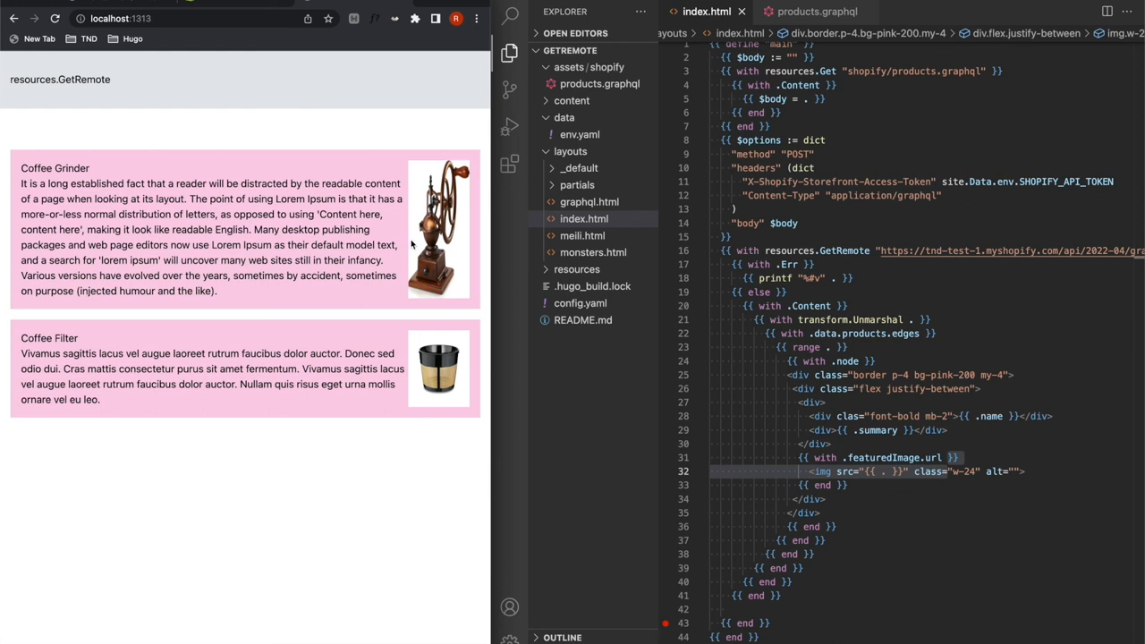
pyautogui.click(816, 11)
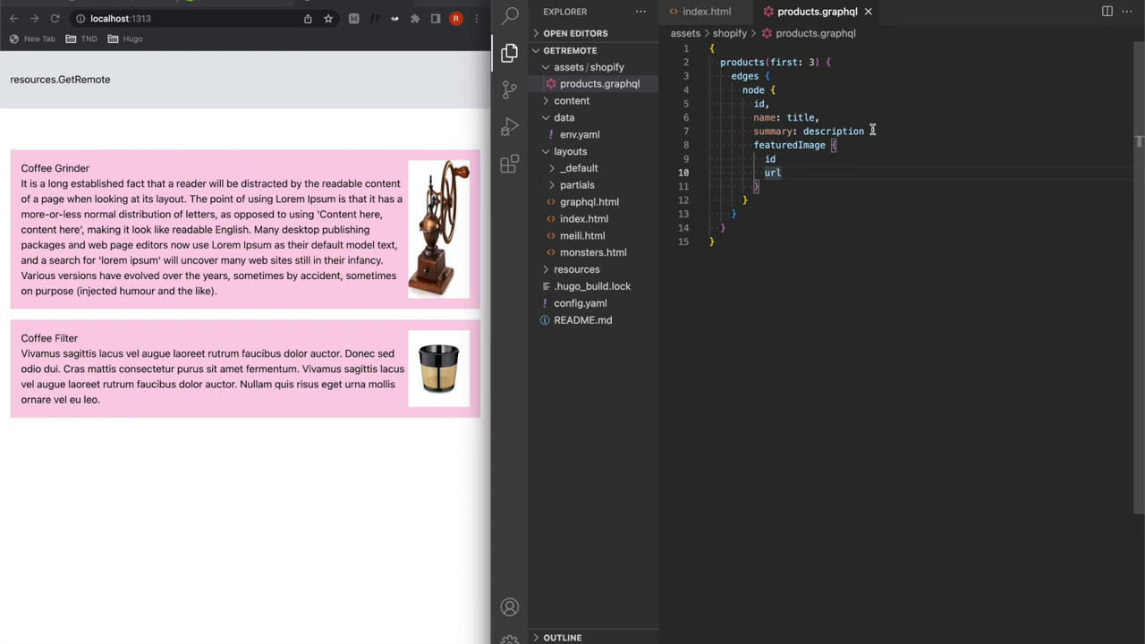
pyautogui.moveTo(762, 145)
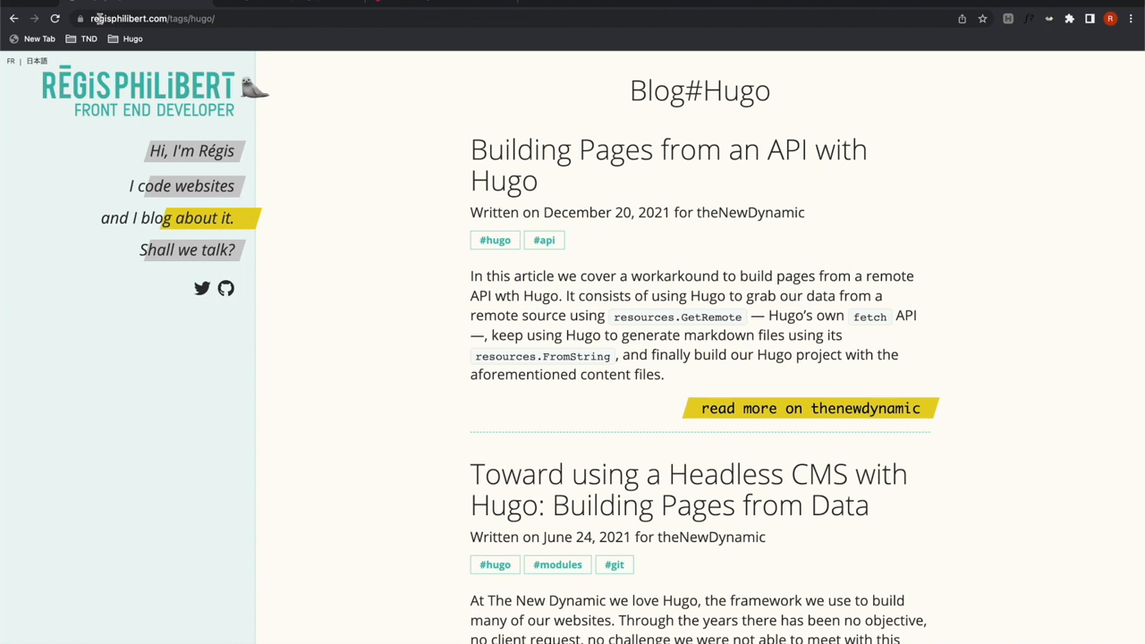
pyautogui.moveTo(218, 267)
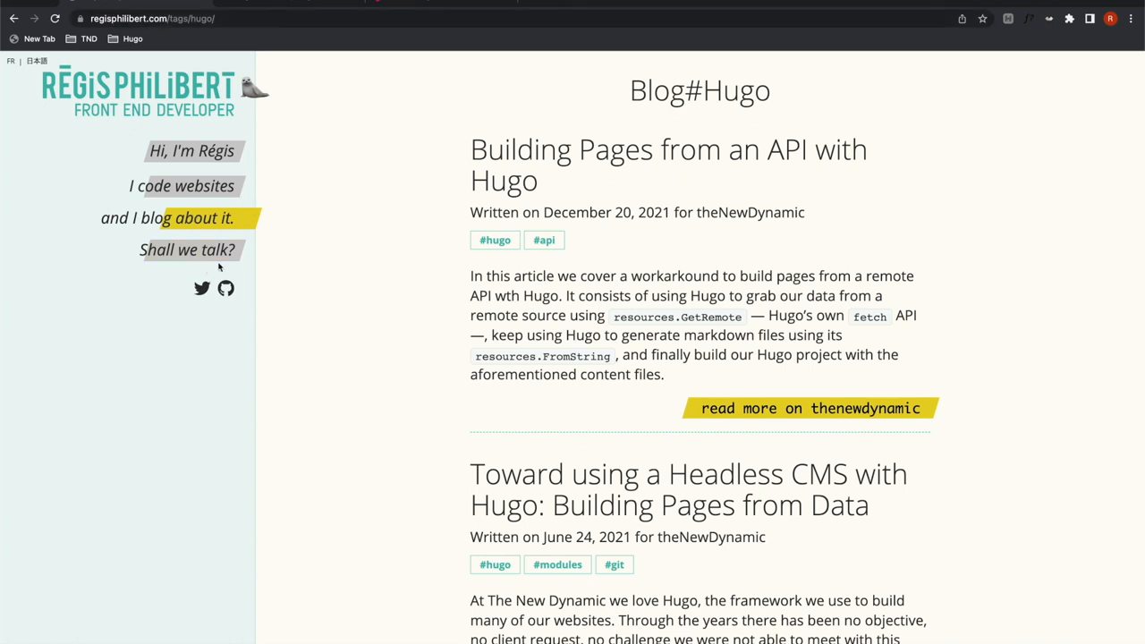
# Step: Scroll down the Hugo page toward the Discourse profile summary
pyautogui.scroll(-3)
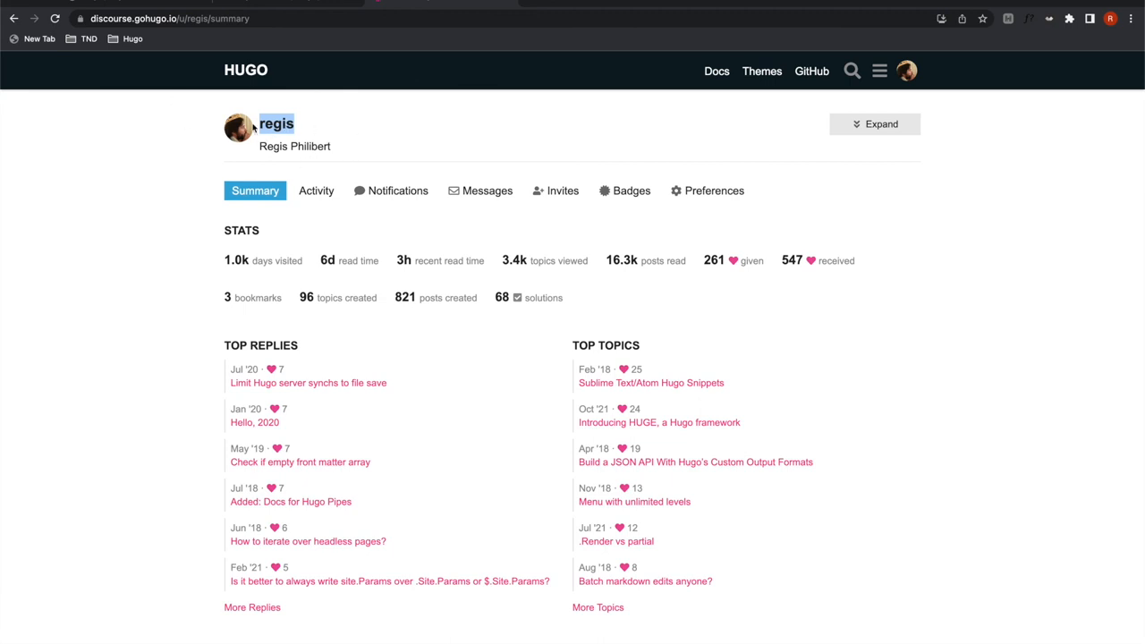
pyautogui.moveTo(451, 151)
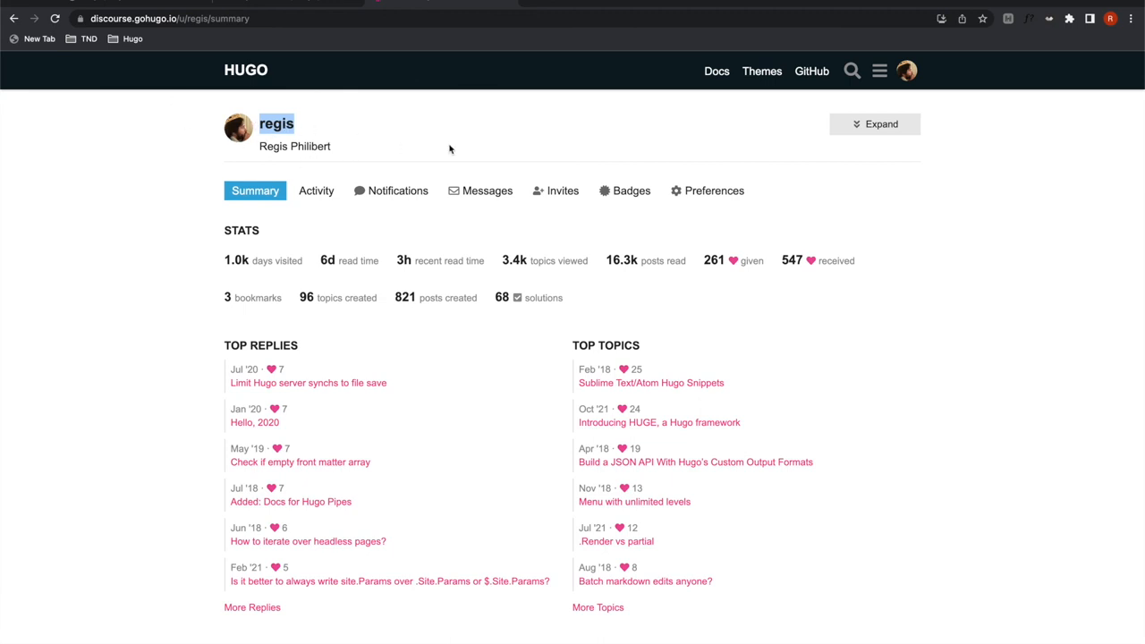